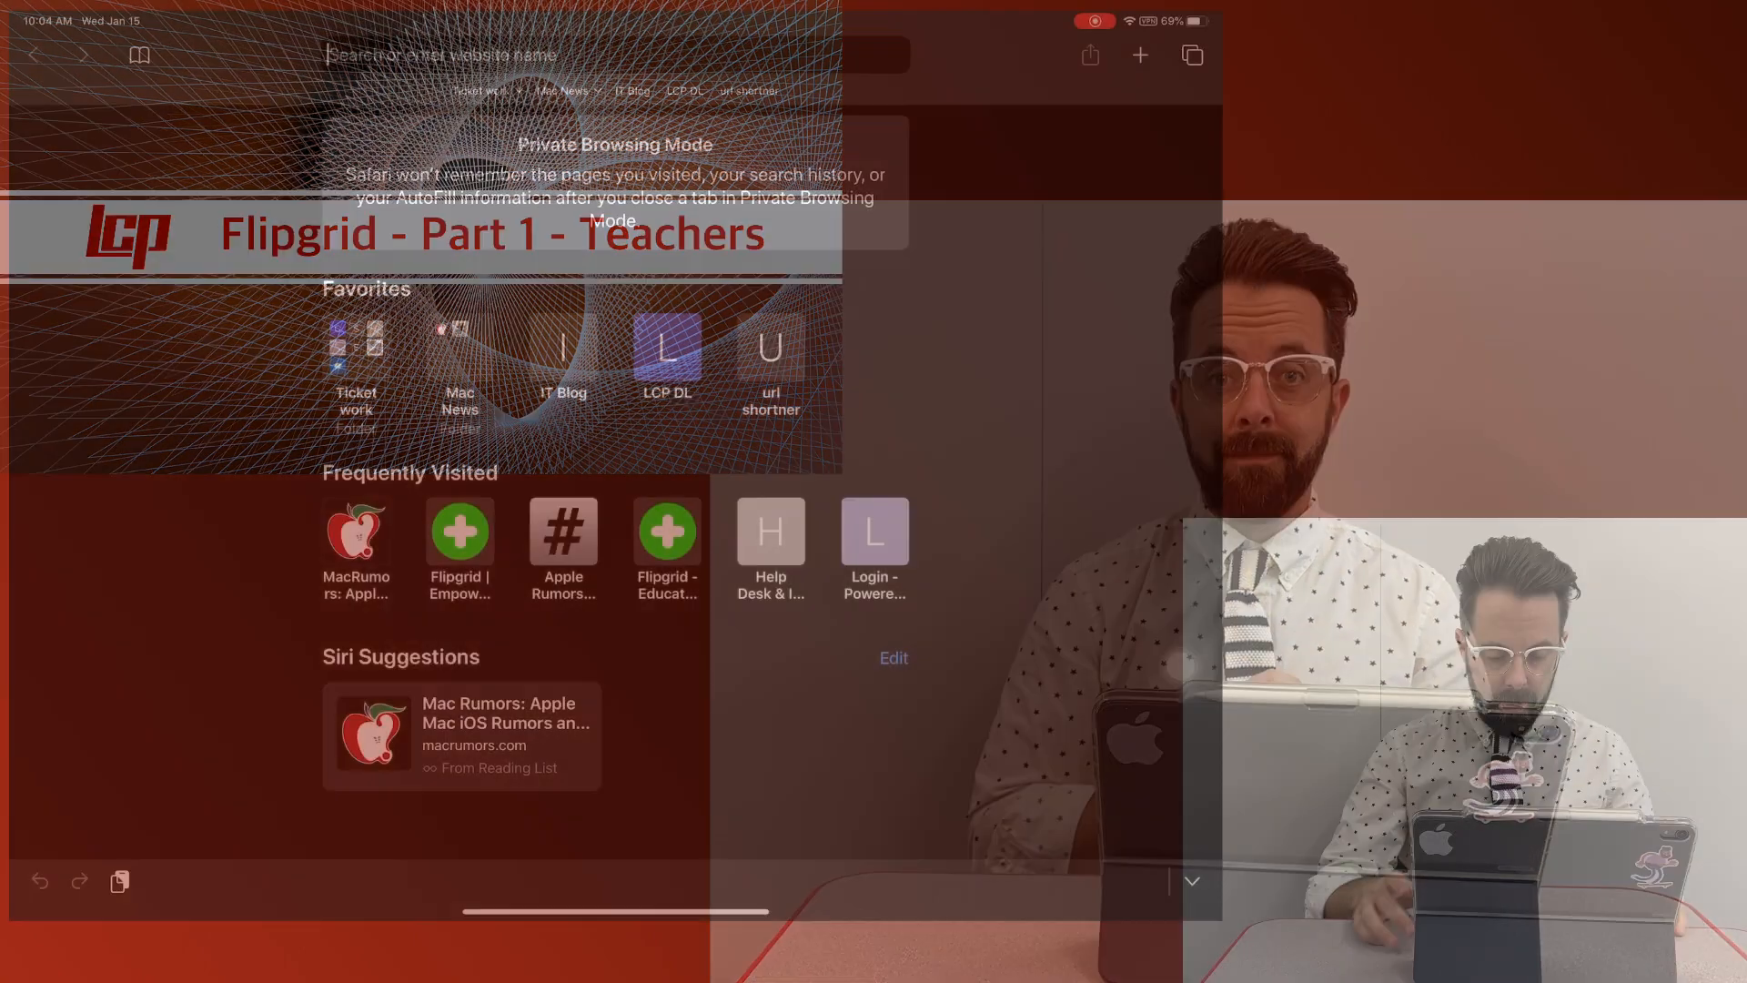
Open the Flipgrid site from Safari's 'fli' suggestion and reach the Educator Login page
text(fli)
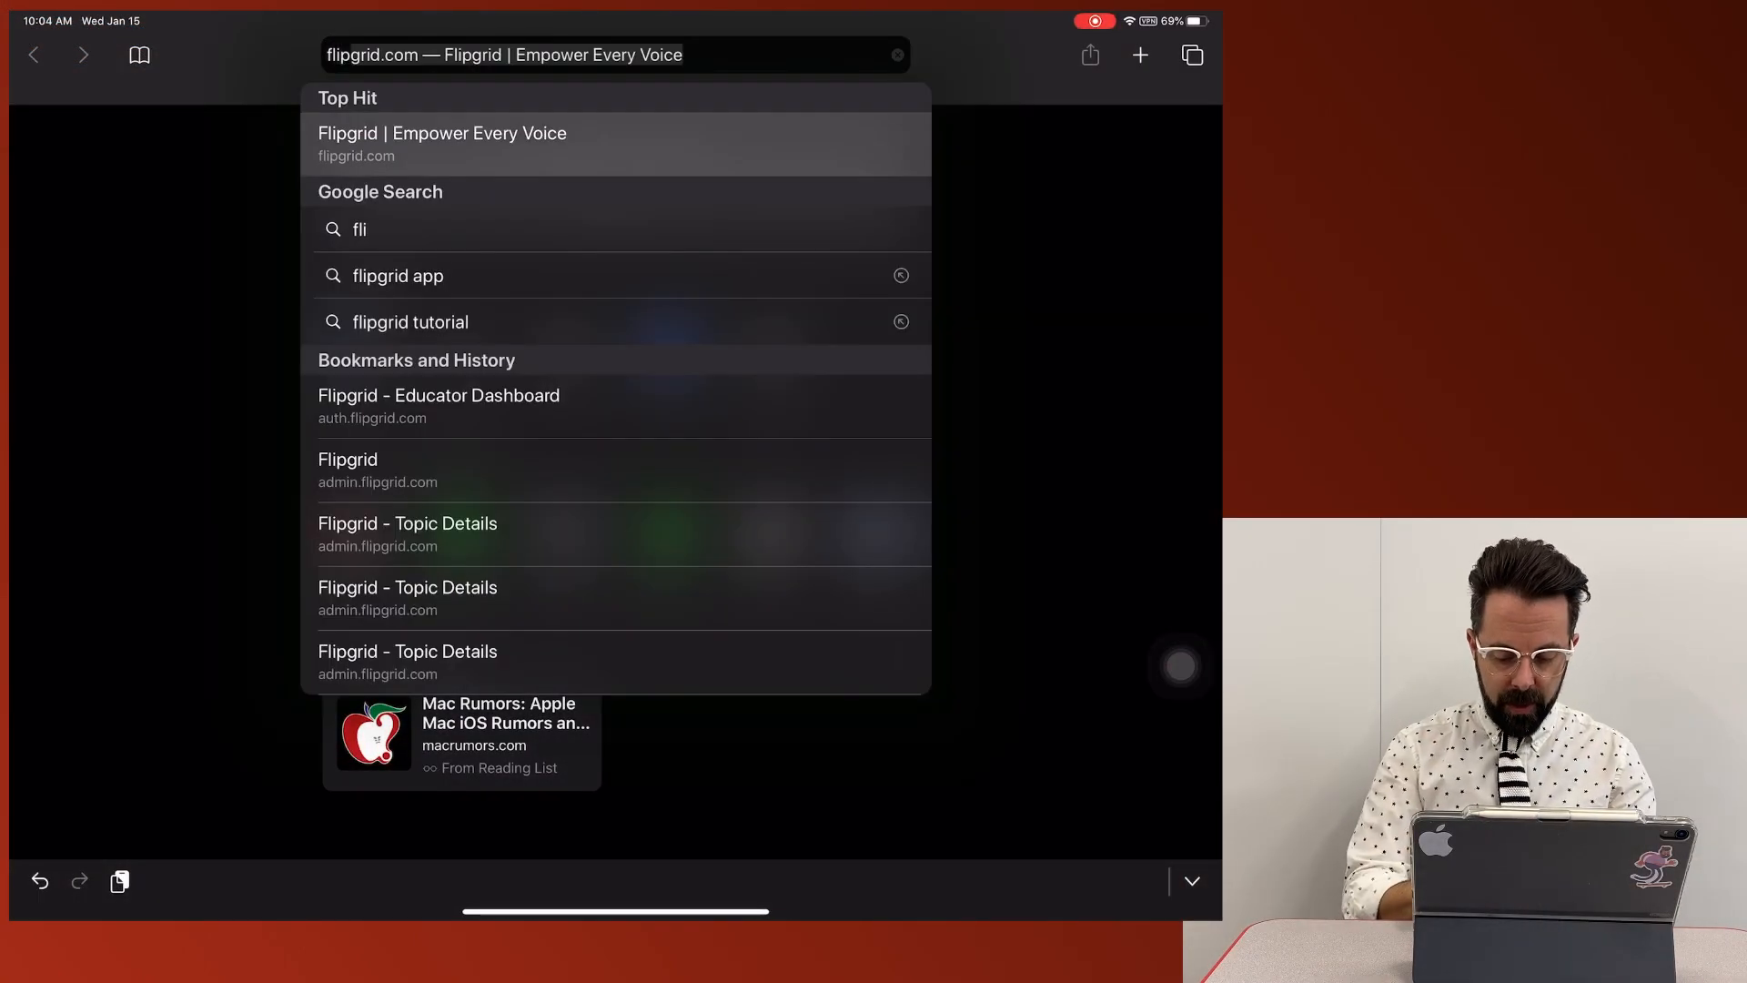
click(442, 143)
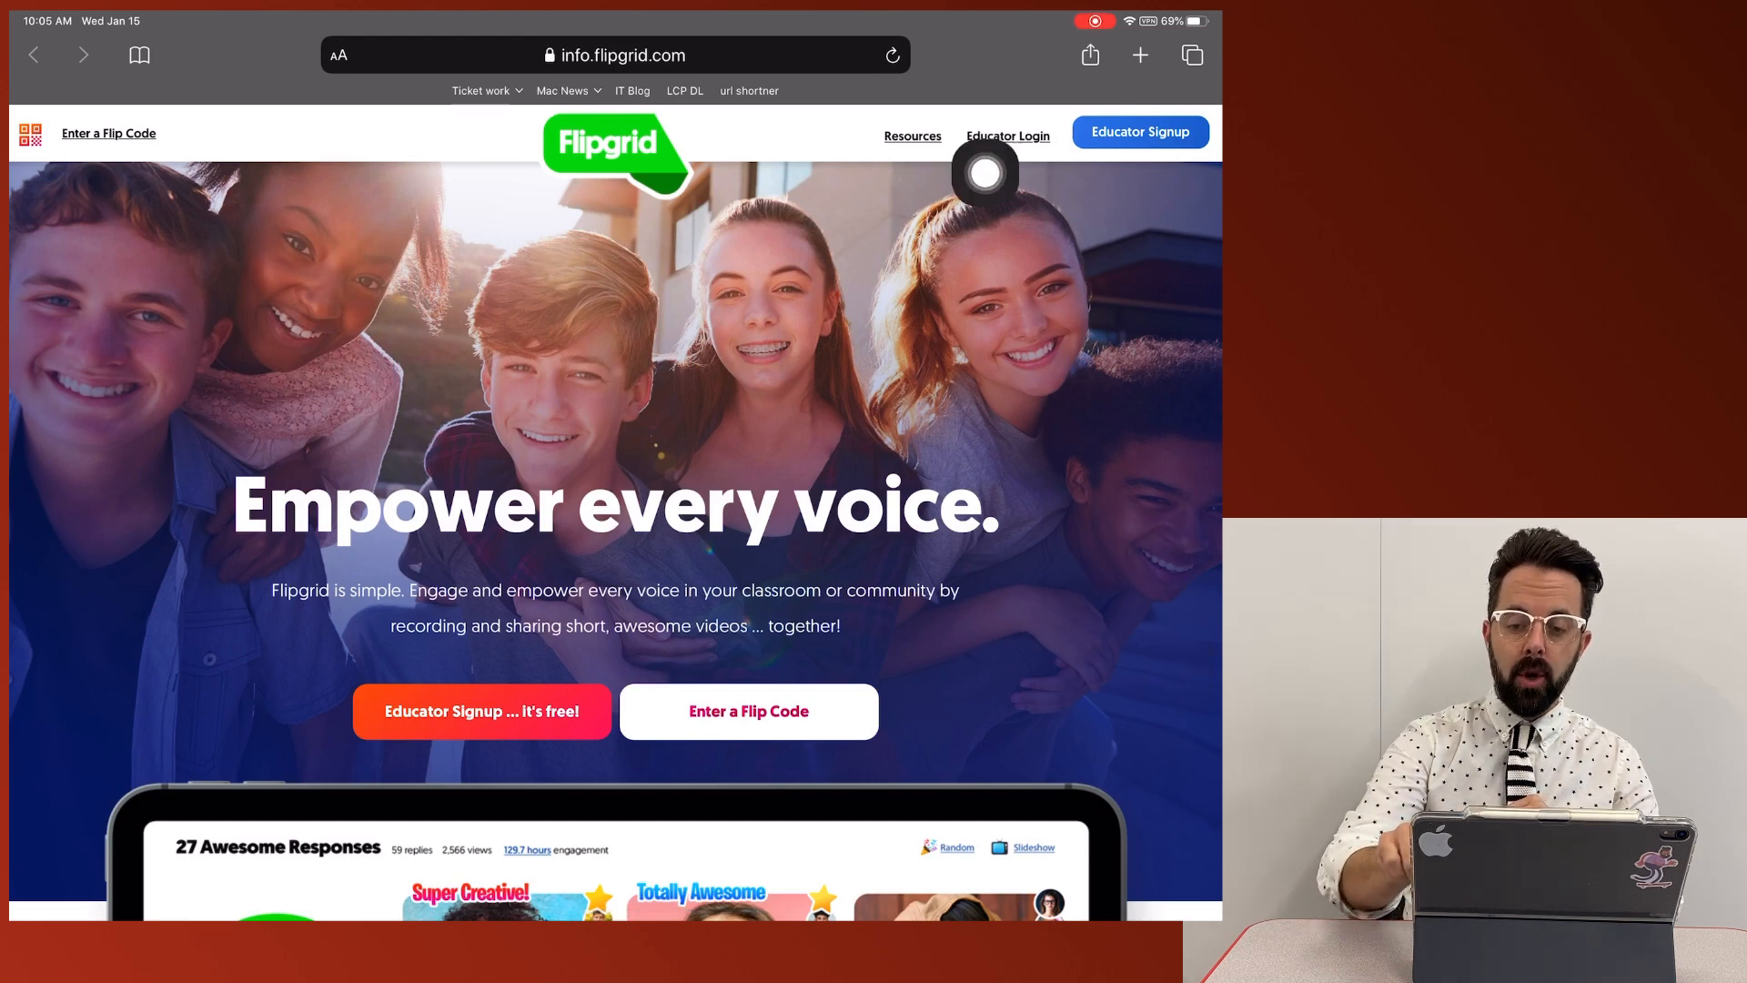
click(1006, 134)
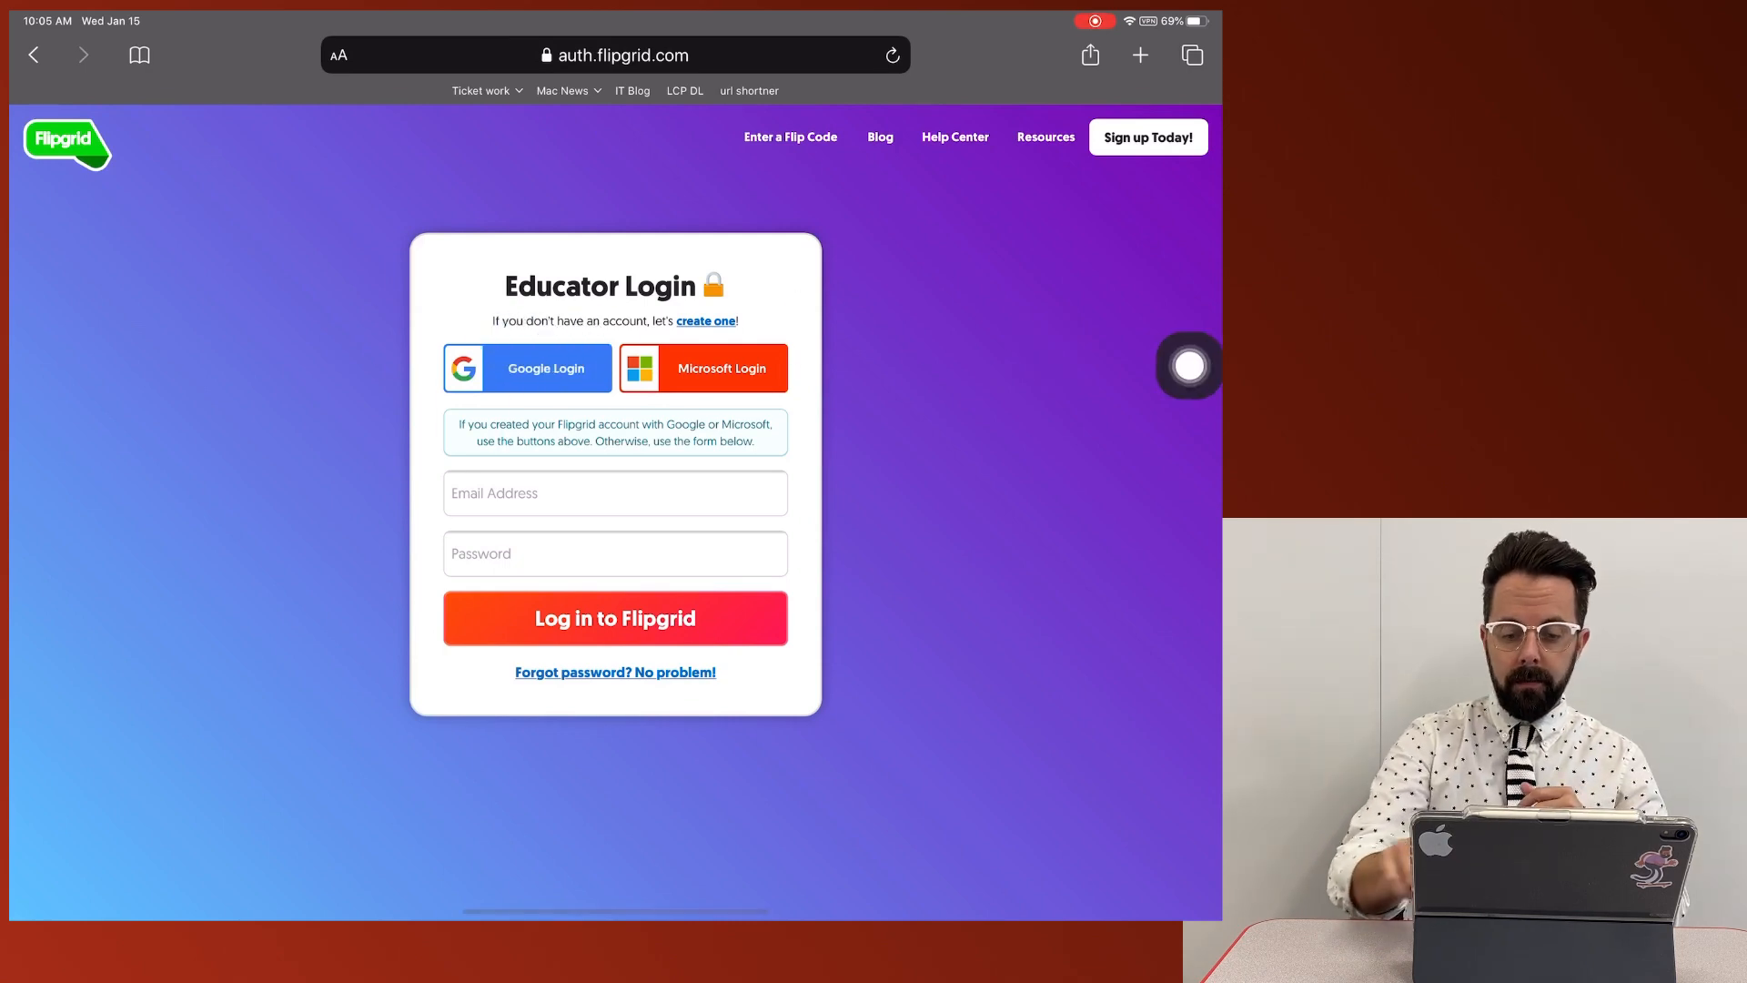
Sign in and submit the profile with country, Technology/Instructional Coach community and birth date
click(614, 617)
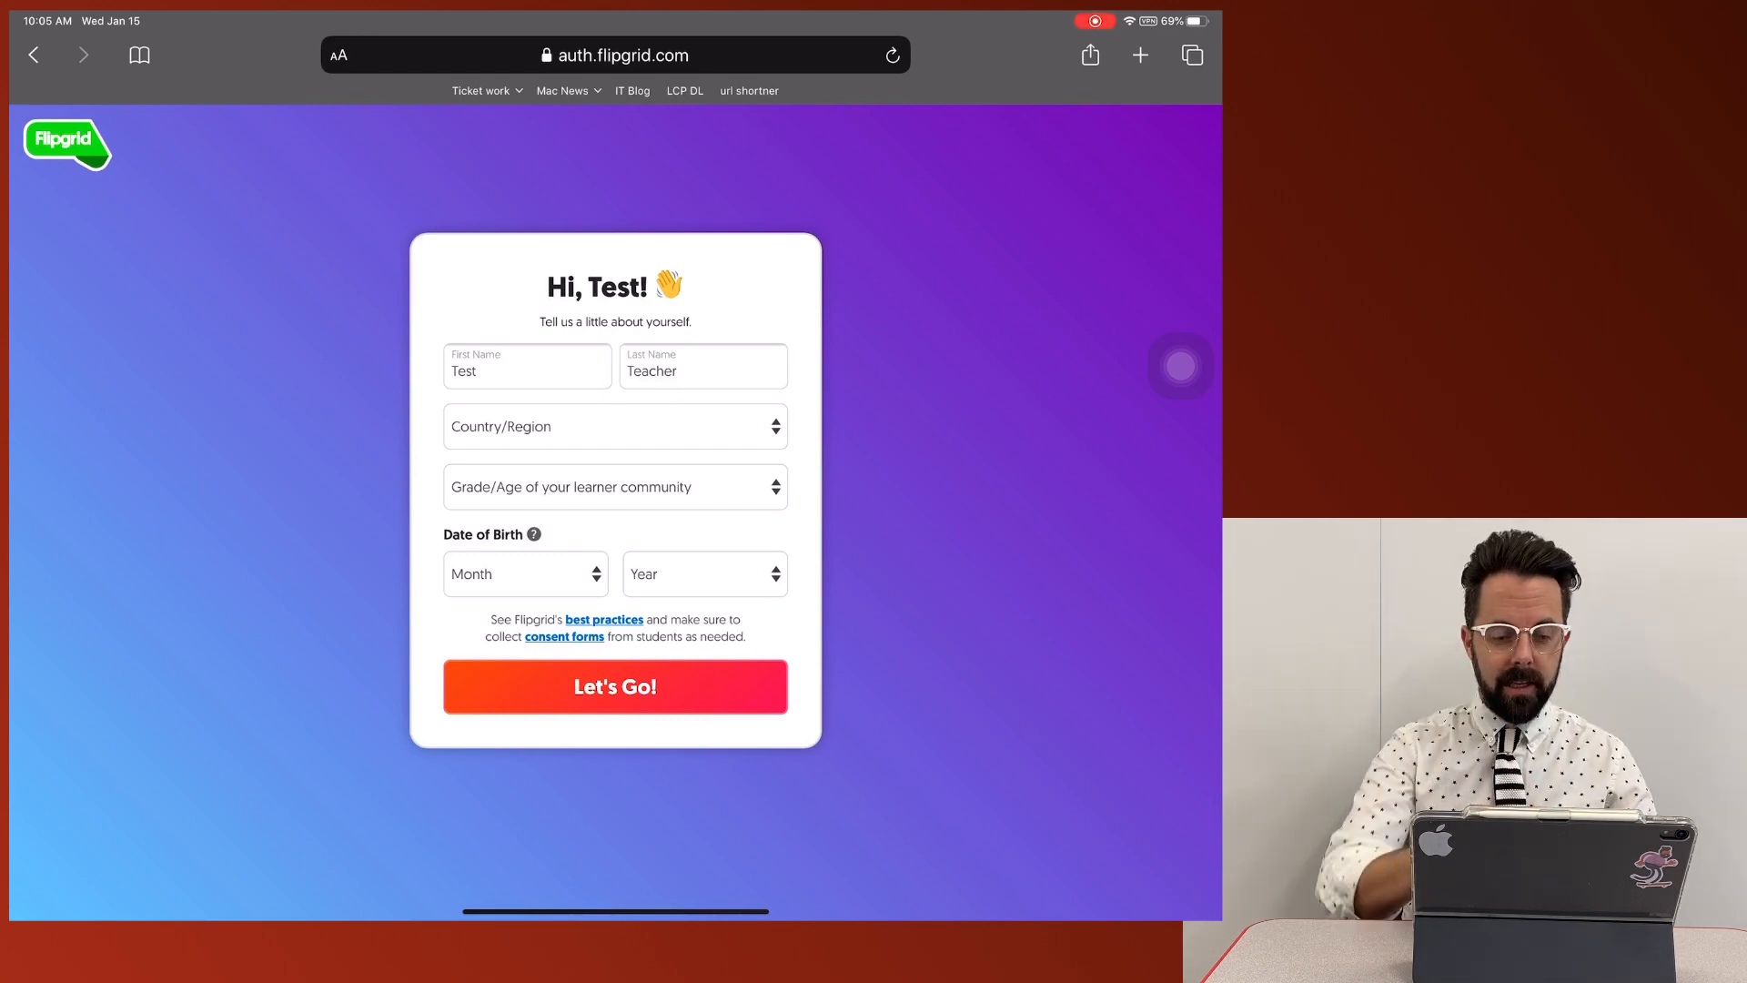
click(527, 370)
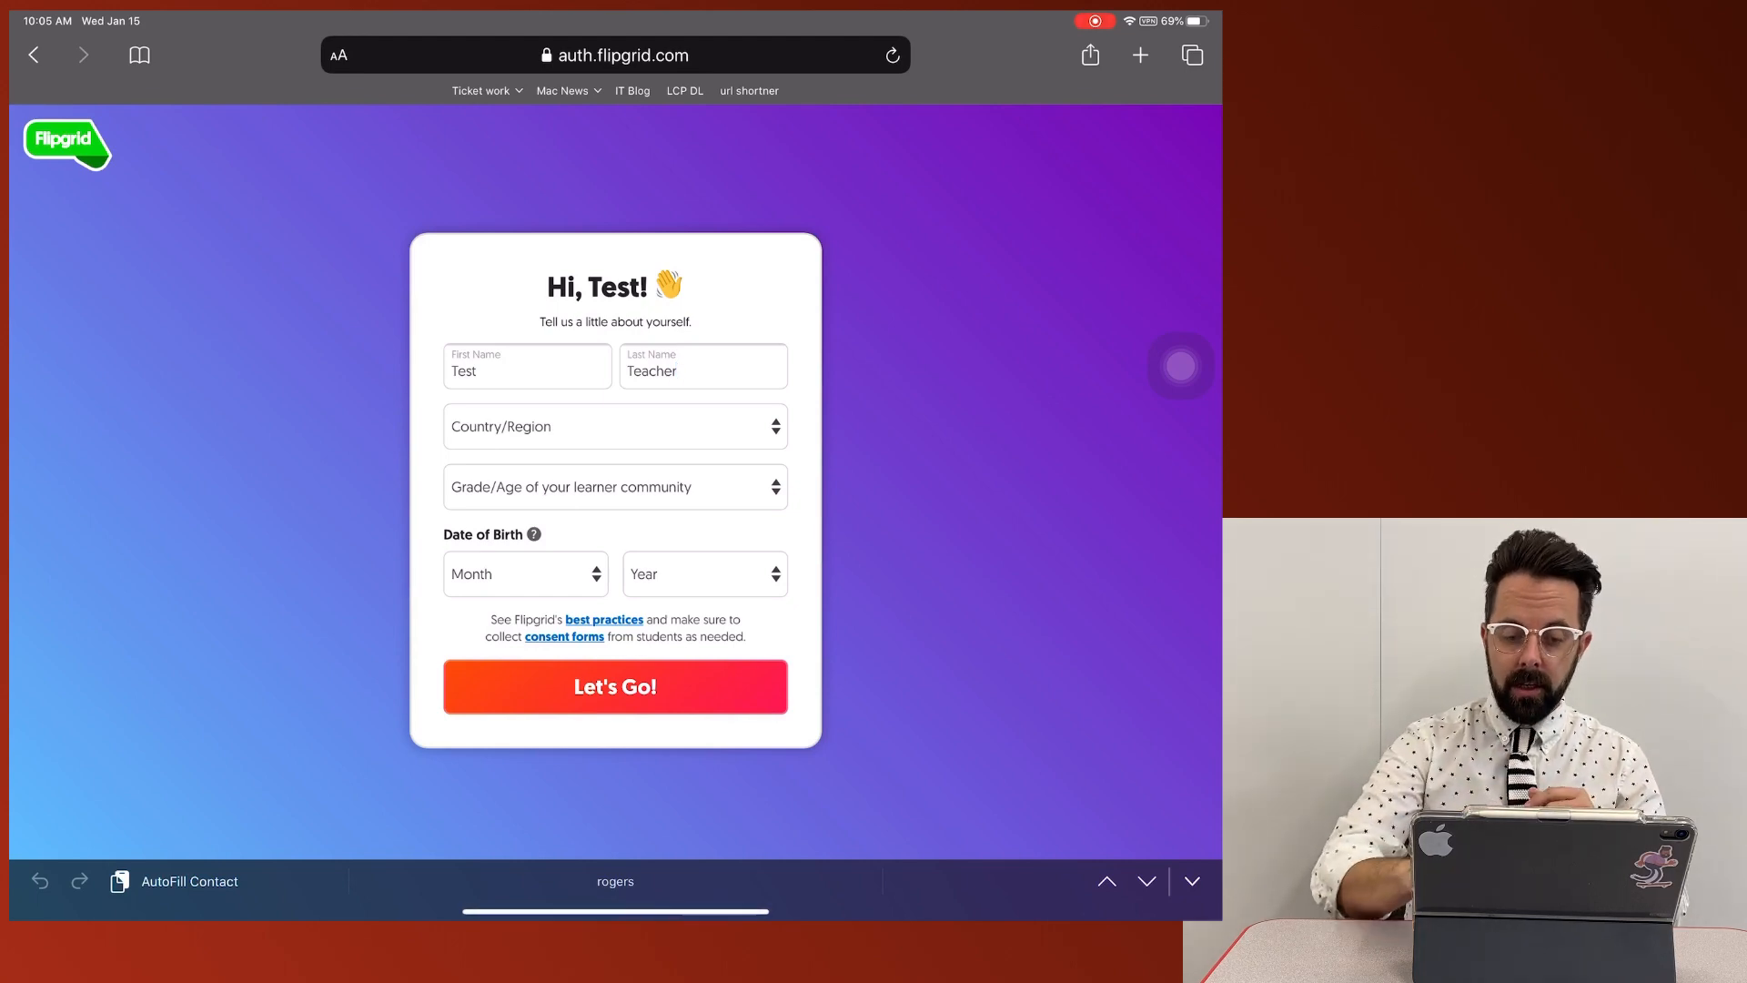
click(614, 426)
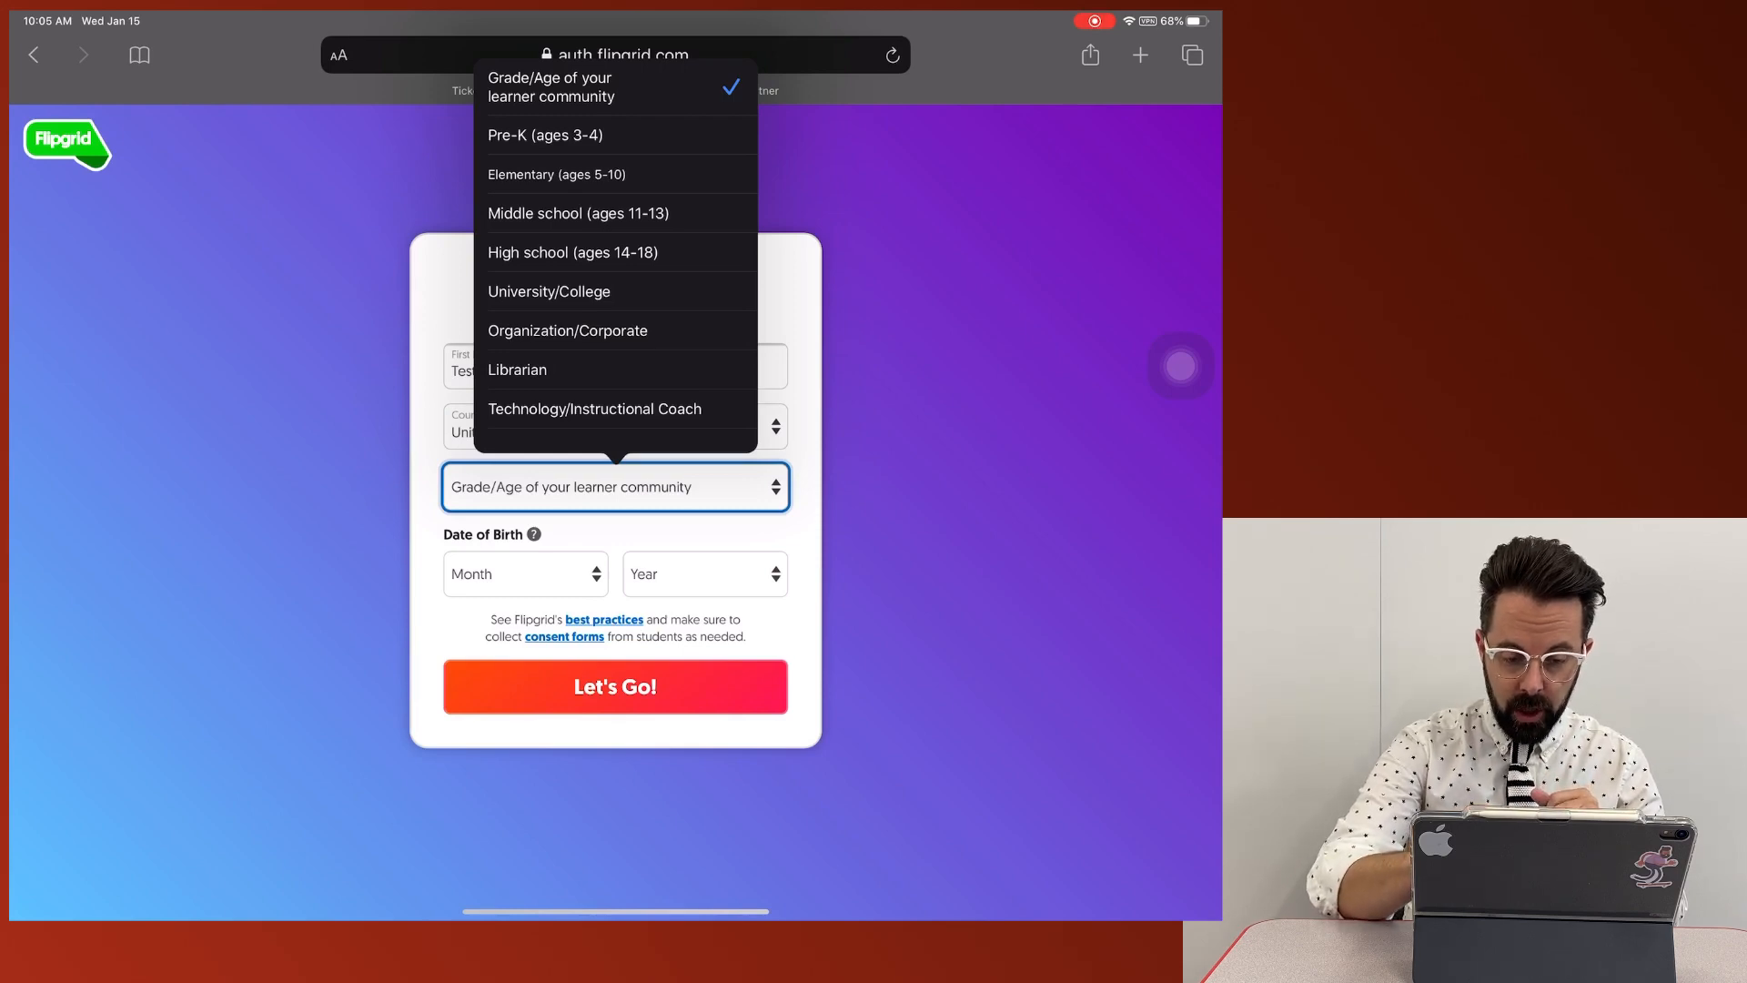
click(595, 407)
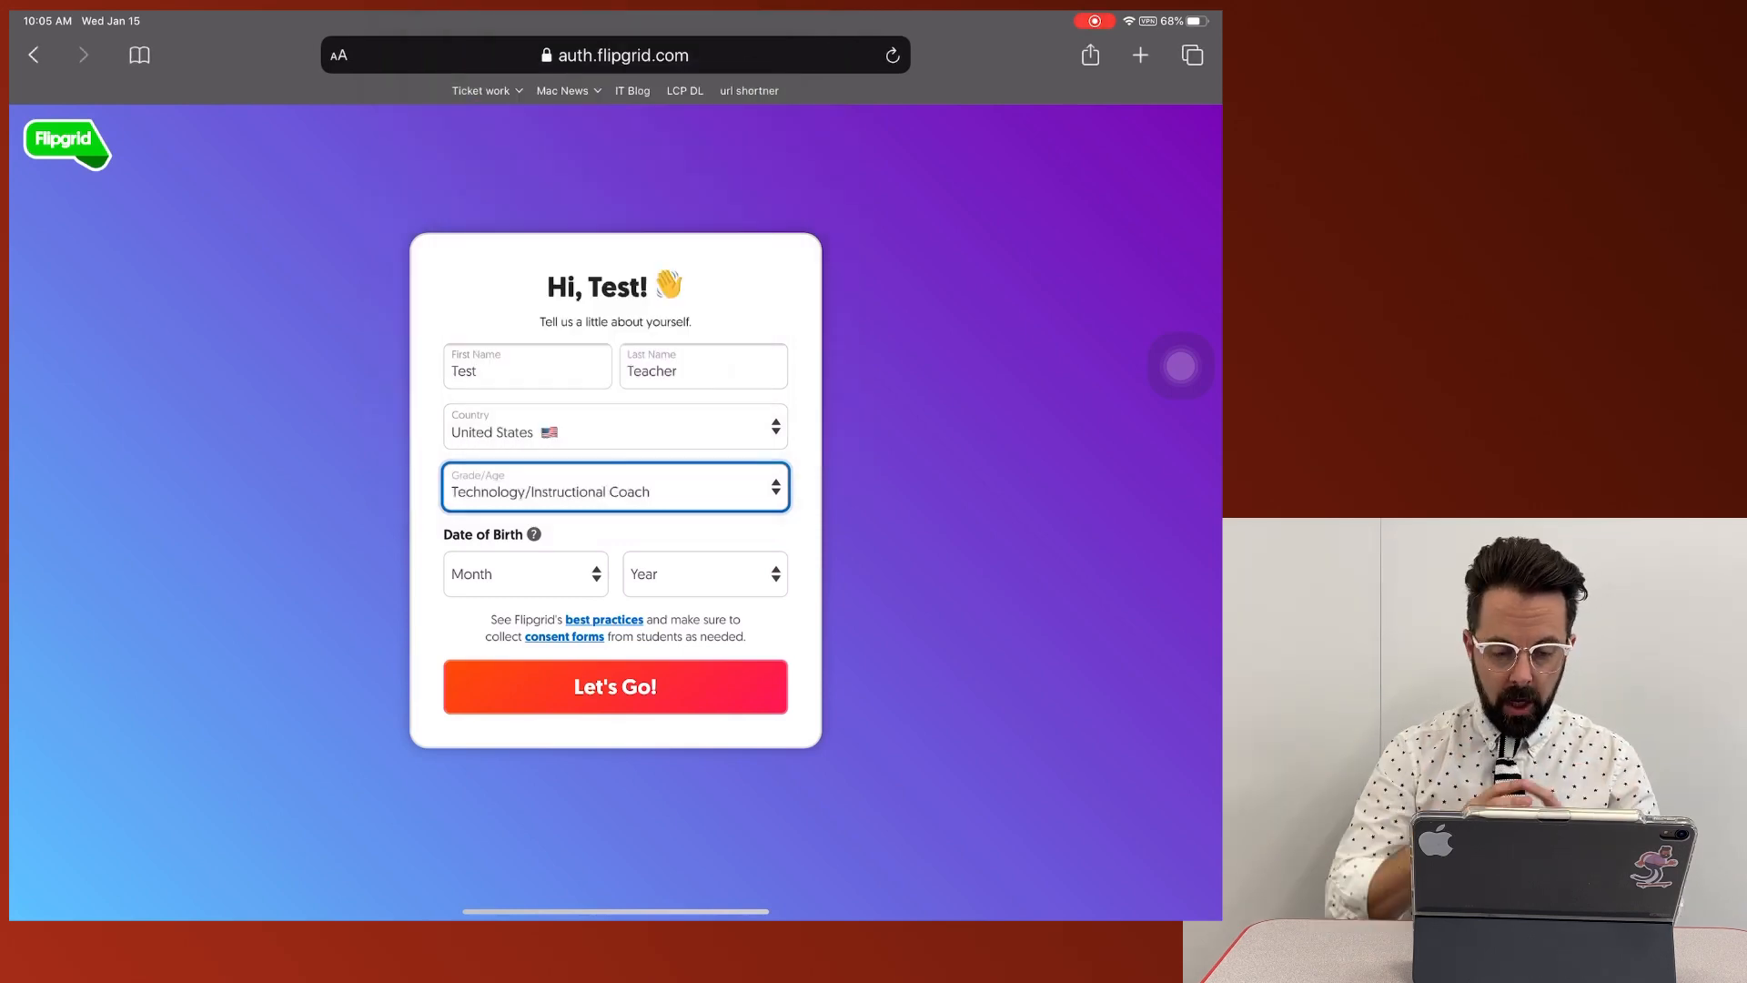
click(524, 573)
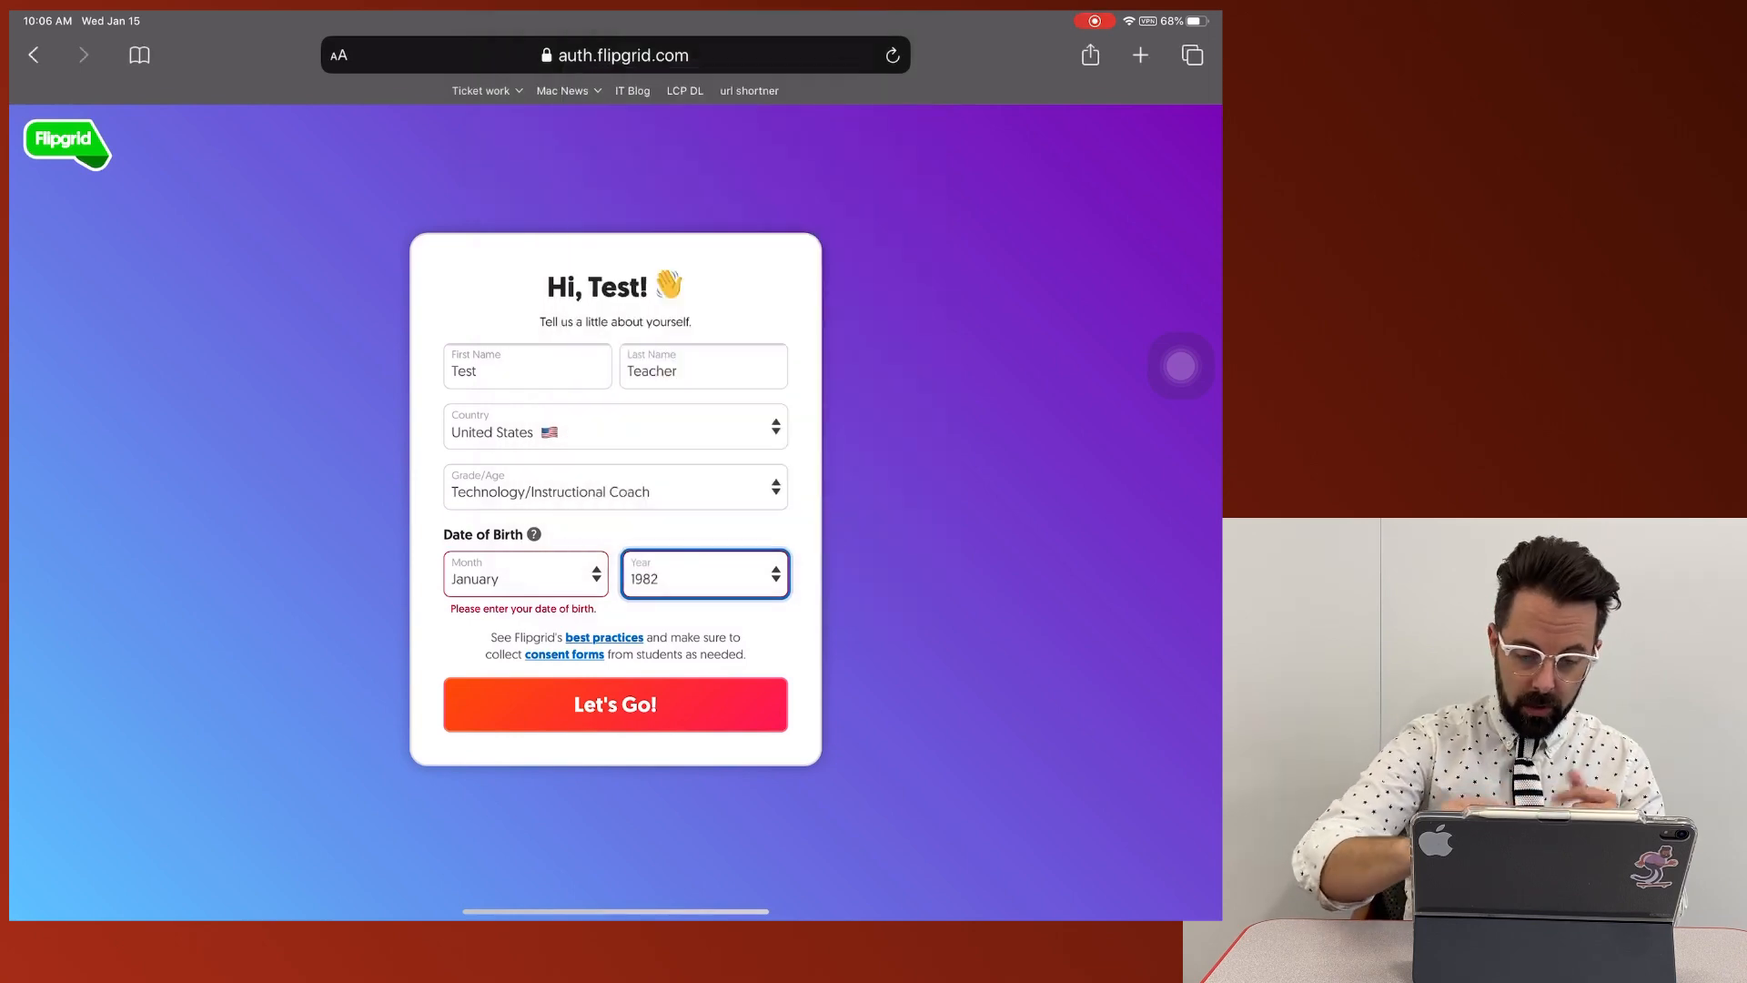
click(614, 704)
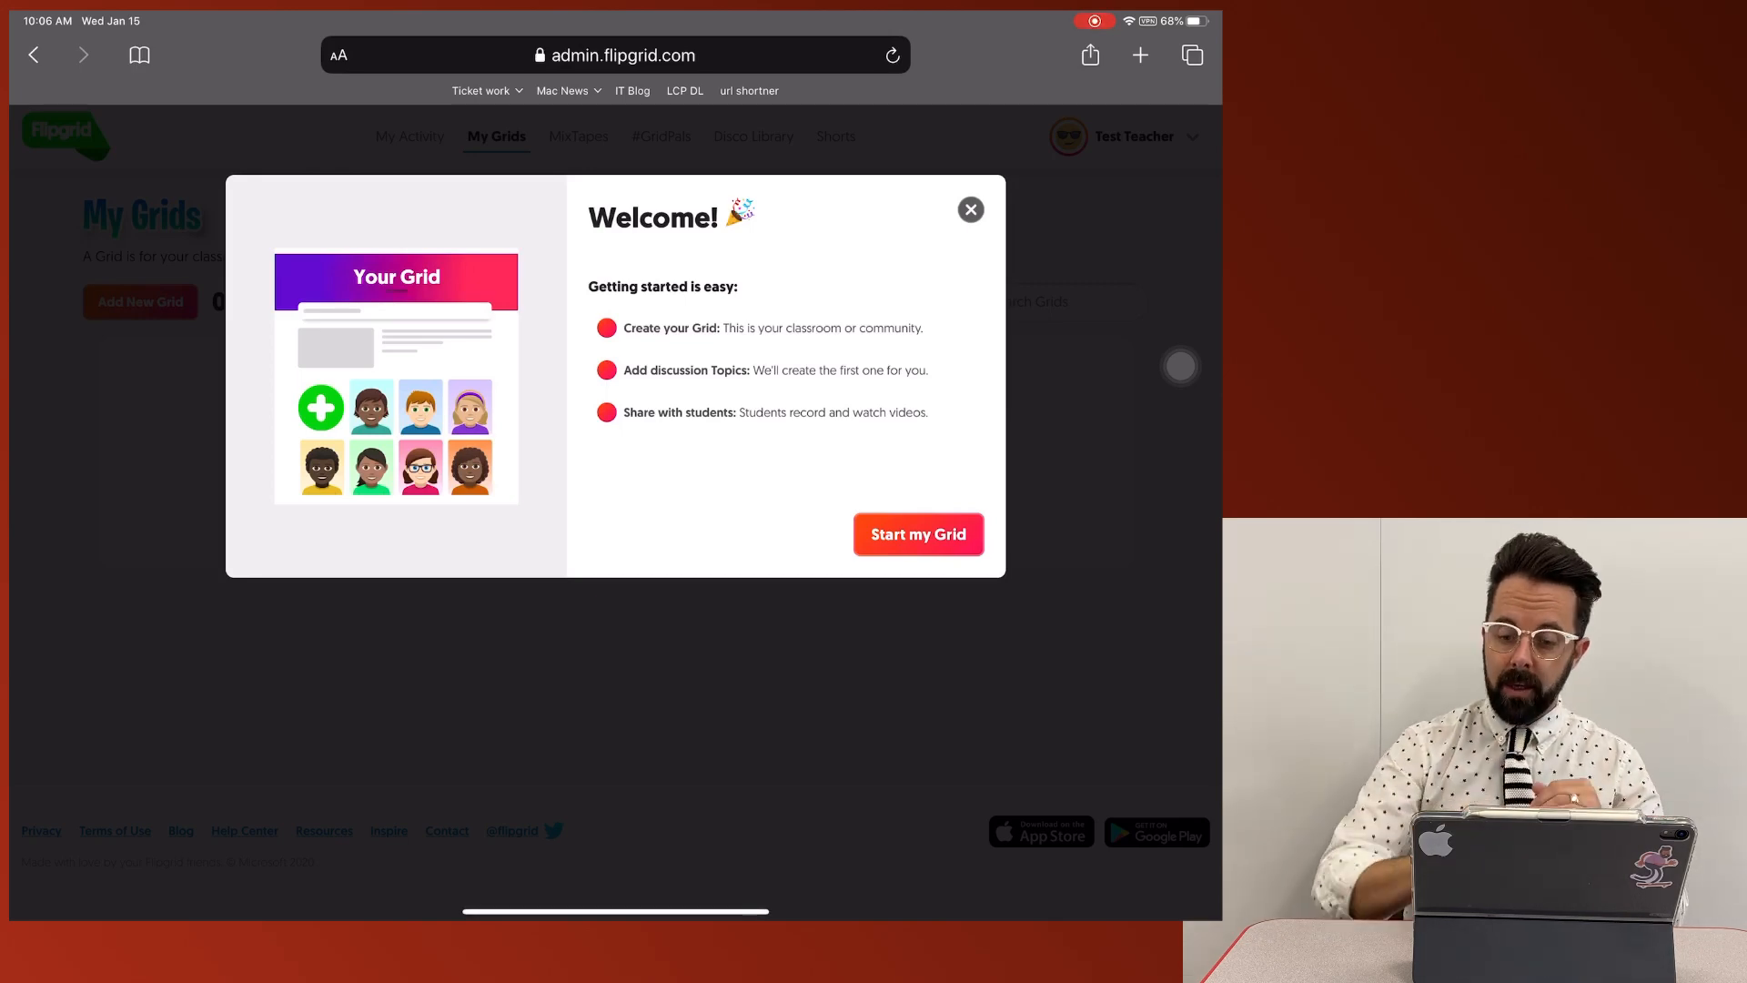
Close the Welcome dialog, leaving My Grids with 0 Grids
click(969, 209)
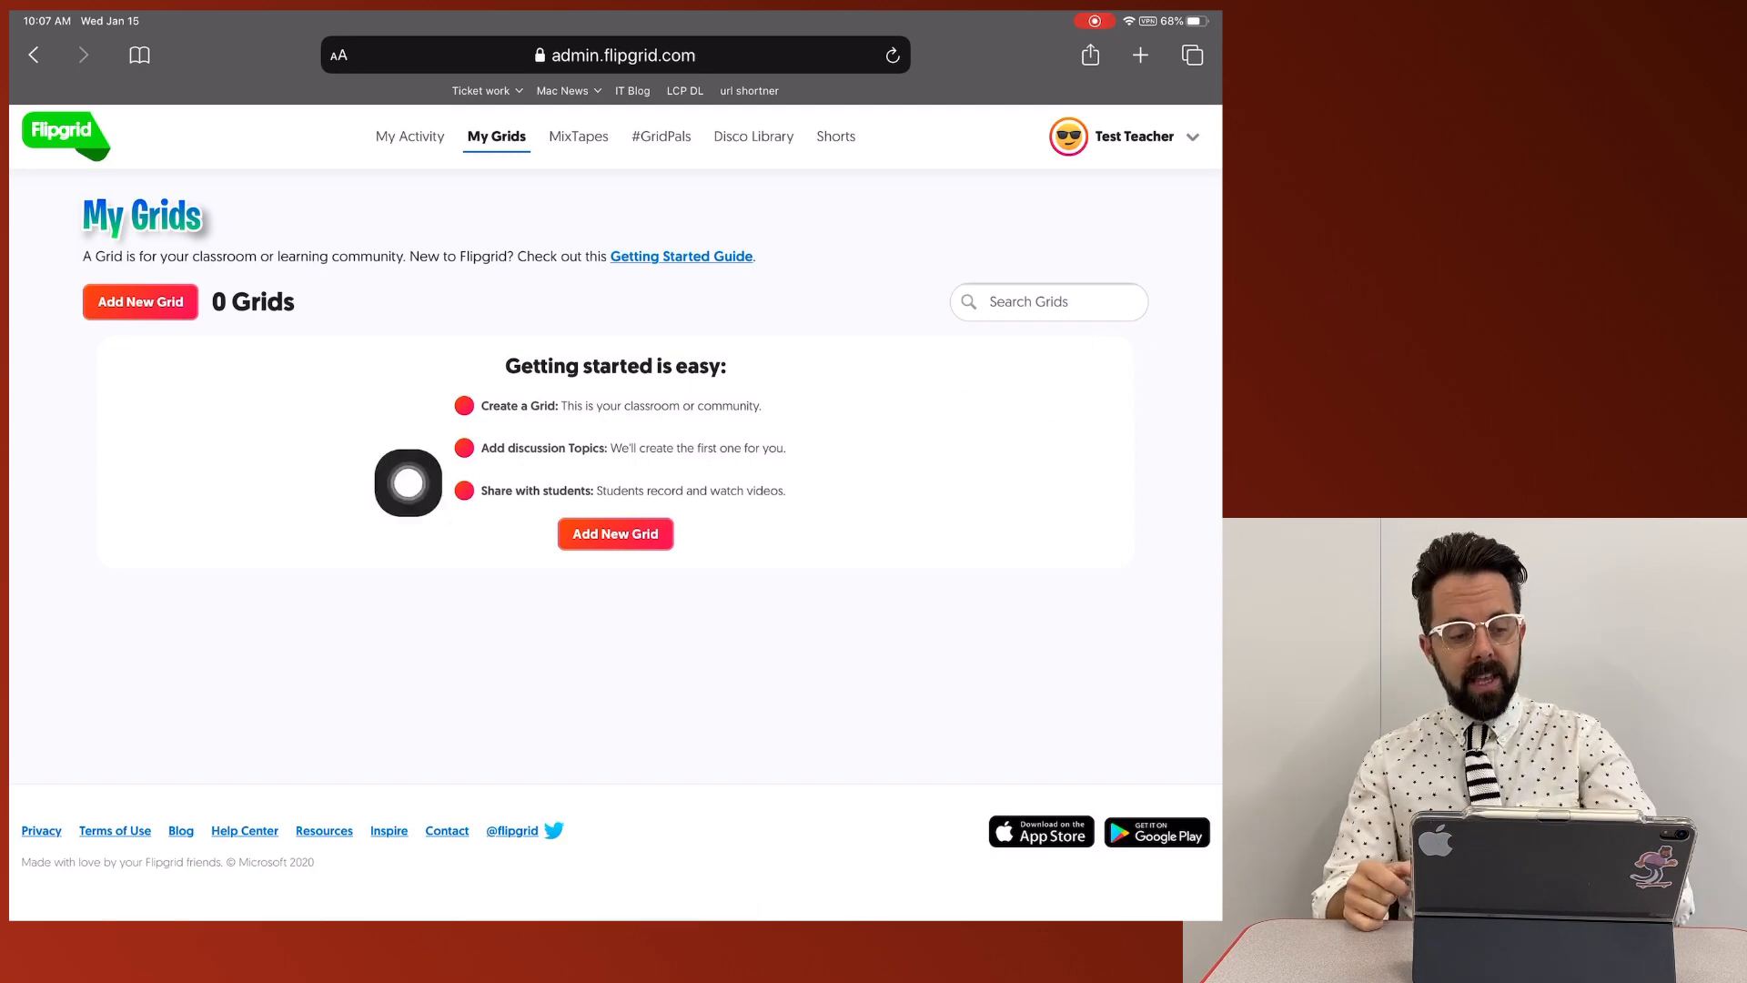
mouse_move(1180, 431)
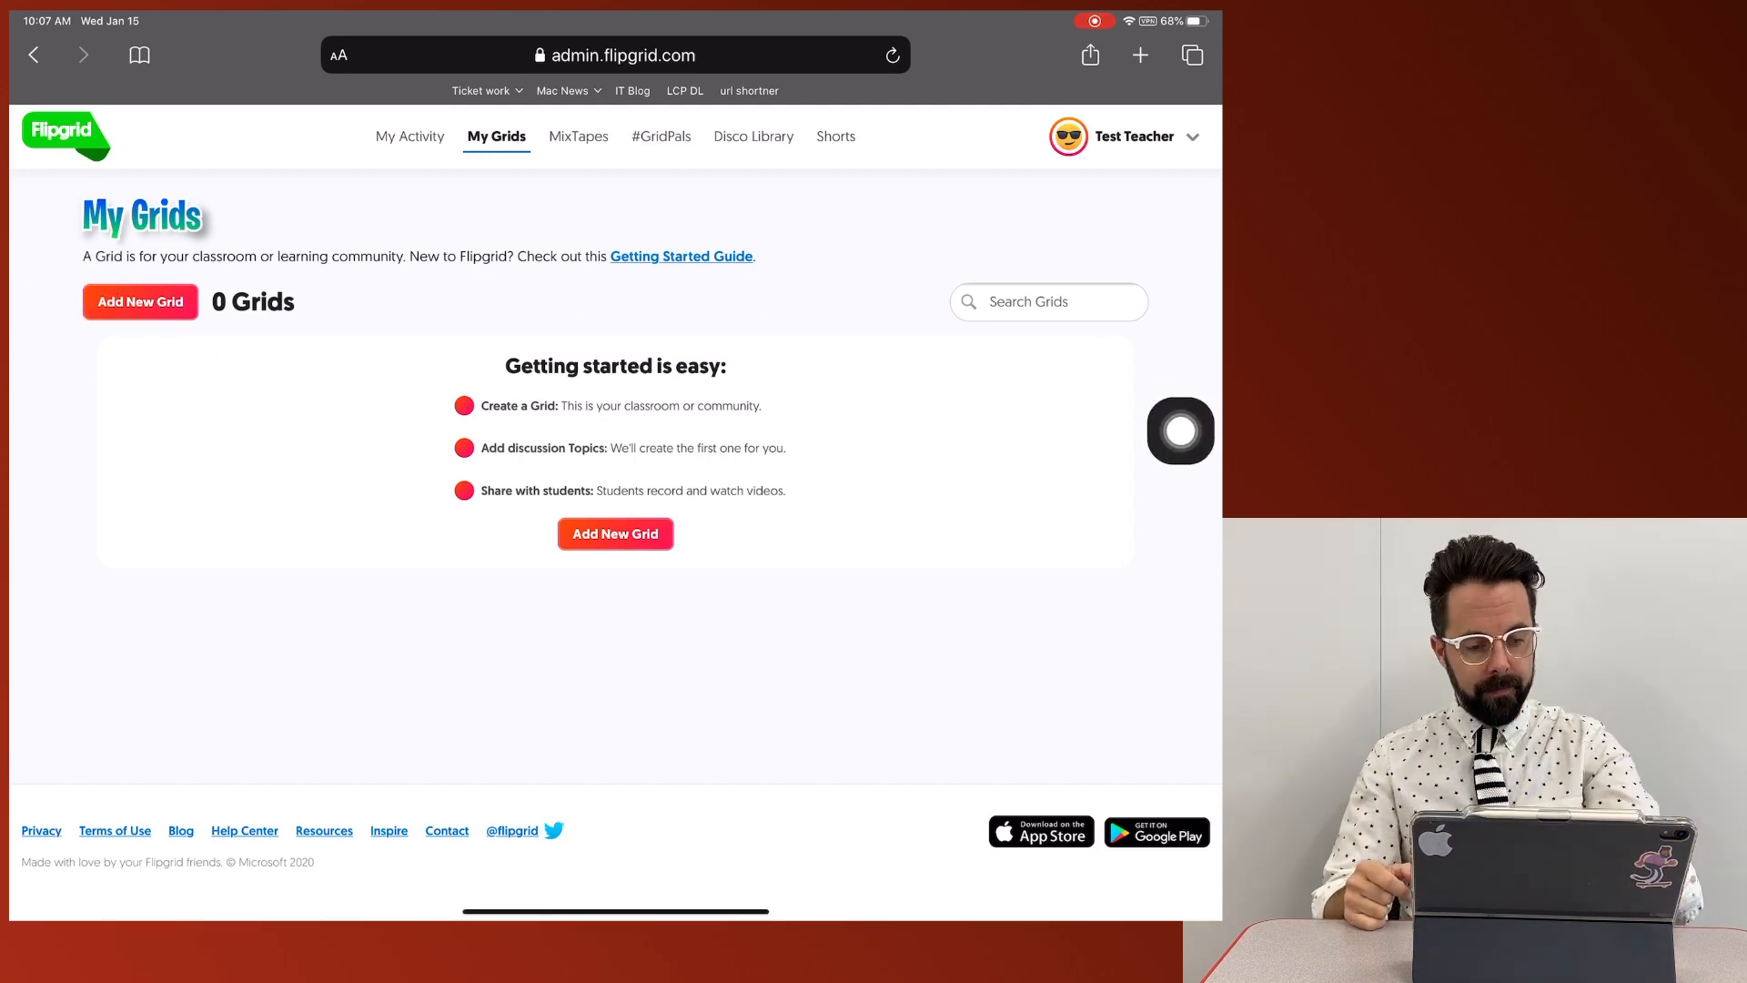
Name the new grid 'Home Room', choose School Email access, and continue
click(139, 302)
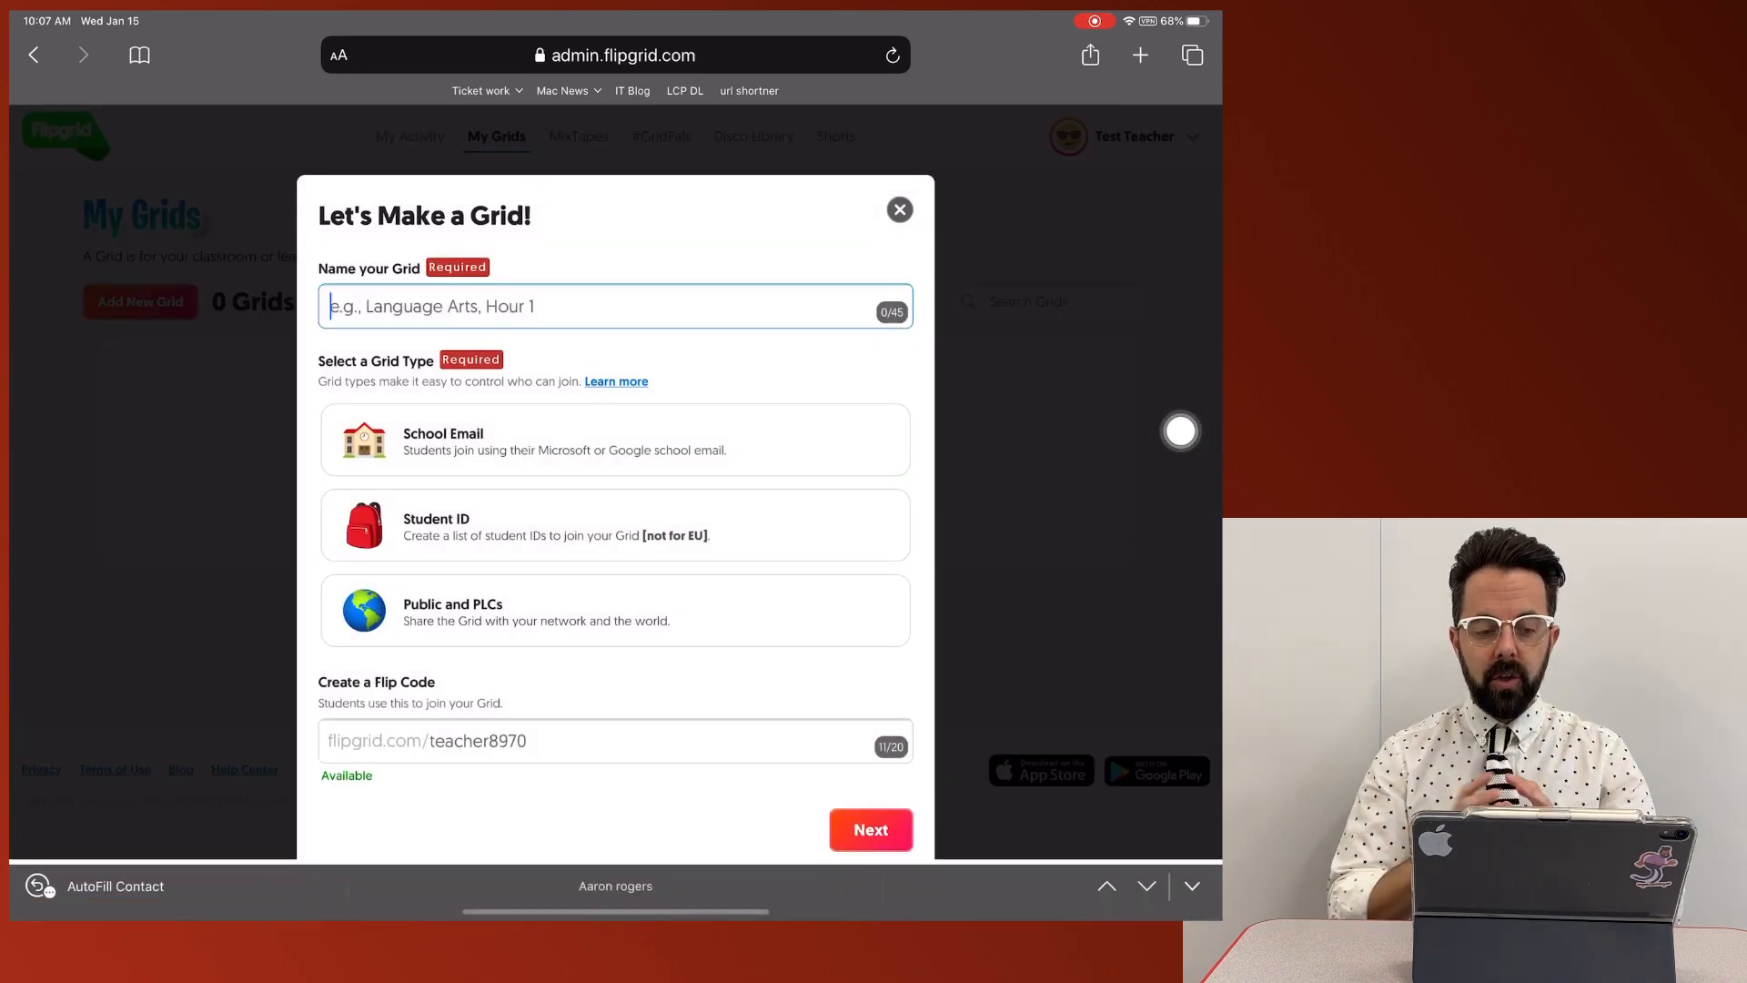
text(Home Ro)
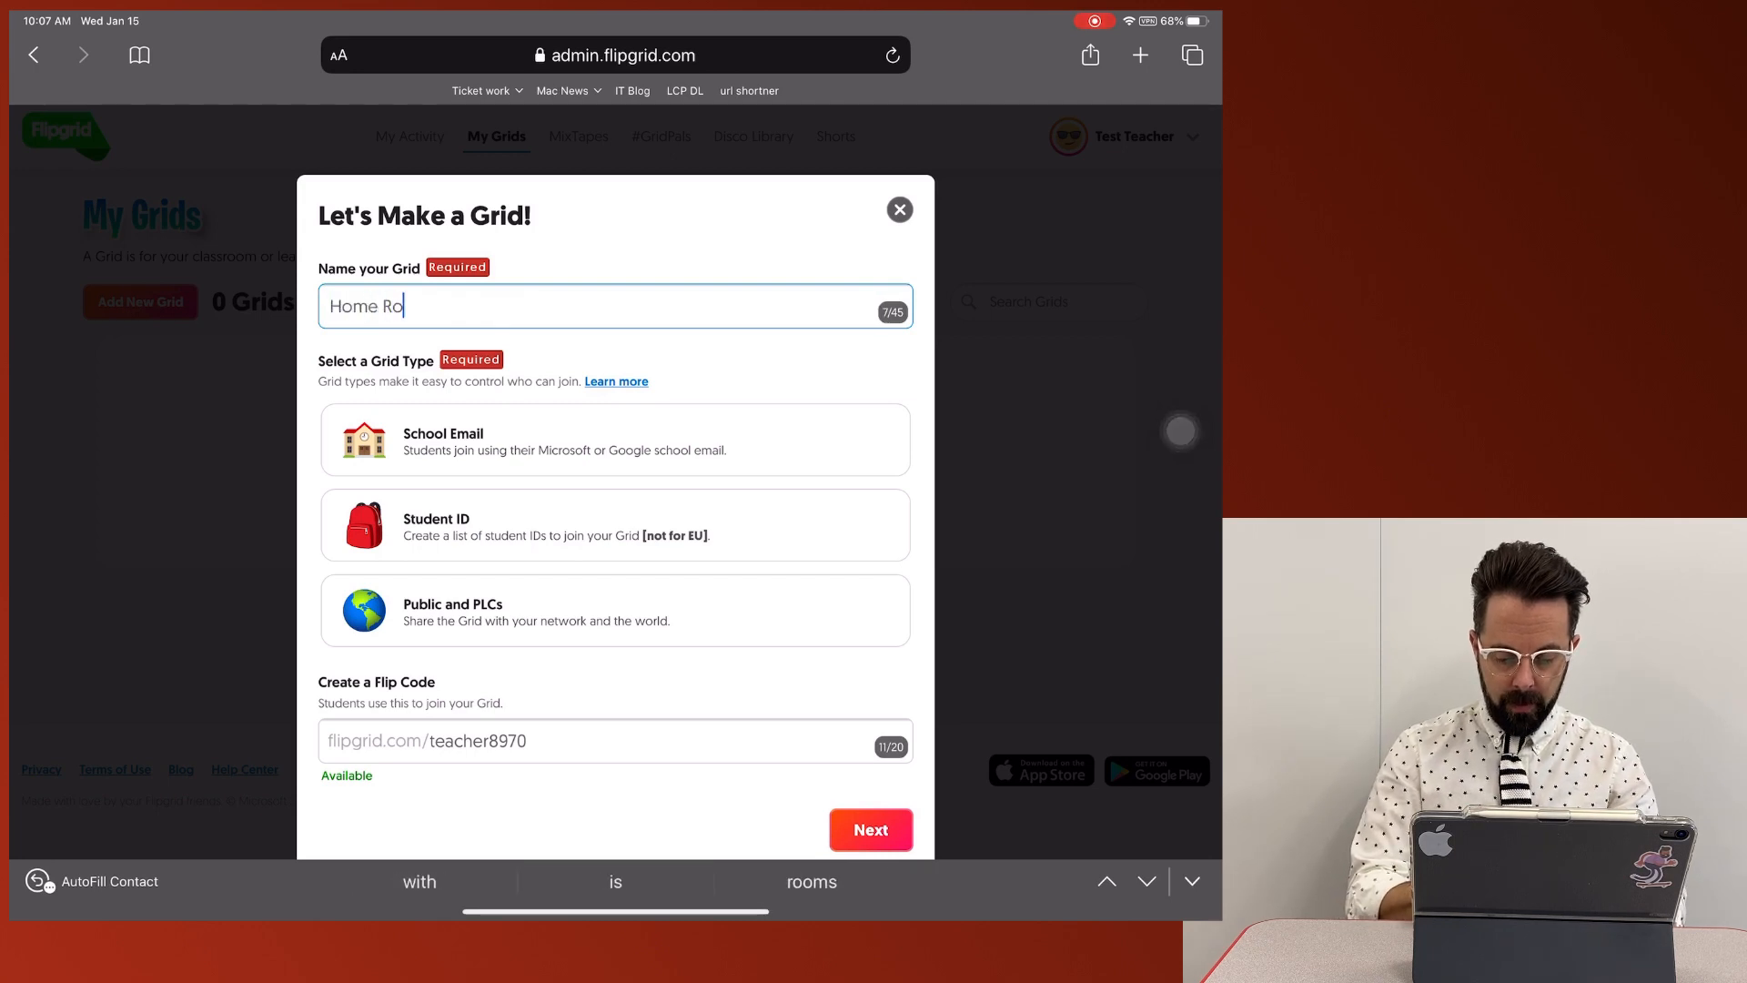
text(om)
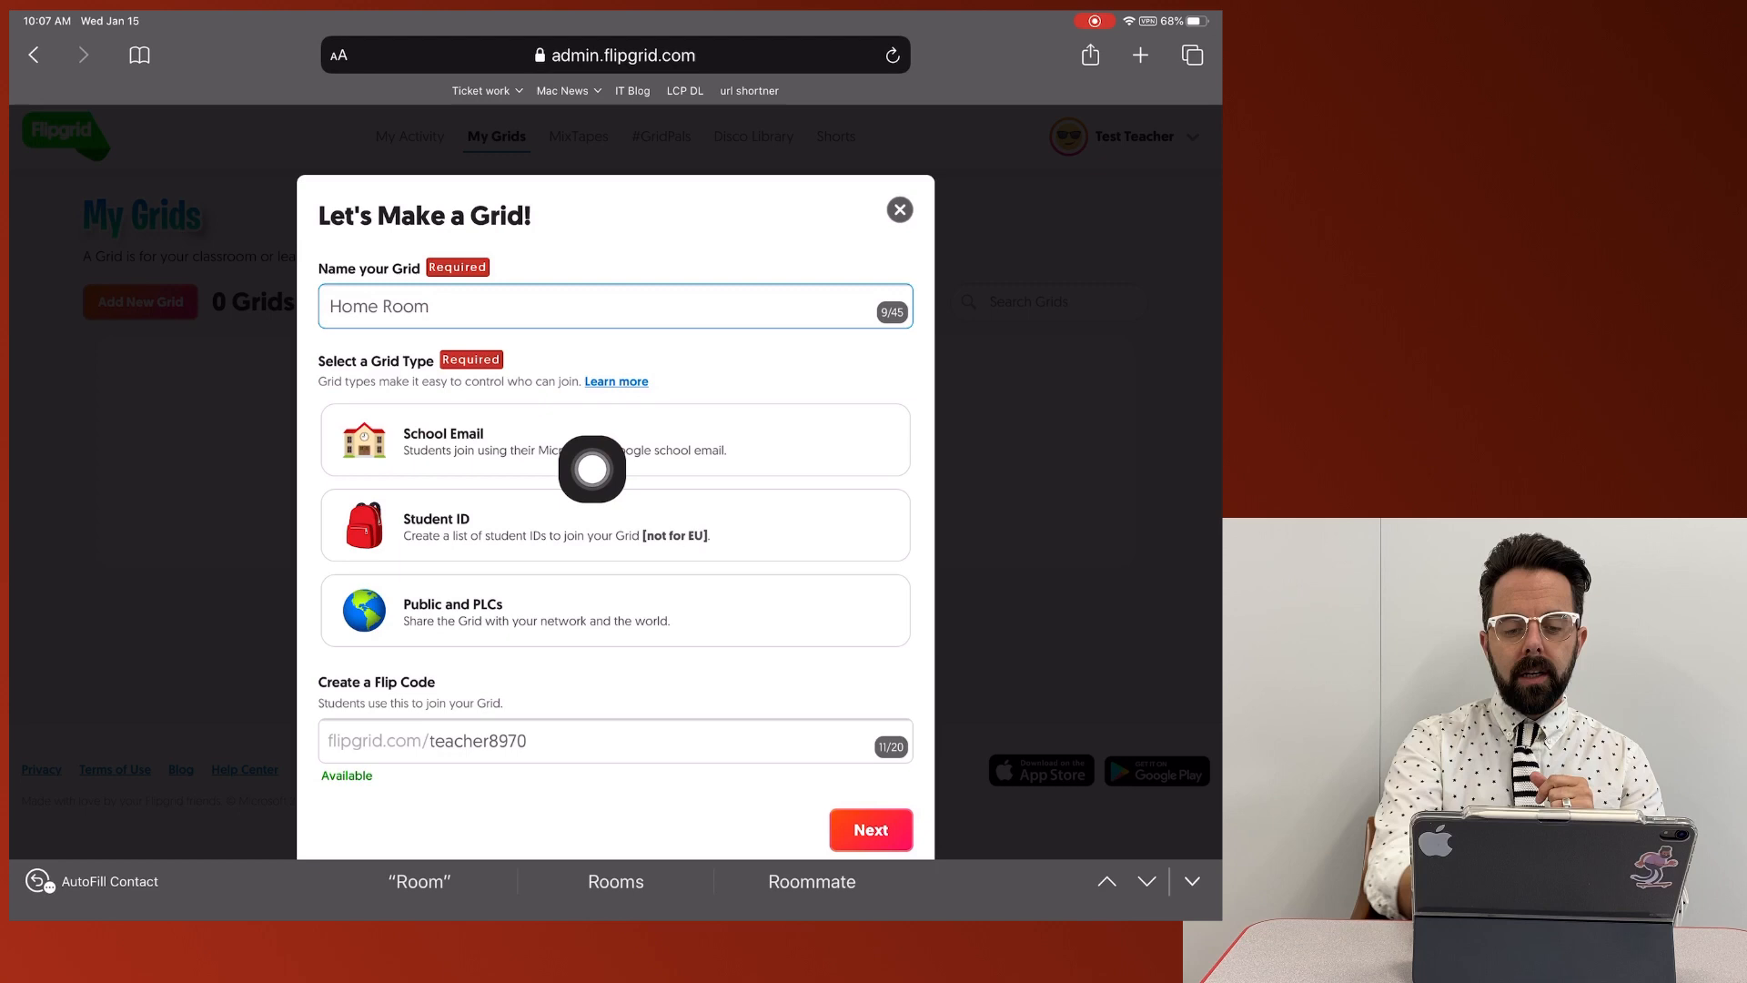
click(614, 439)
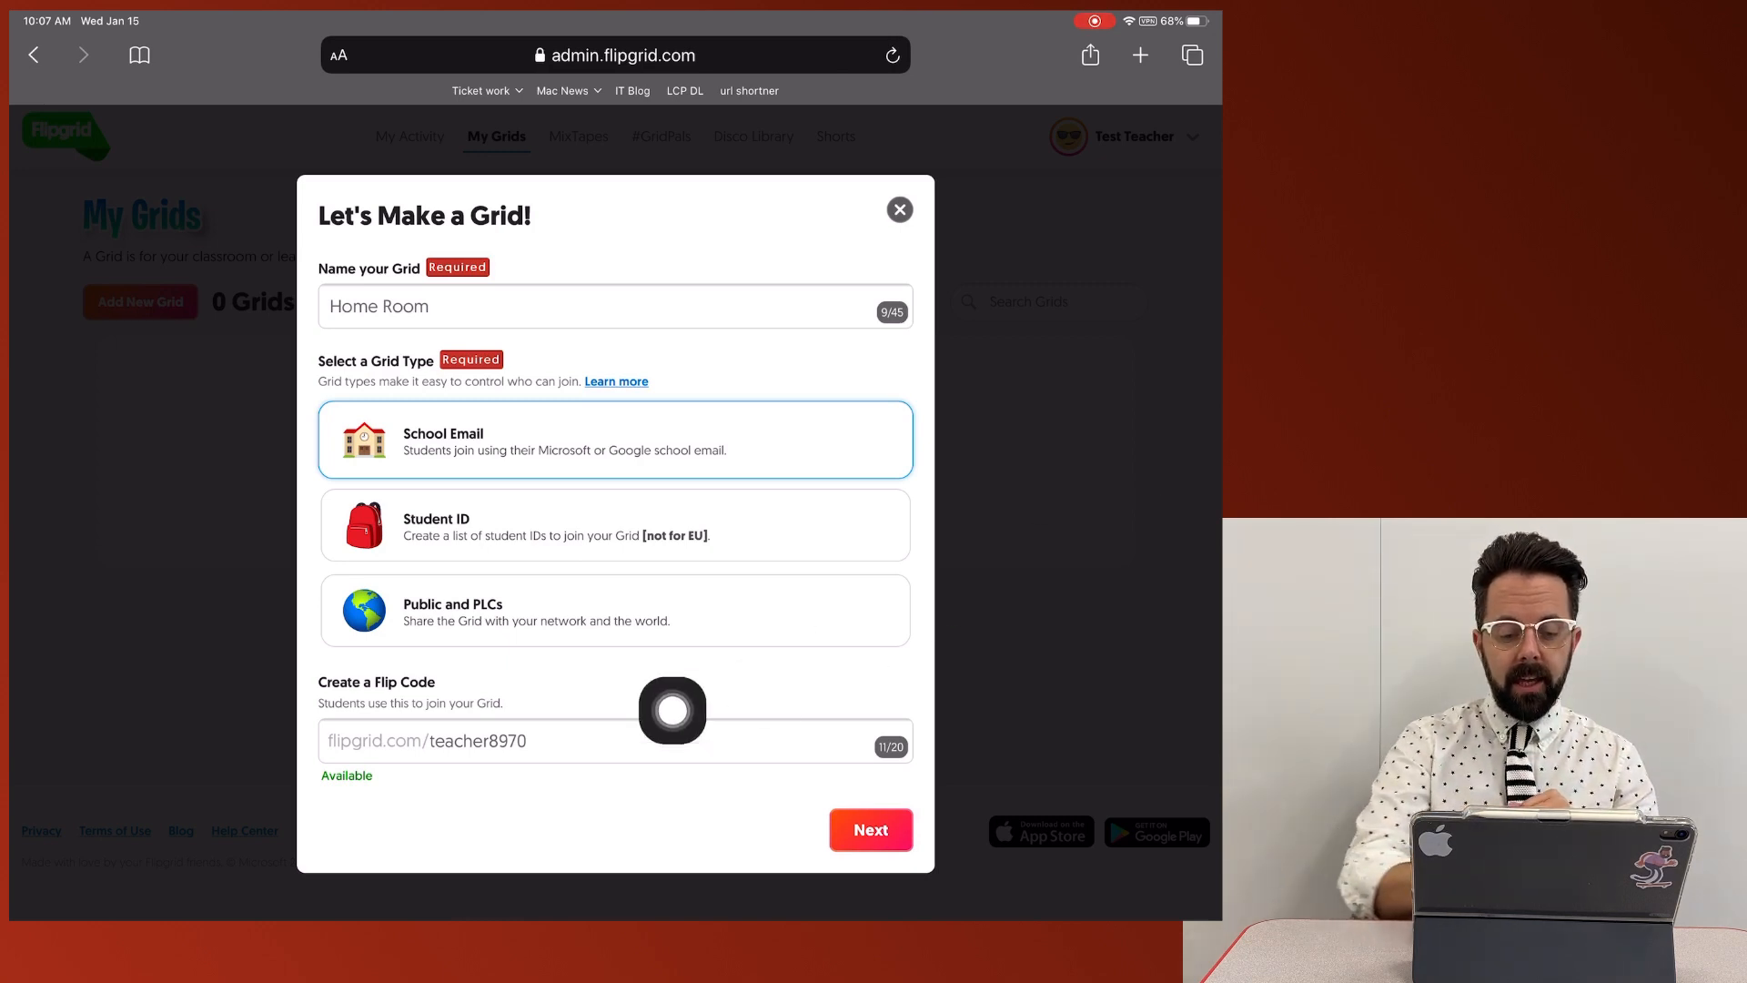
mouse_move(1180, 442)
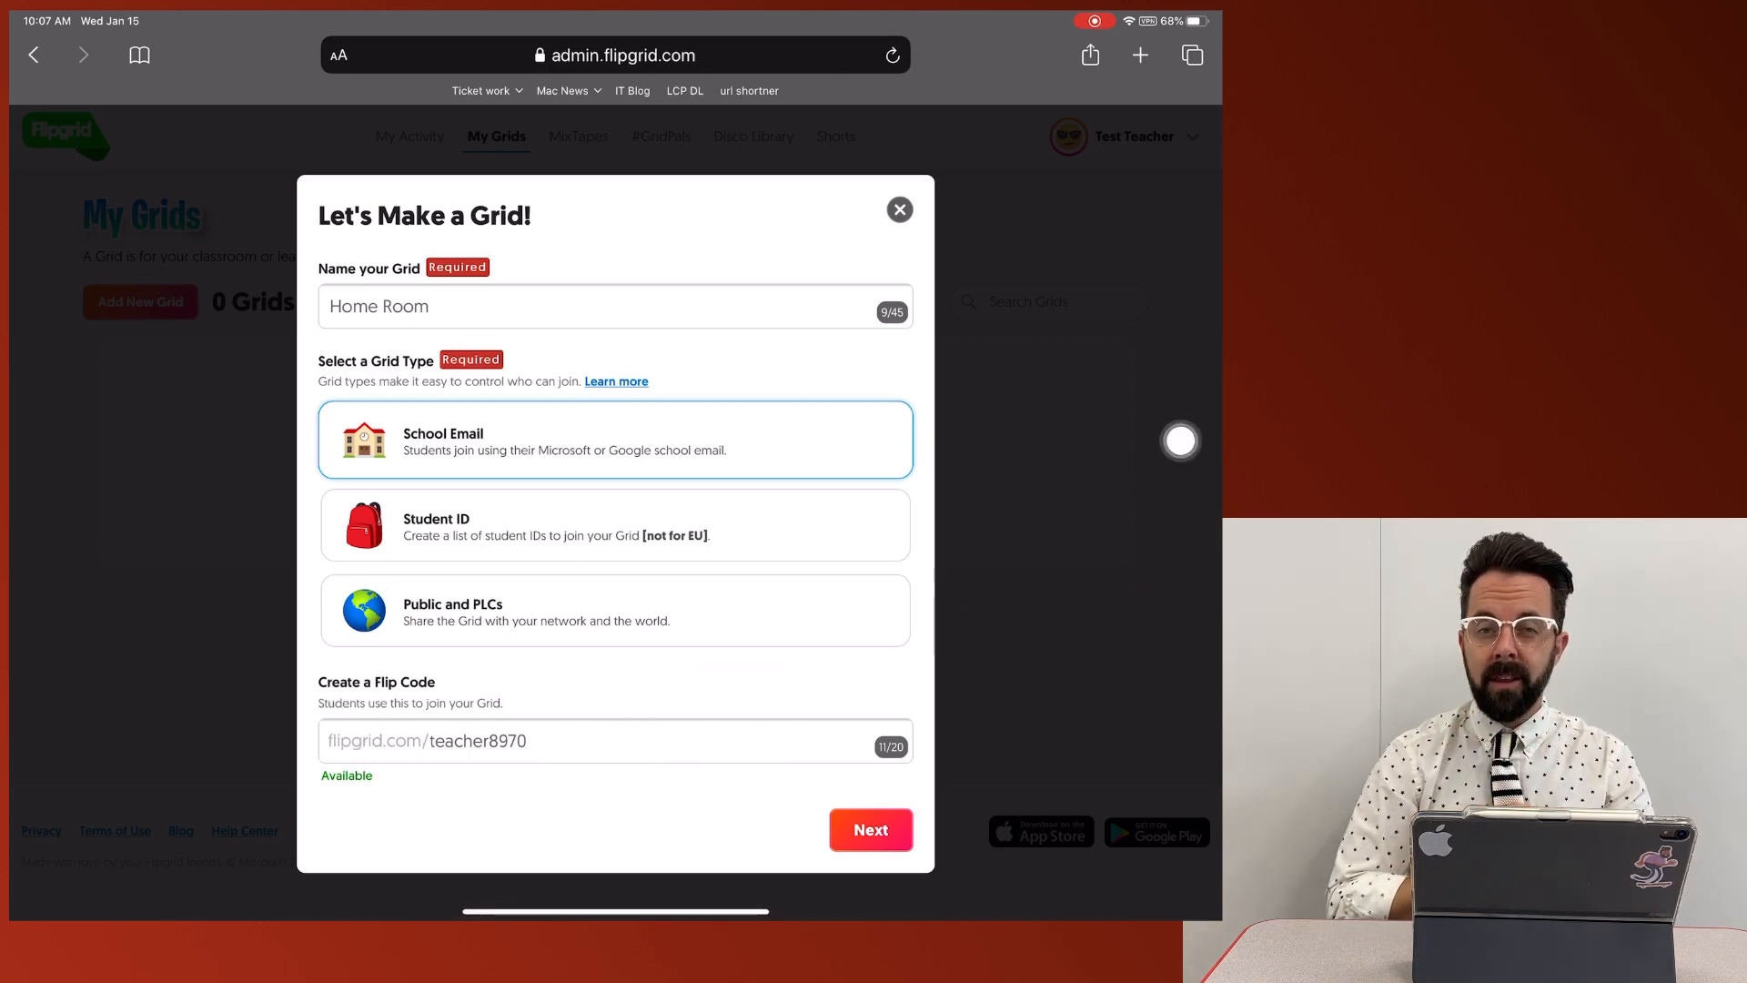
click(870, 828)
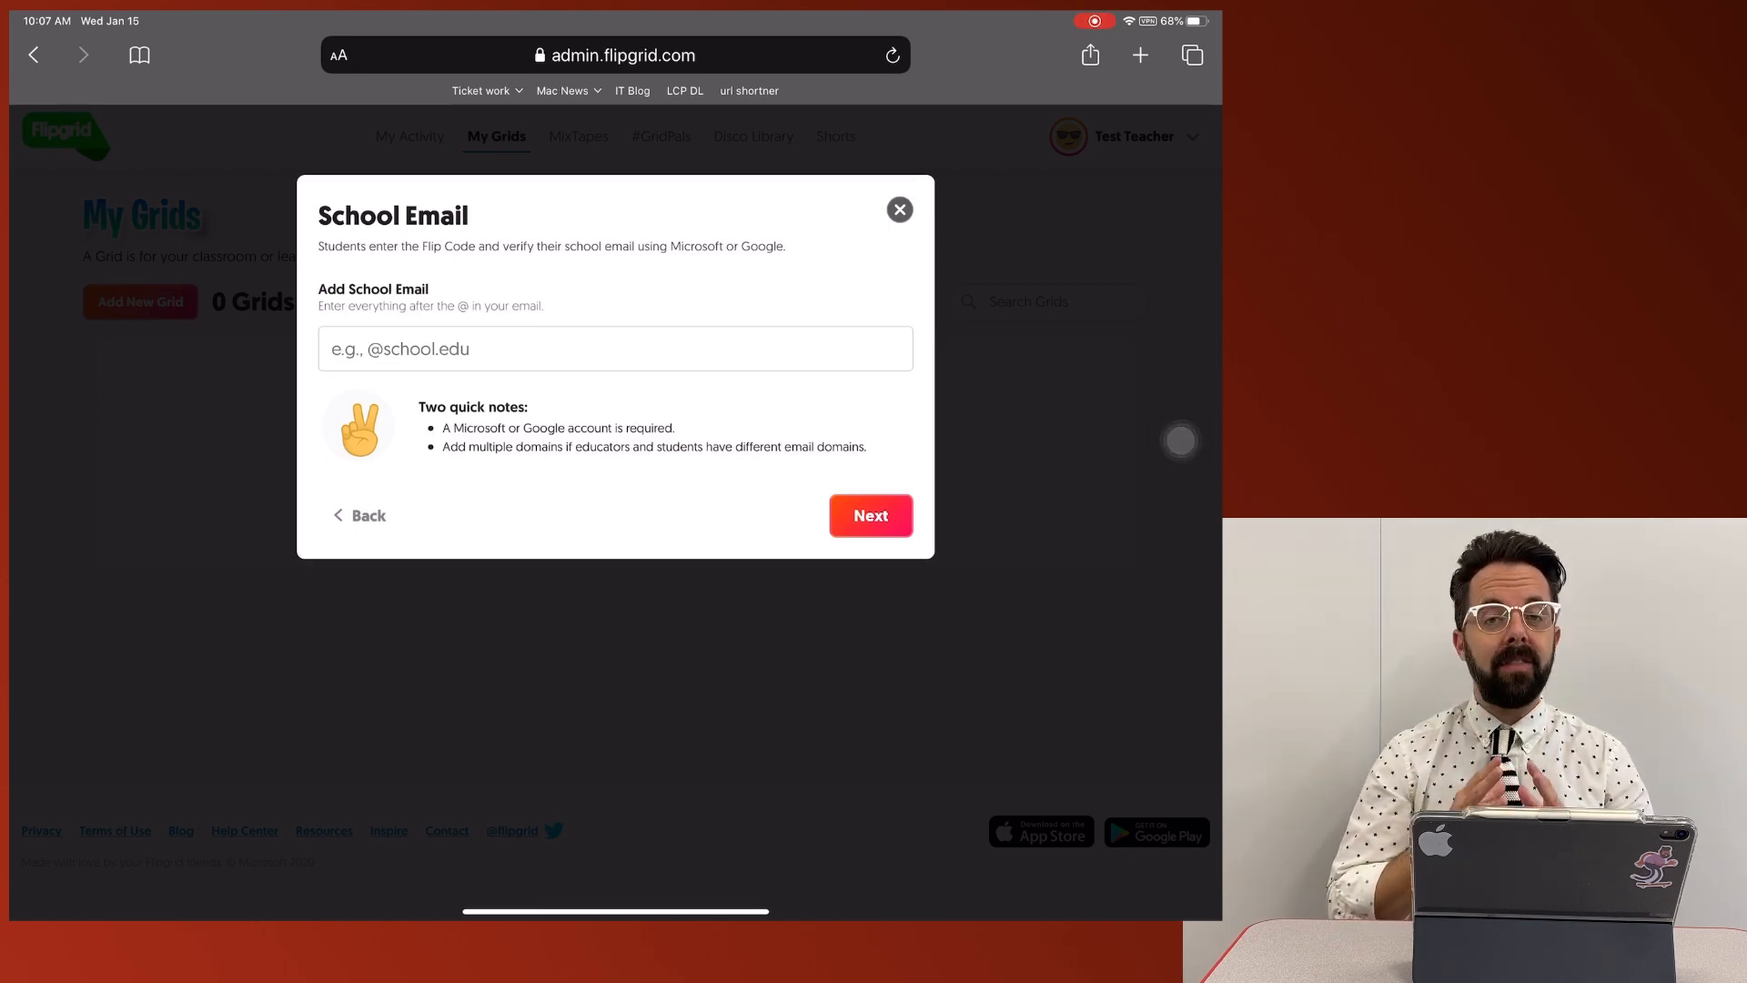
click(615, 348)
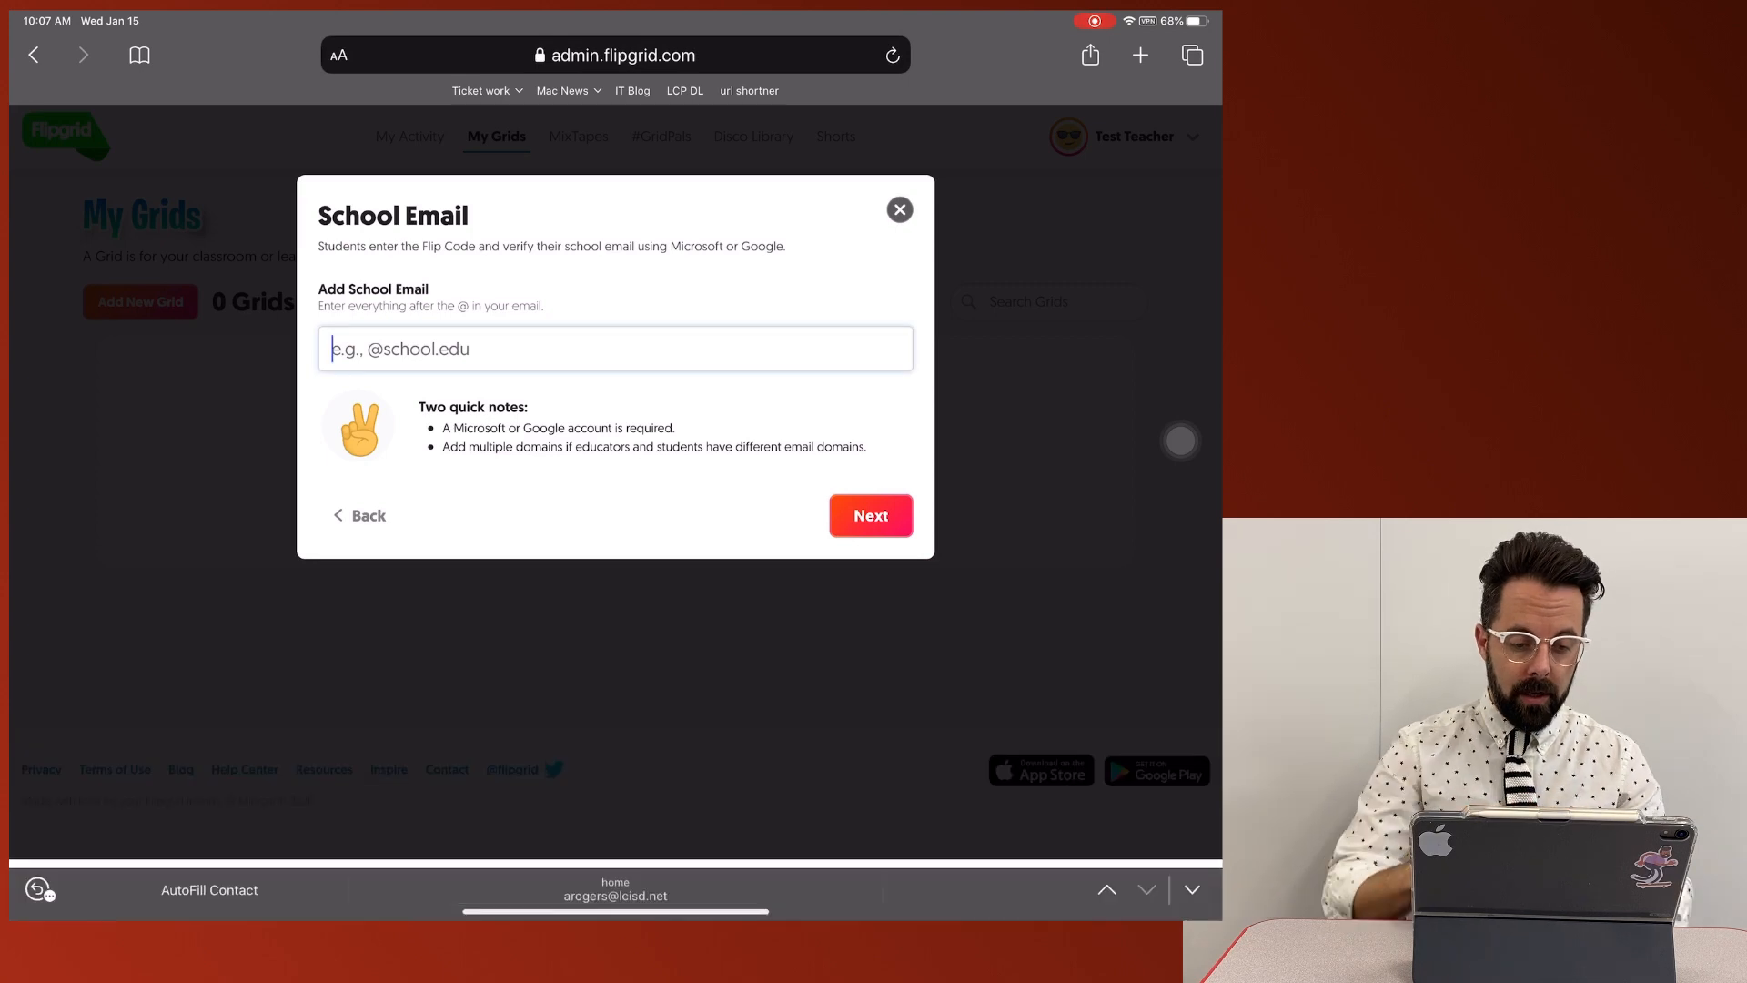
text(@)
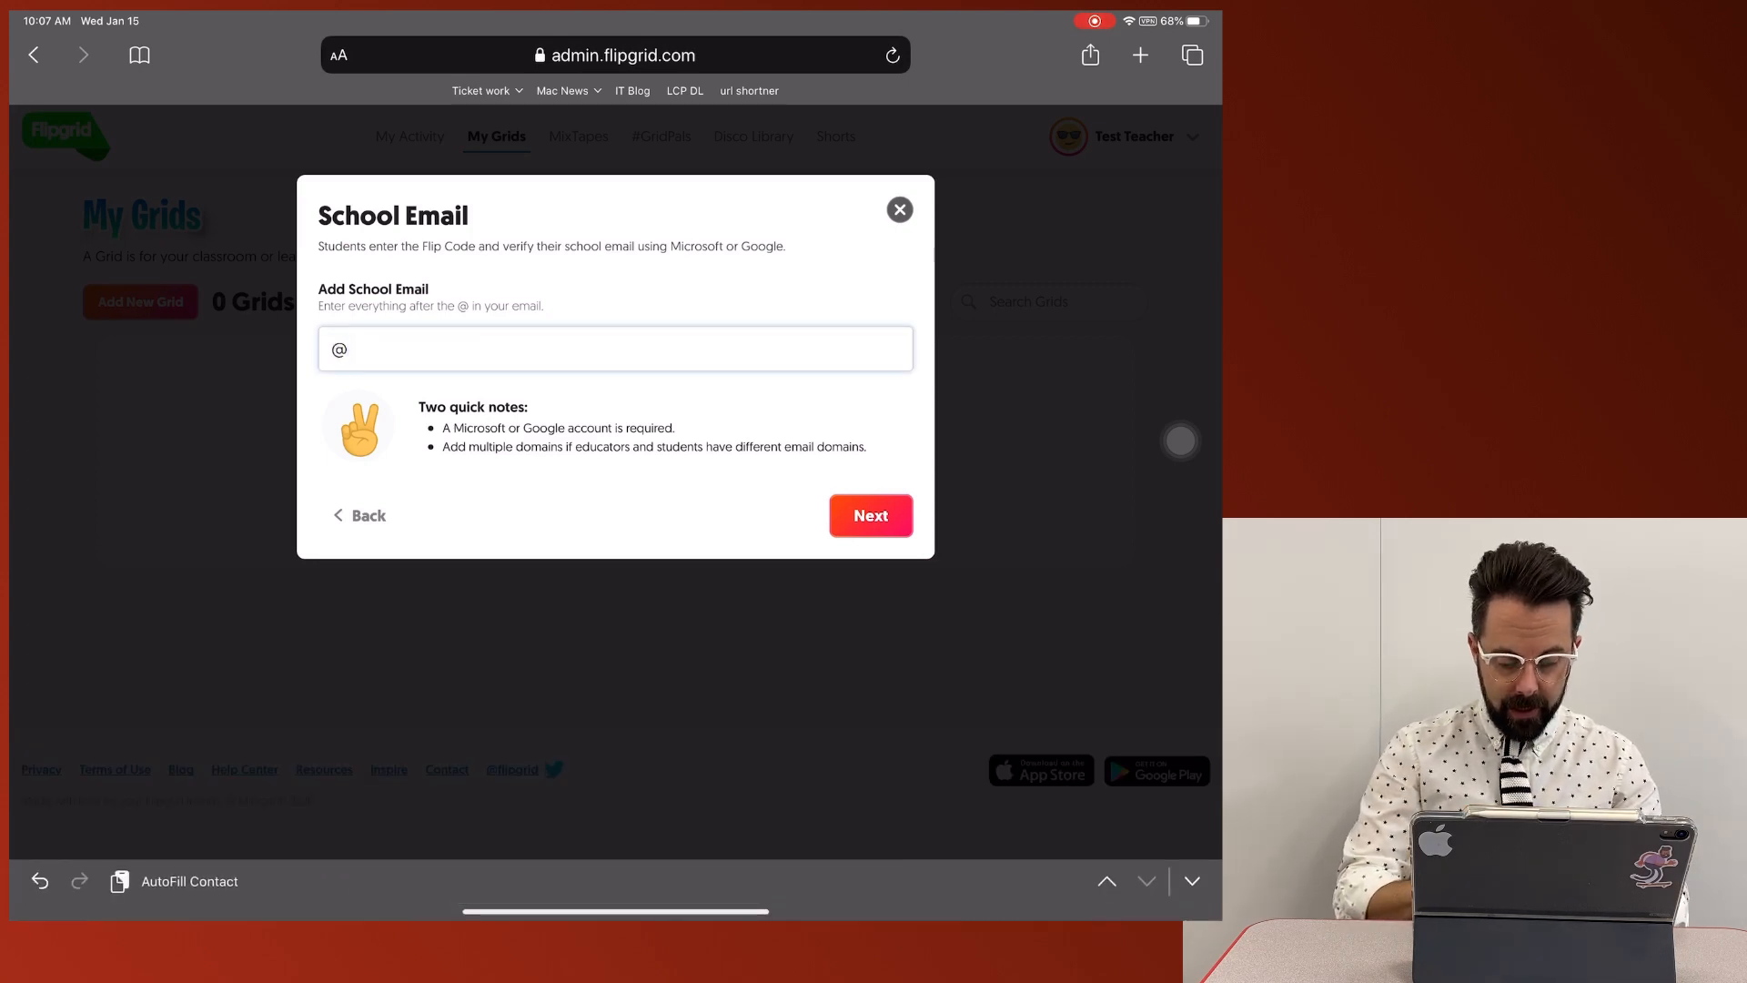
text(k12.lcisd)
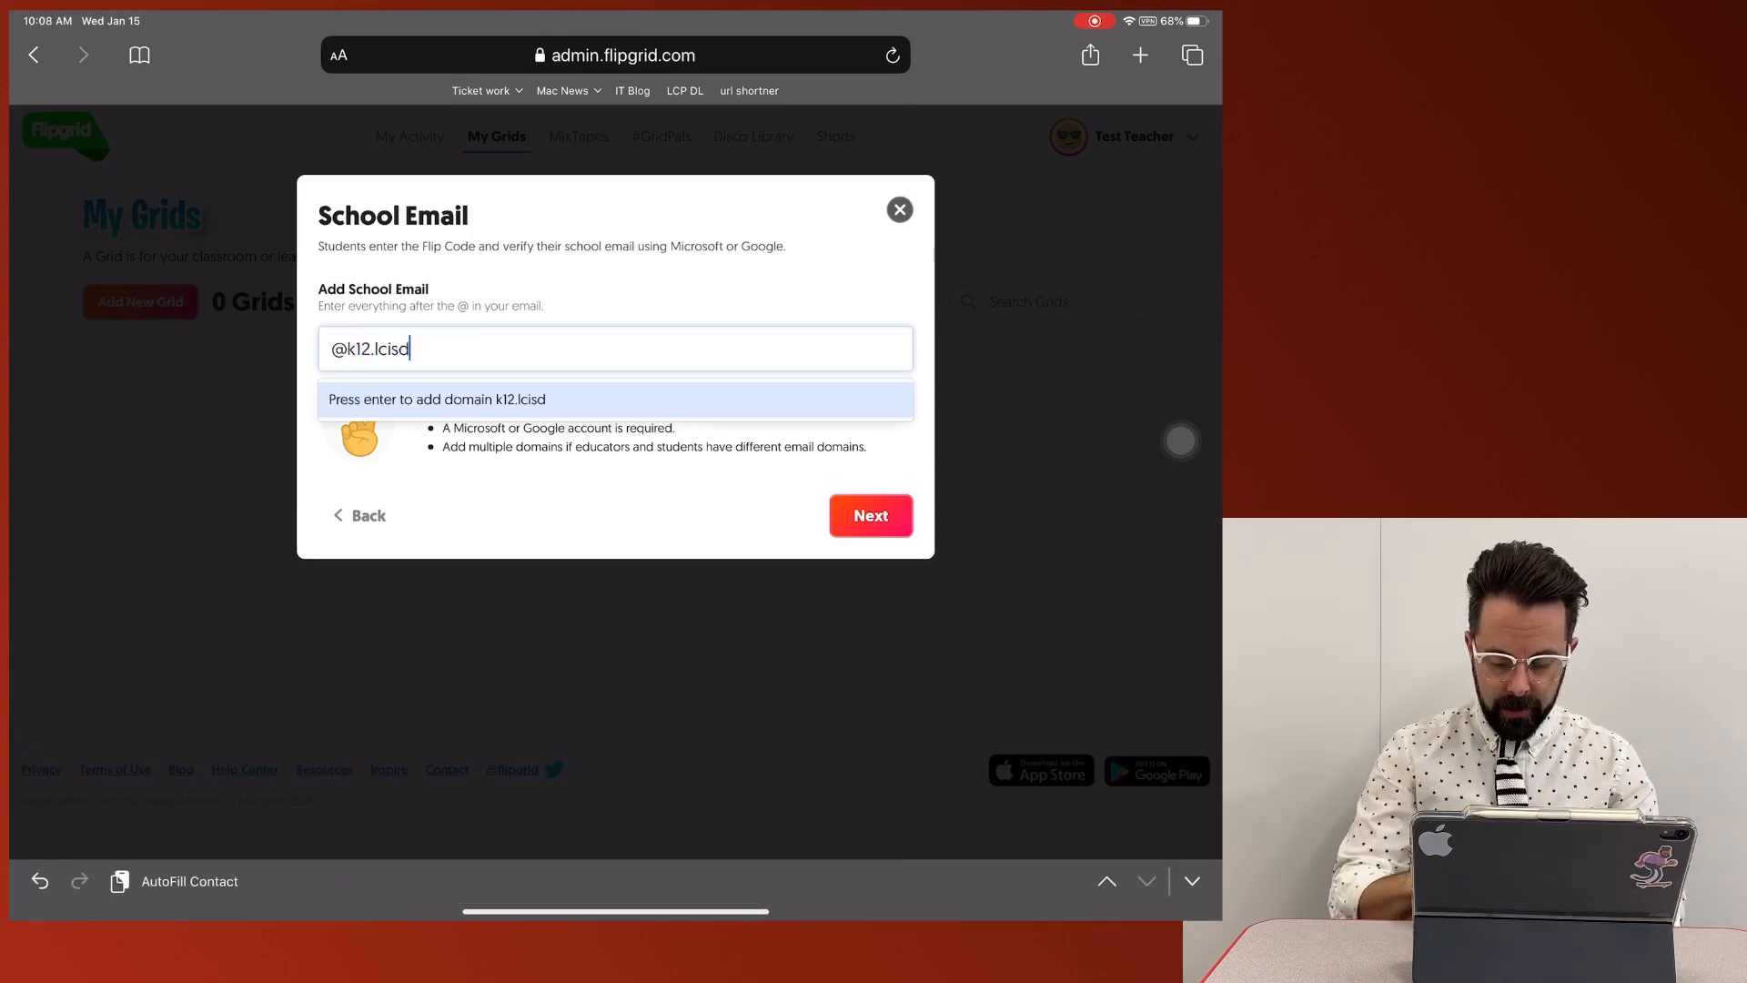
text(.net)
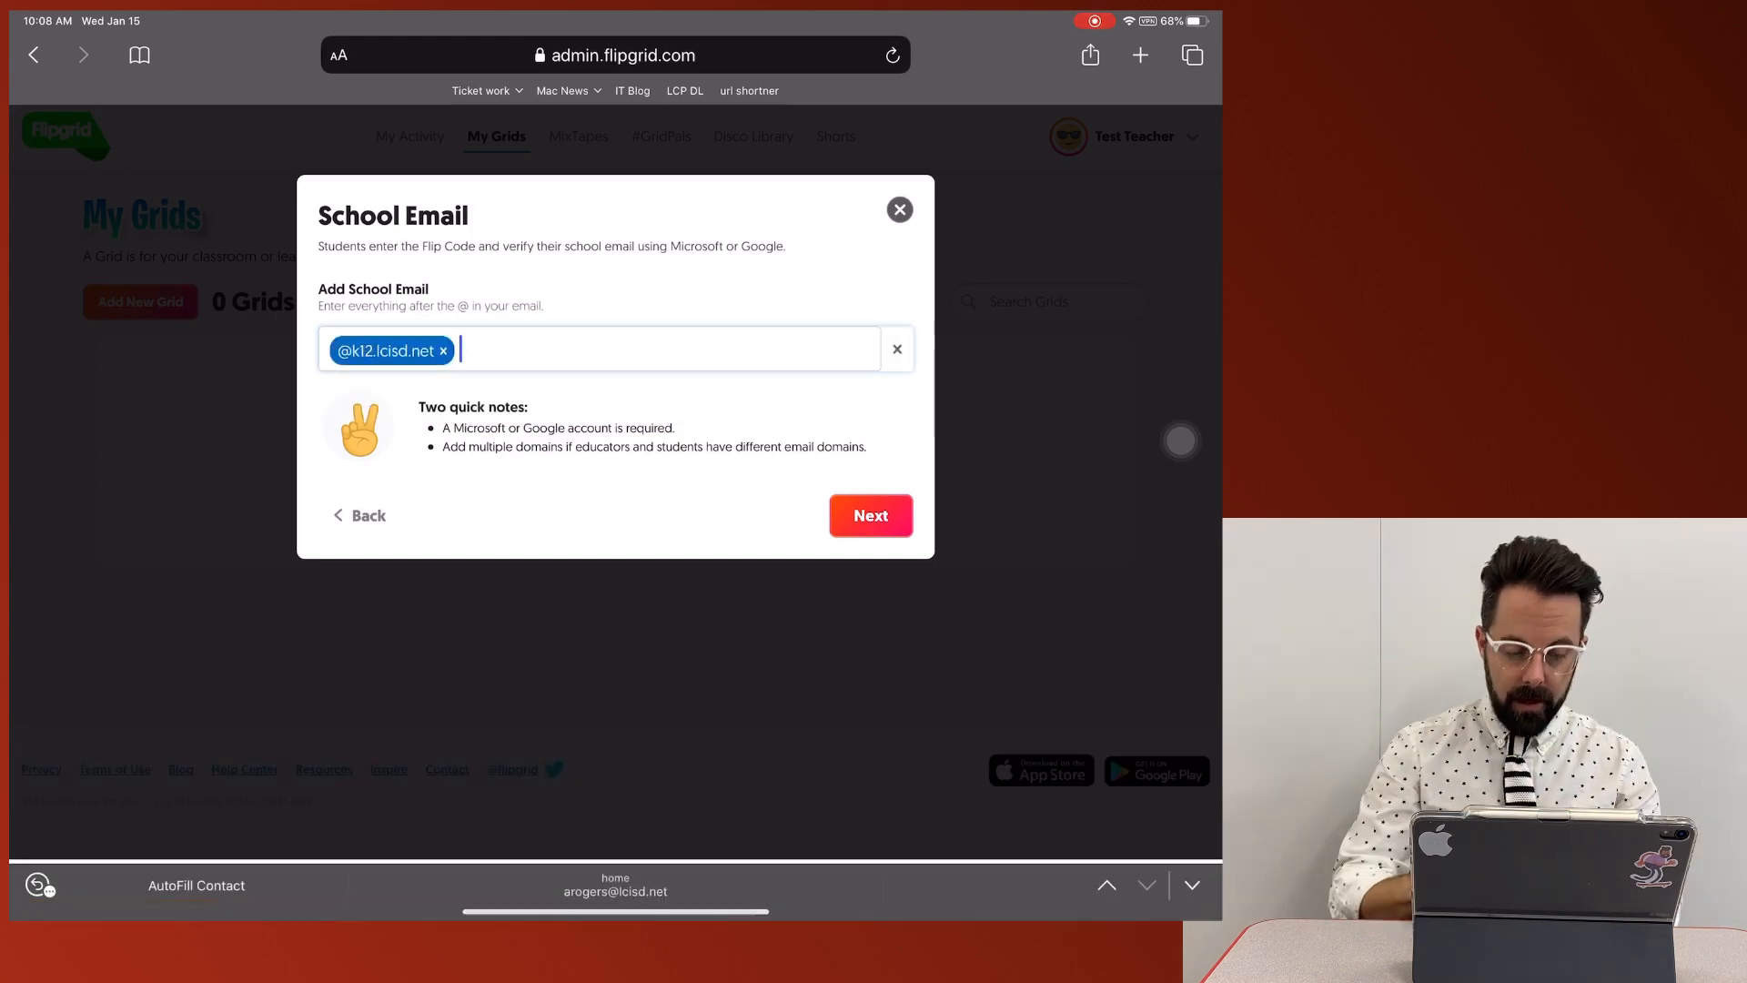
text(@lcisd.net)
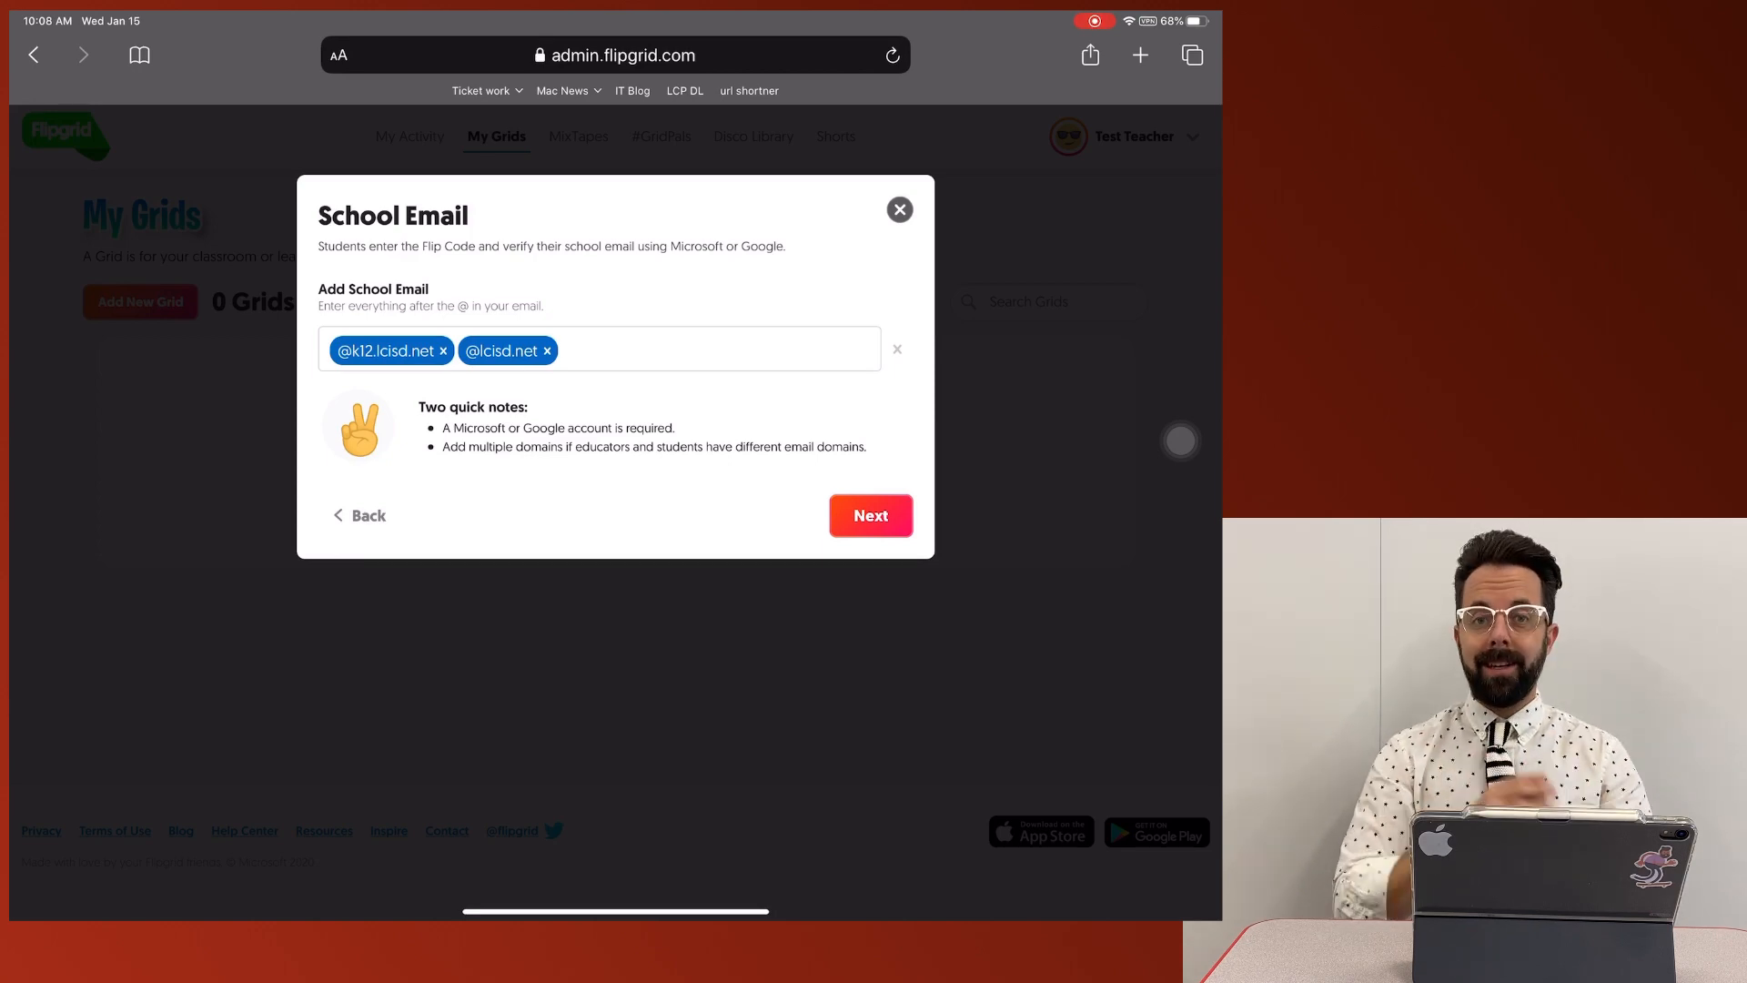
click(869, 515)
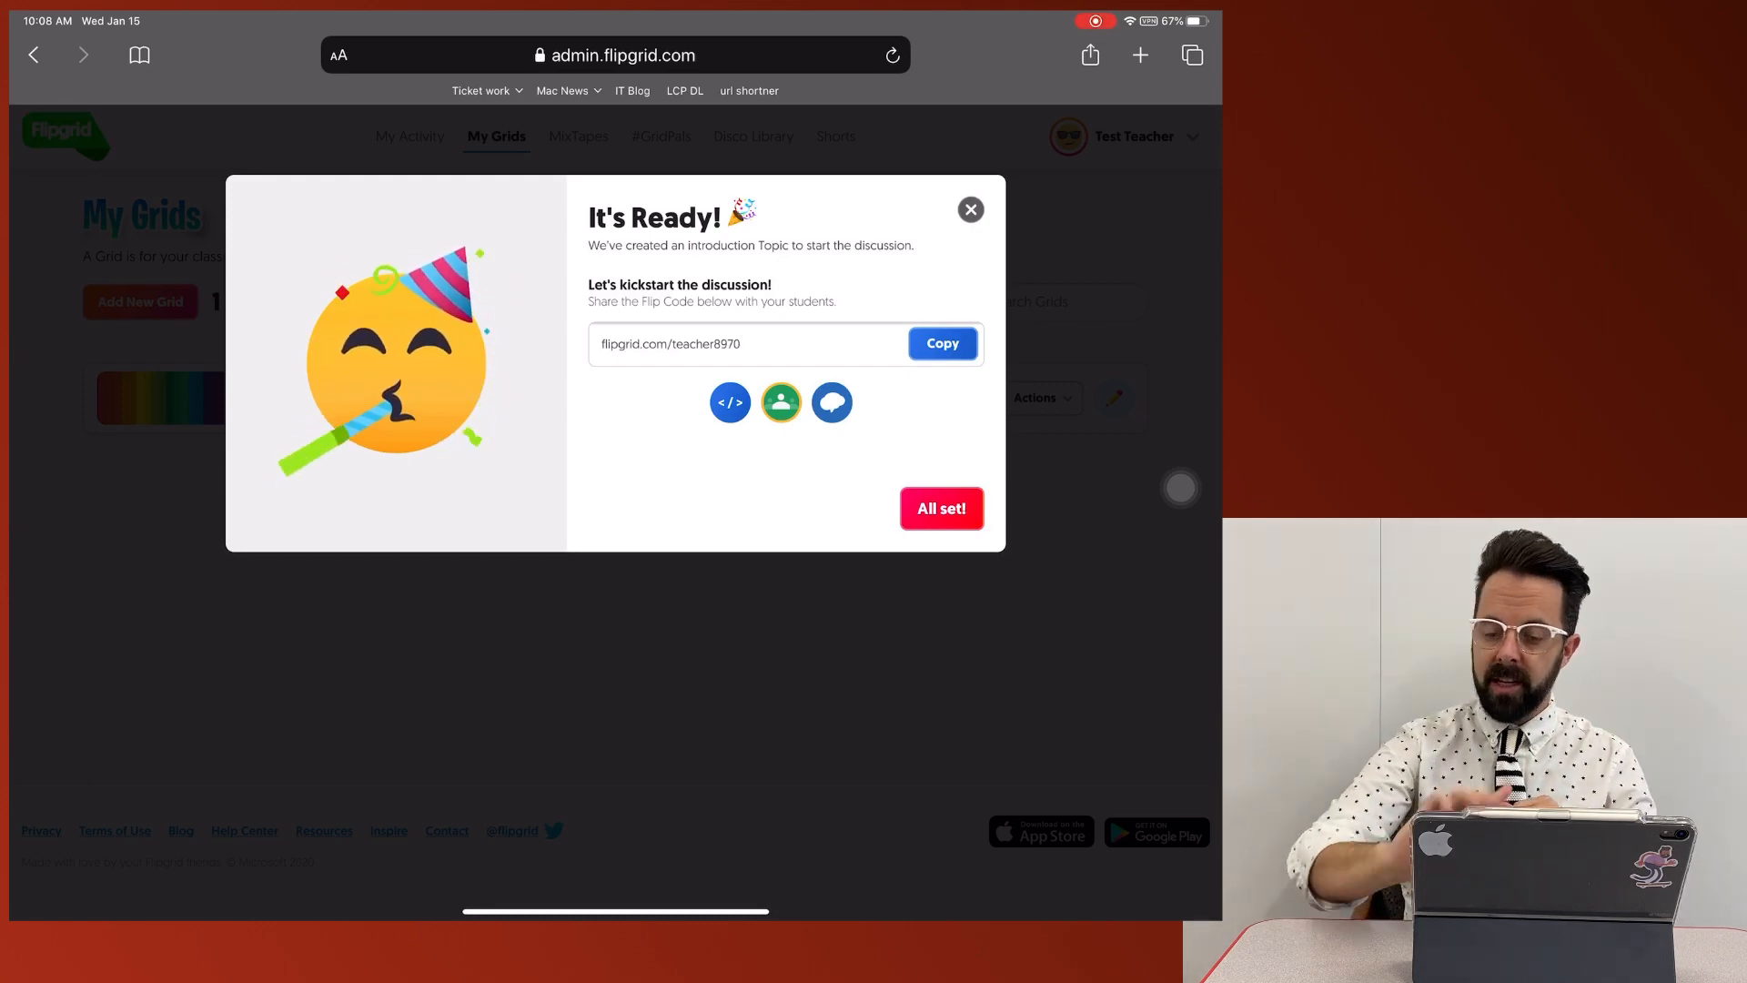
Open Home Room's grid settings and scroll down to the Personalize cover images
click(942, 508)
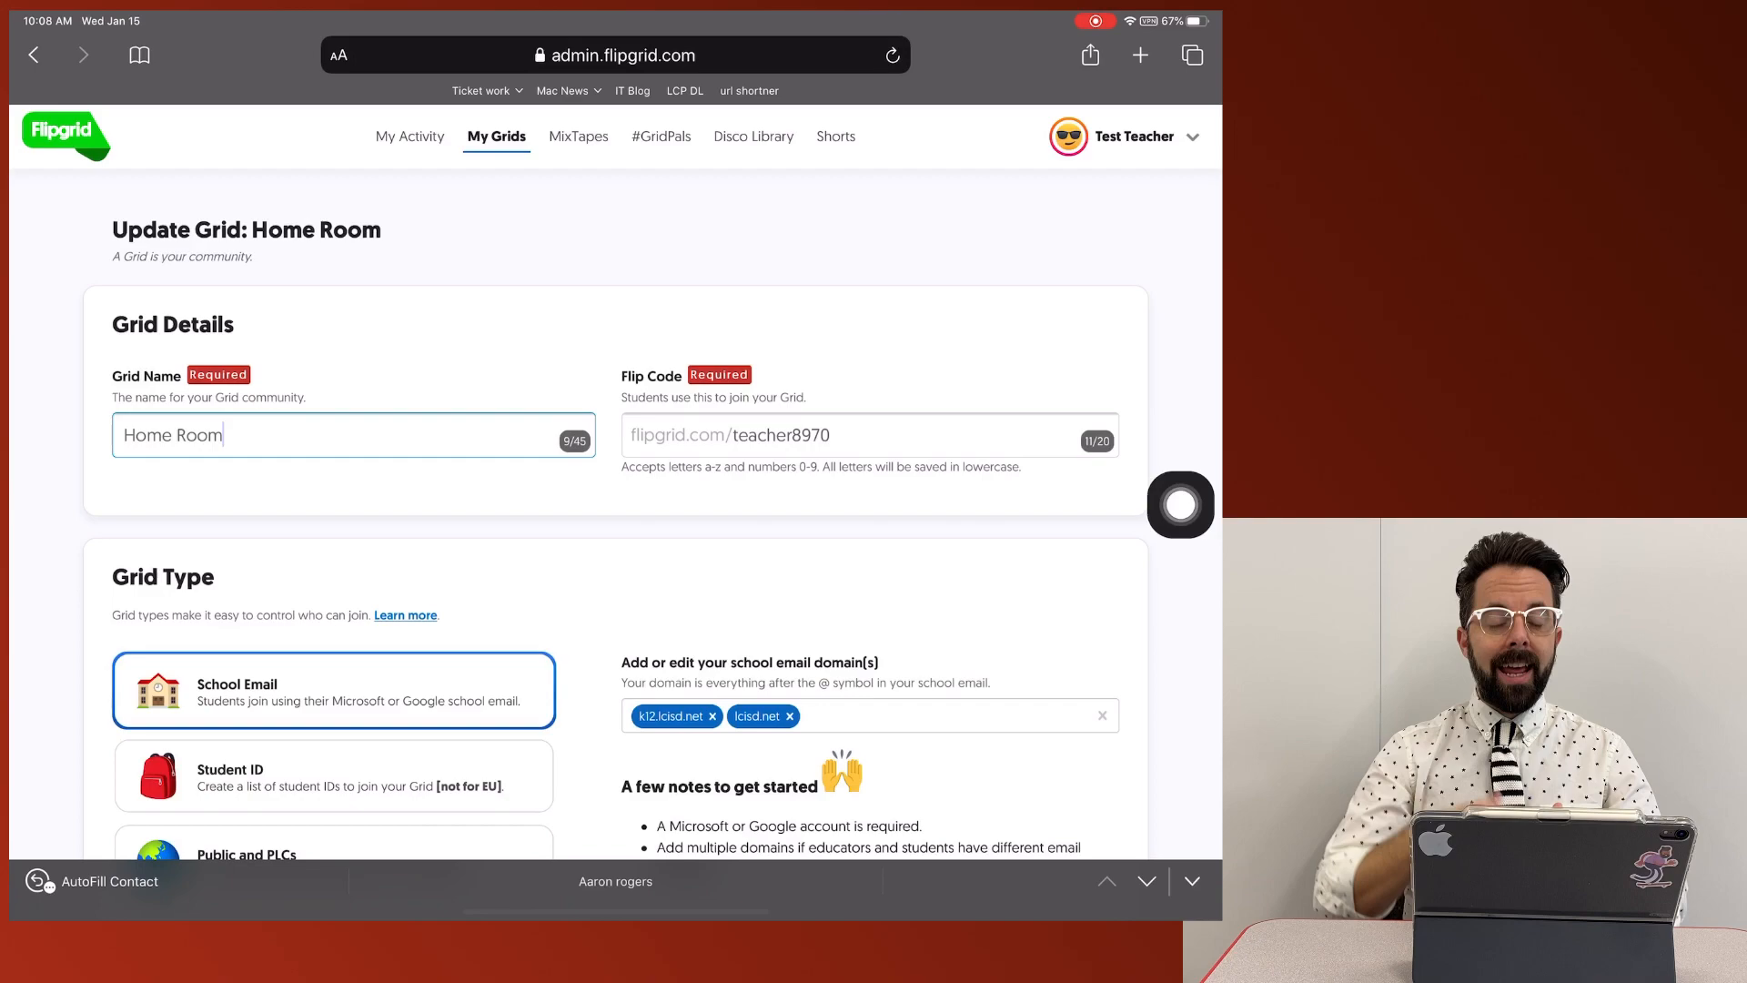
scroll(down, 3)
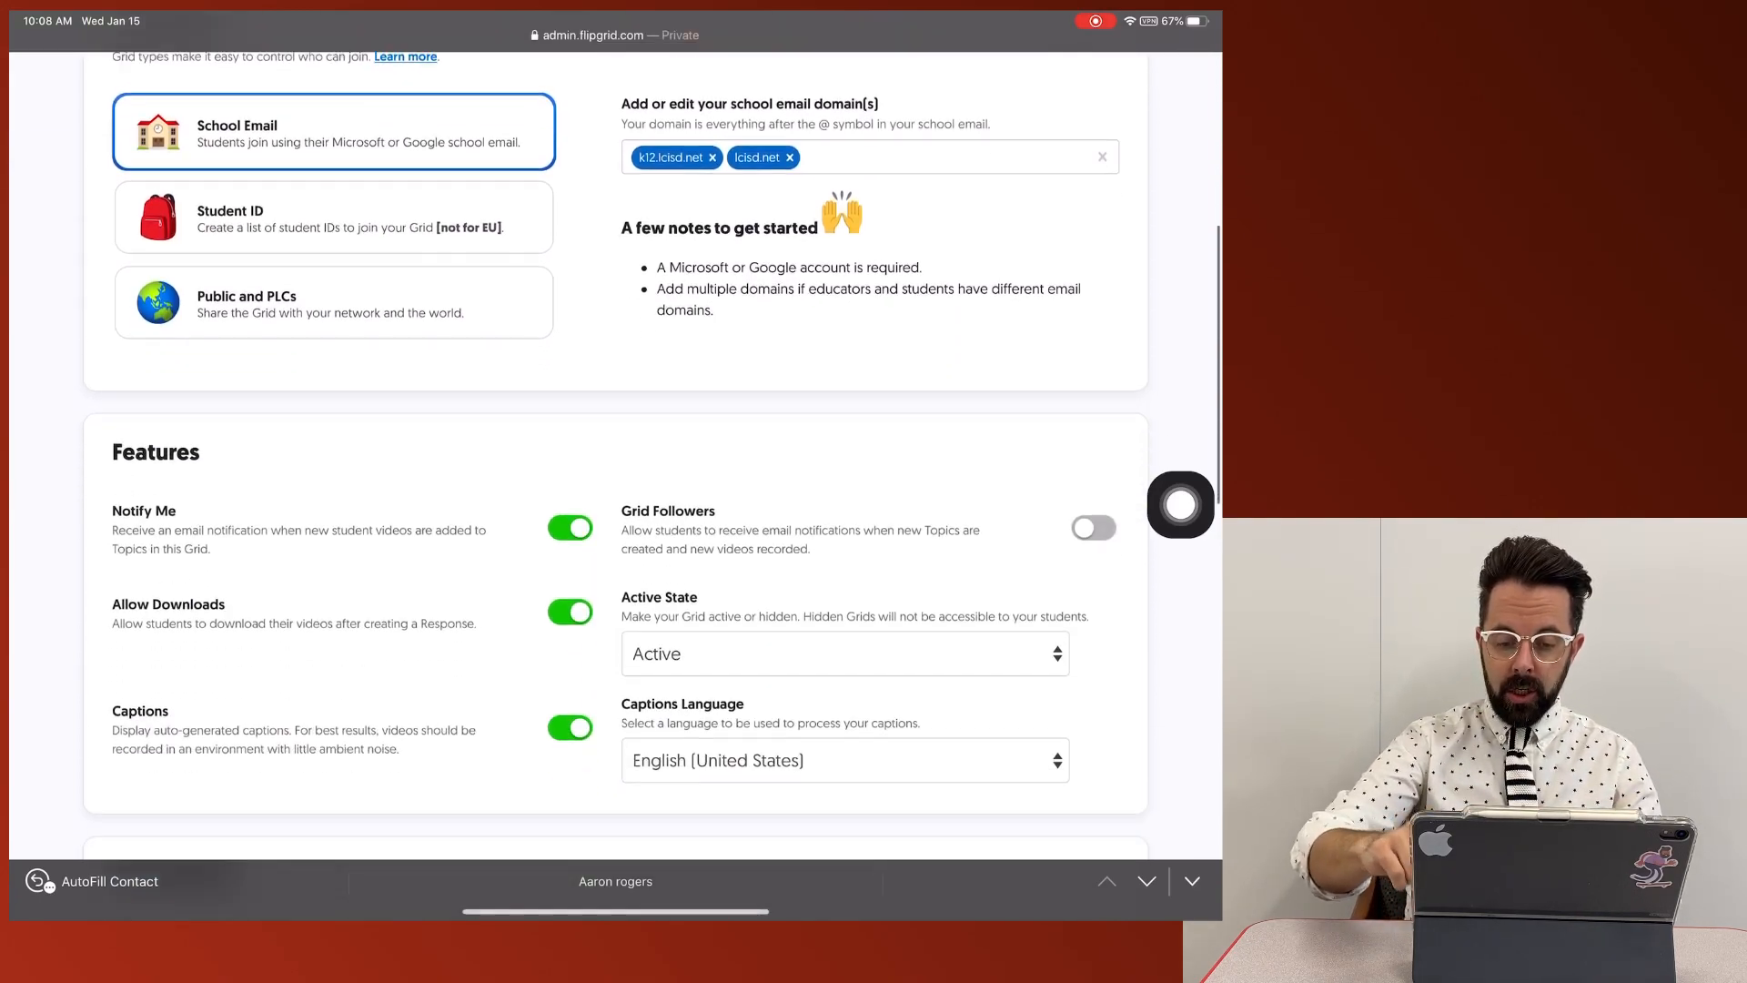
scroll(up, 3)
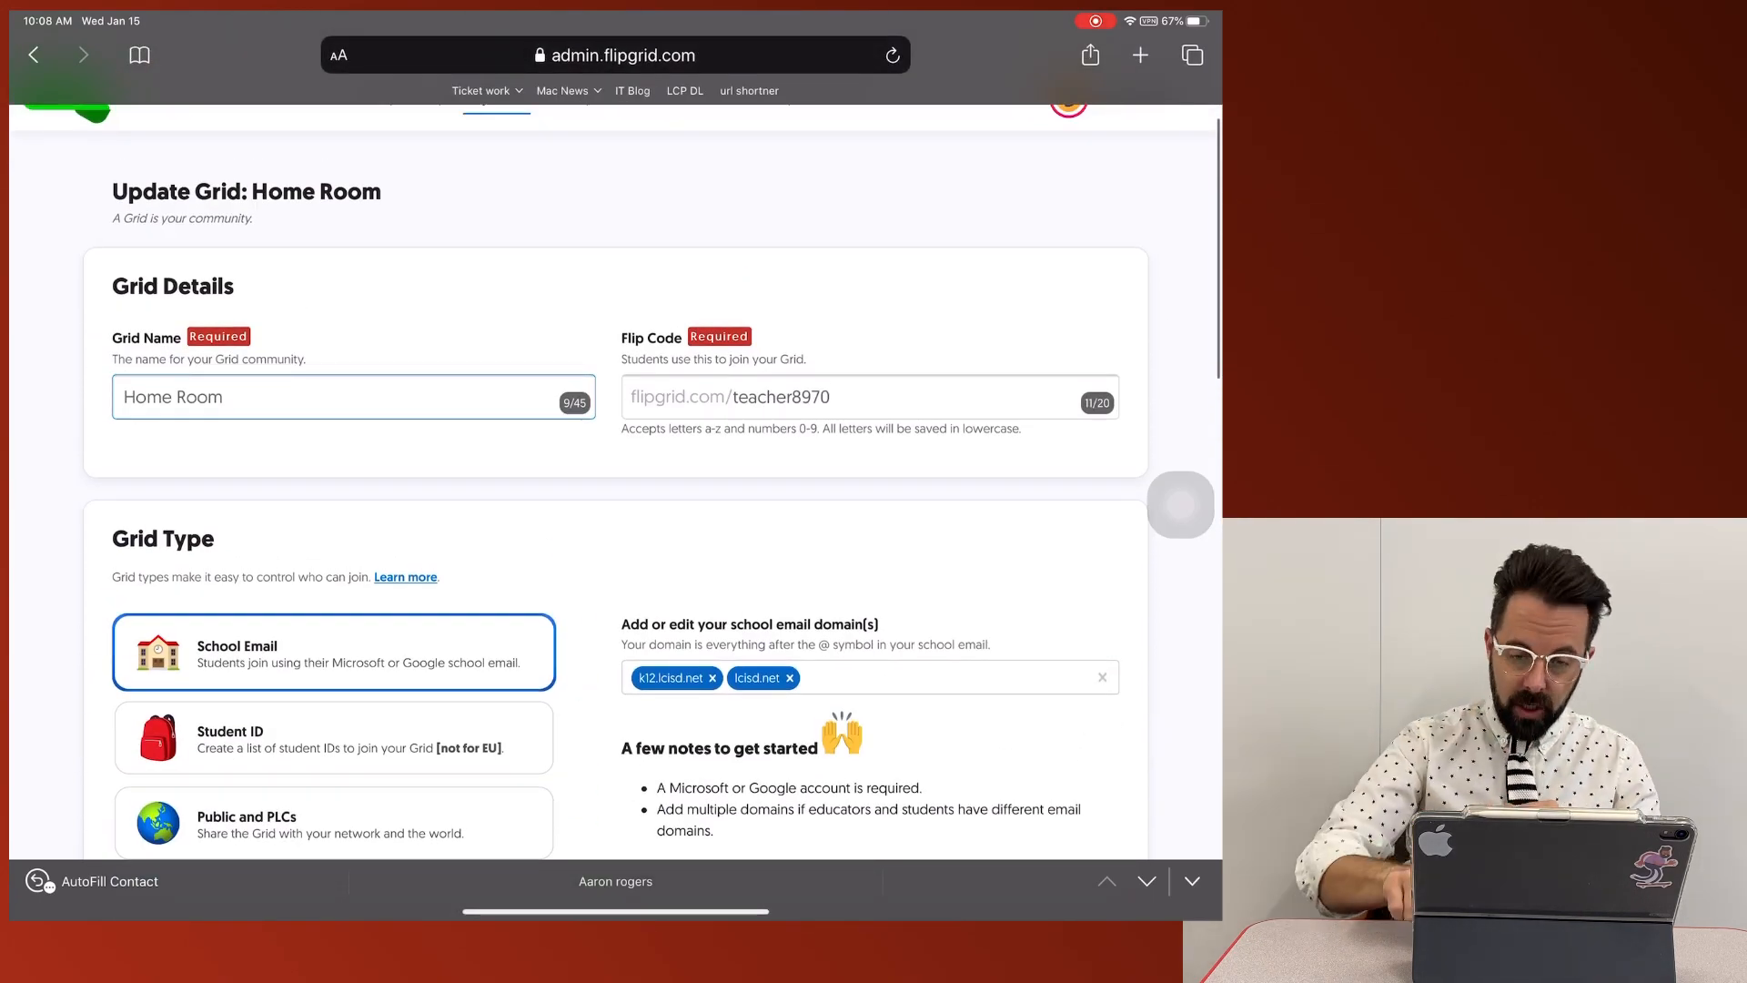
scroll(down, 3)
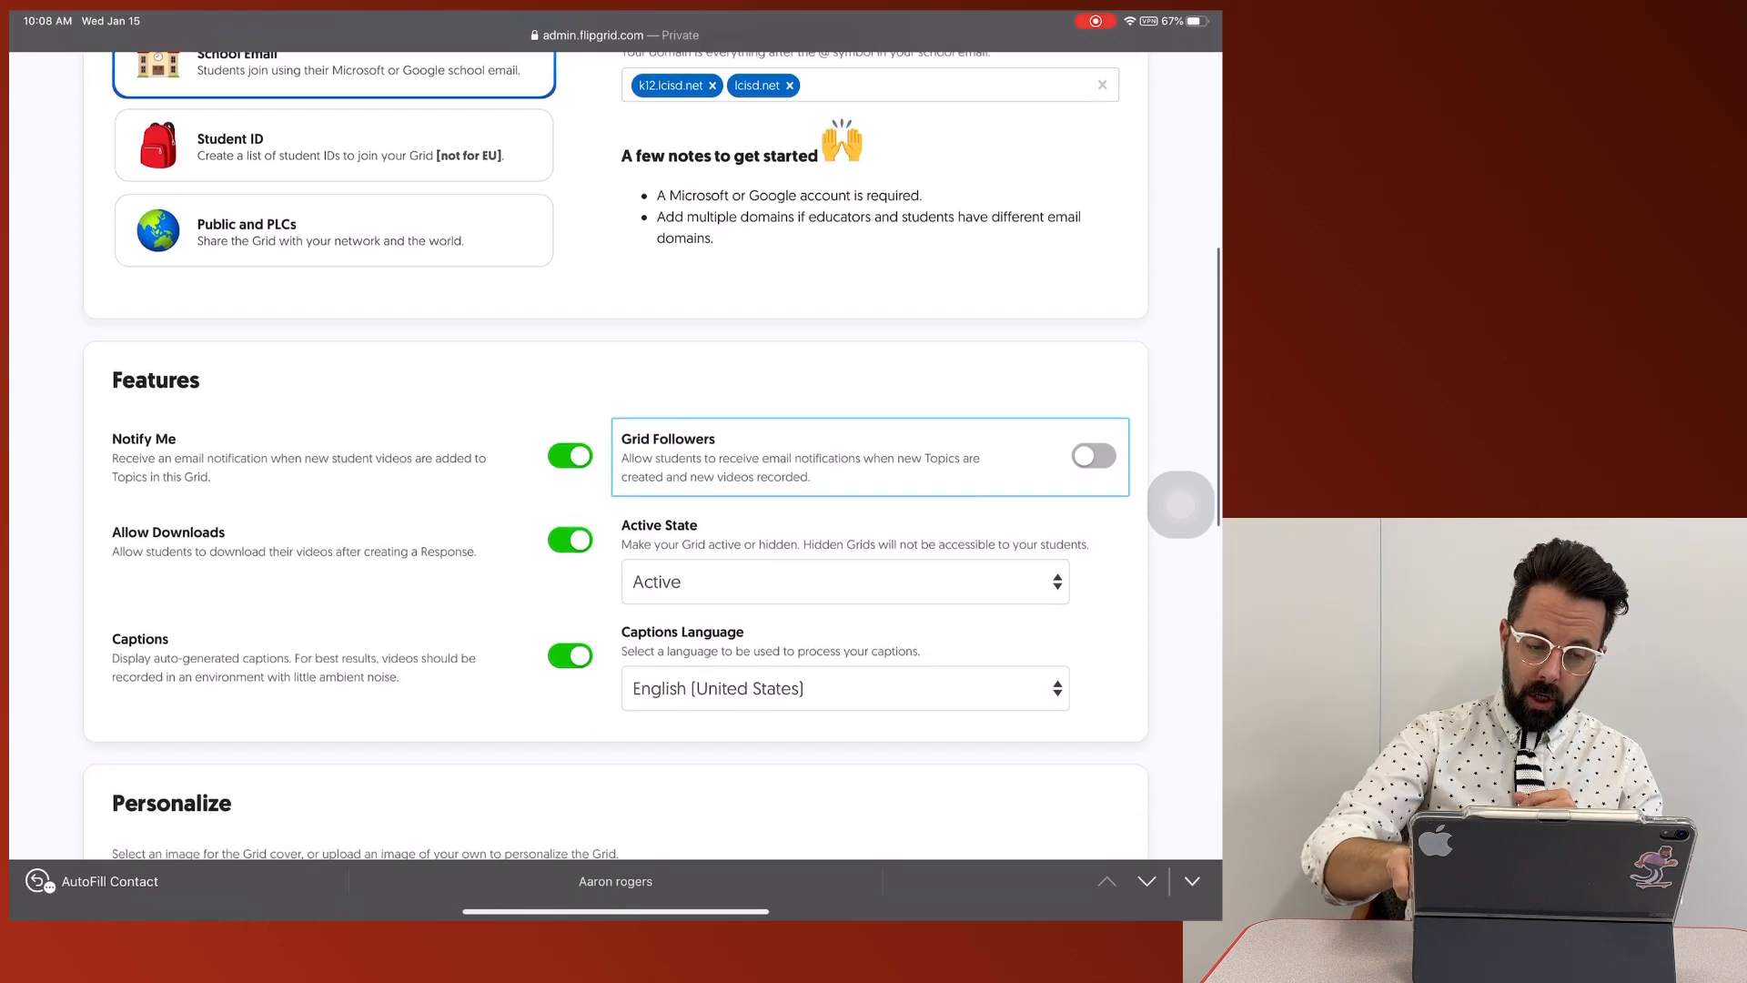
scroll(down, 3)
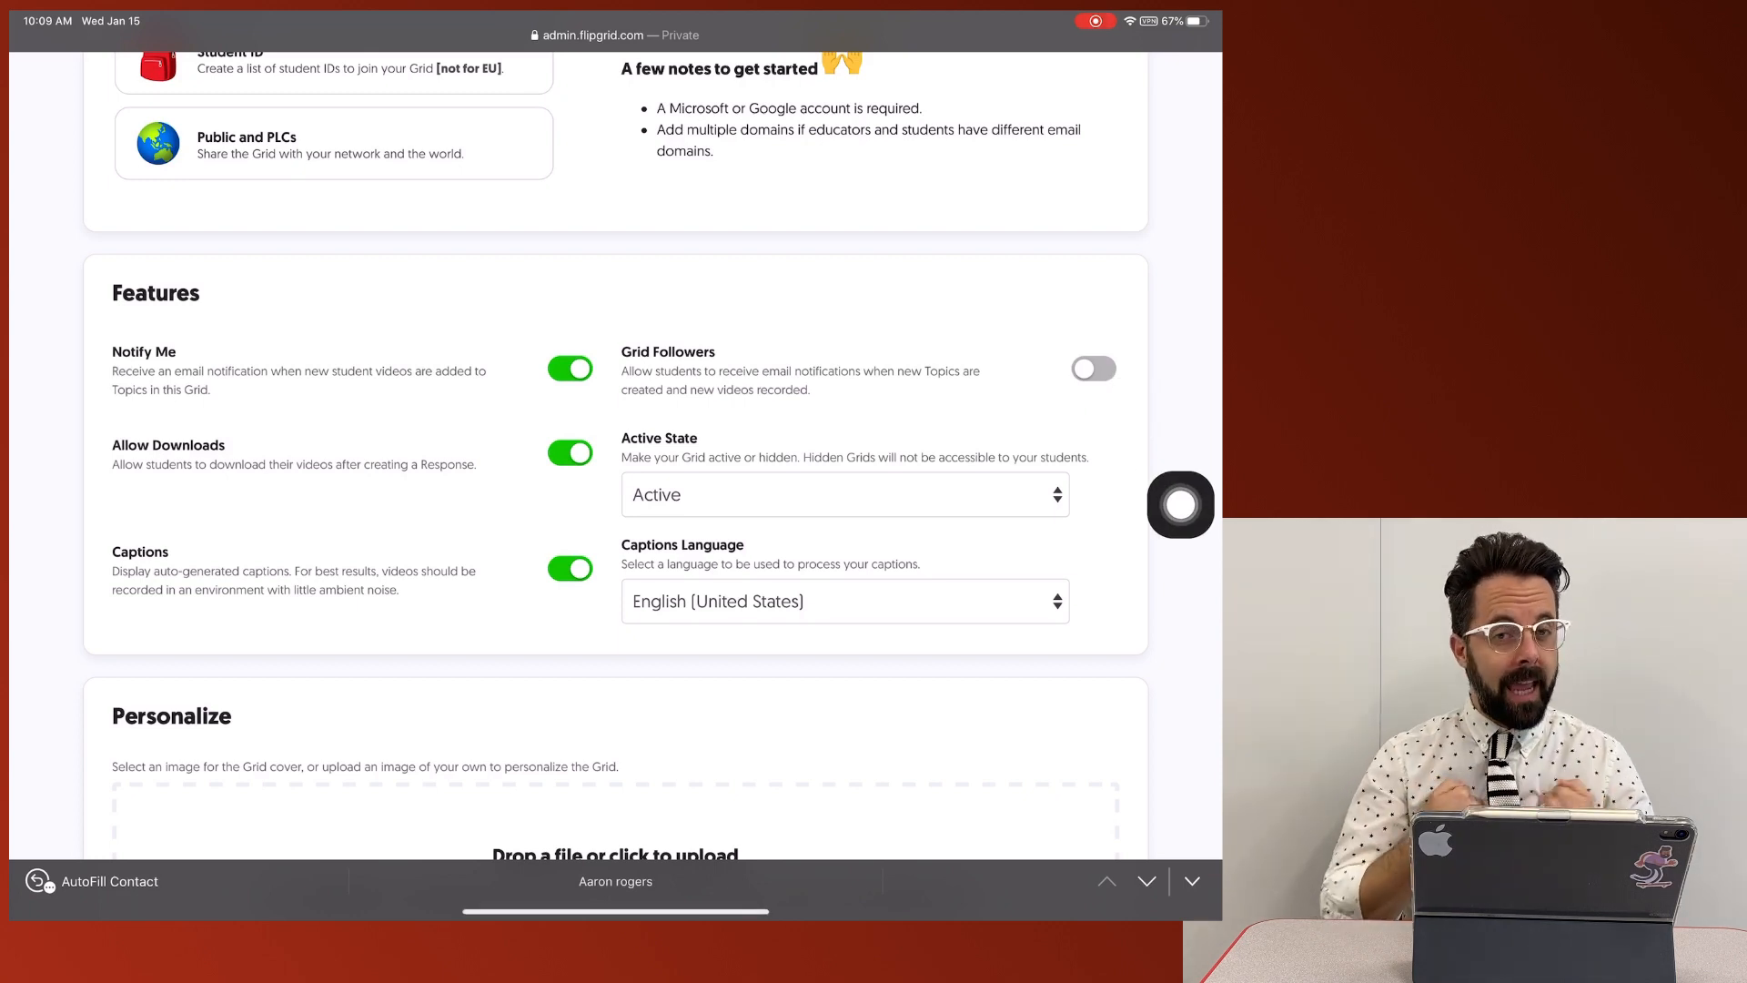
mouse_move(349, 292)
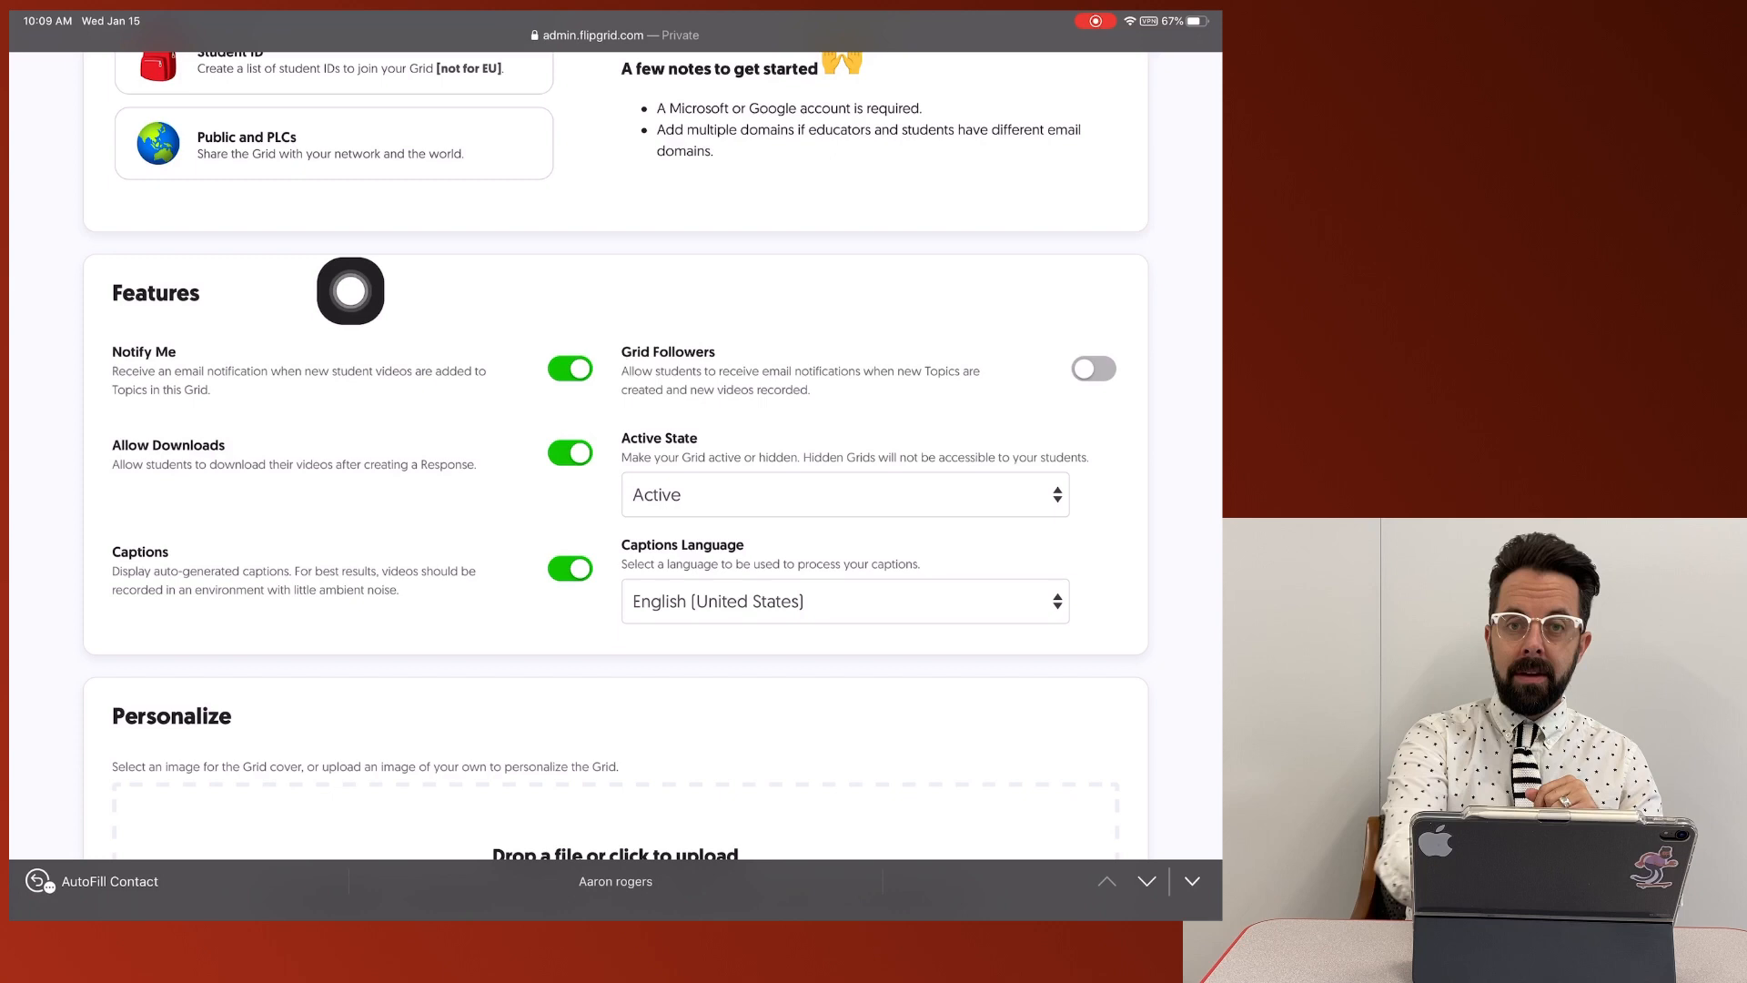
mouse_move(1180, 503)
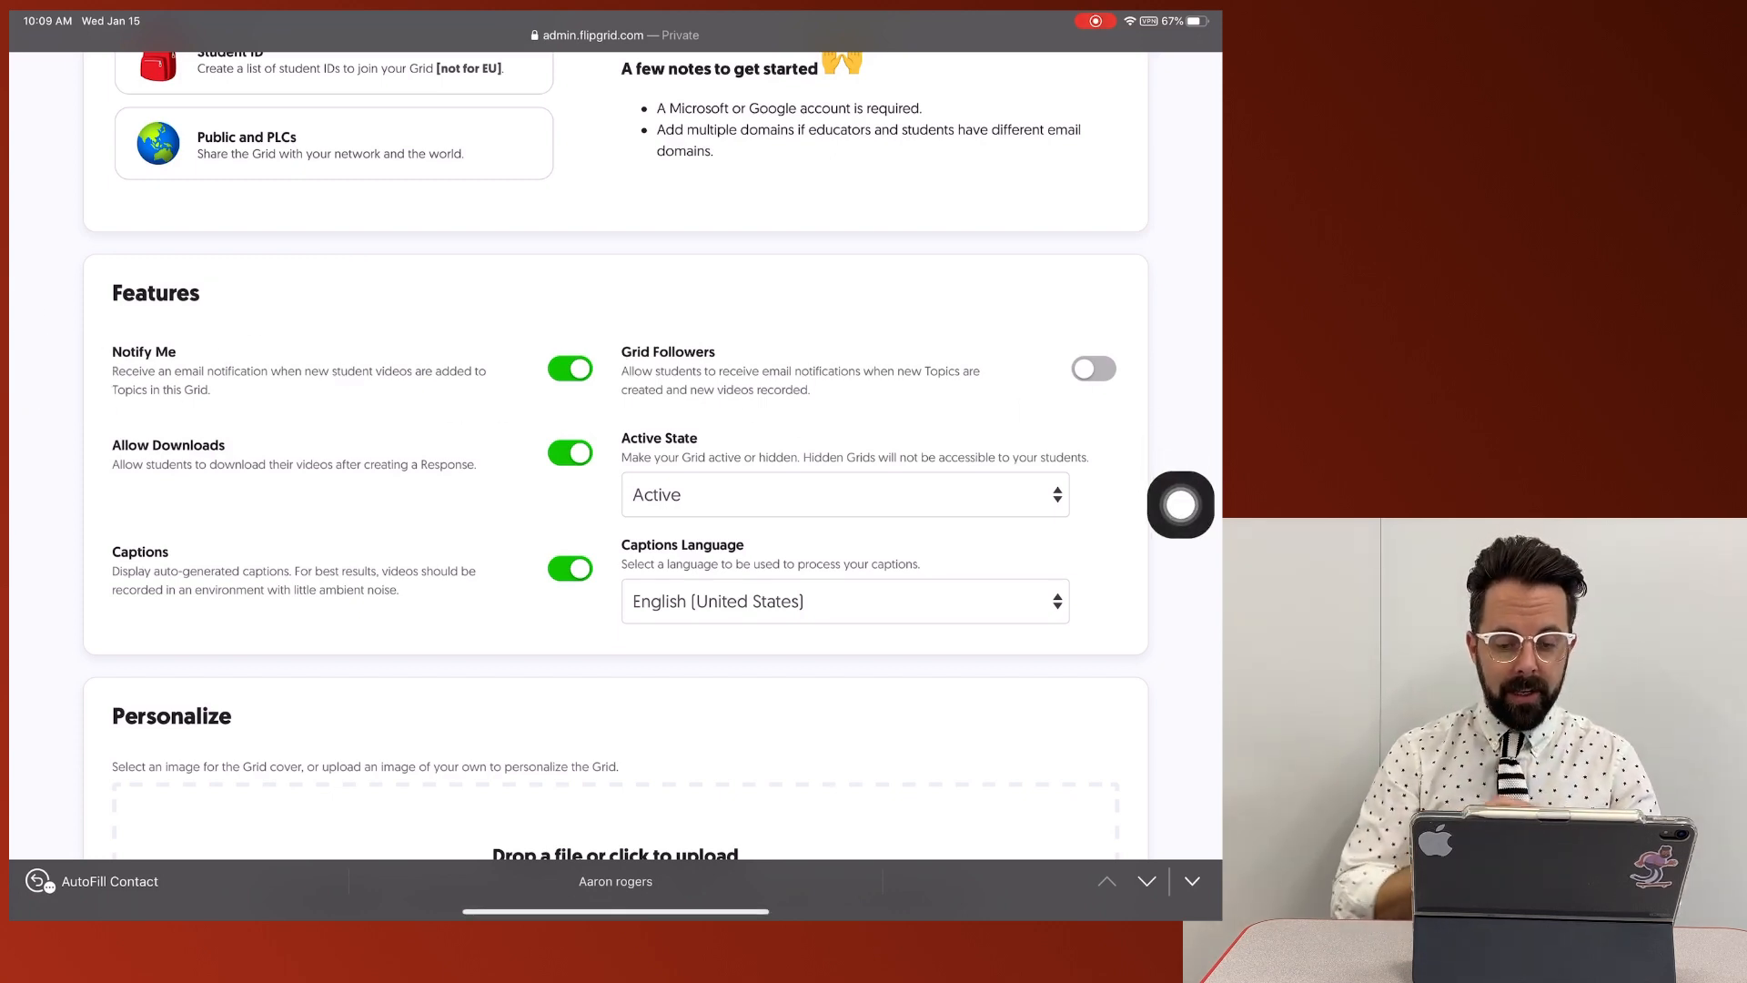
mouse_move(804, 354)
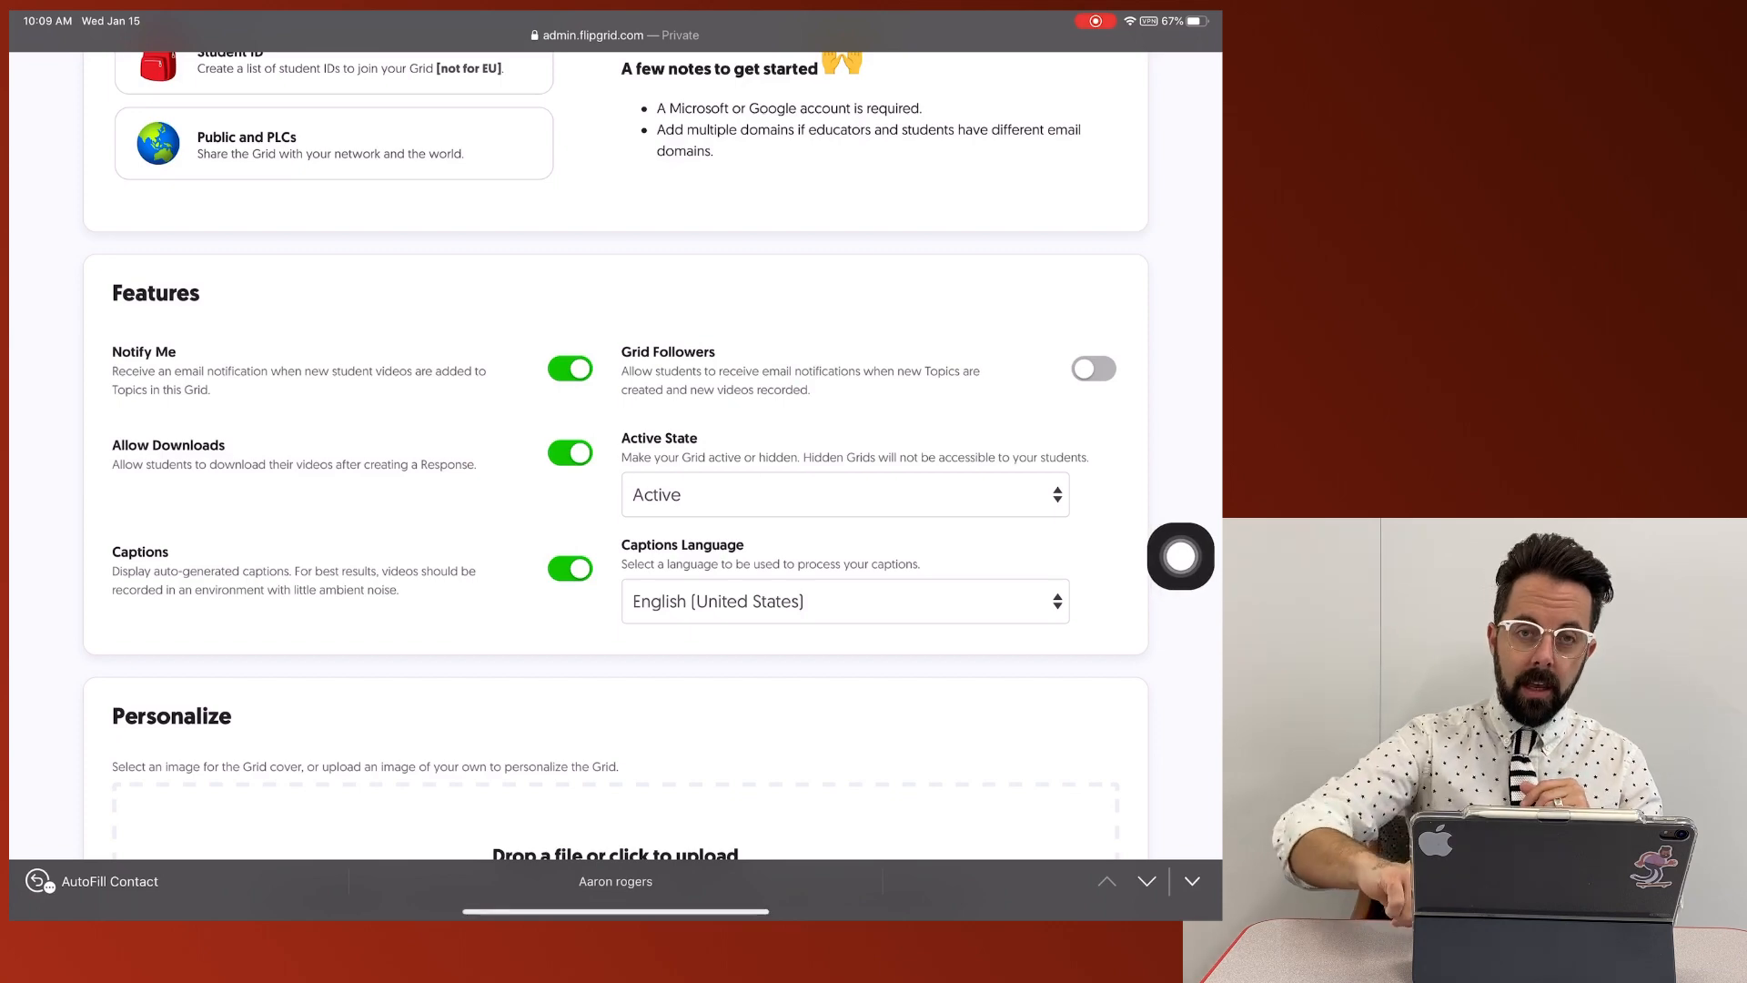
scroll(down, 3)
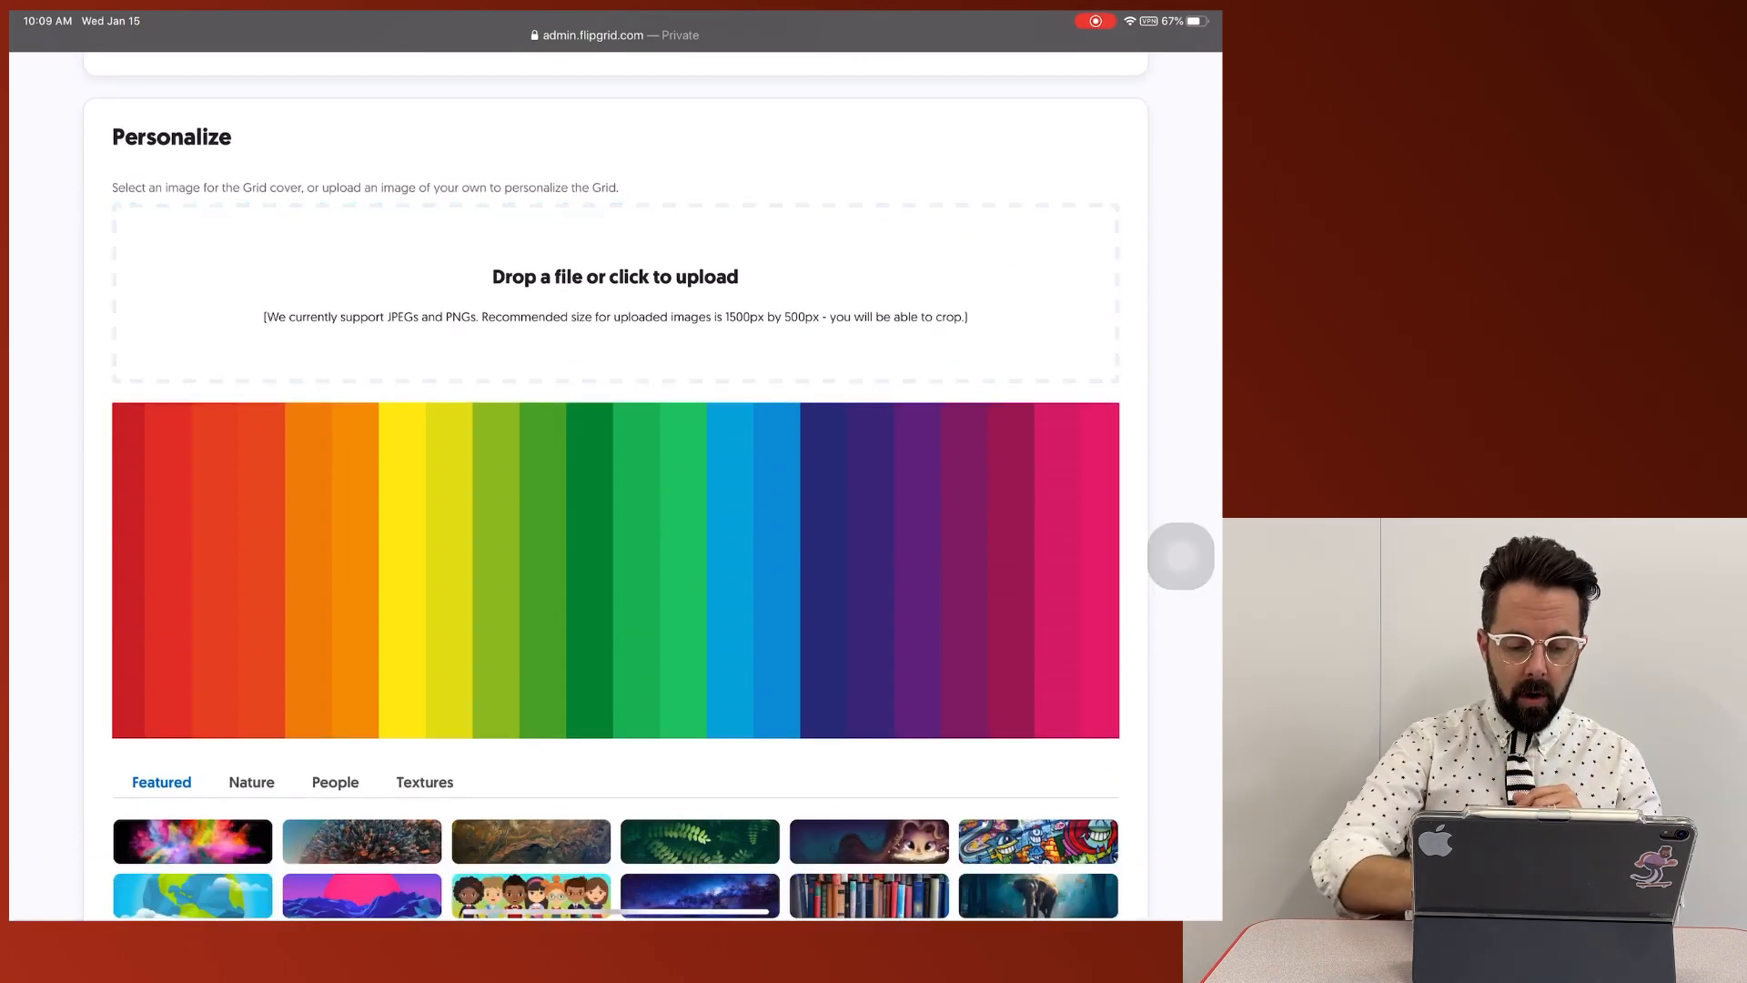
Choose the cartoon students cover over the bookshelf image and update the grid
click(530, 895)
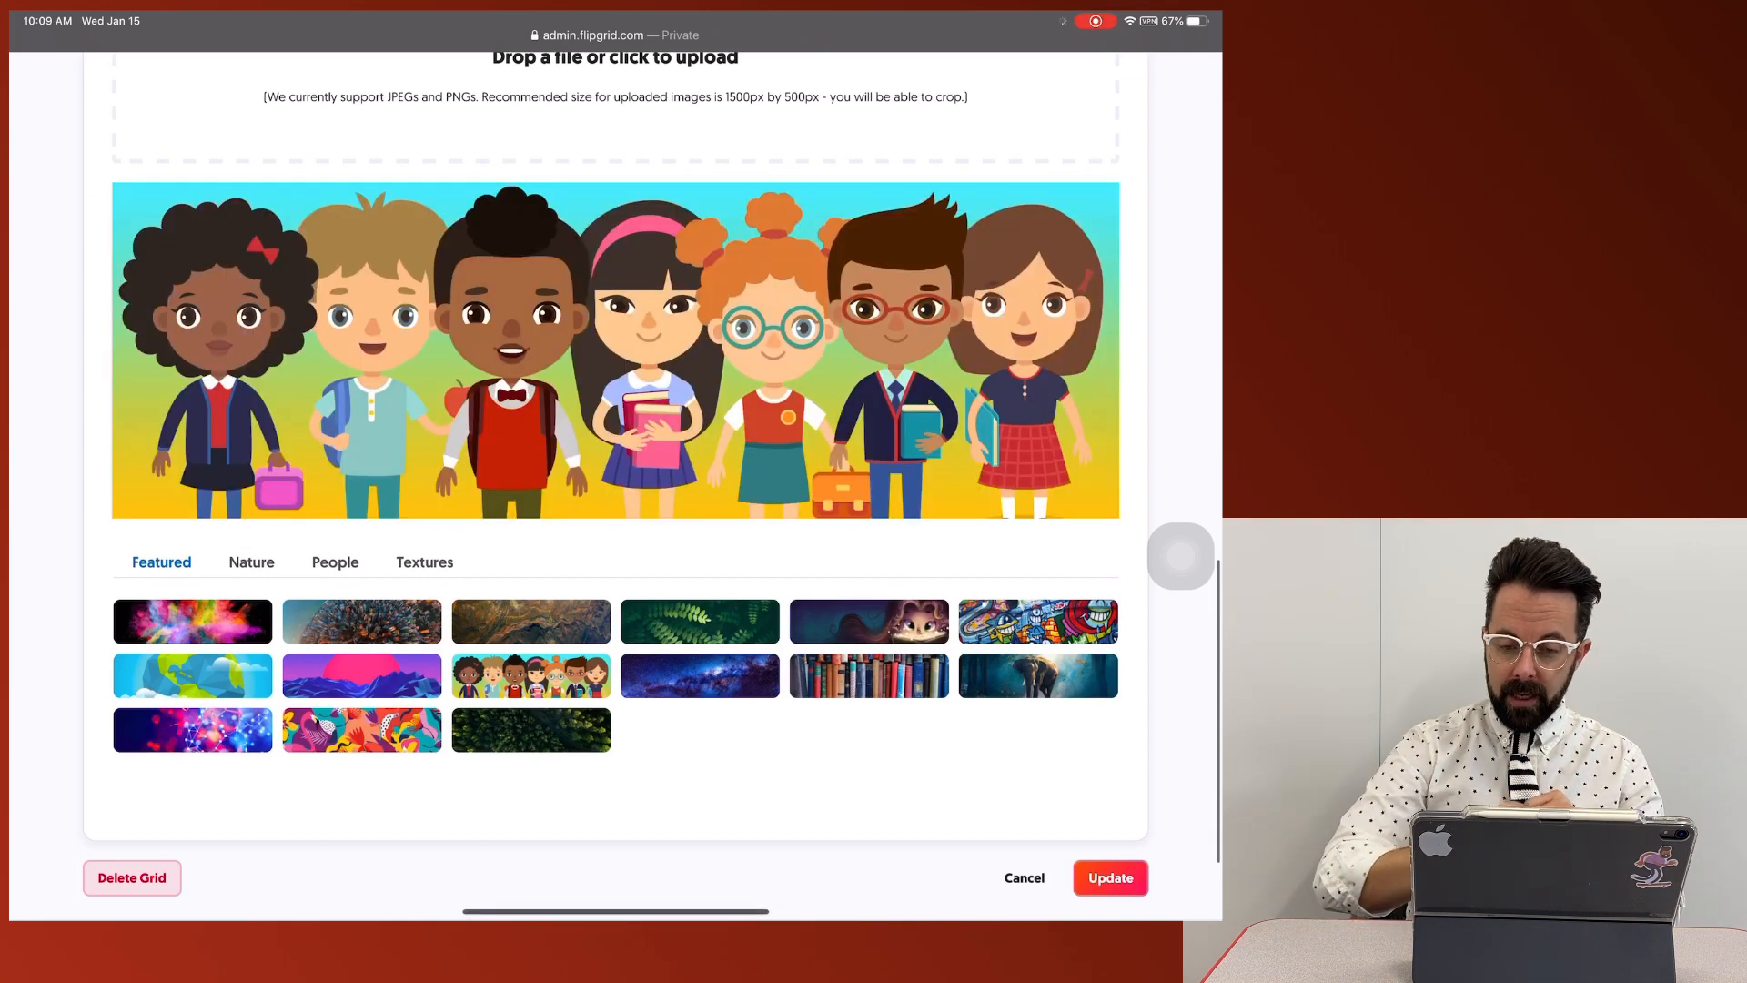
click(868, 675)
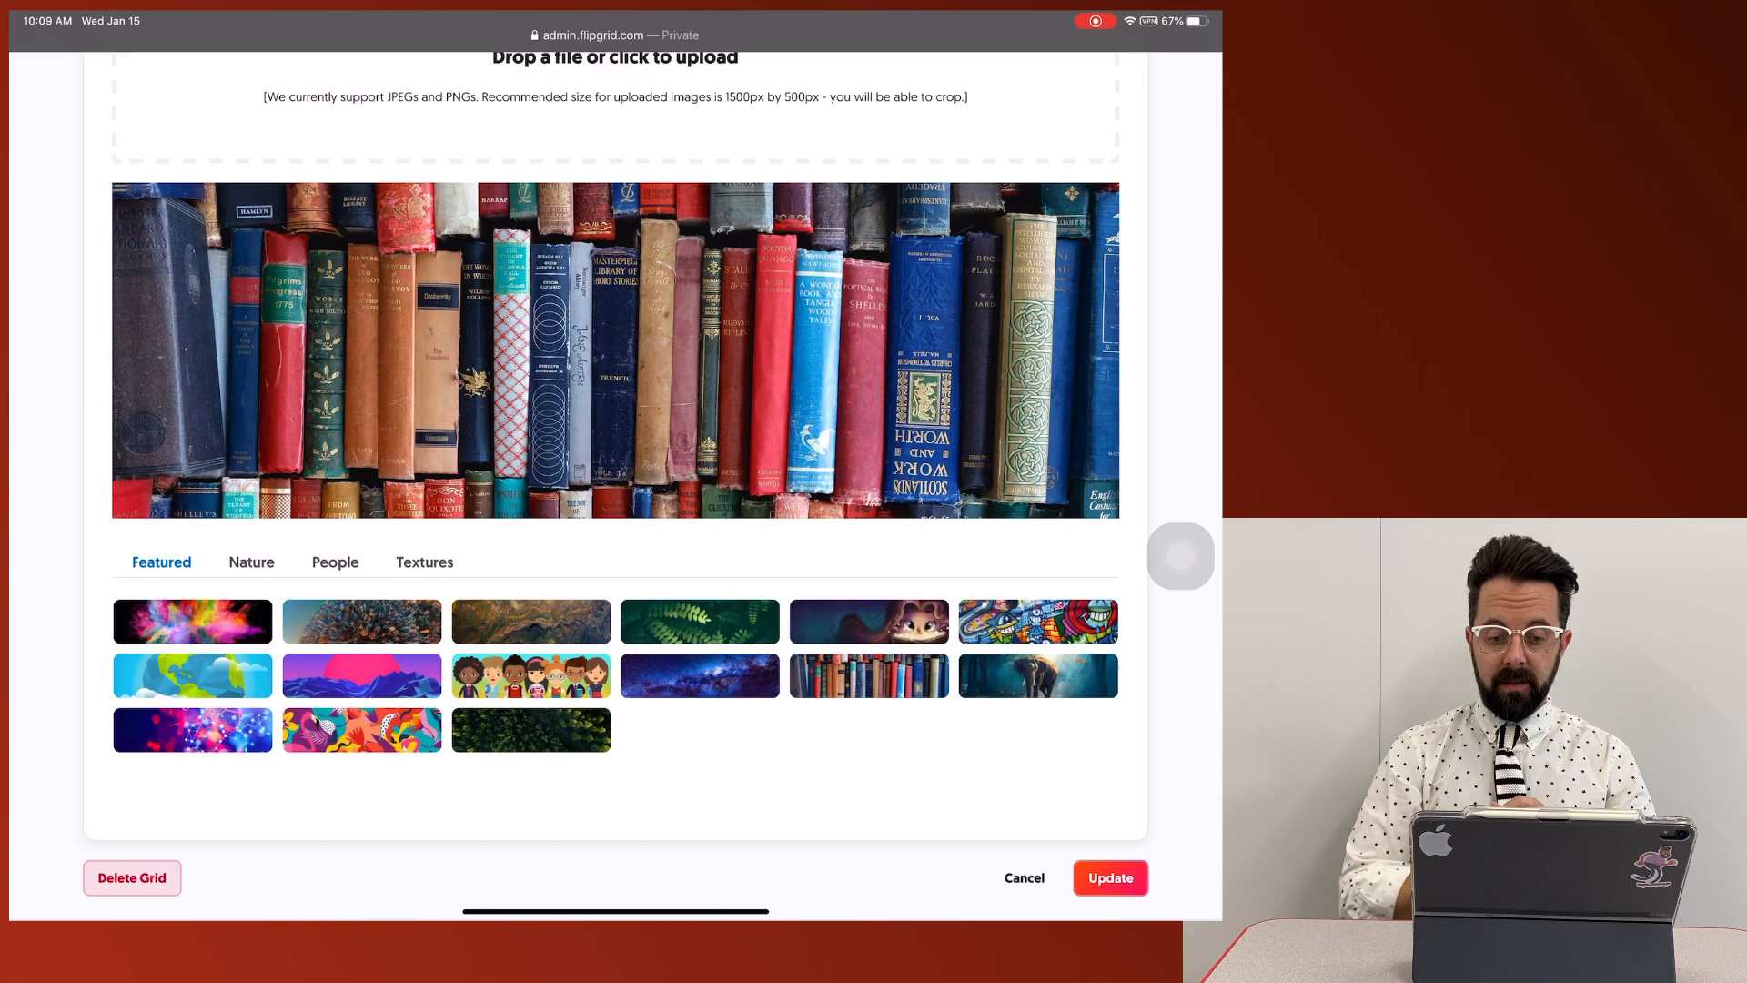
click(531, 675)
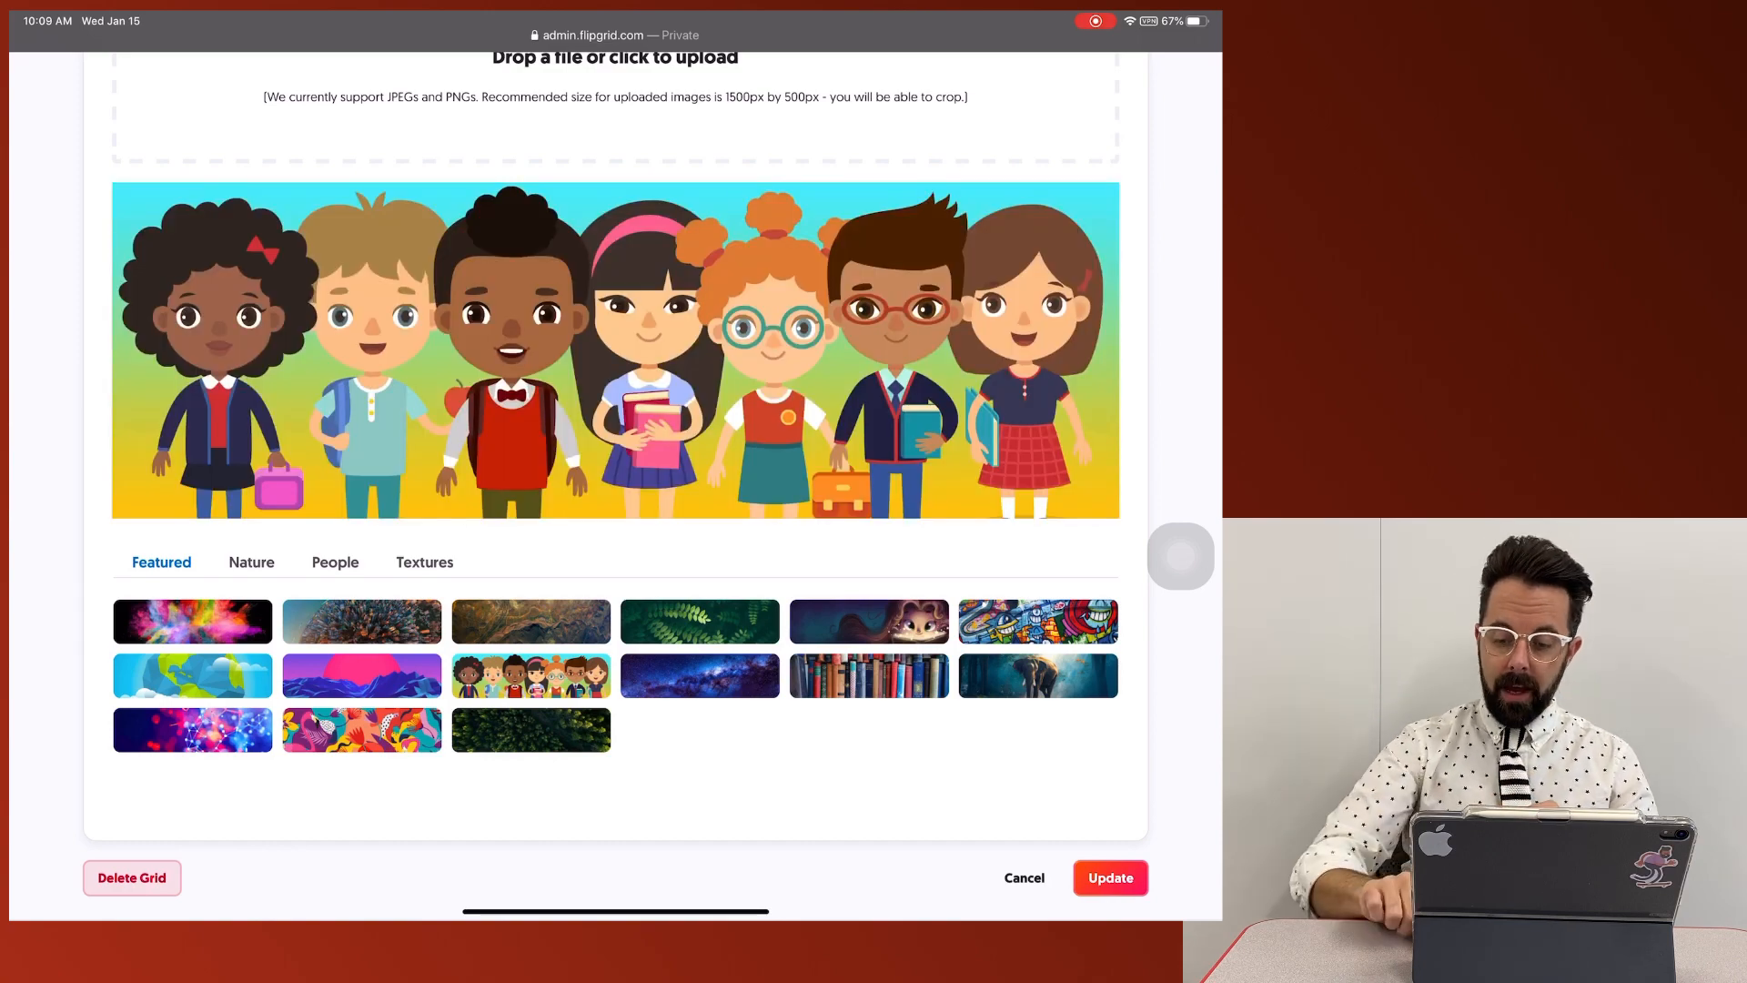
click(1108, 877)
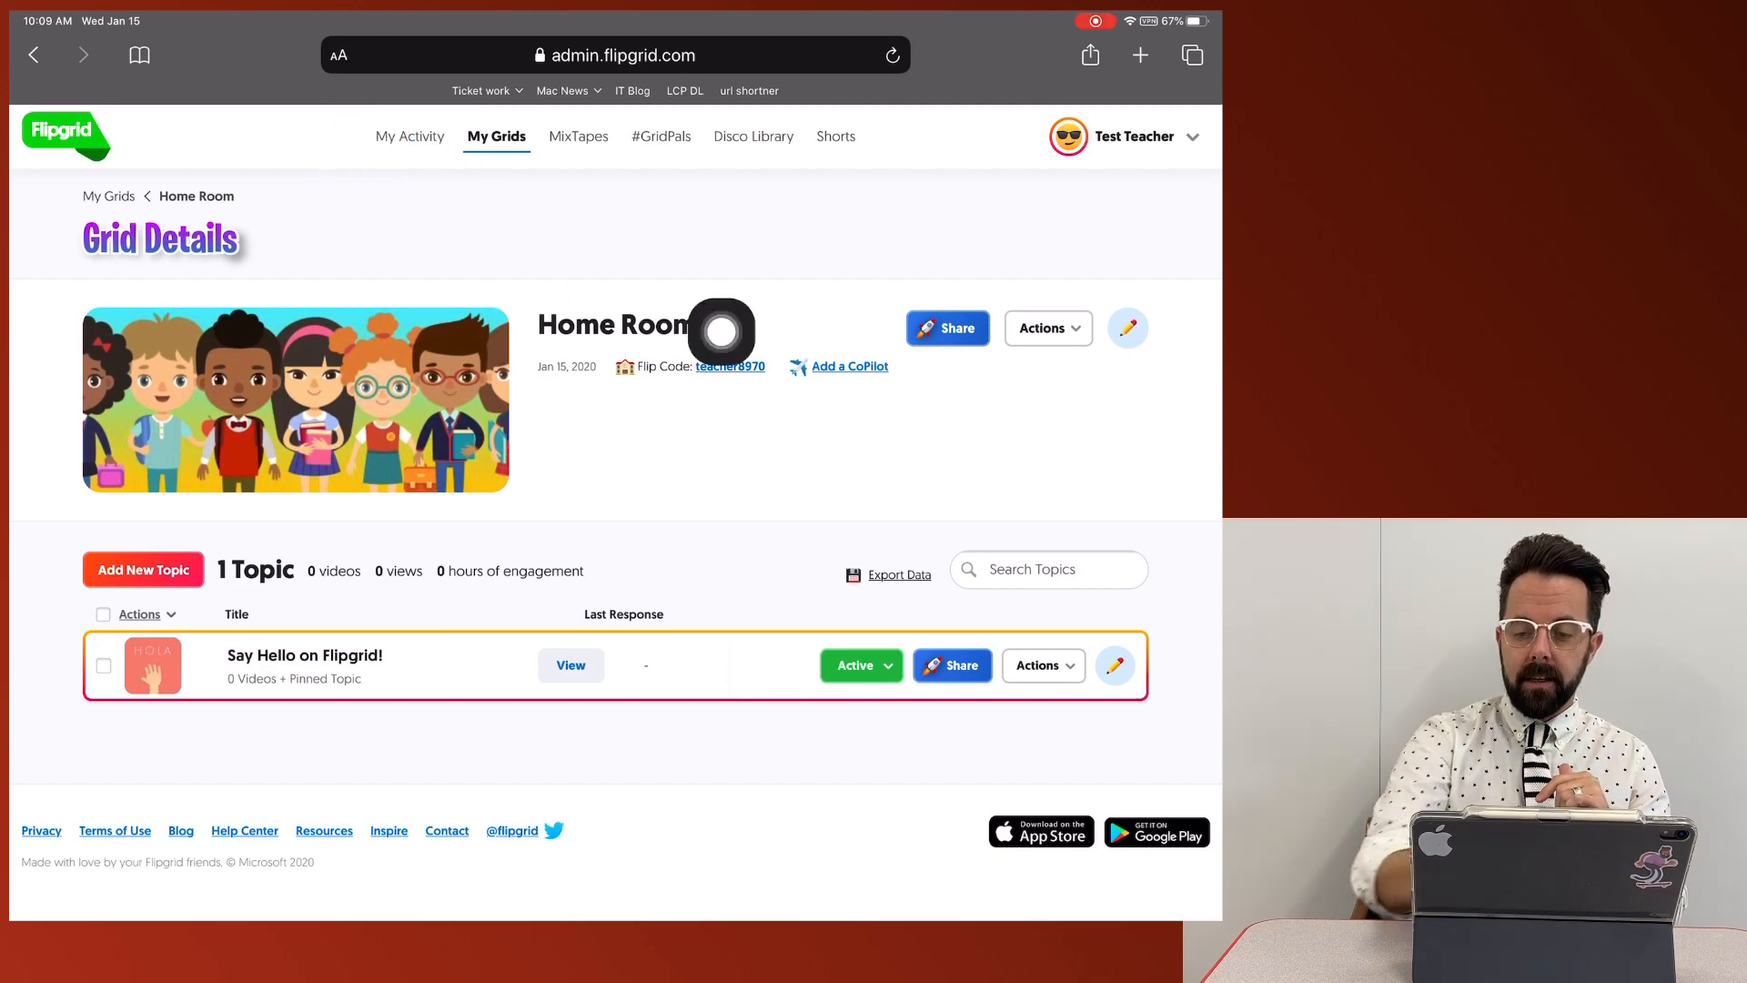
Browse My Activity, MixTapes, #GridPals and Disco Library, then return to My Grids
click(408, 135)
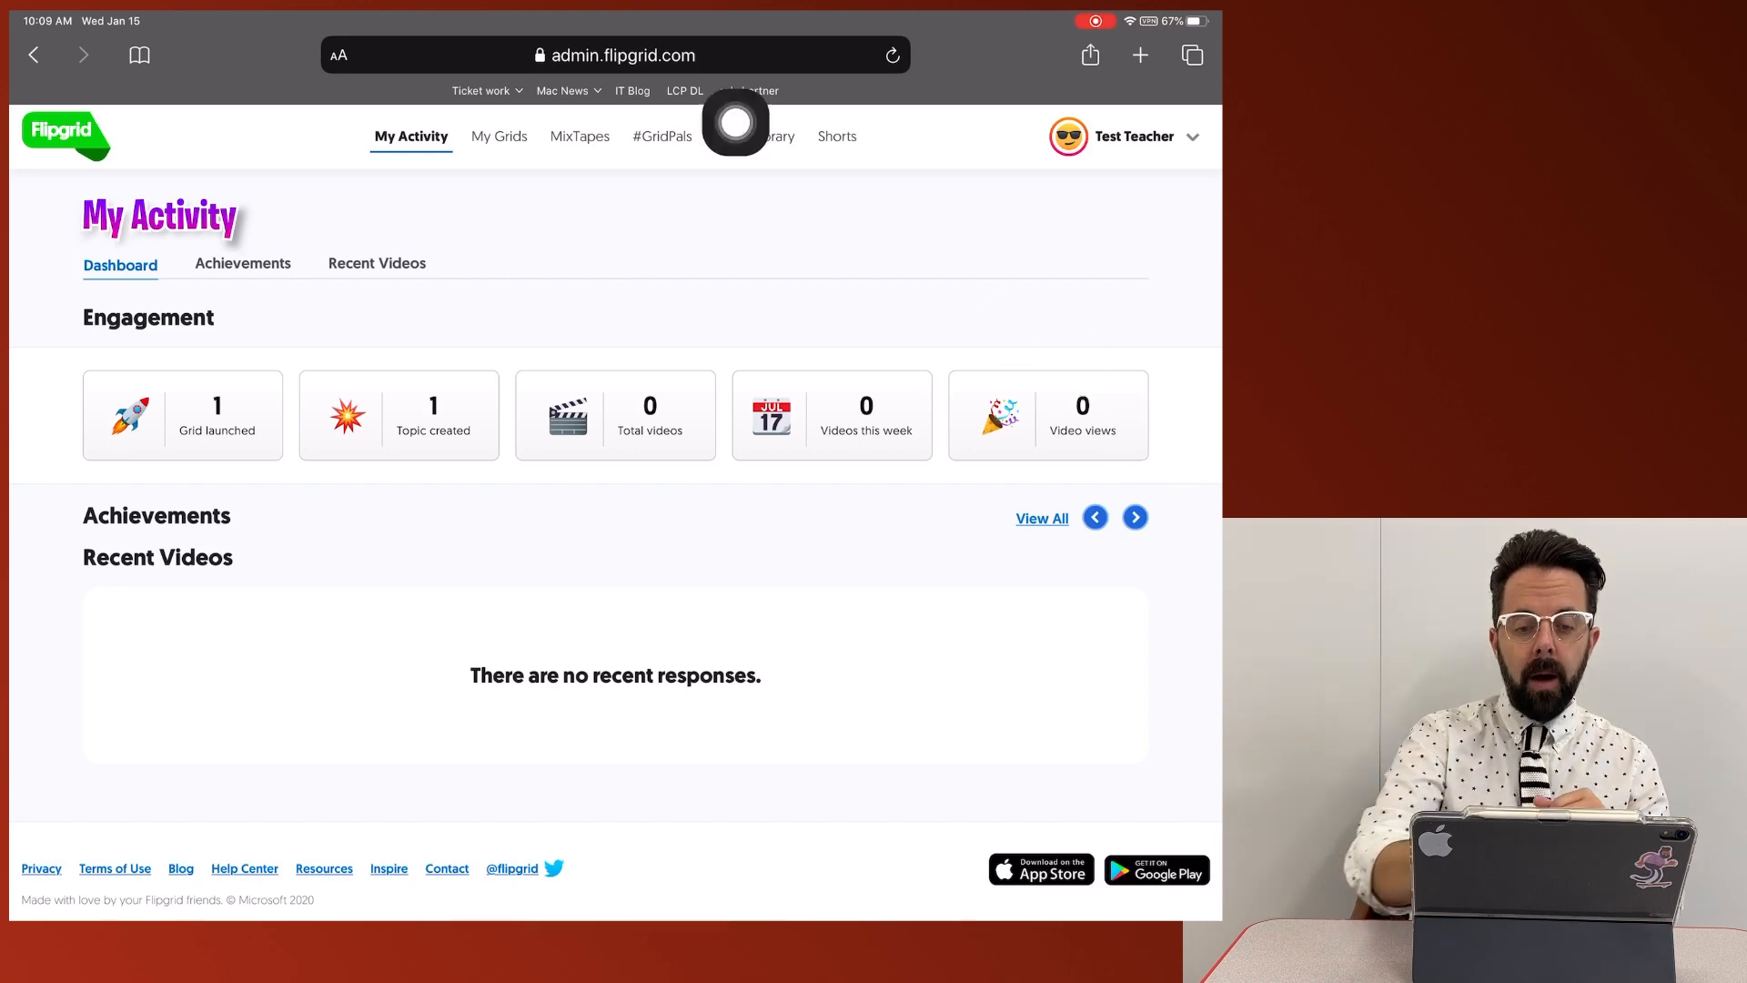
mouse_move(533, 135)
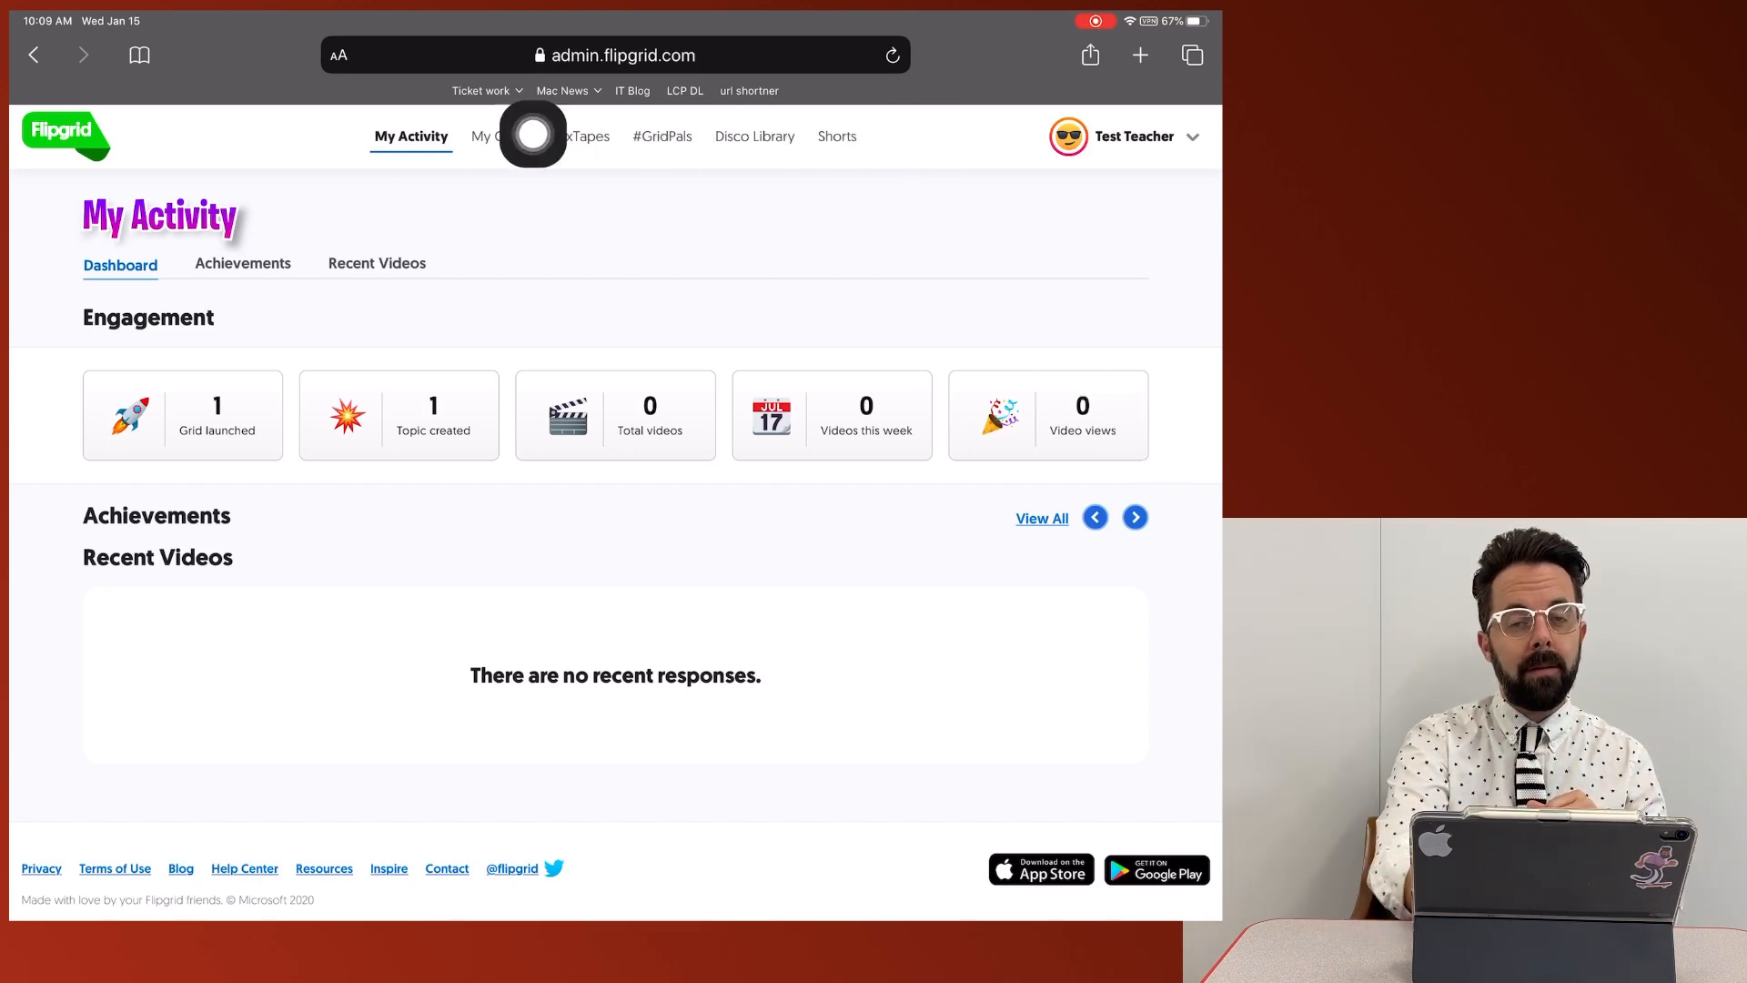
click(576, 136)
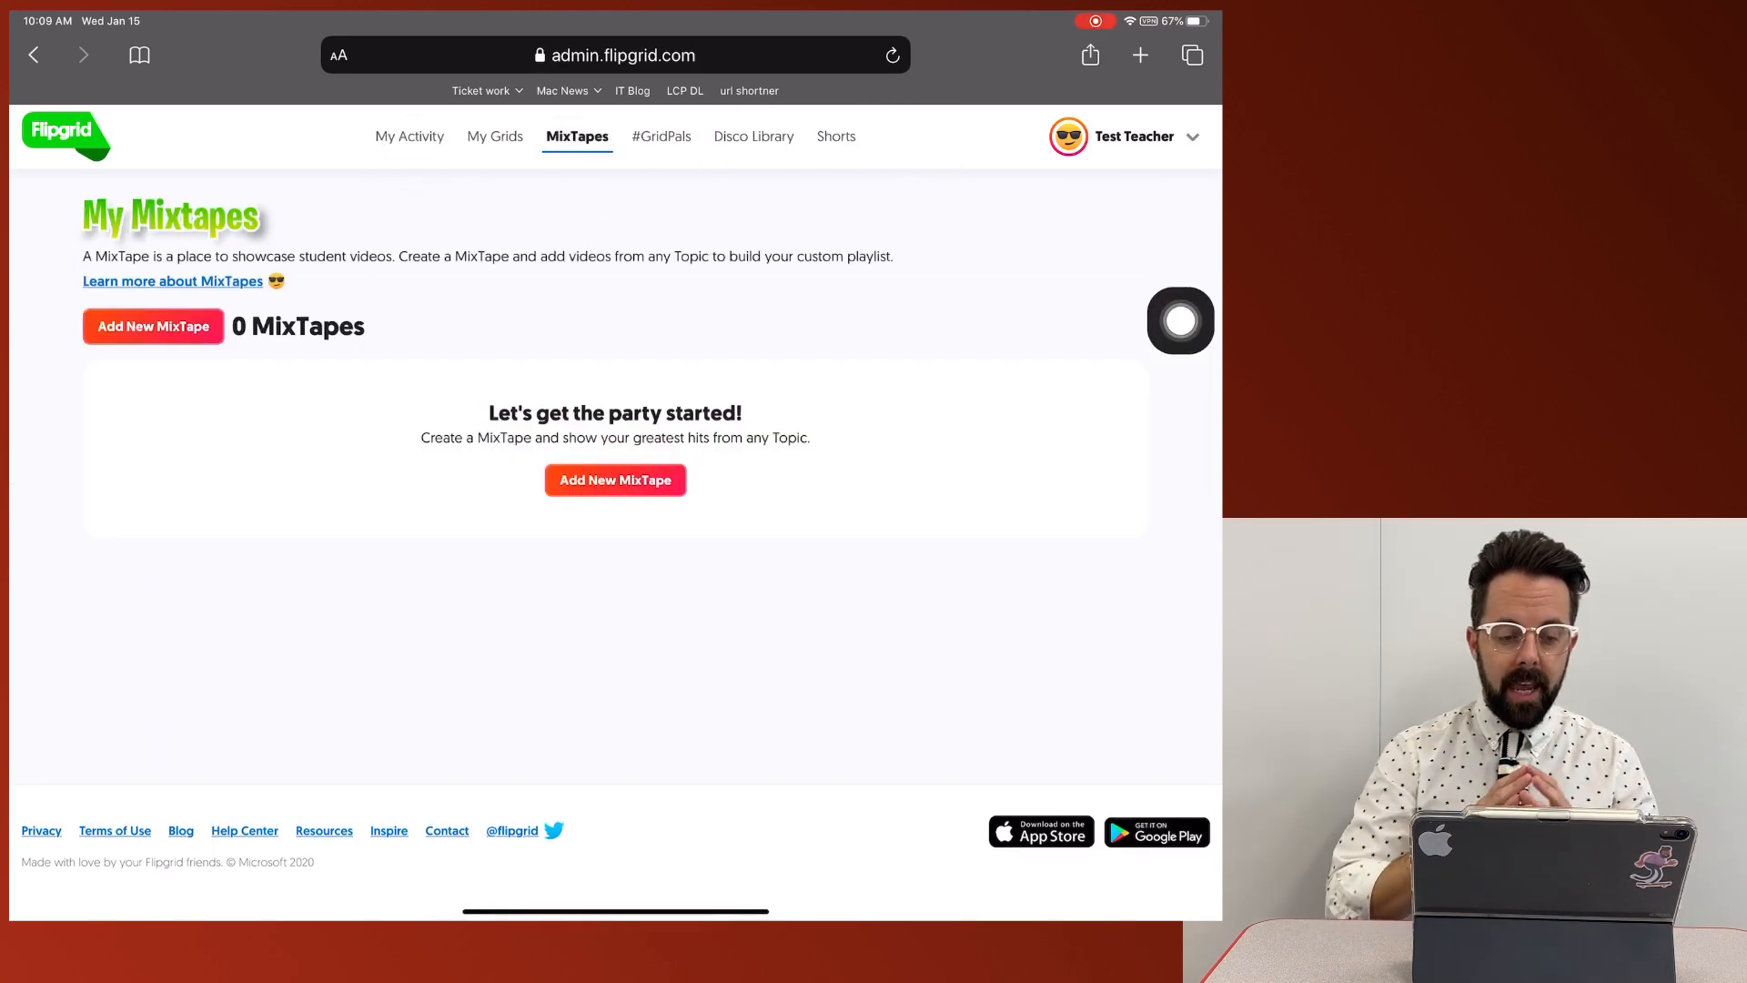
click(659, 136)
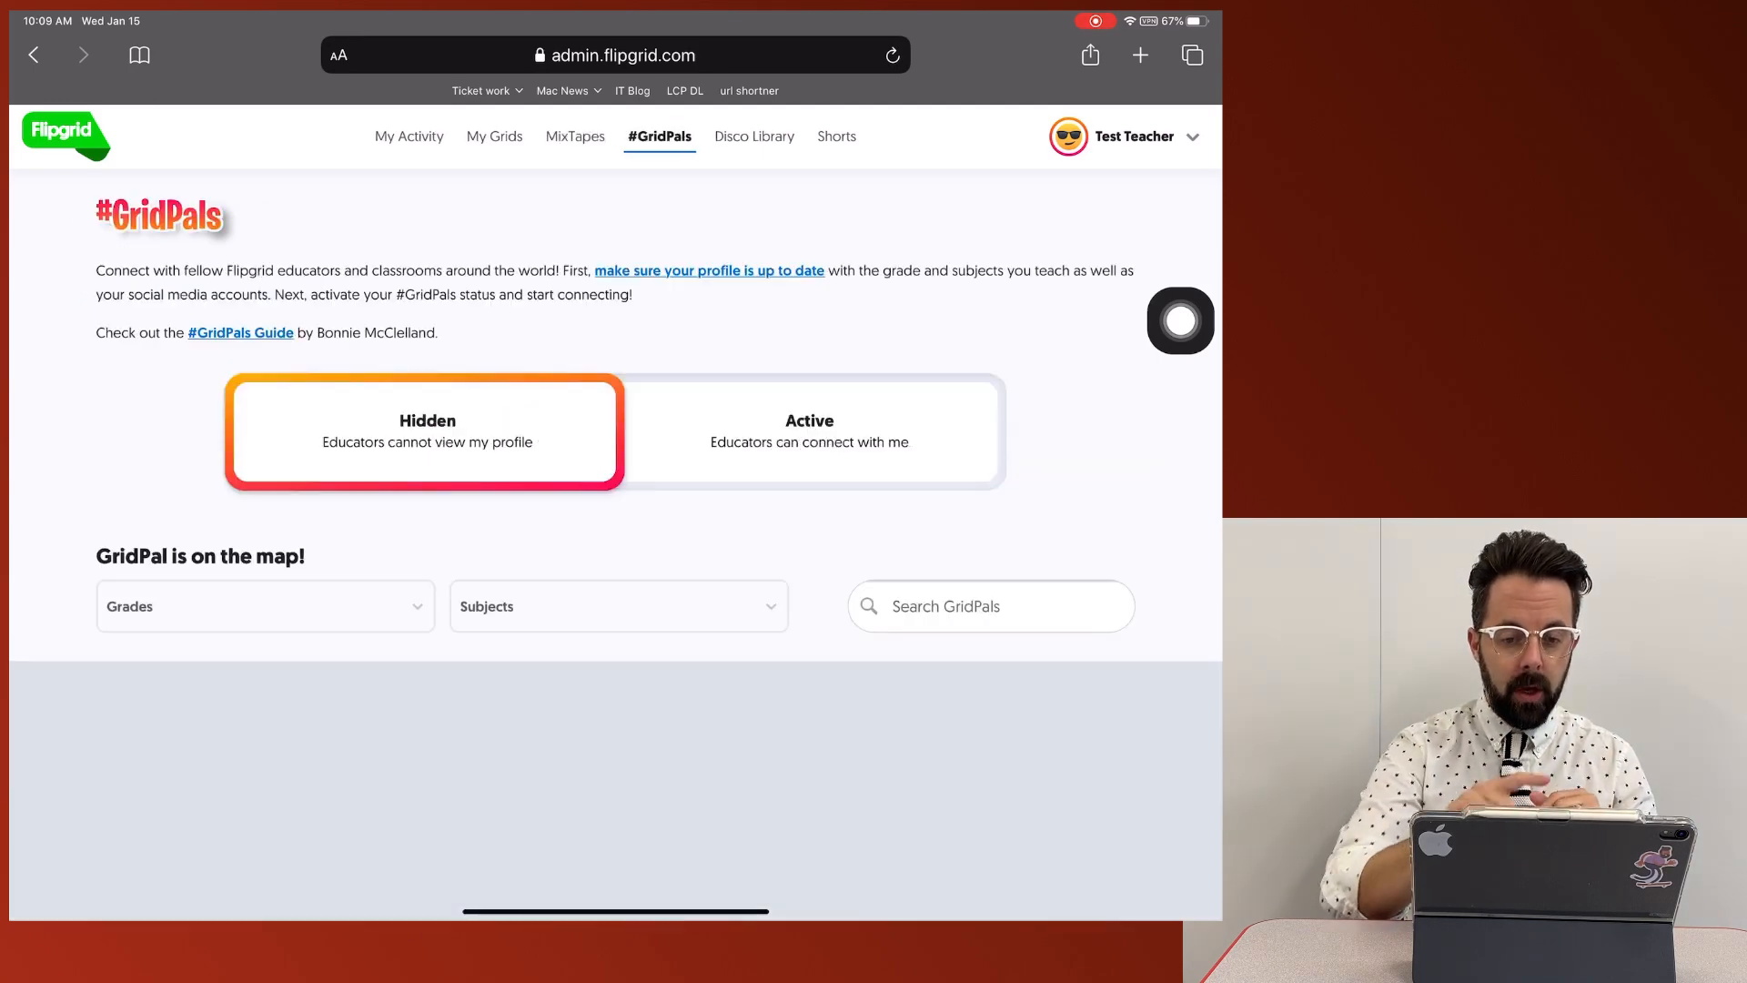
click(753, 135)
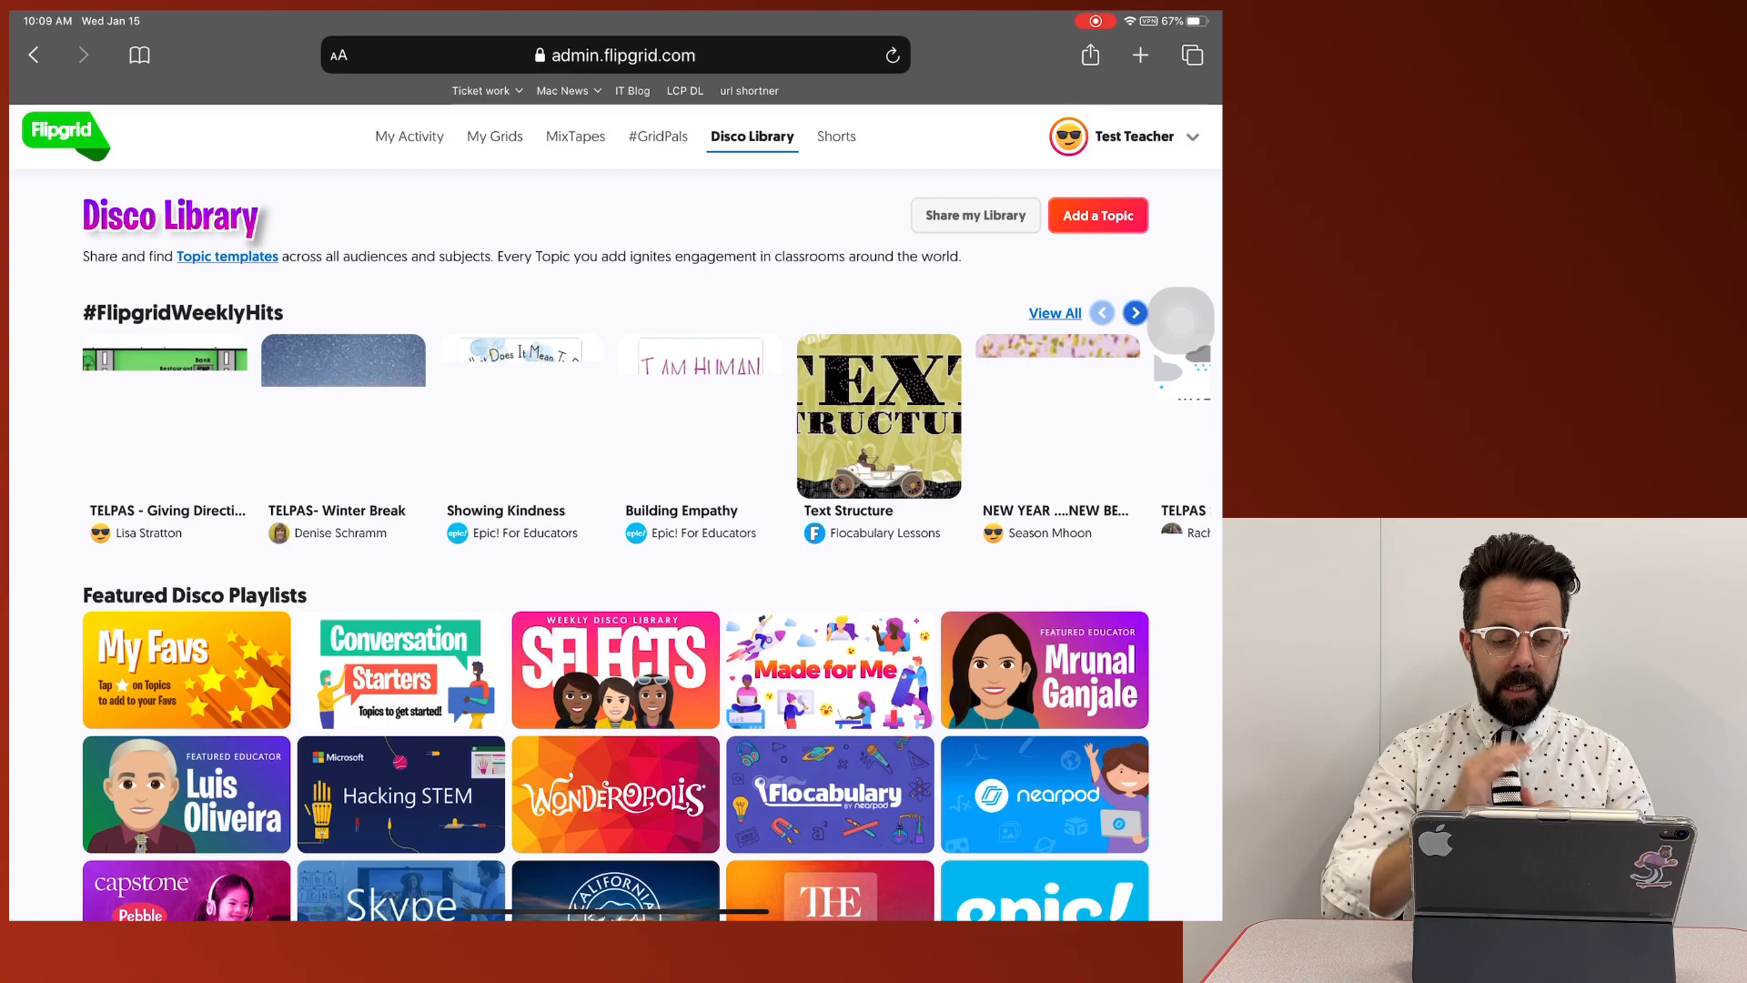
scroll(down, 3)
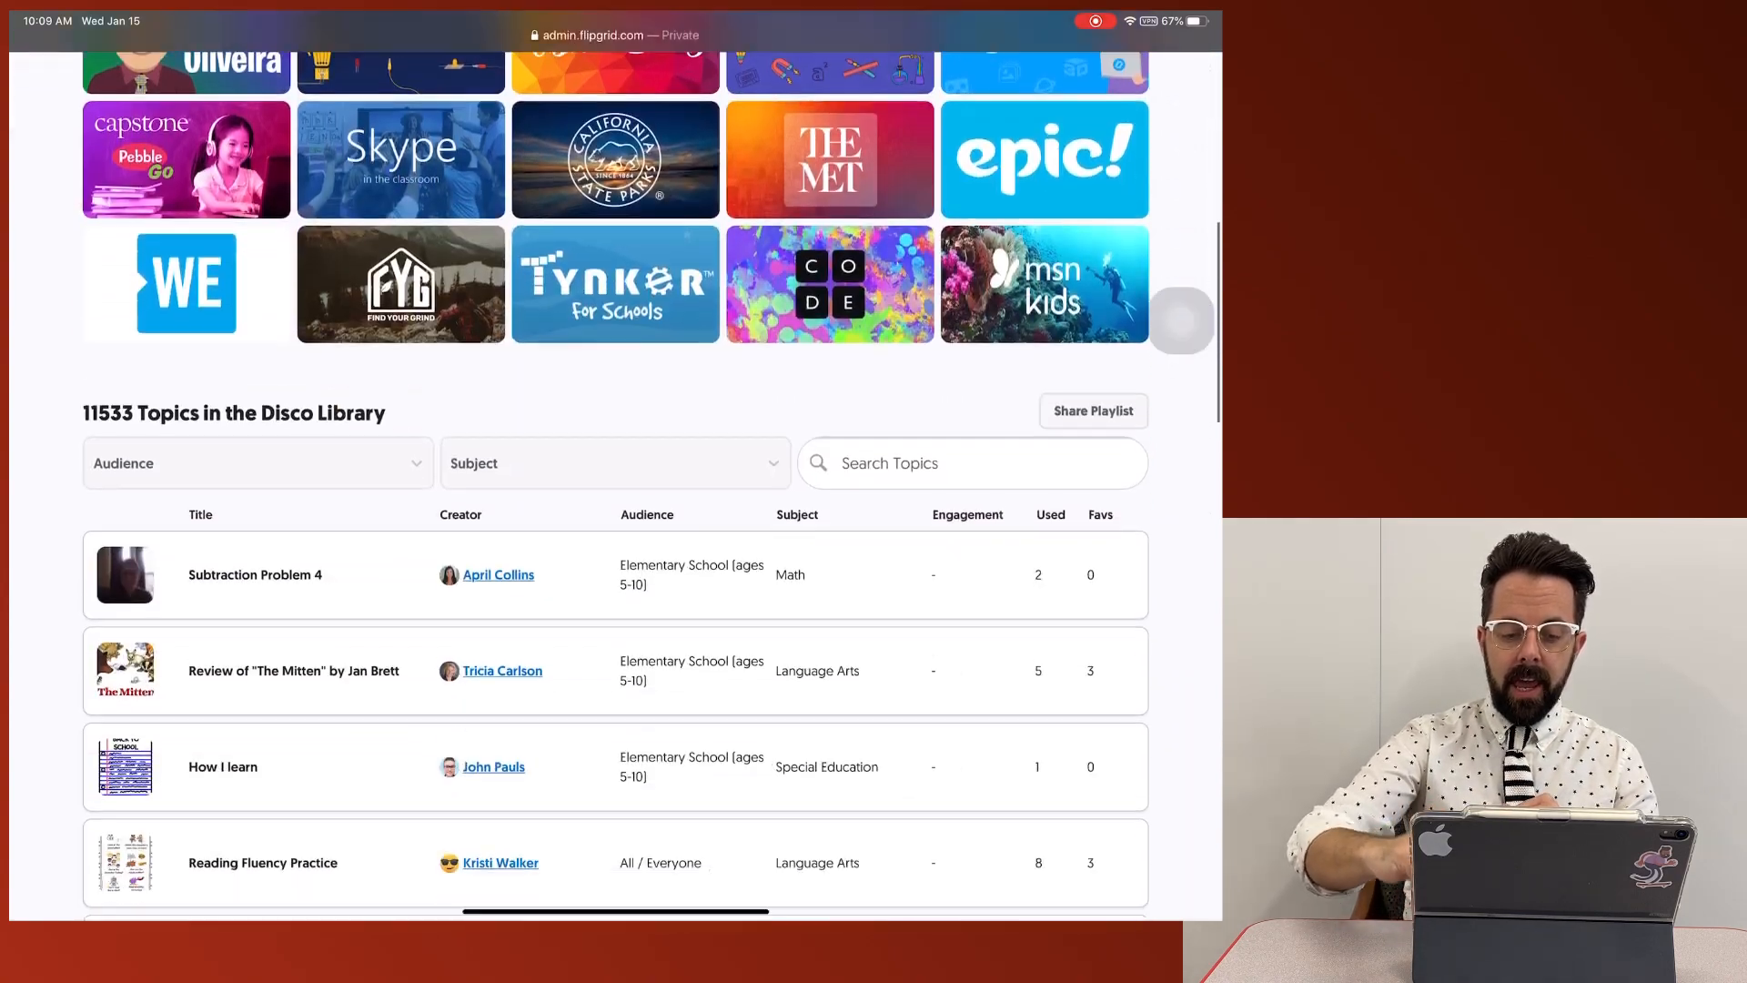
scroll(up, 3)
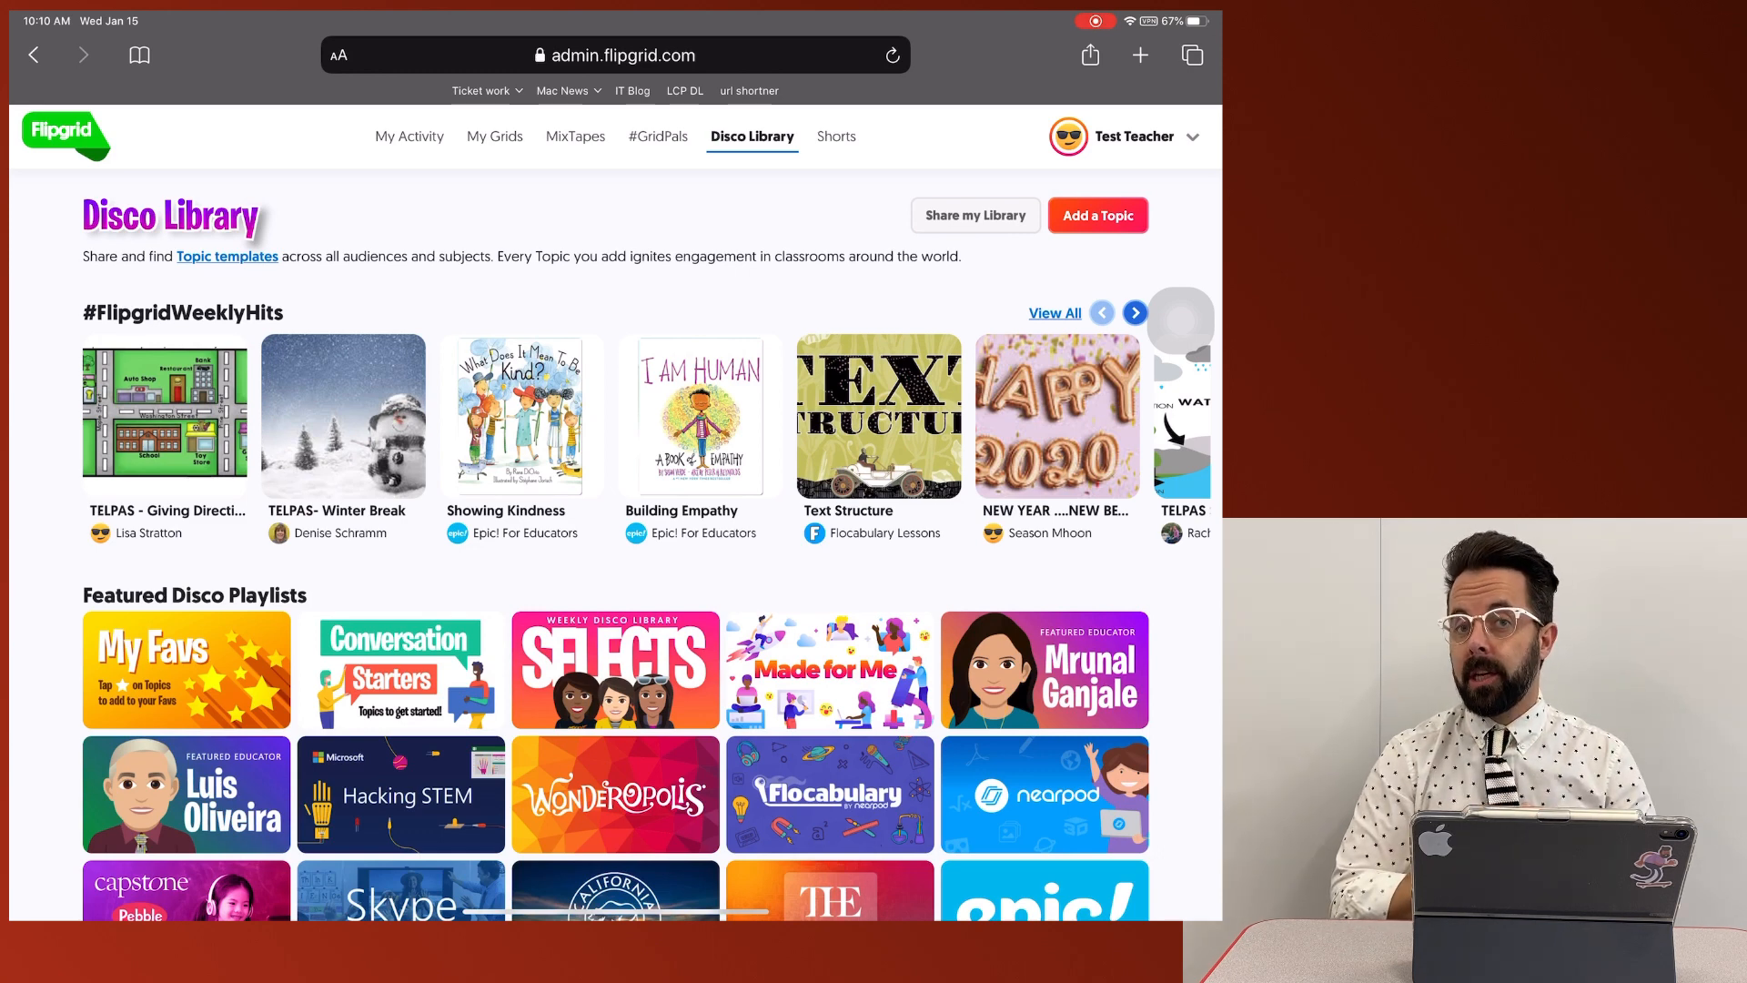
click(495, 136)
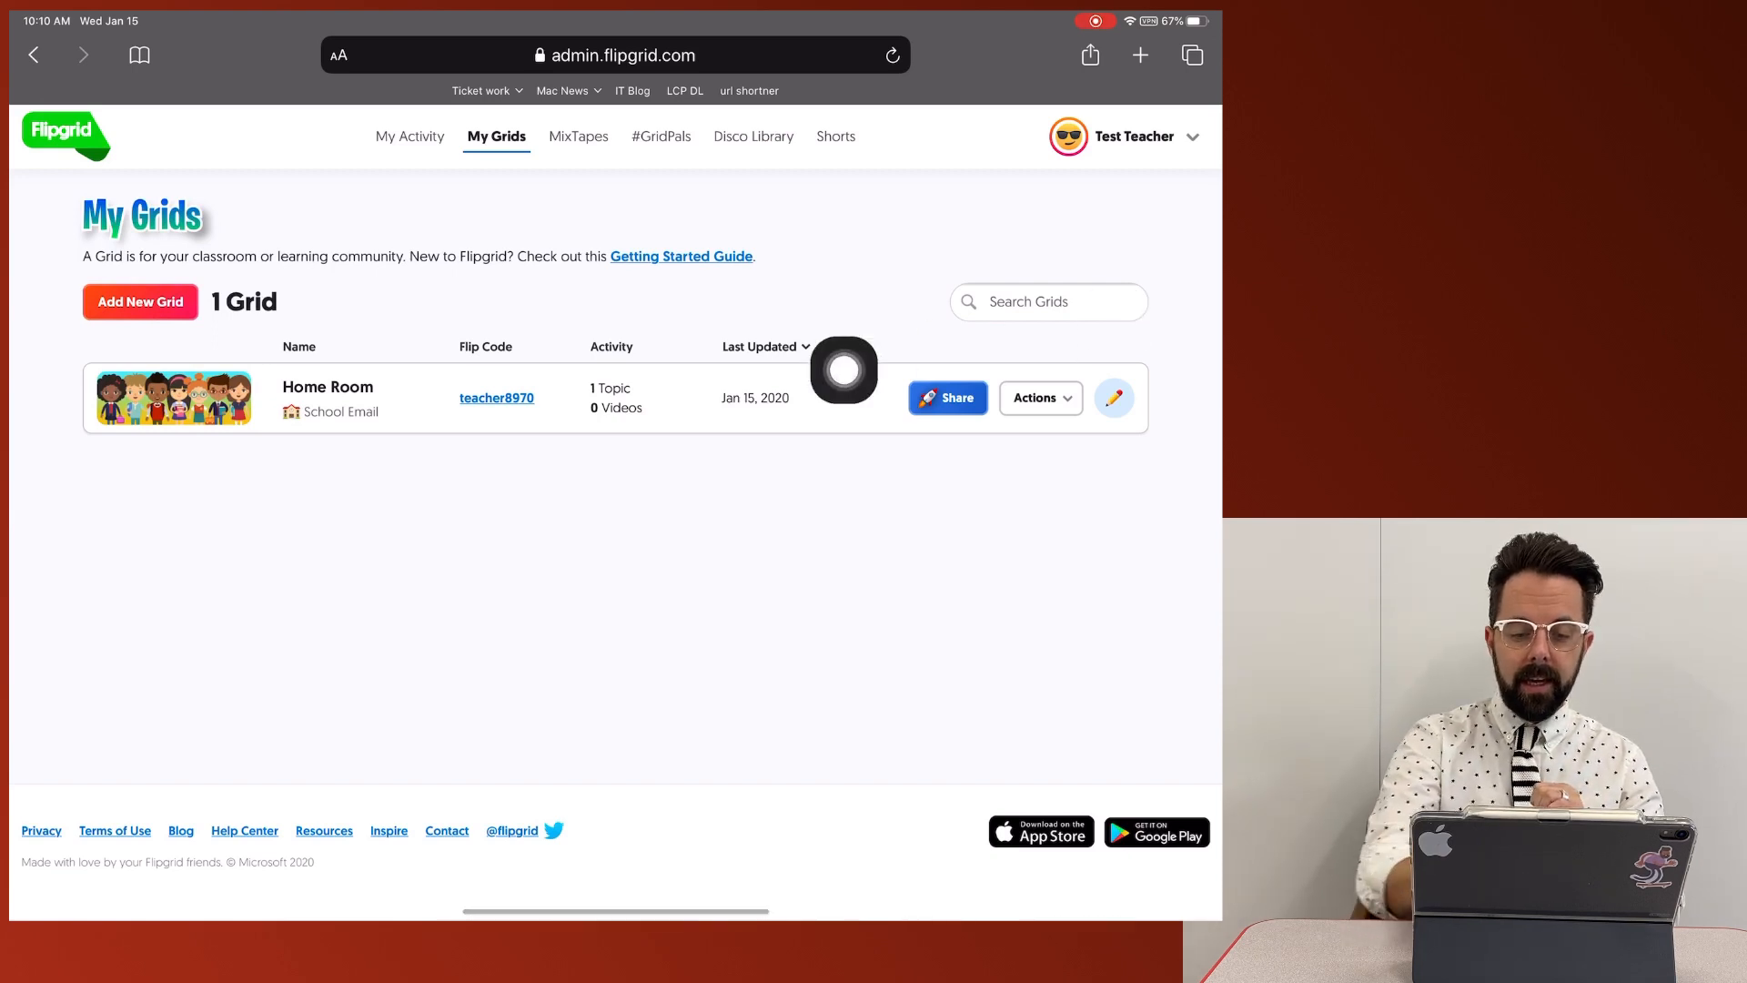
Open the Home Room grid and begin adding a new topic
click(327, 387)
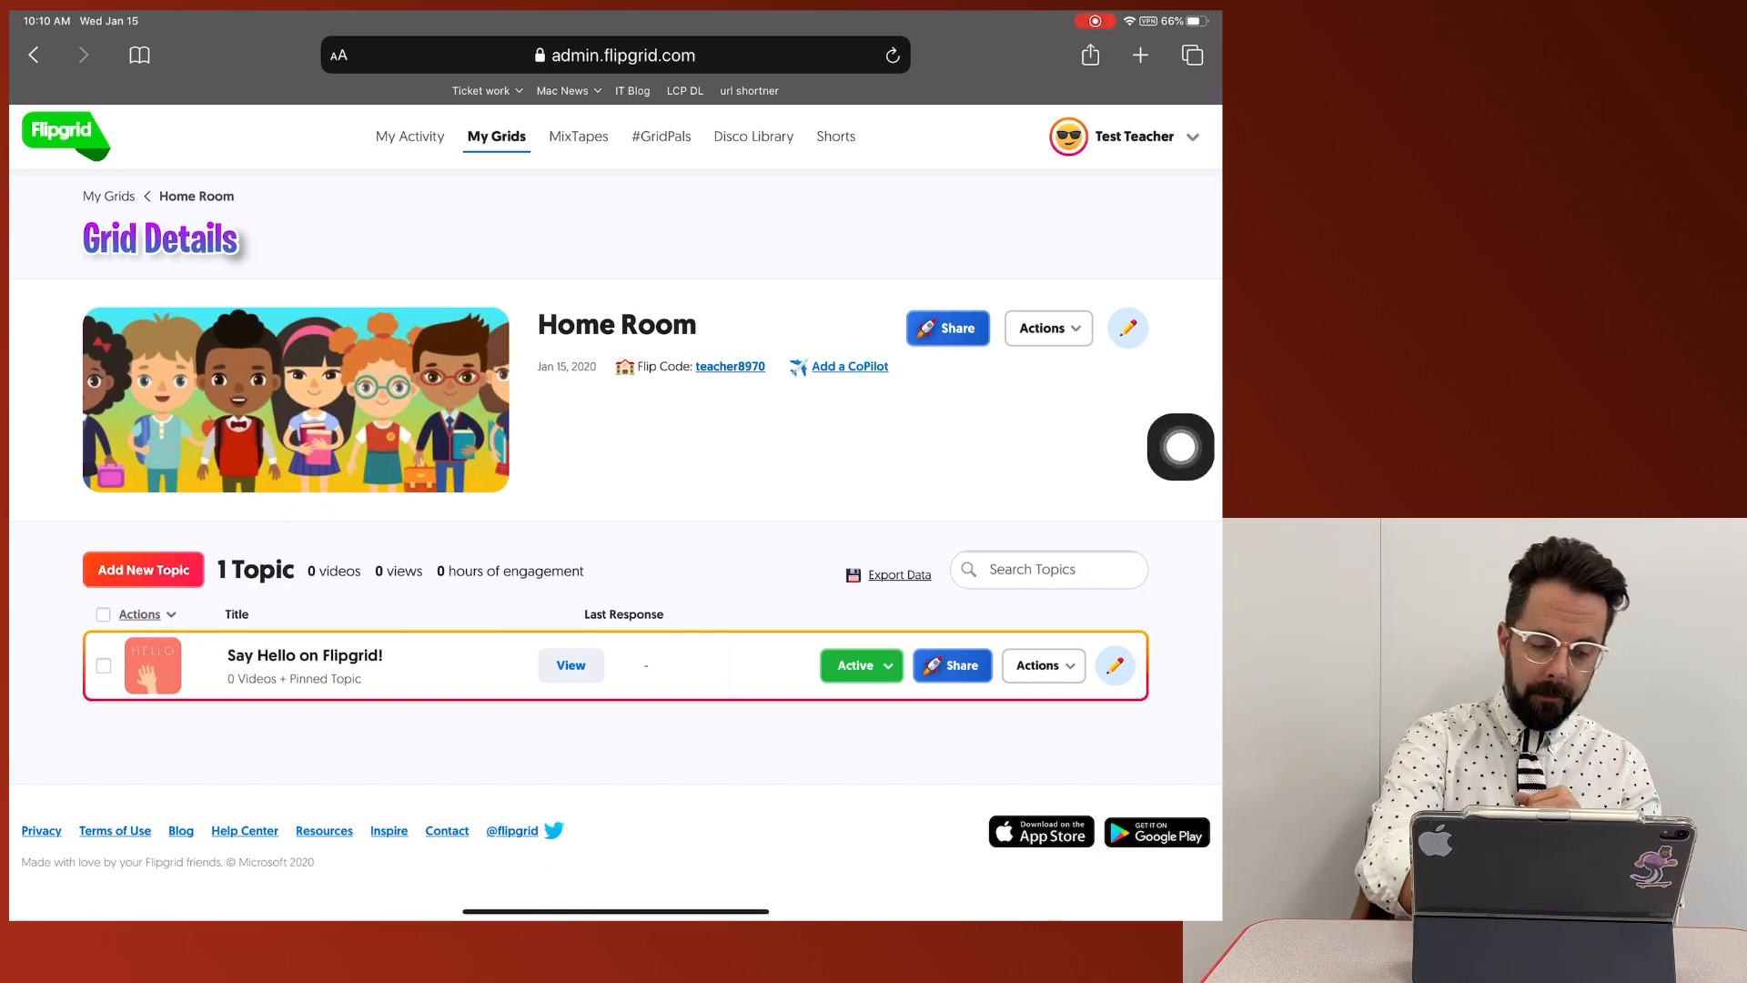
click(143, 569)
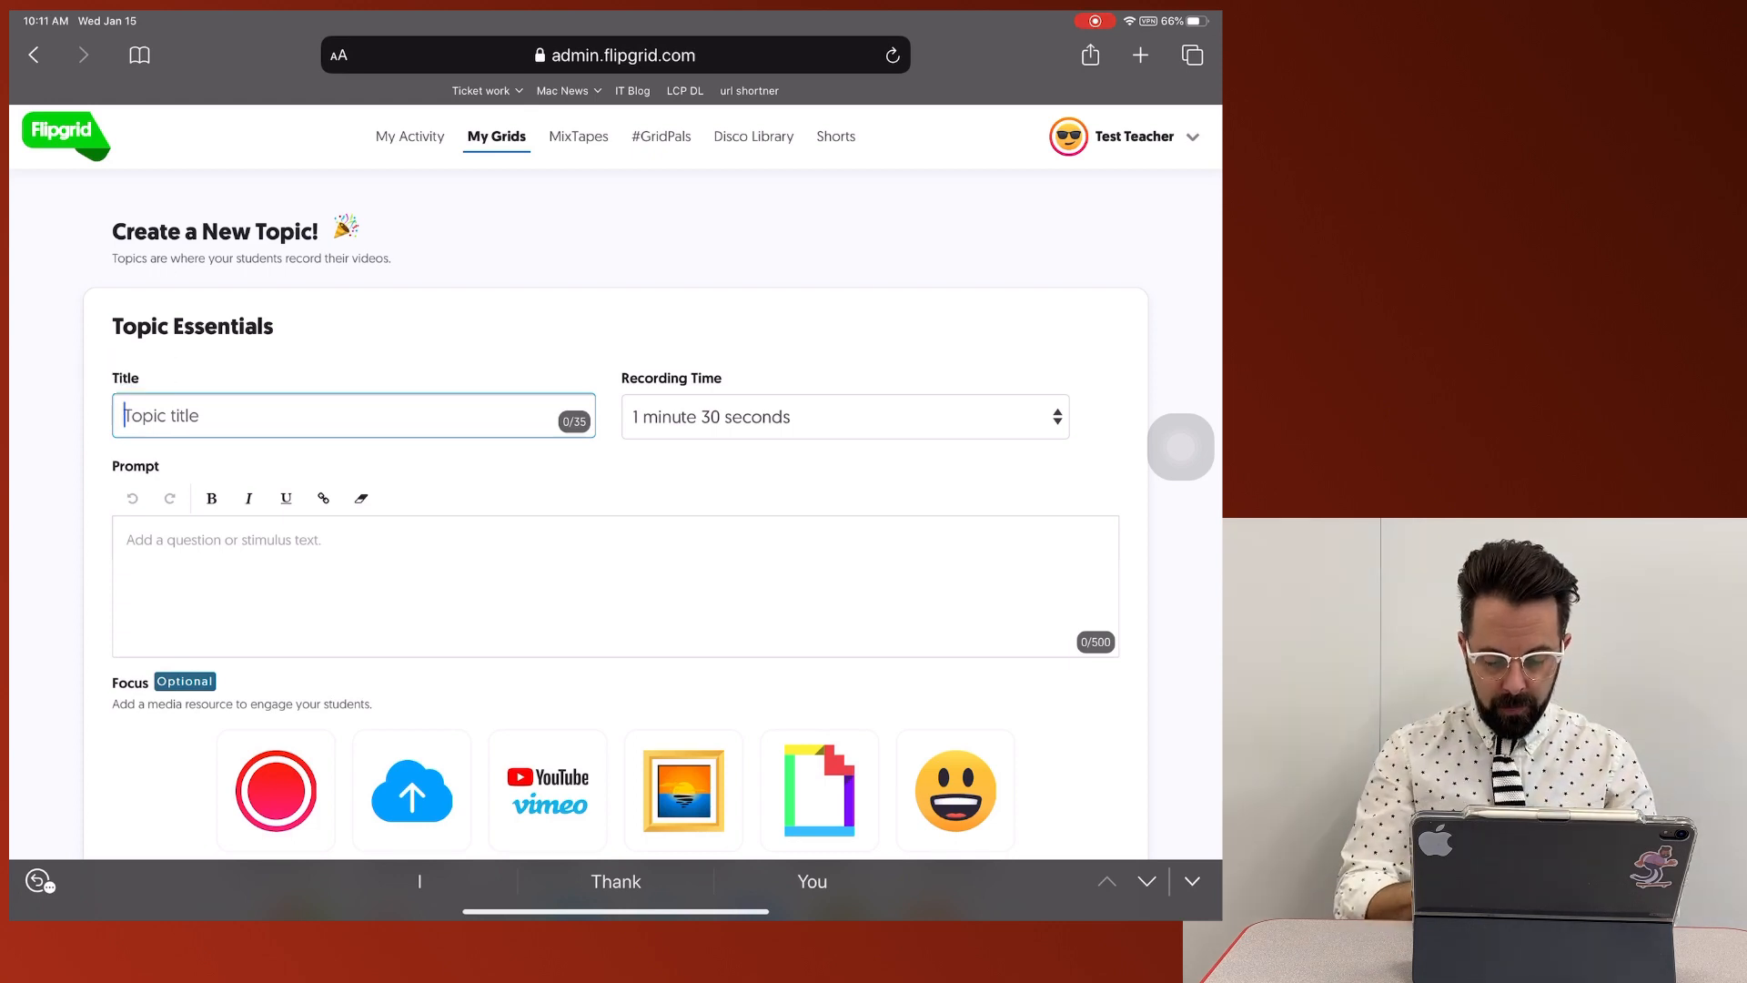
Title the topic 'Book Response' and set its recording time to 1 minute
text(Book Resp)
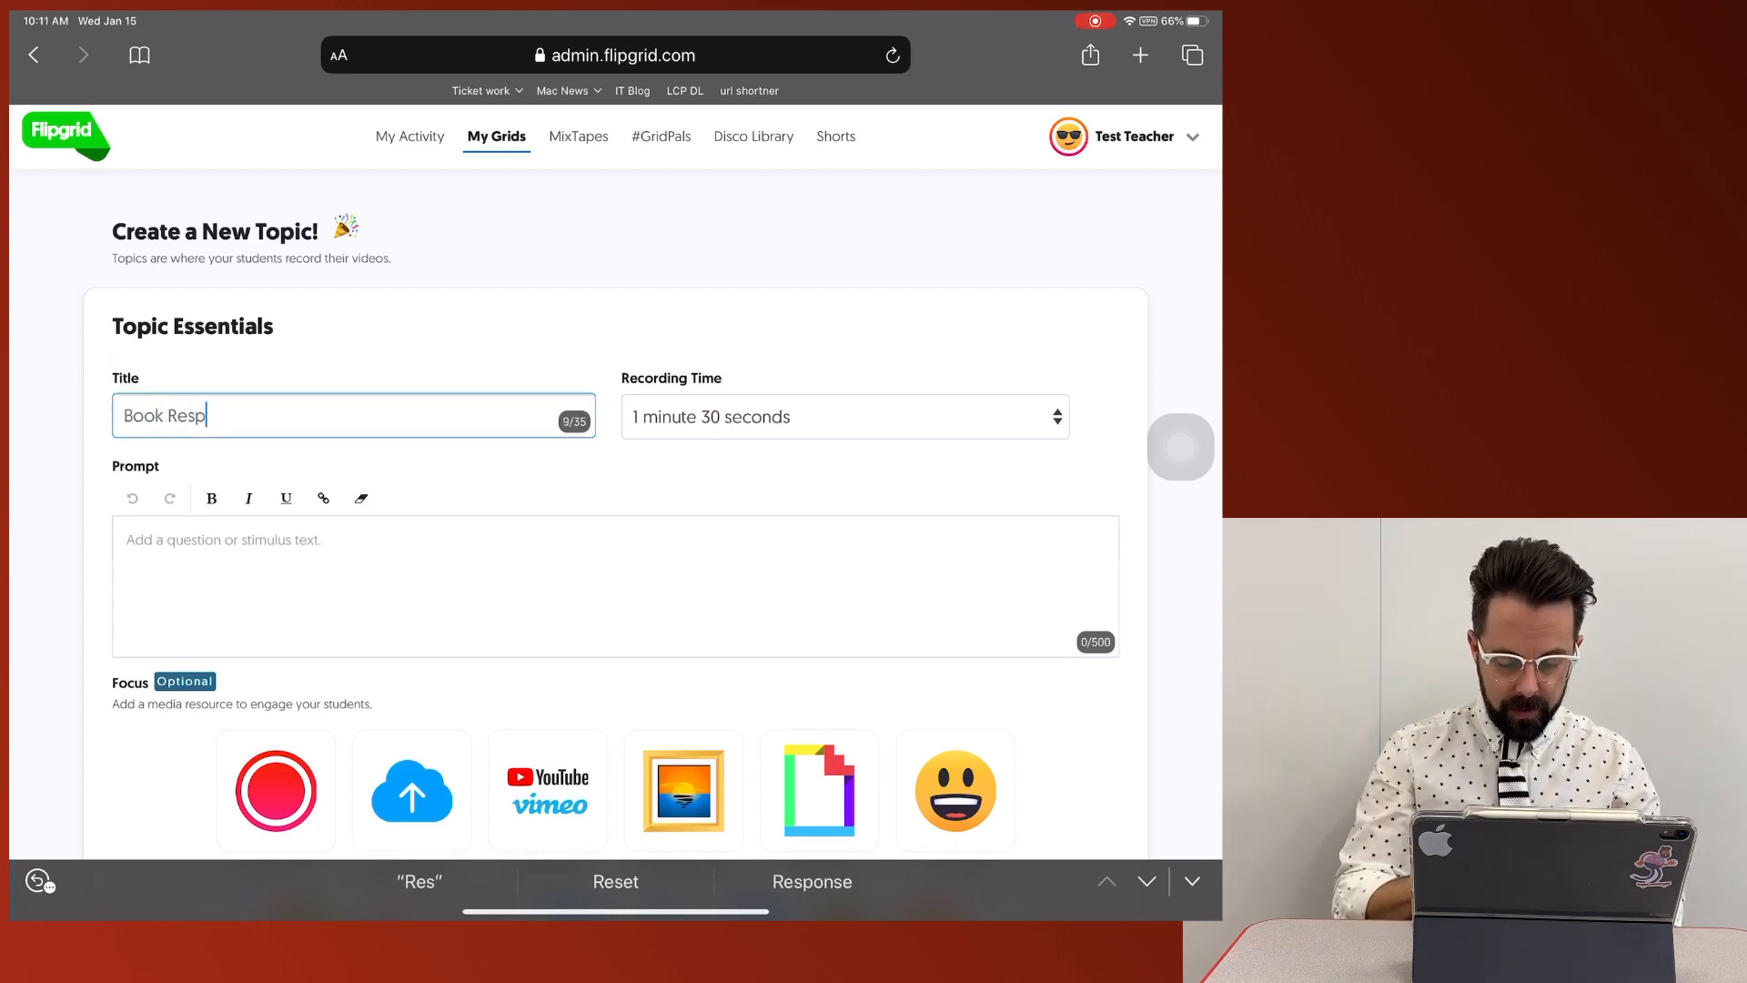
text(onse)
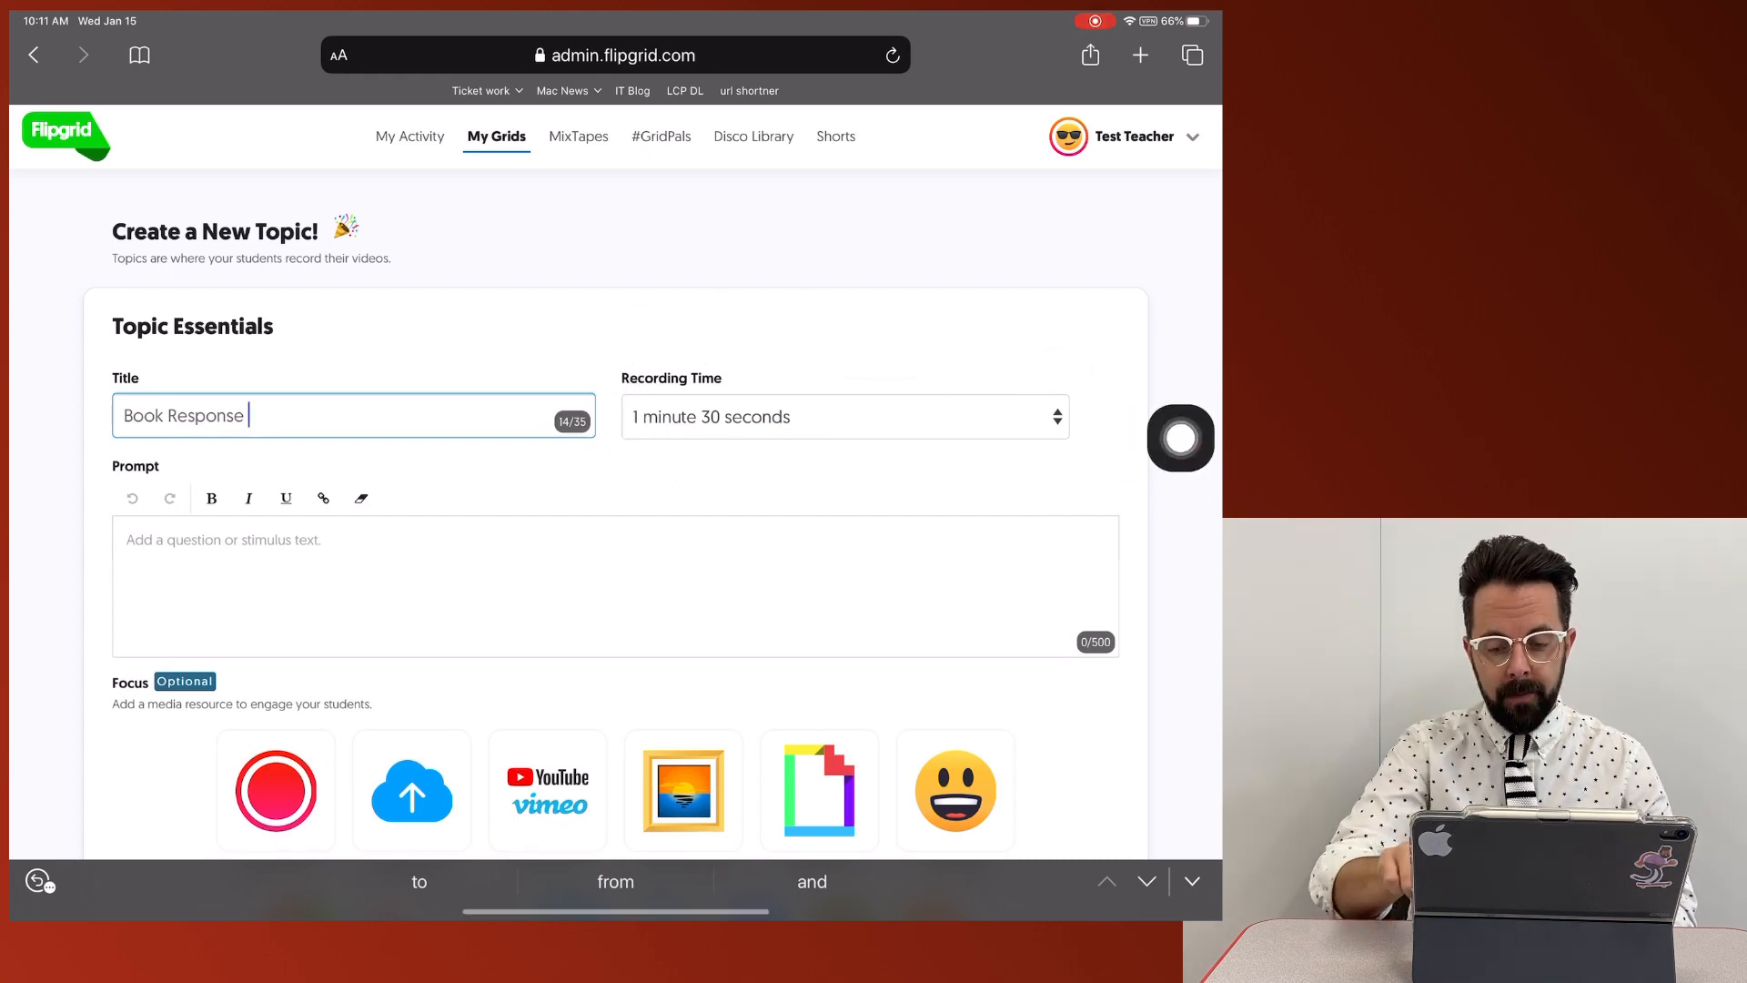
click(843, 416)
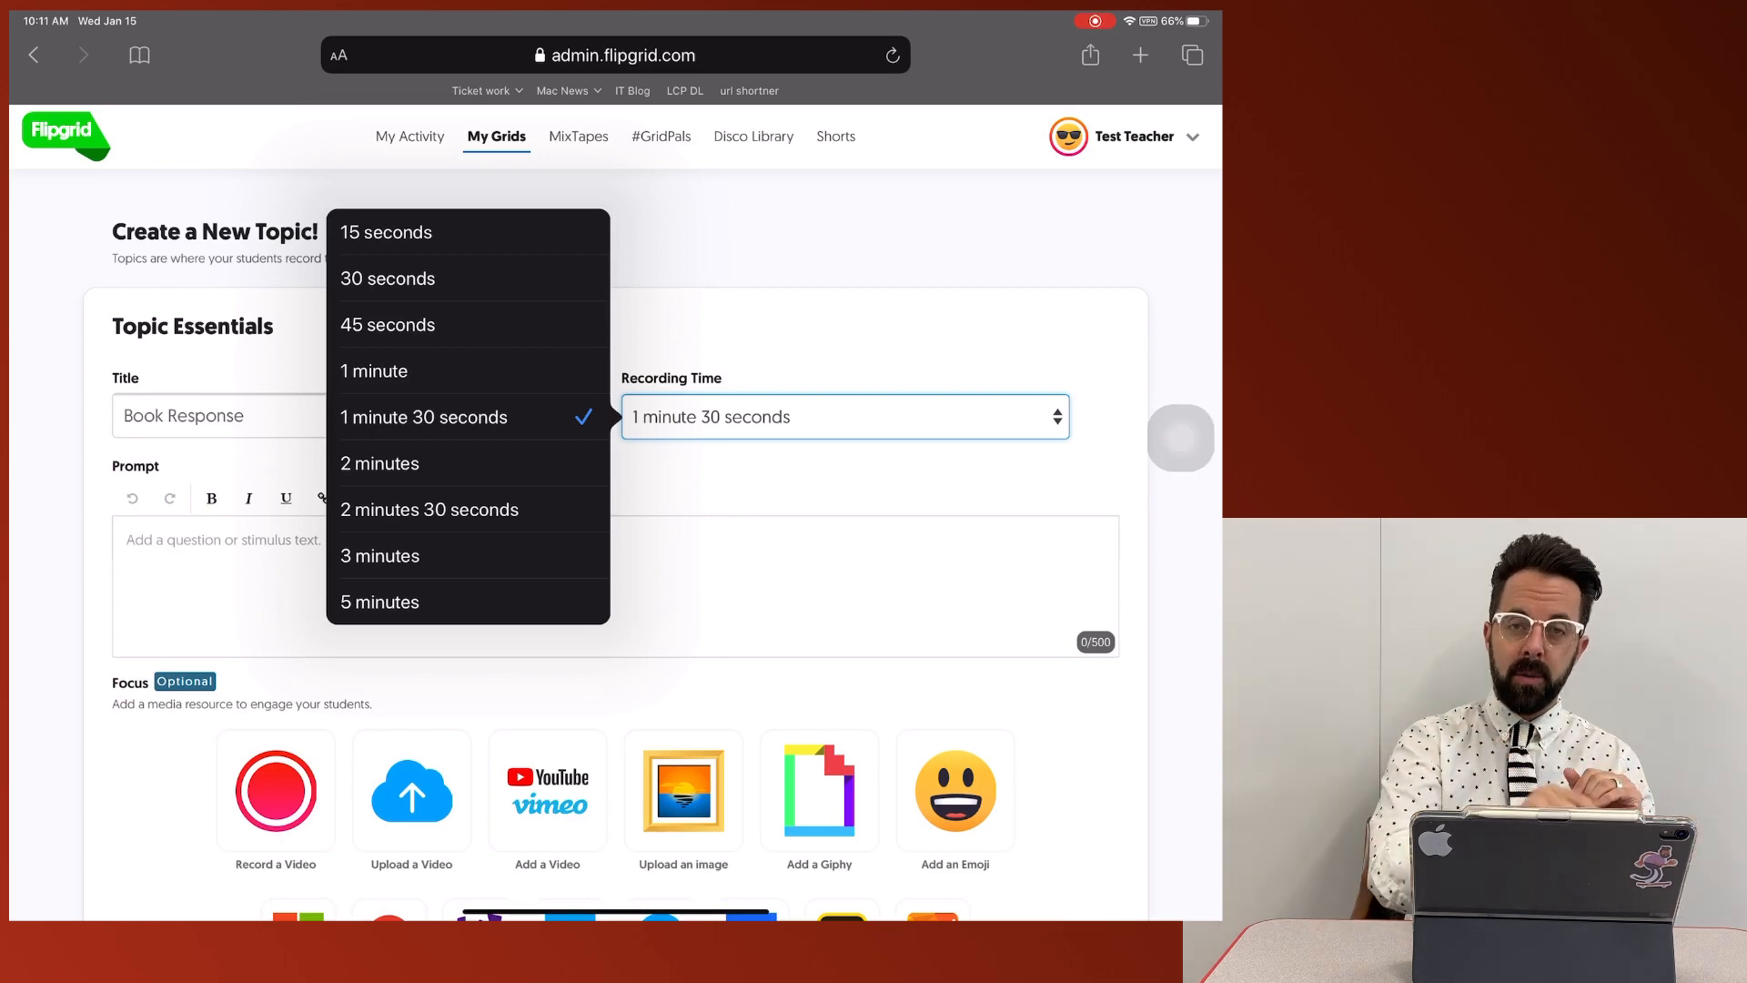
mouse_move(451, 304)
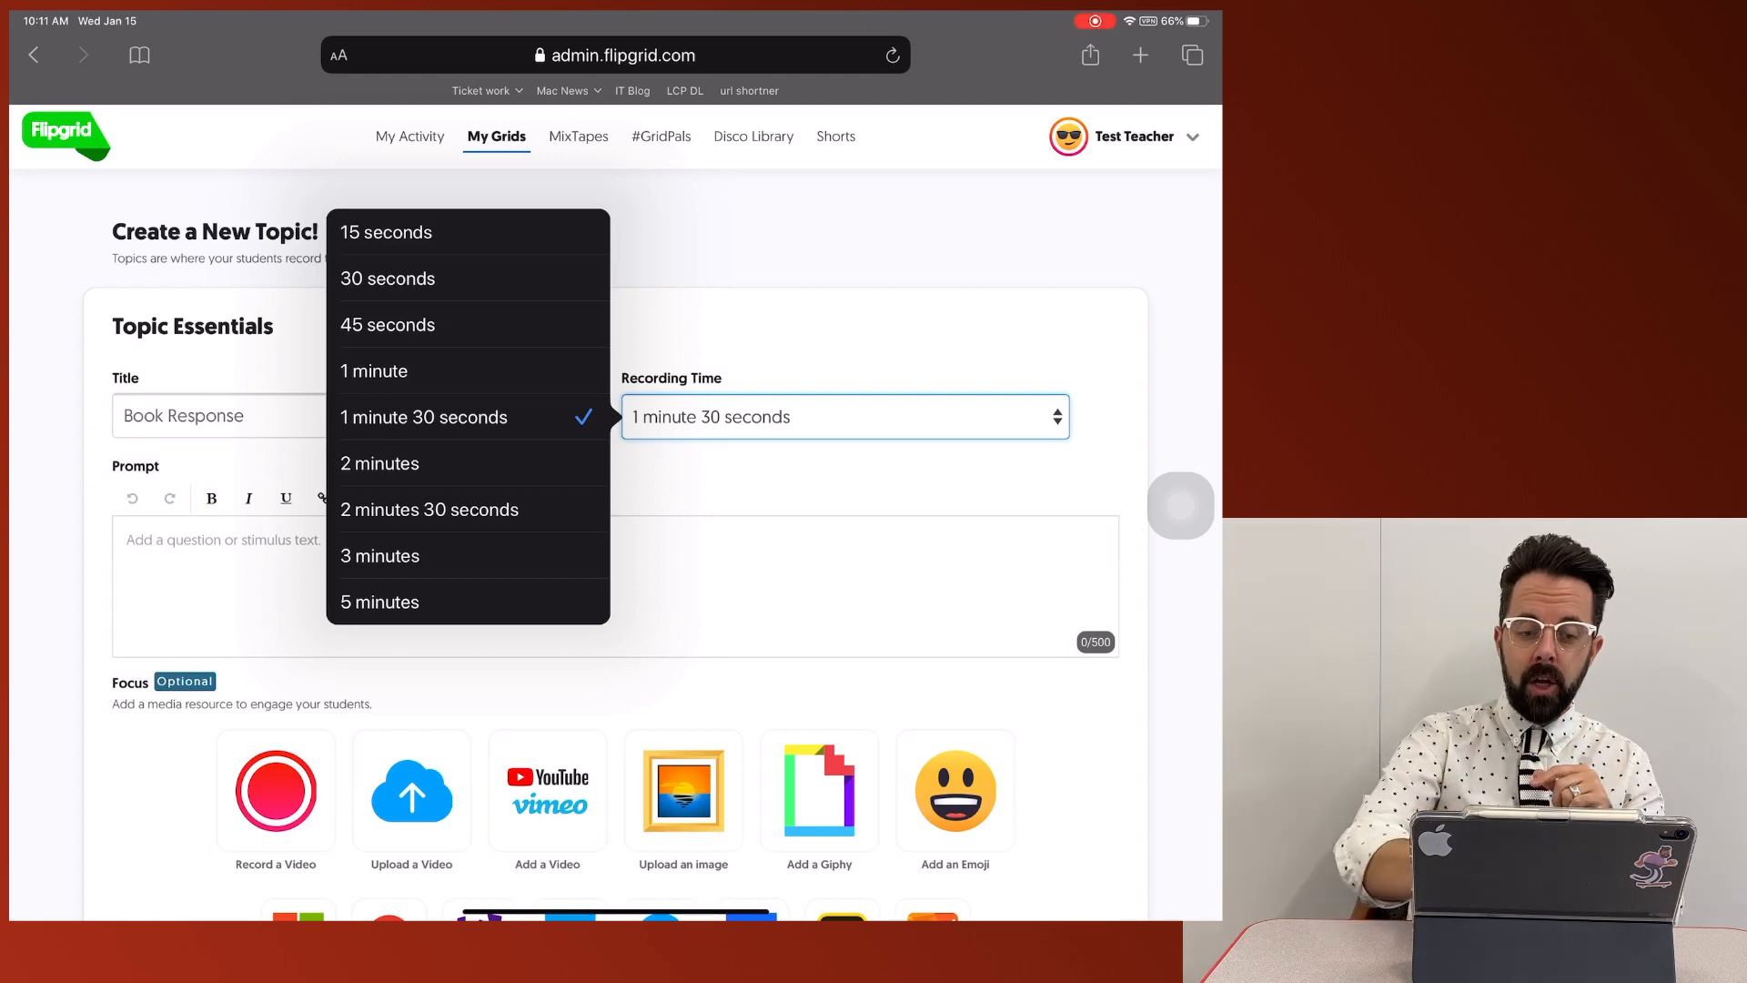
click(374, 372)
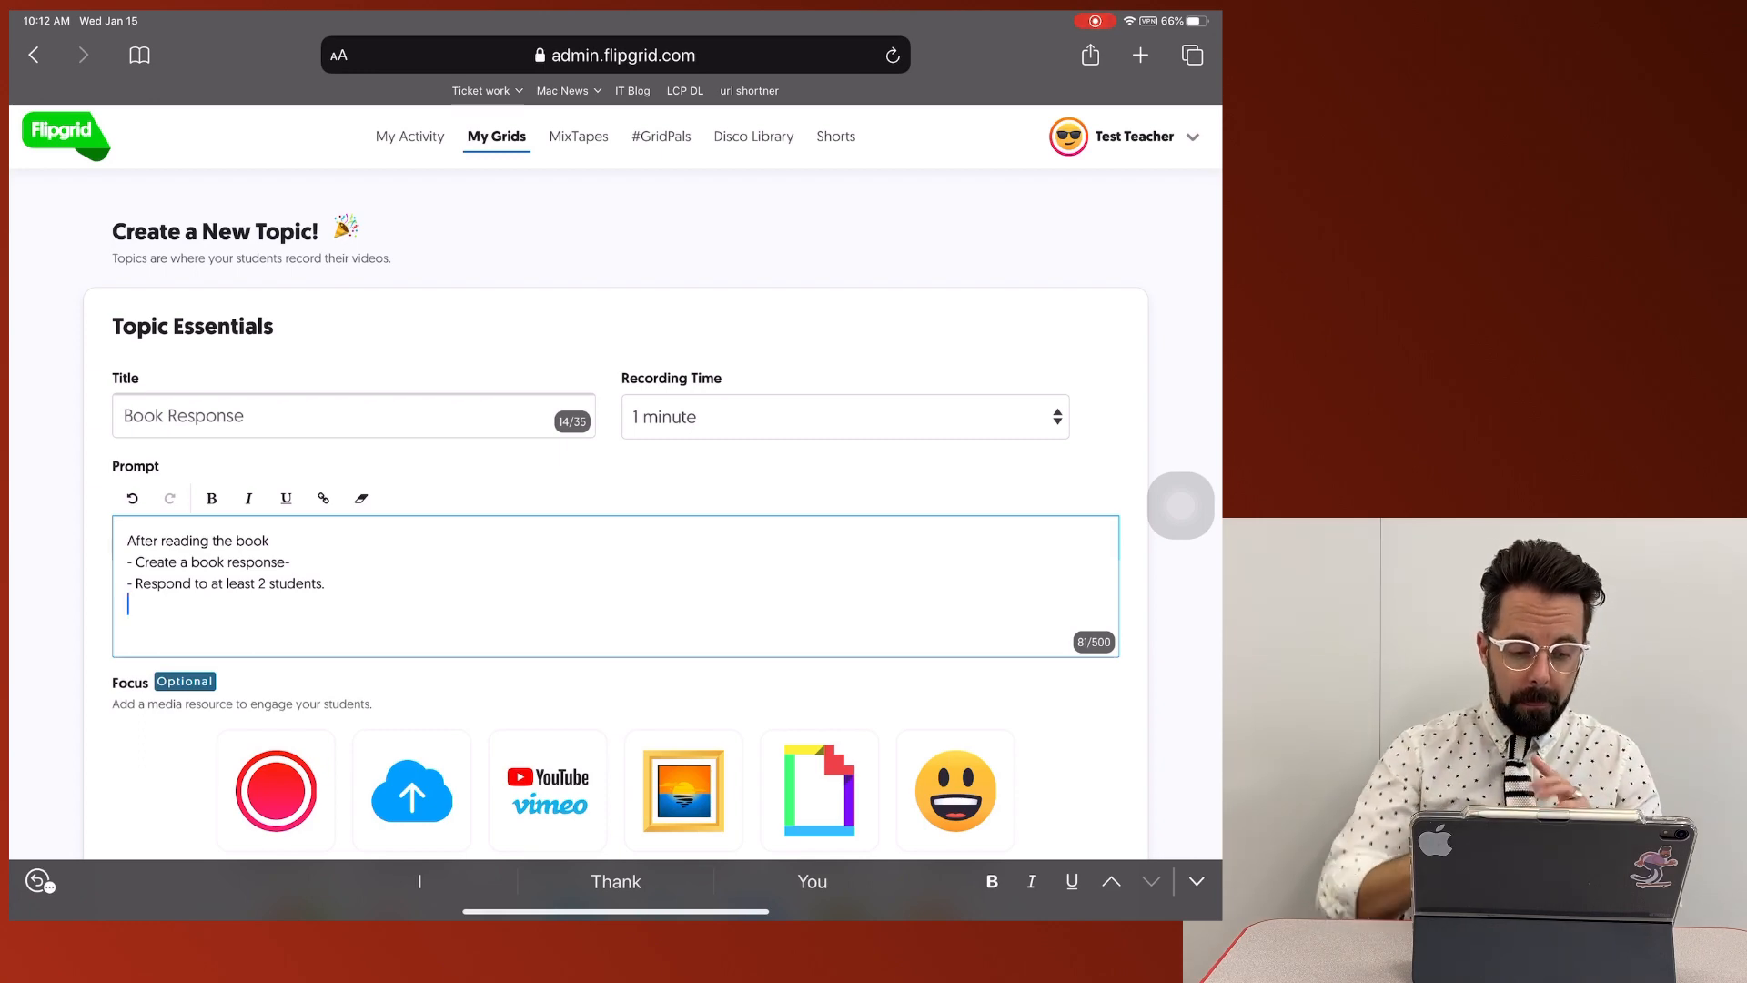
scroll(down, 3)
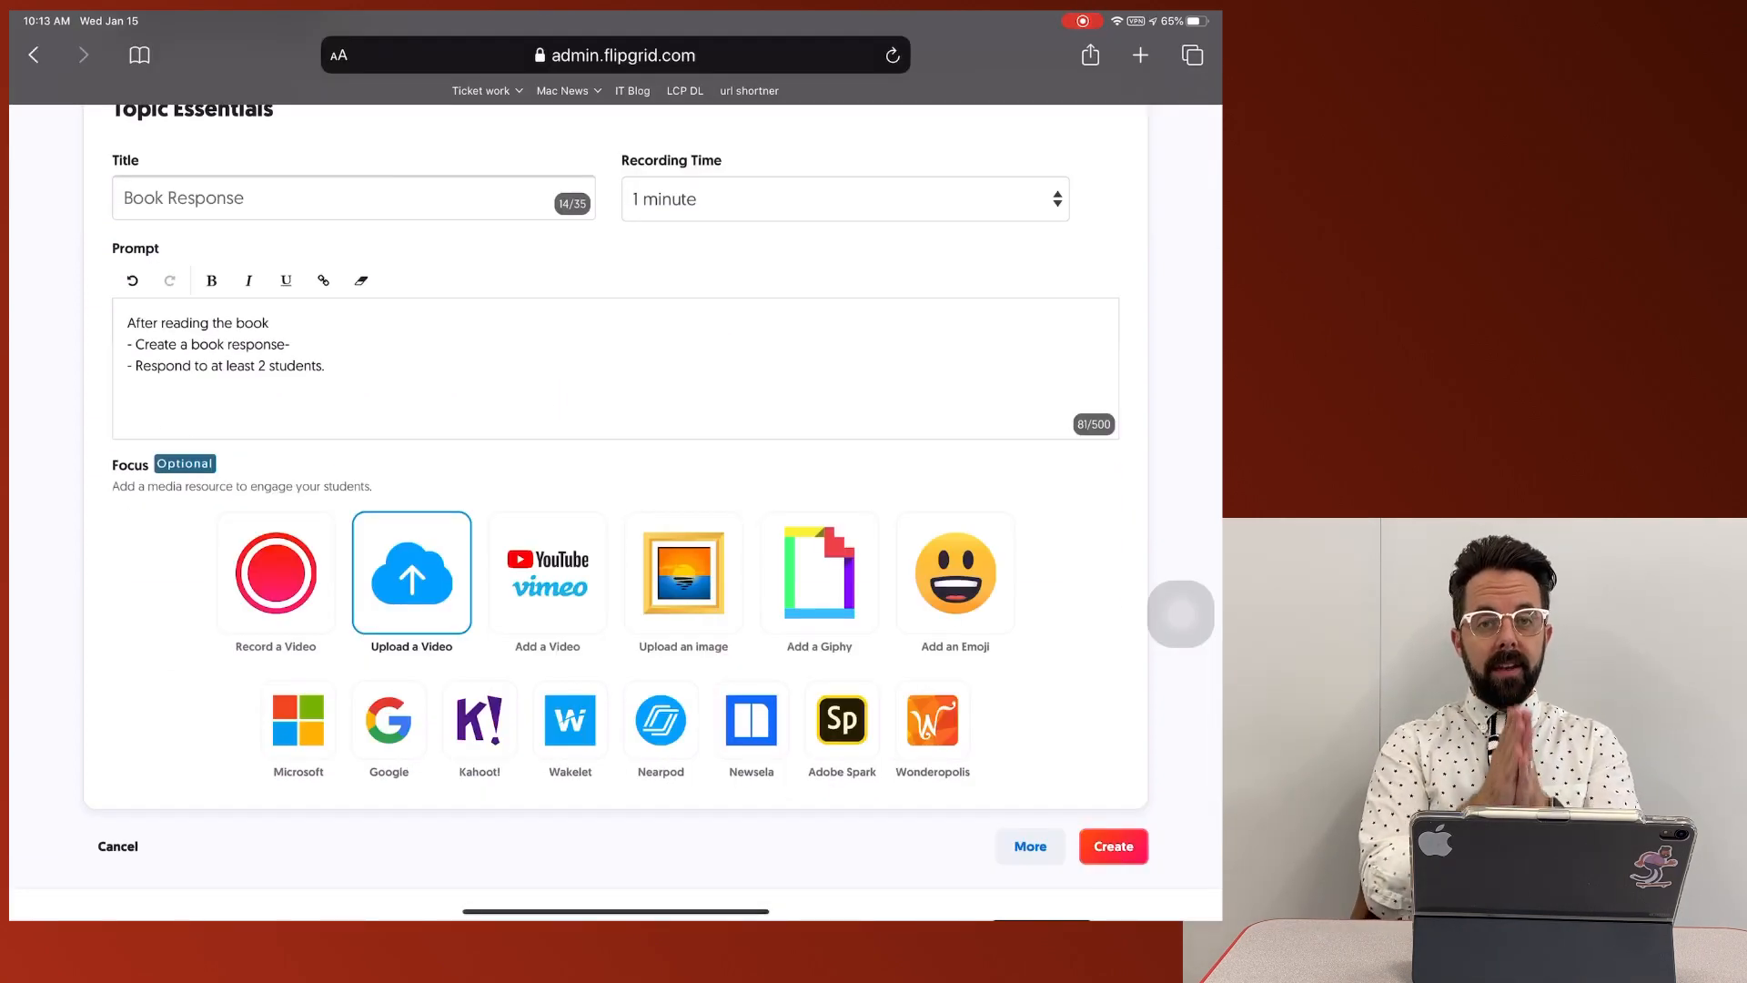
scroll(down, 3)
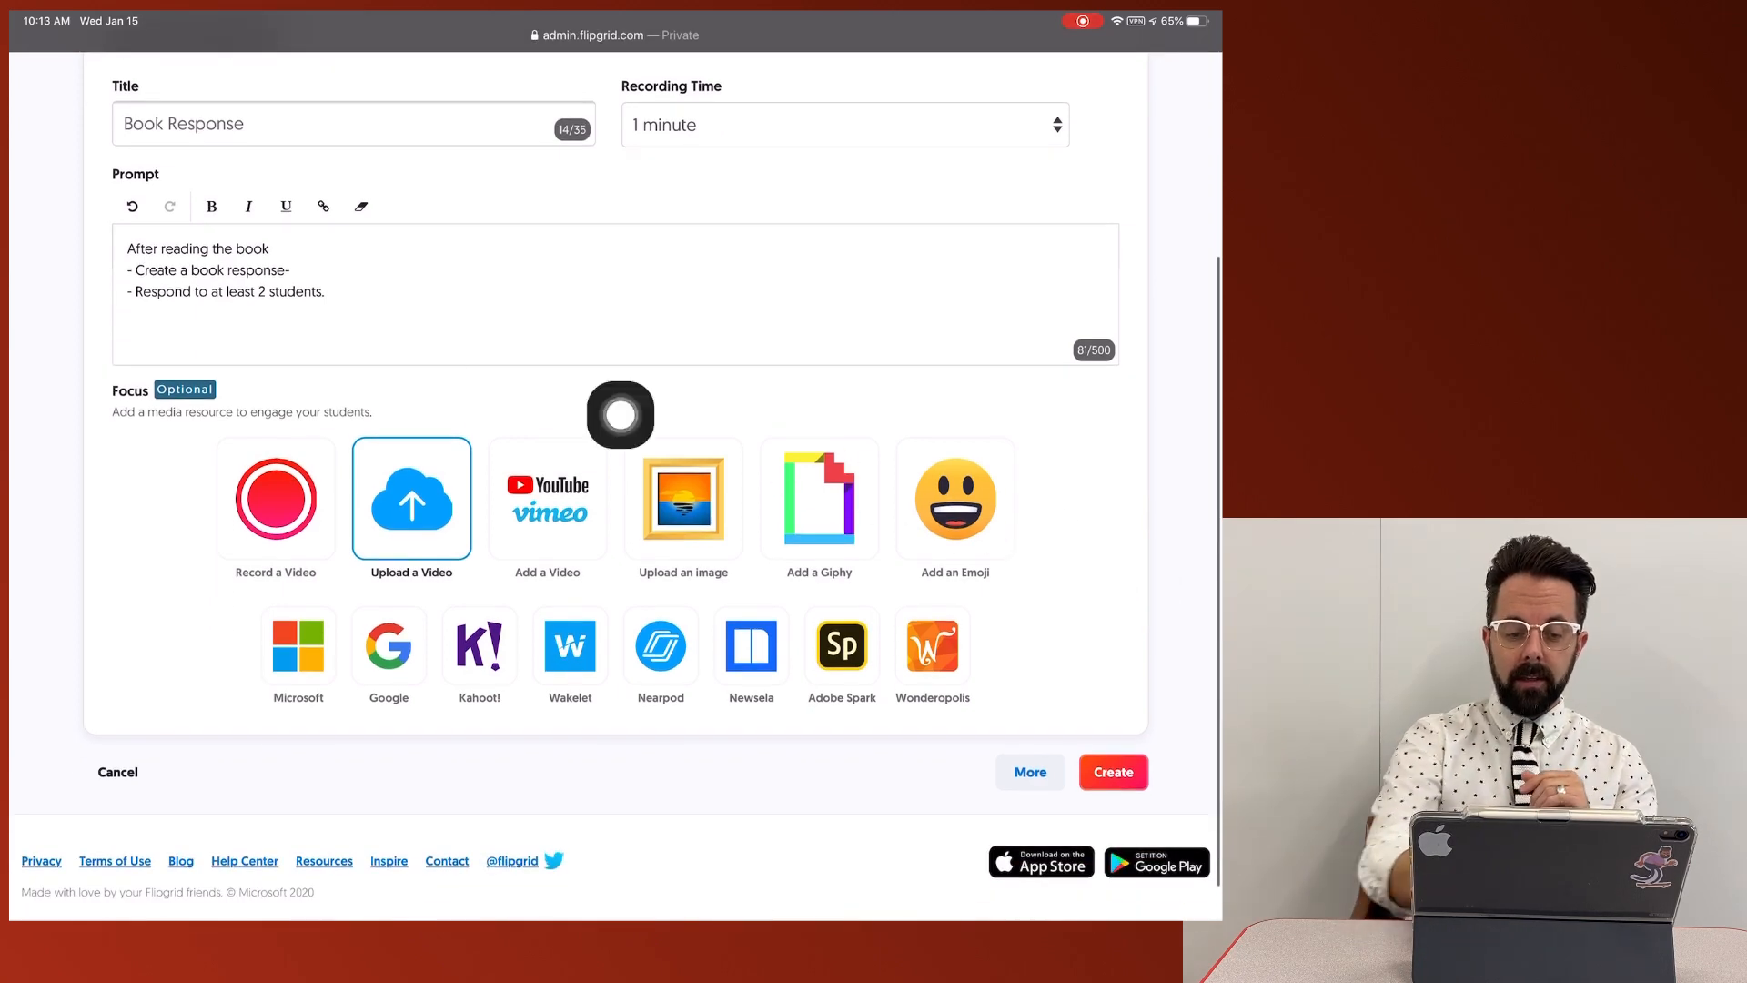
mouse_move(1179, 614)
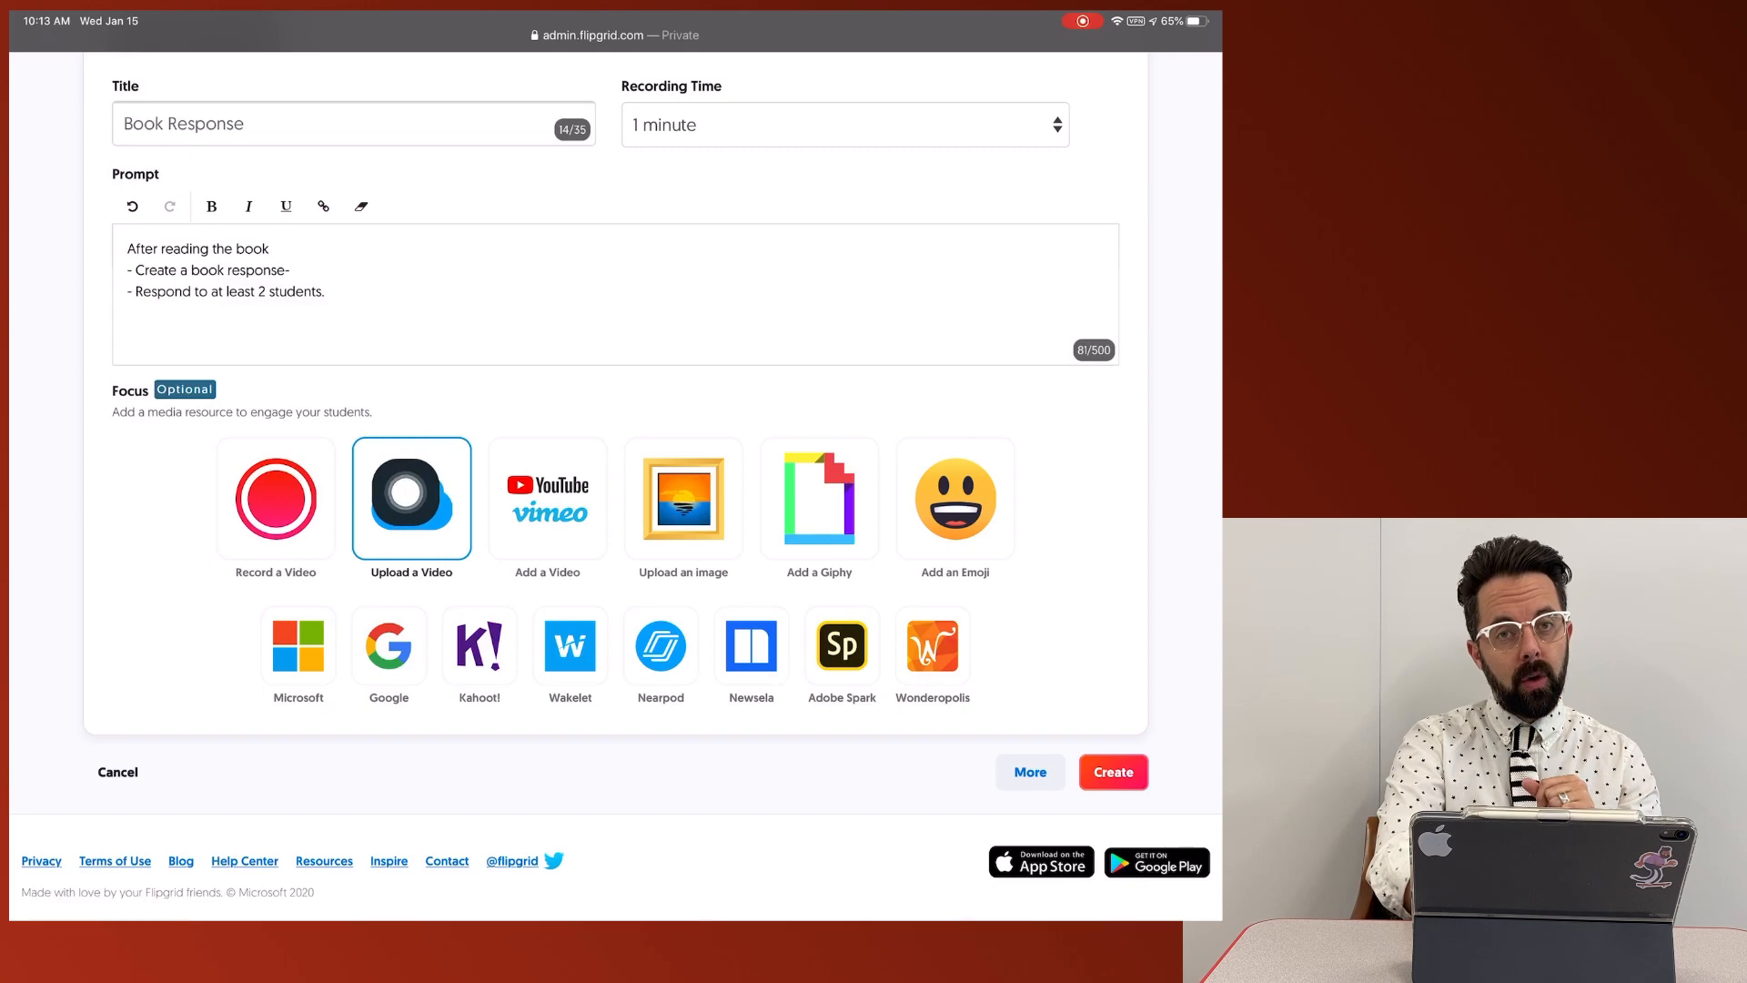
click(411, 496)
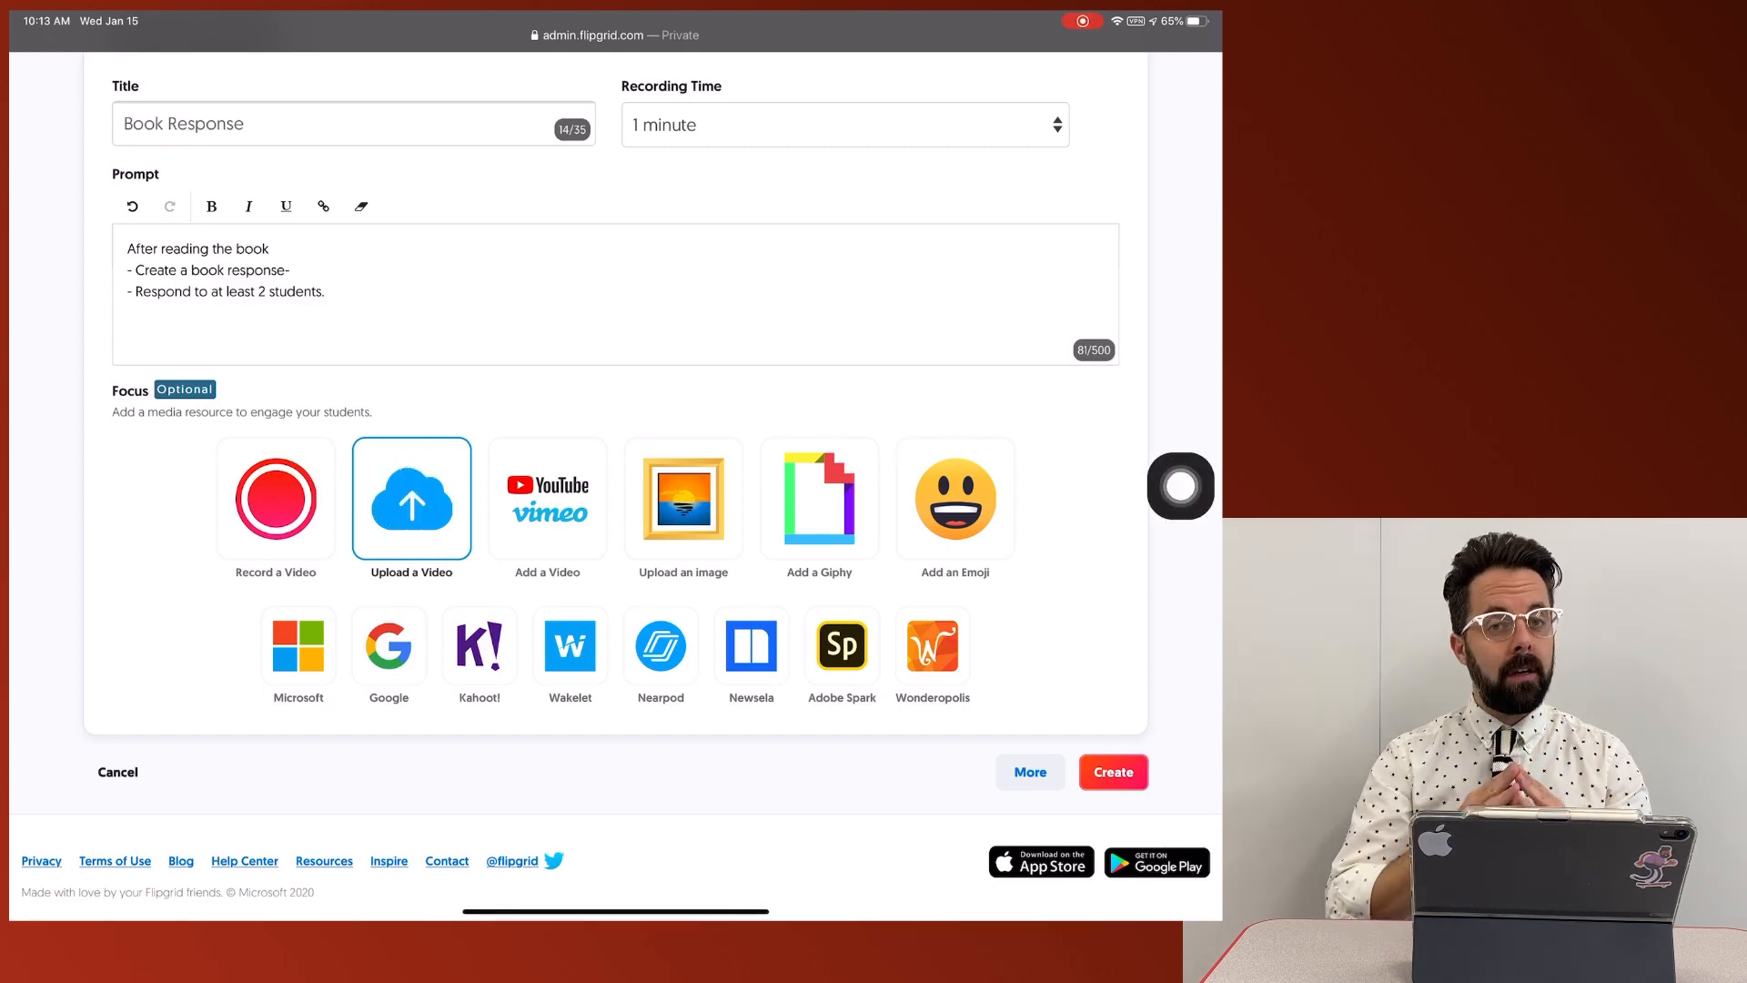
click(547, 498)
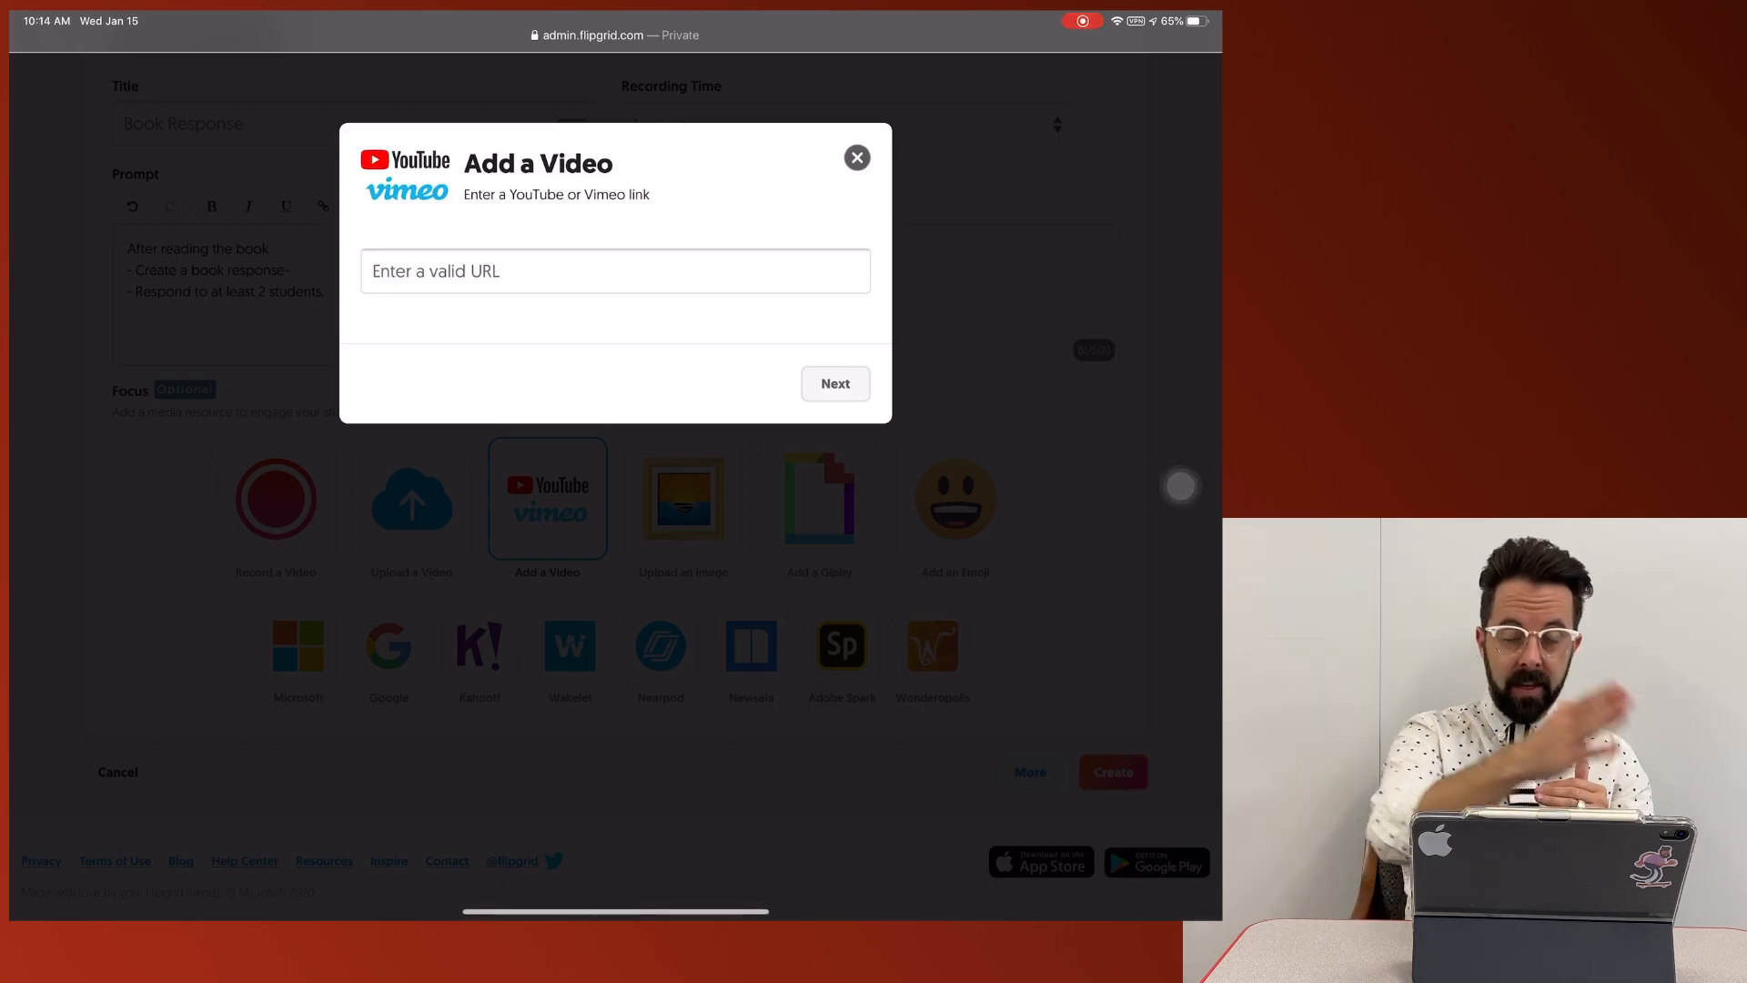
click(855, 157)
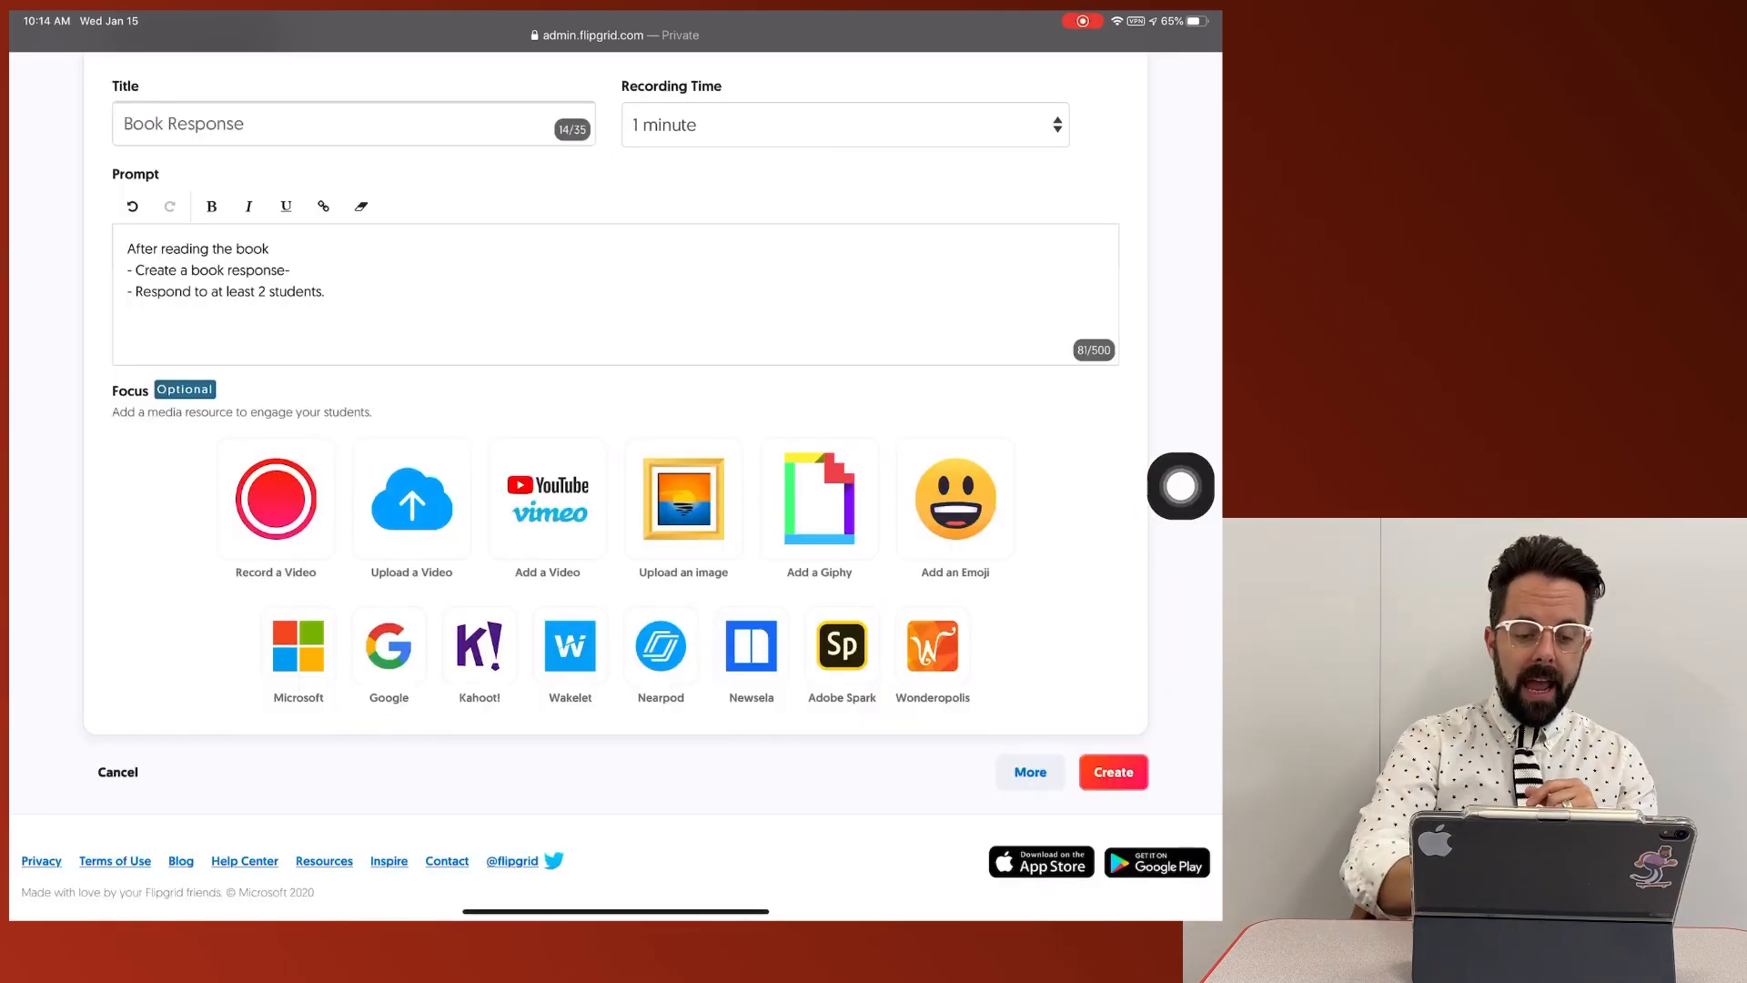
click(388, 645)
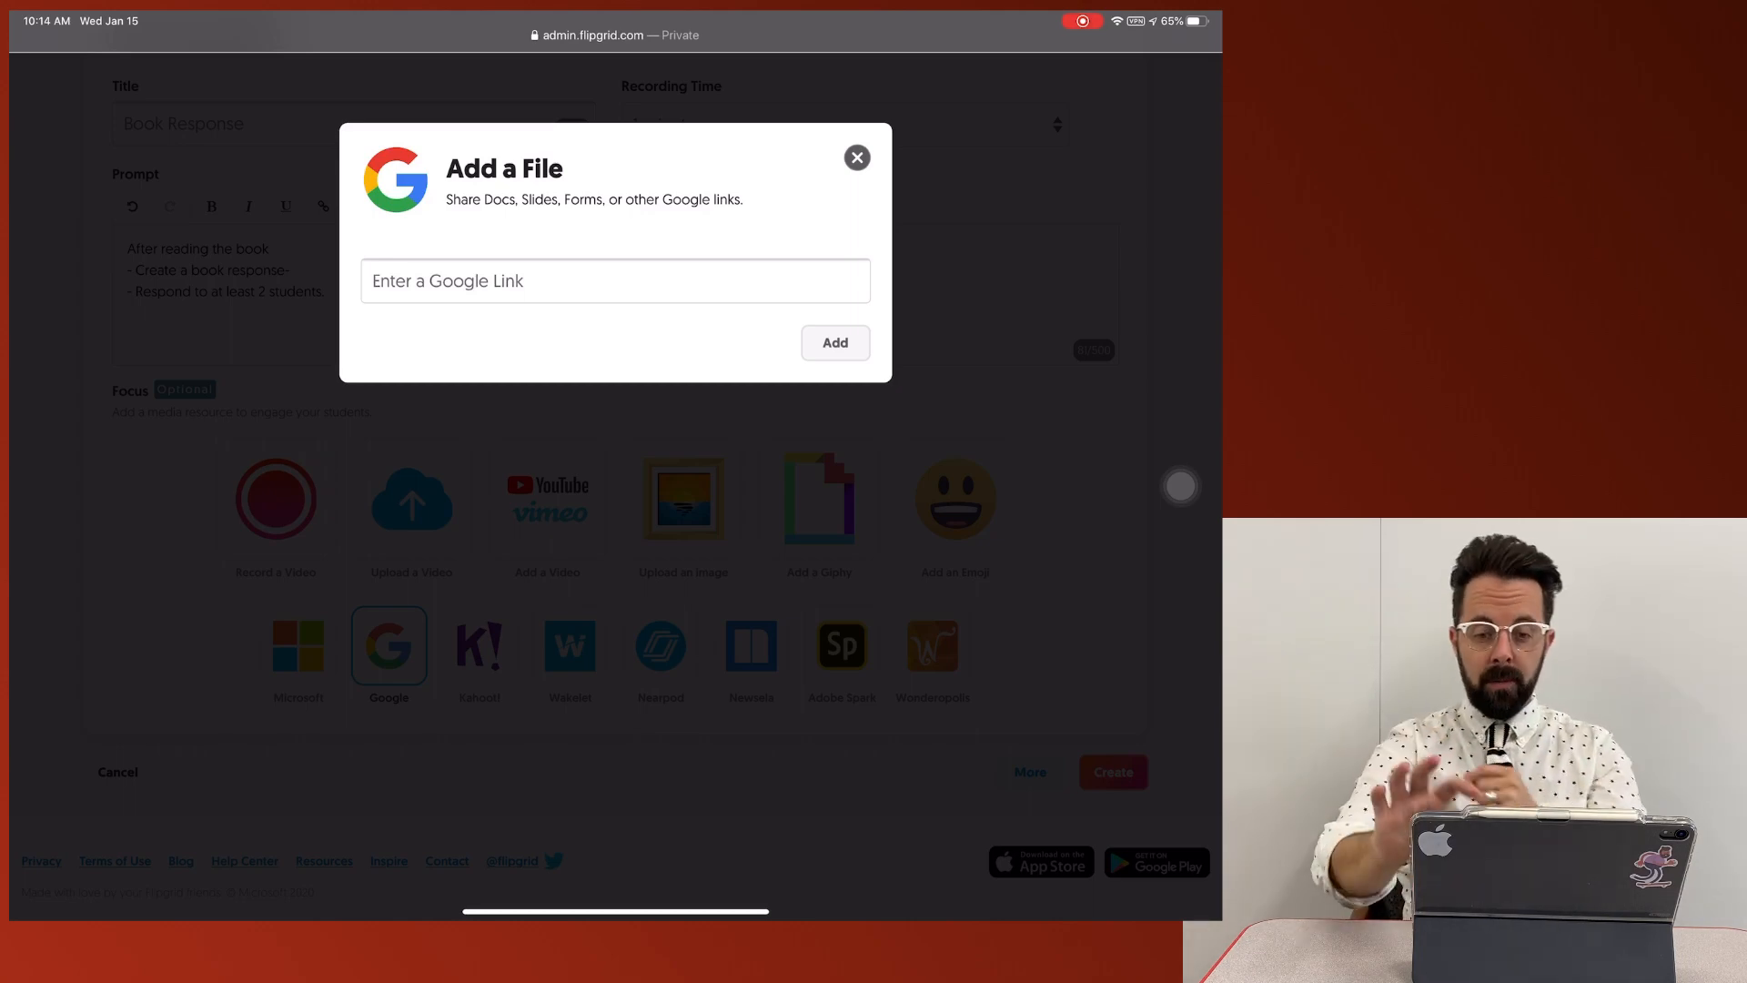
click(857, 158)
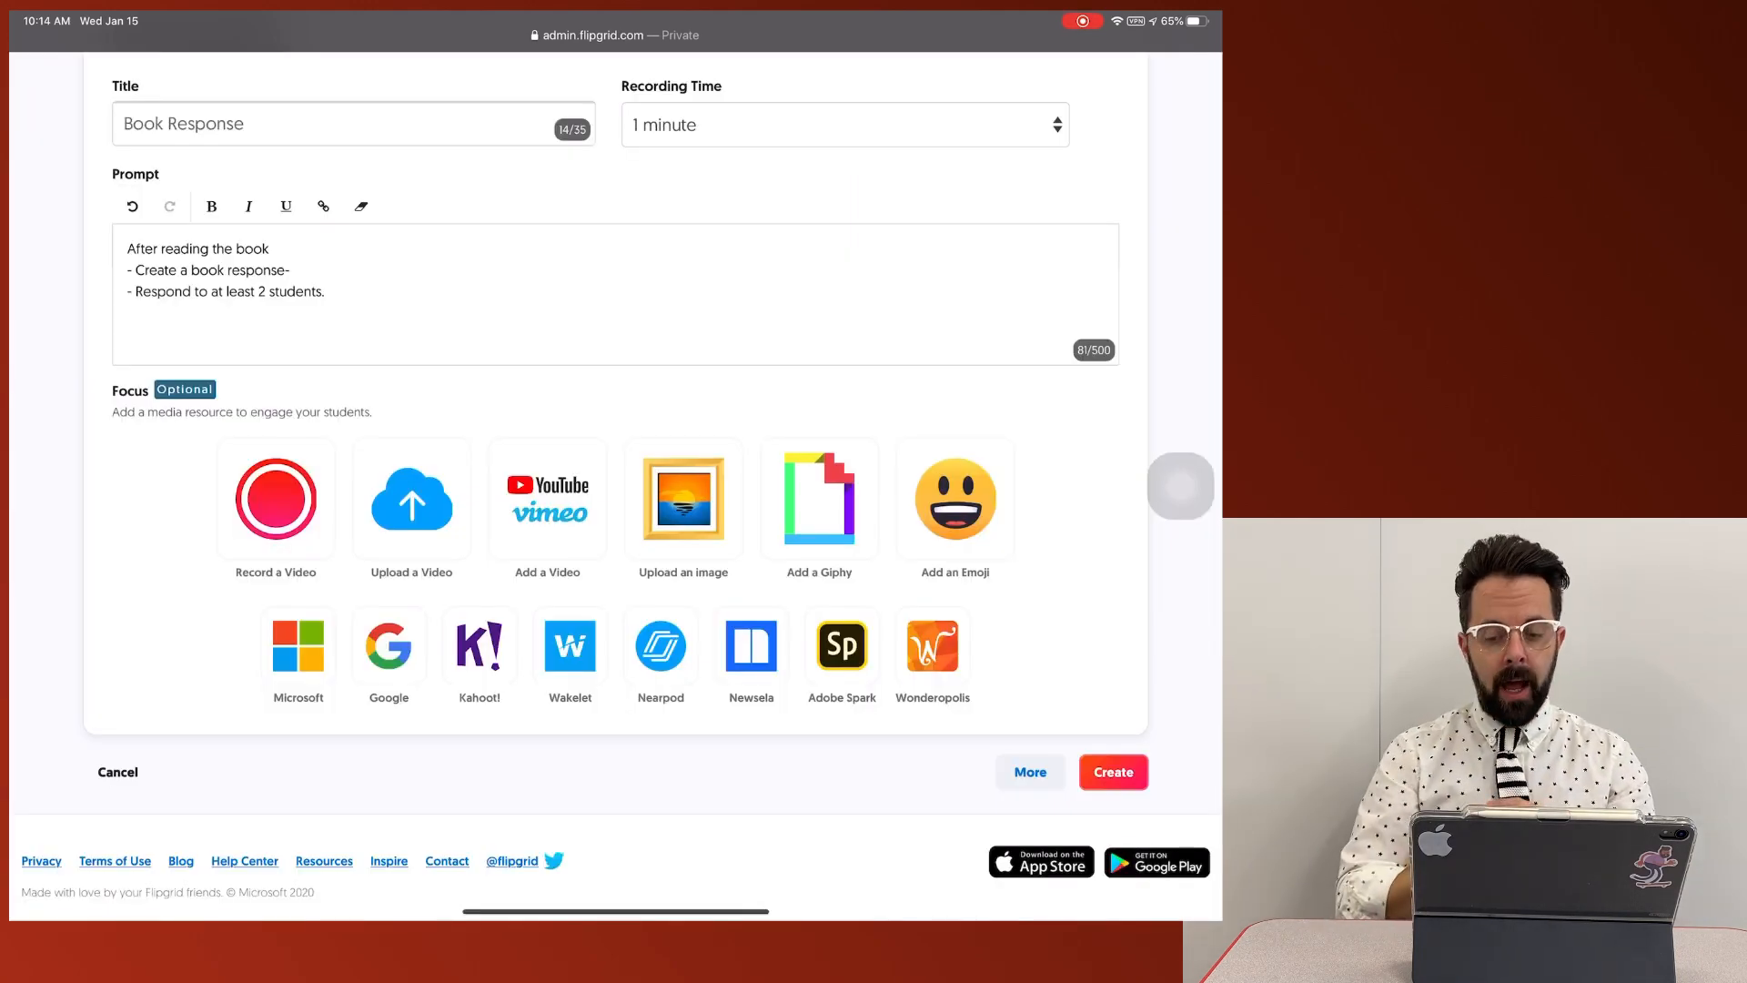
scroll(up, 3)
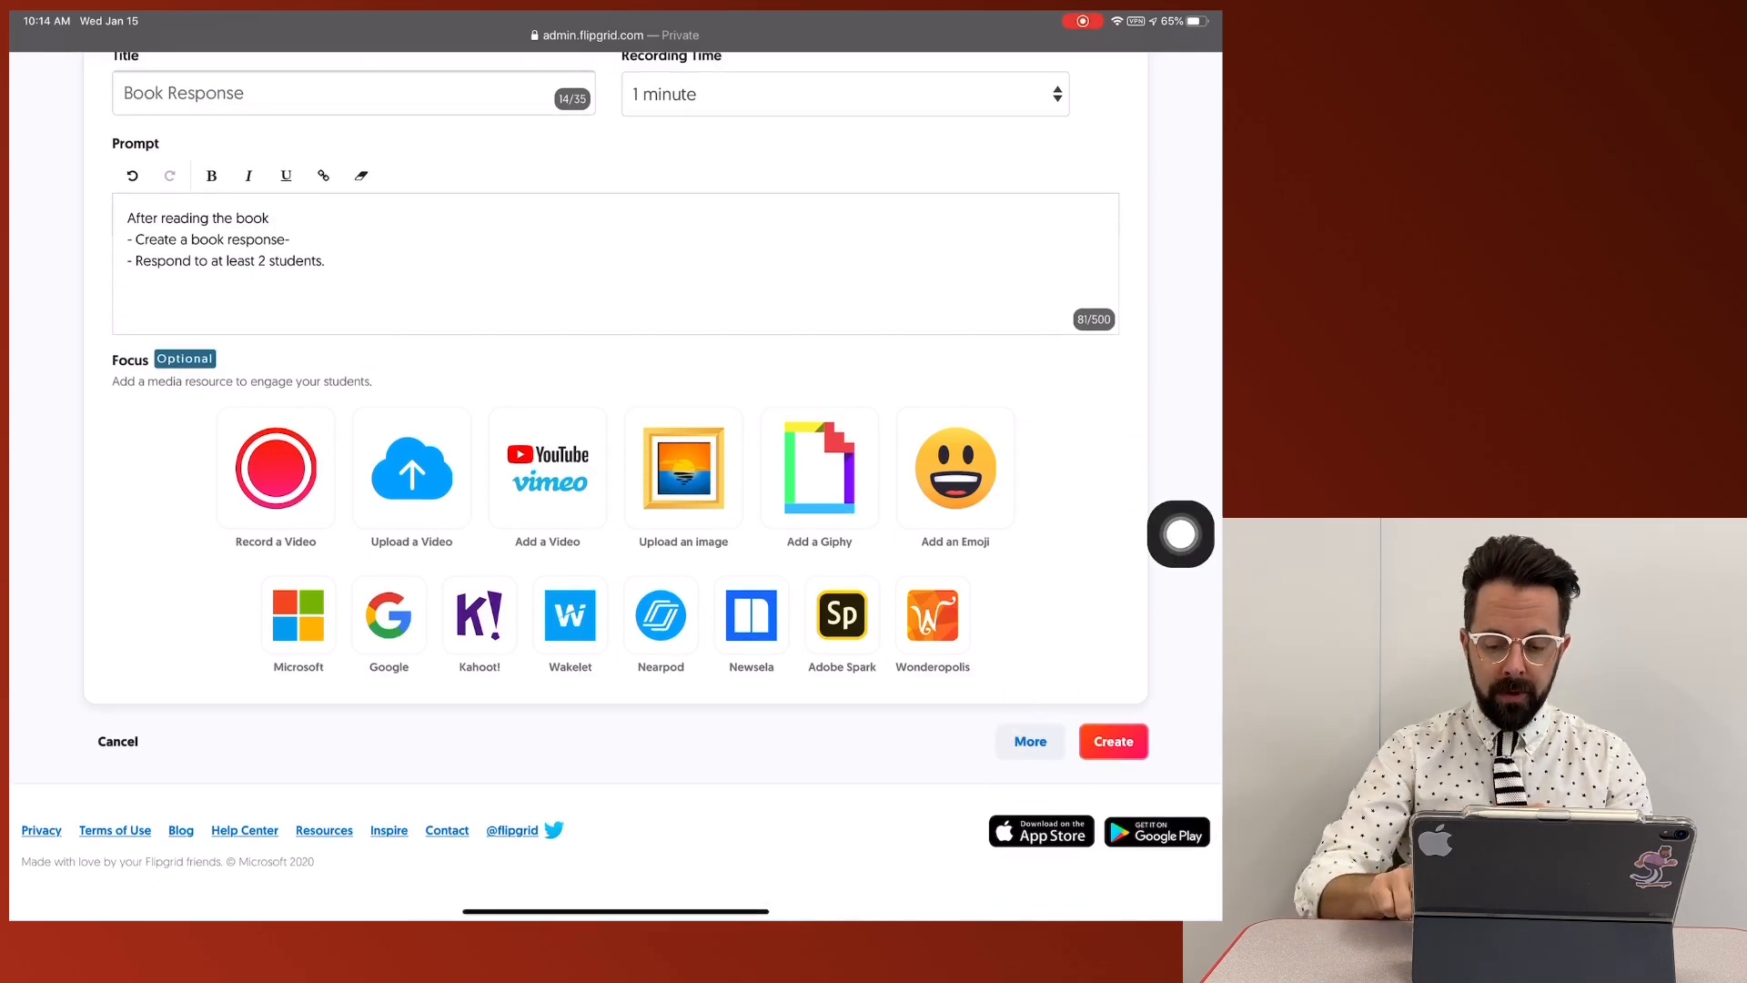
Switch on Video Moderation for the Book Response topic, keeping its status Active
scroll(down, 3)
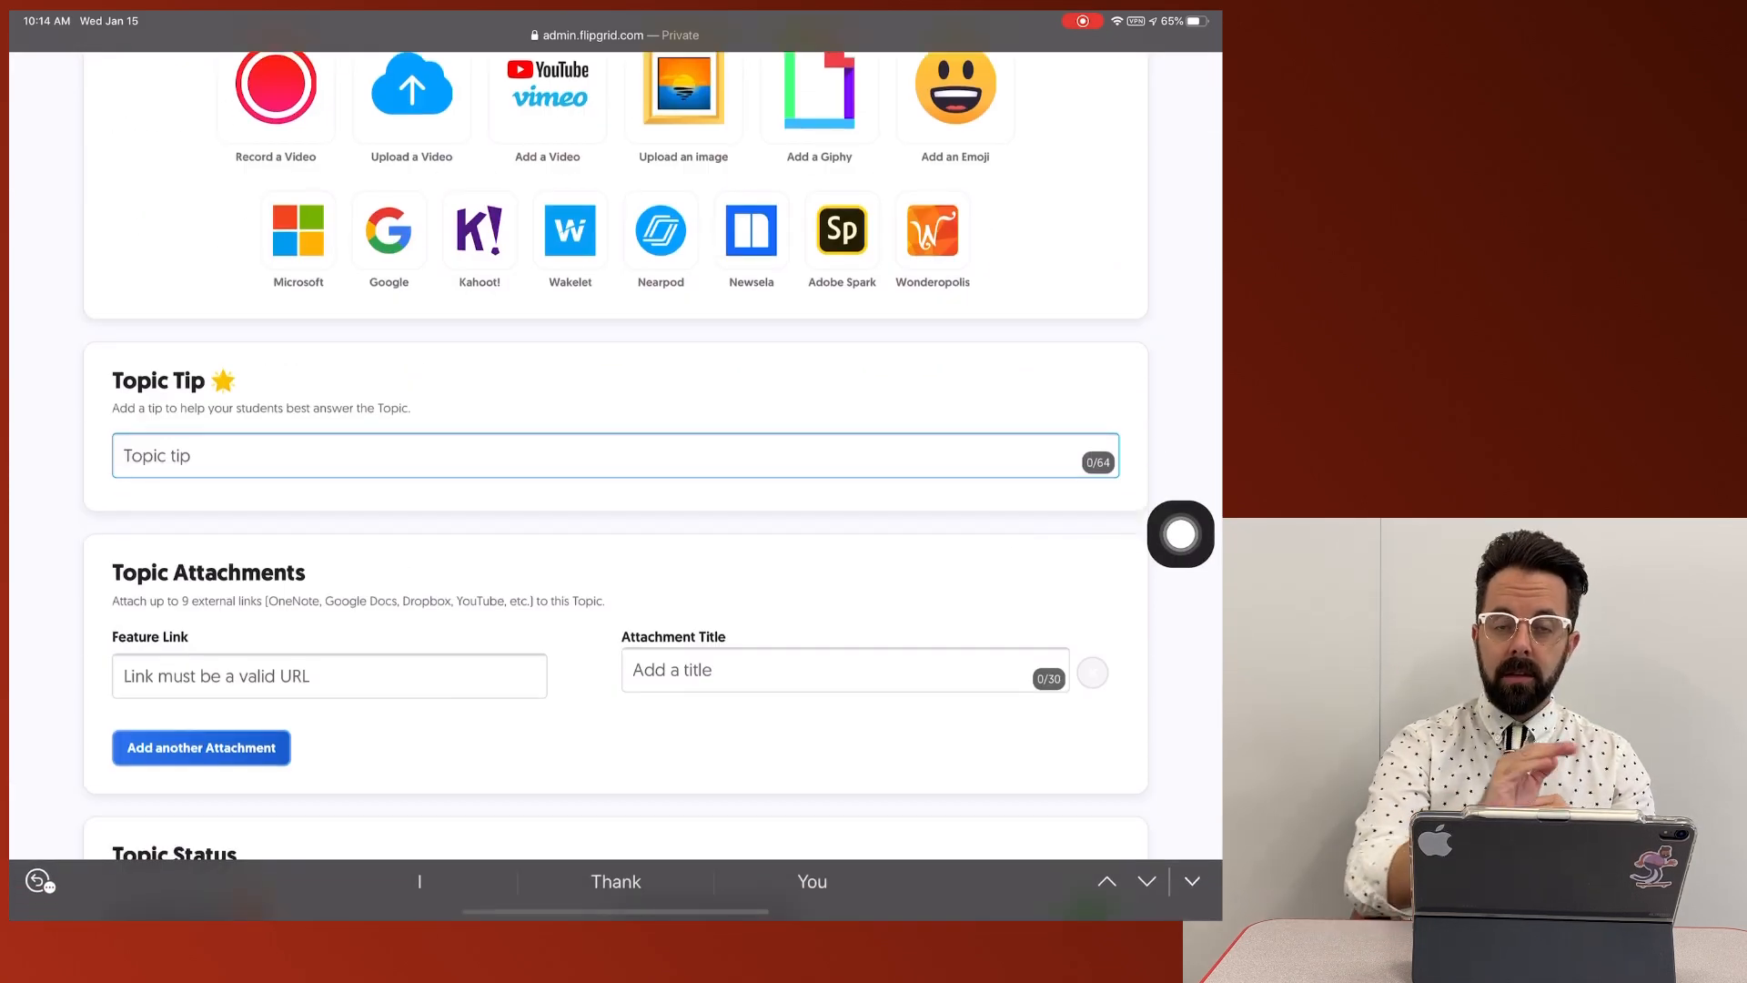
scroll(down, 3)
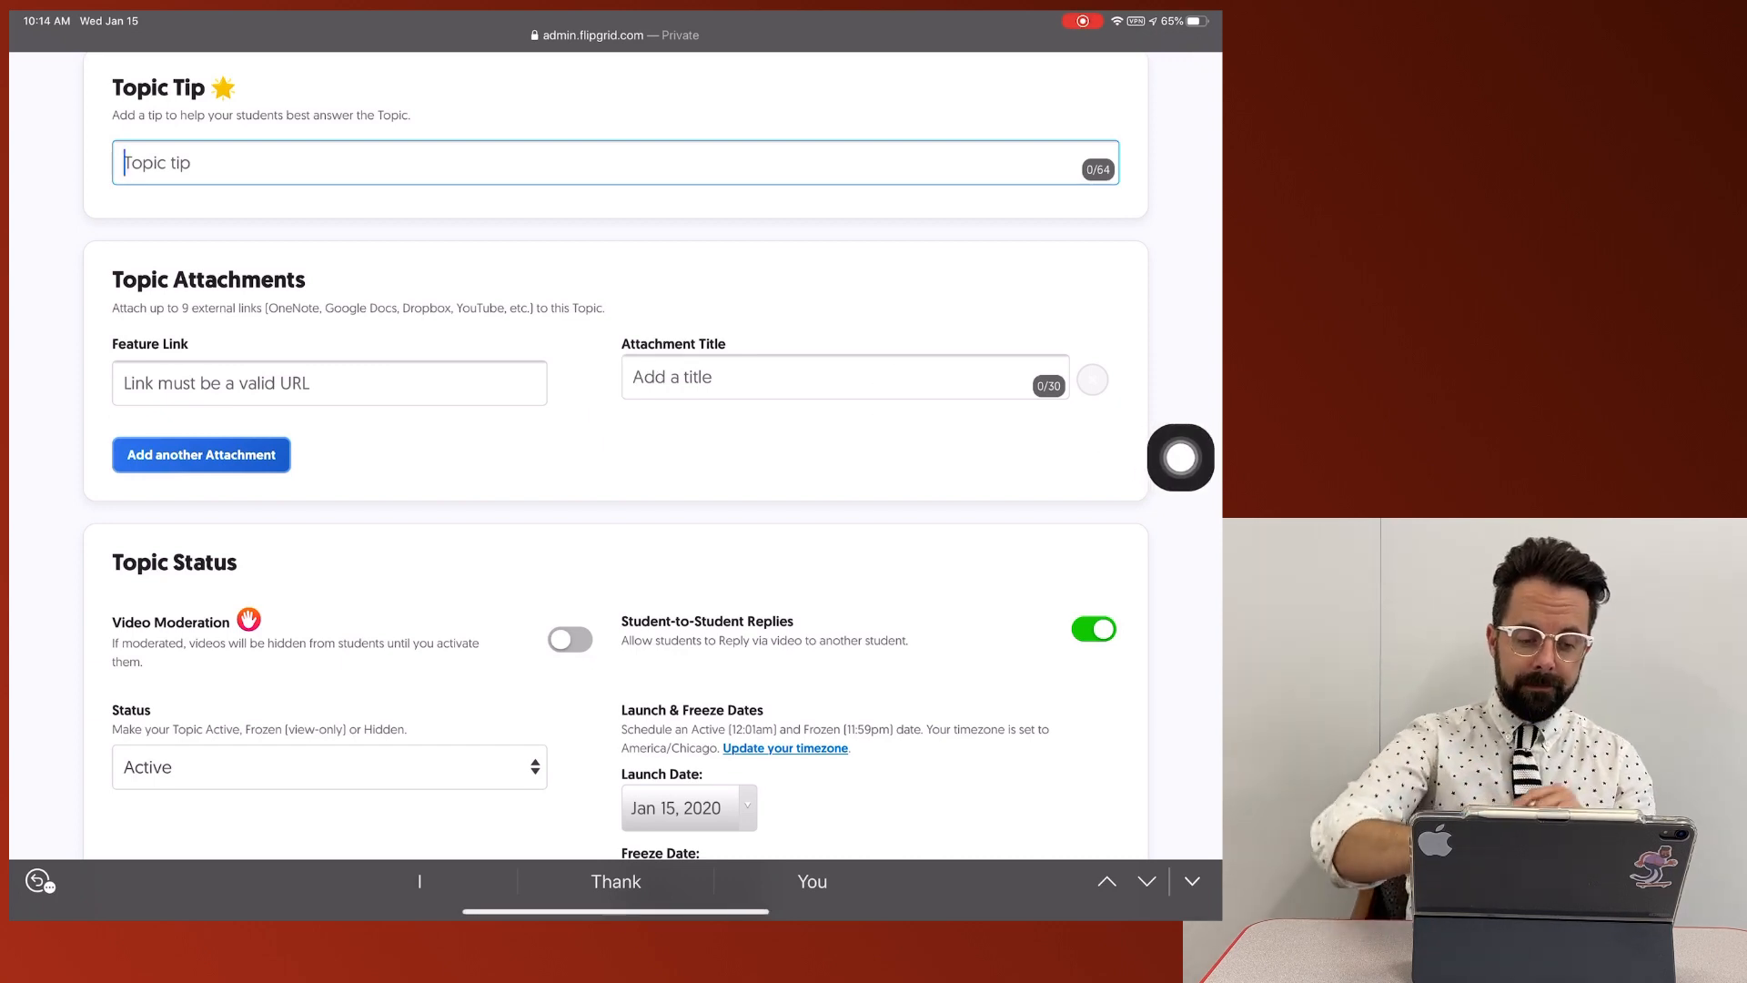
scroll(down, 3)
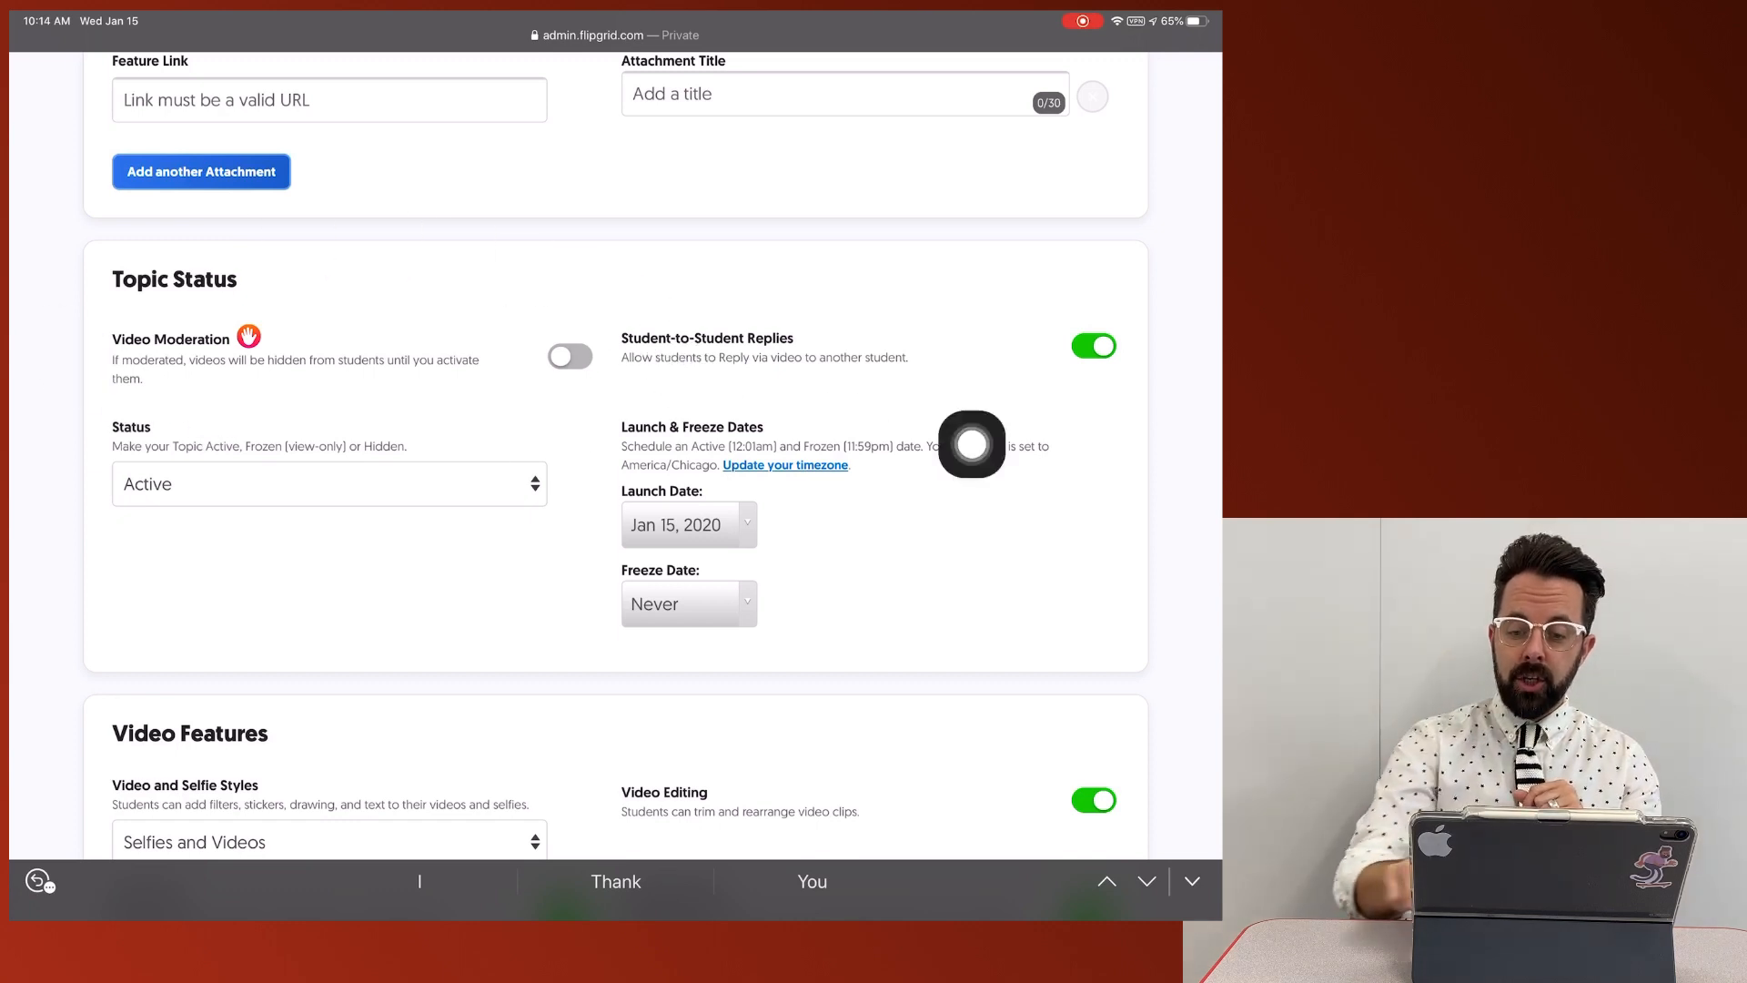
mouse_move(1179, 479)
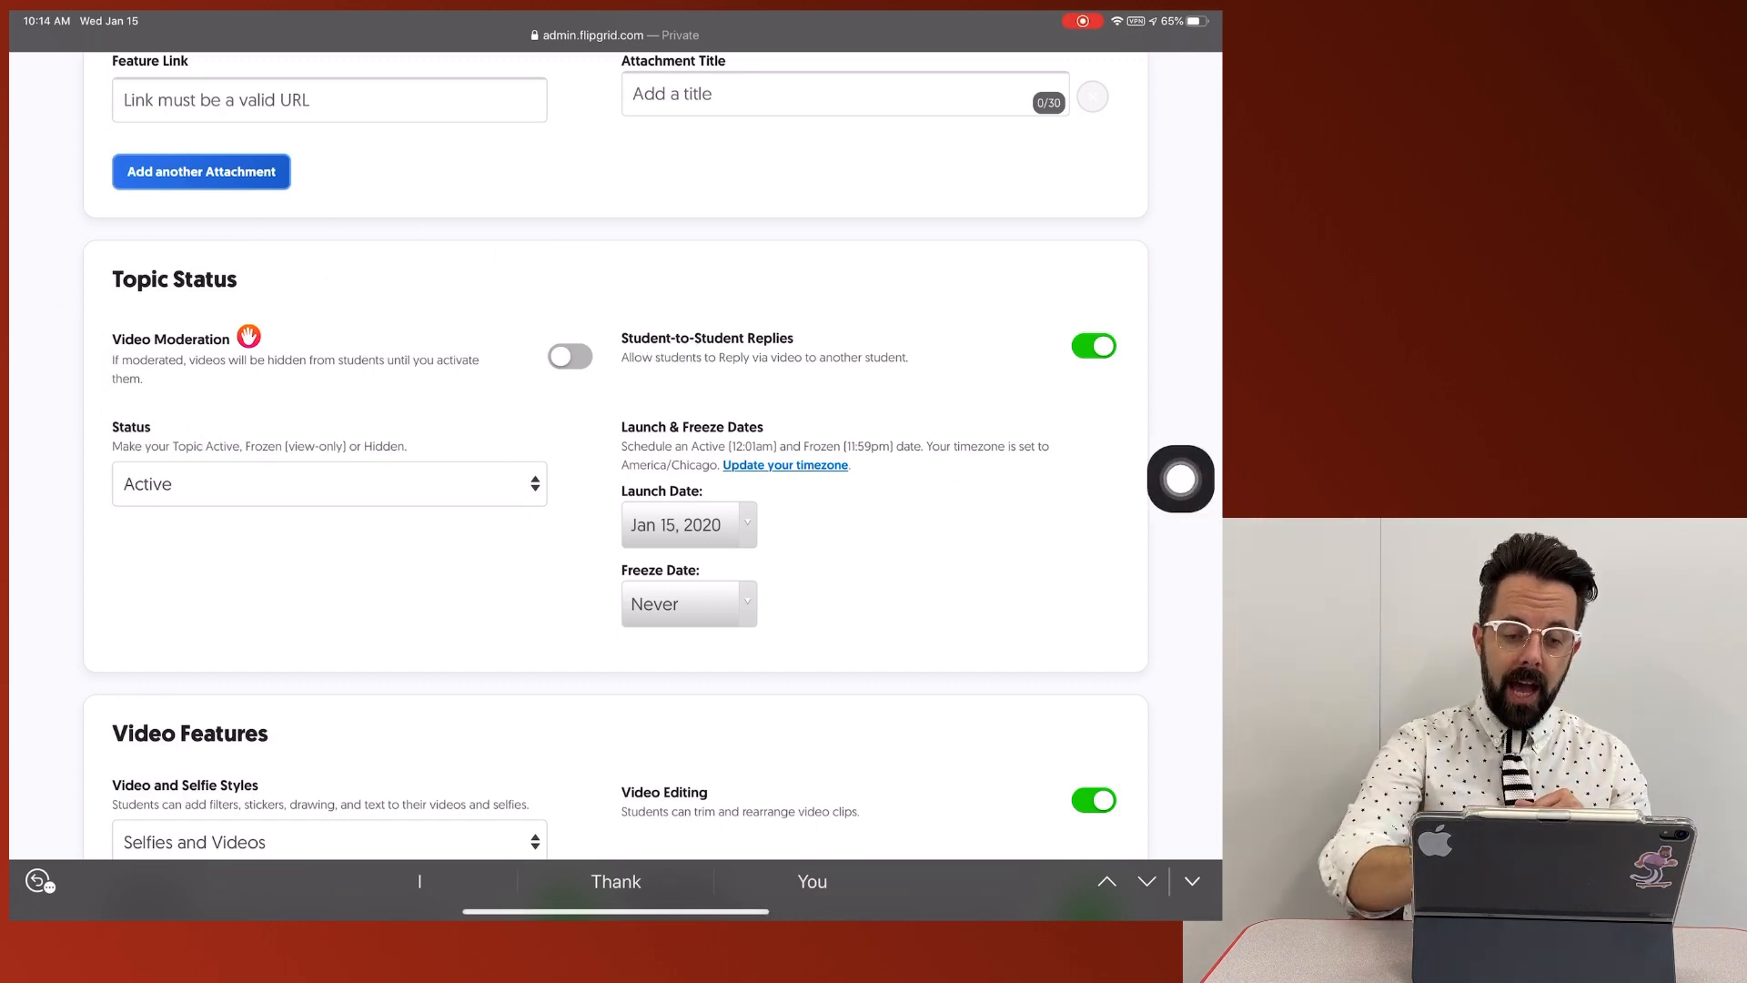
click(567, 356)
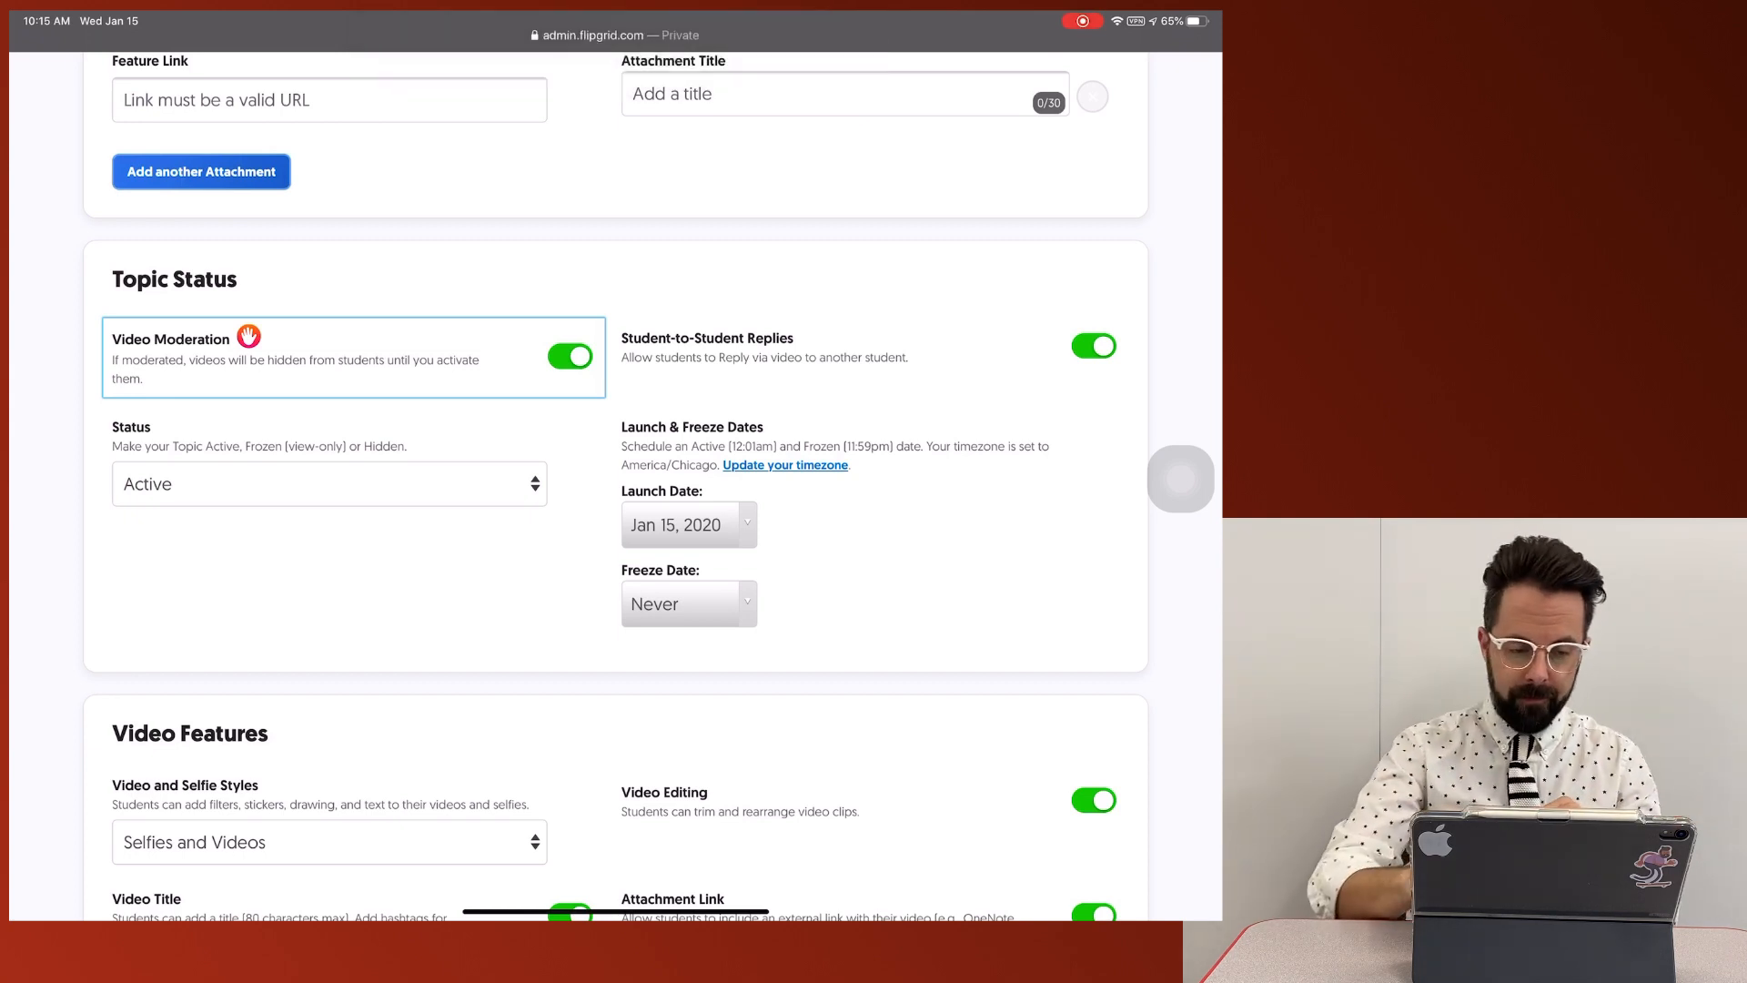
click(328, 483)
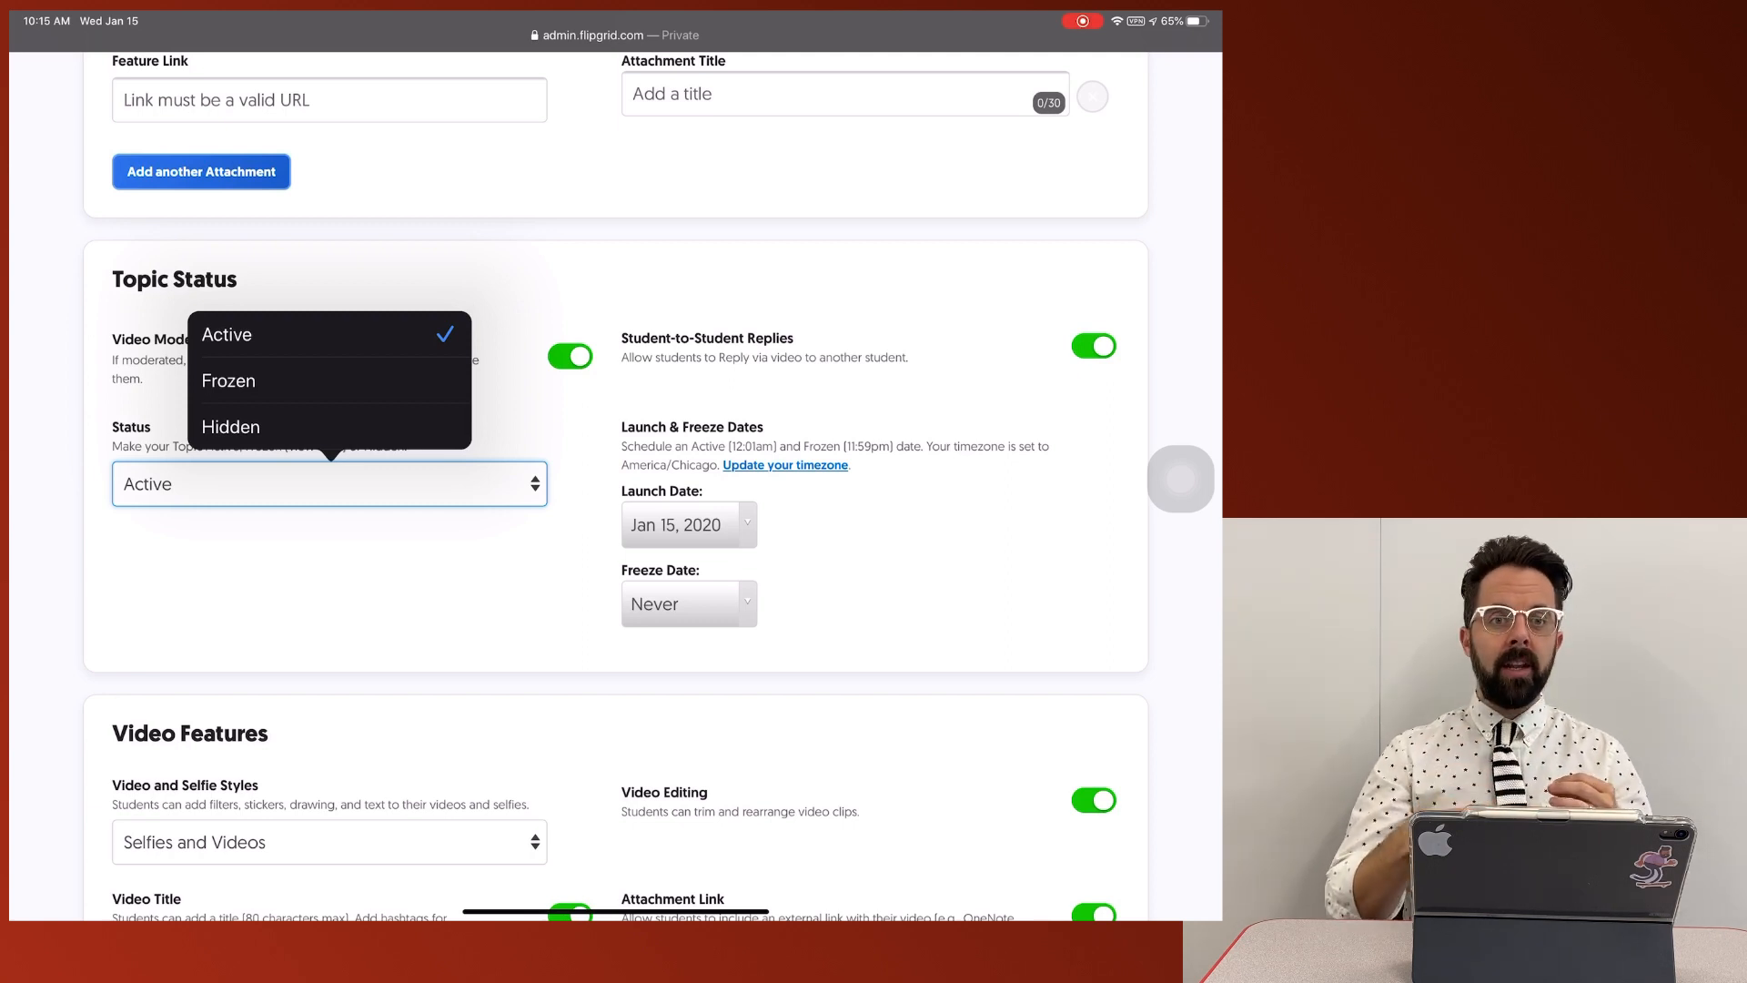
click(225, 334)
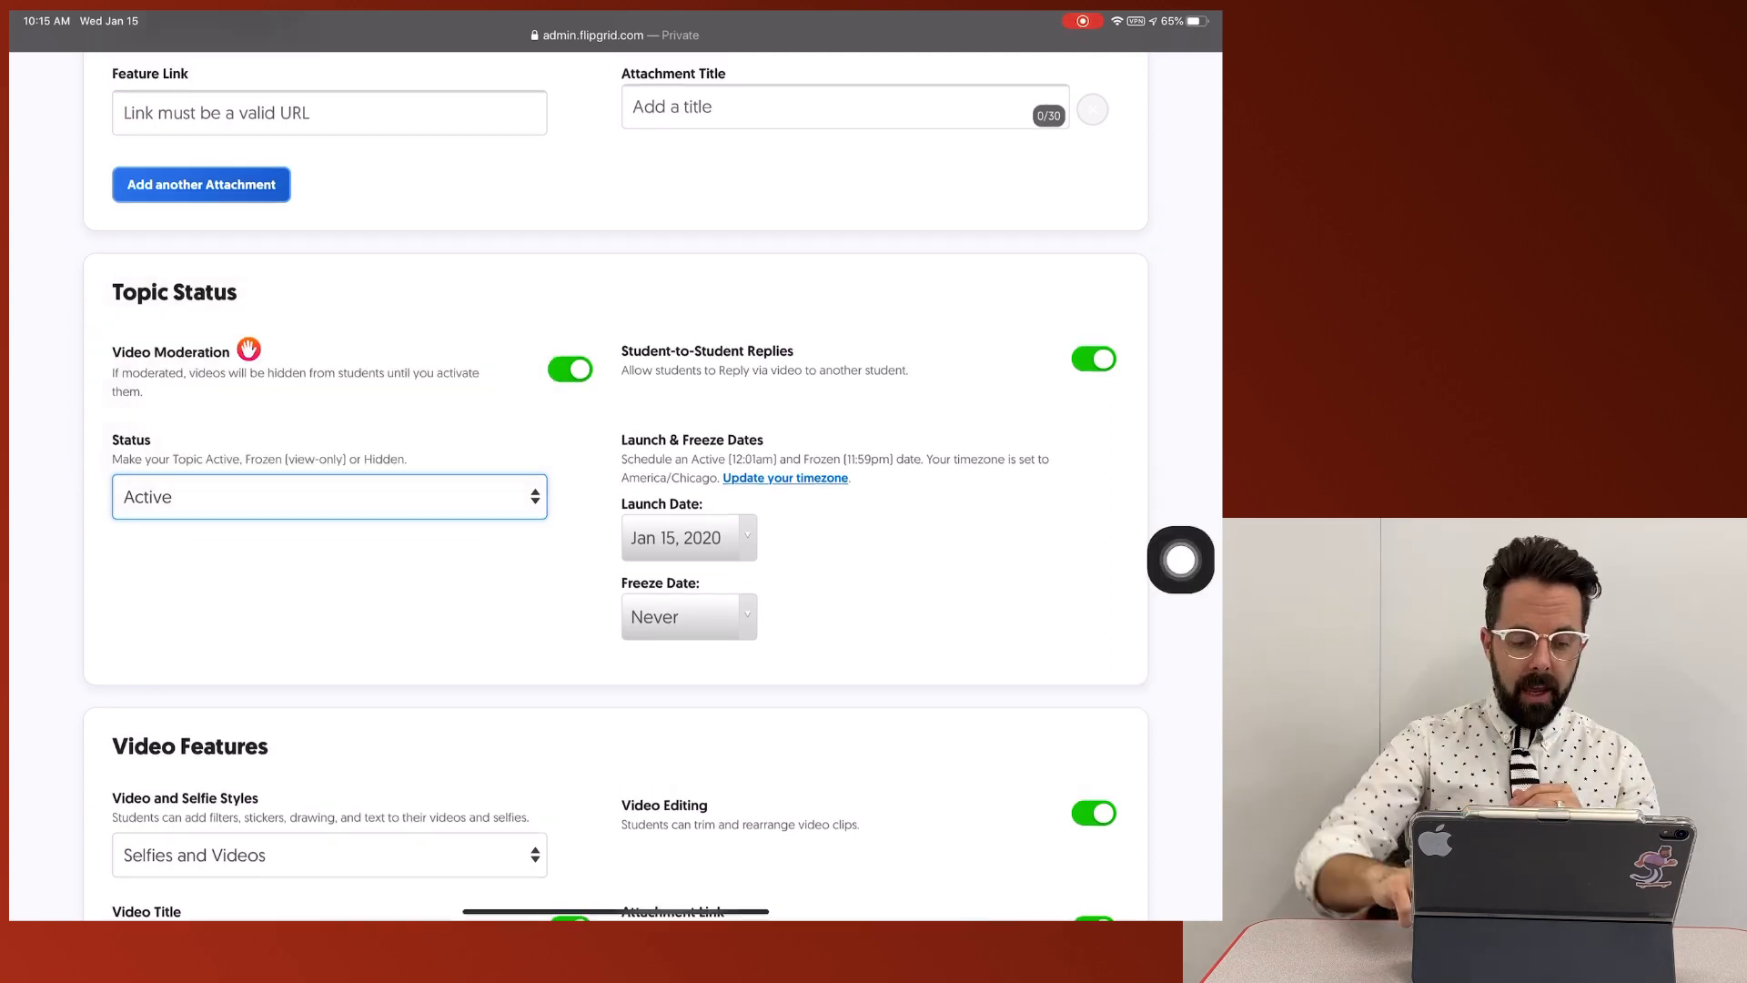
Create the Book Response topic from the bottom of the topic form
scroll(down, 3)
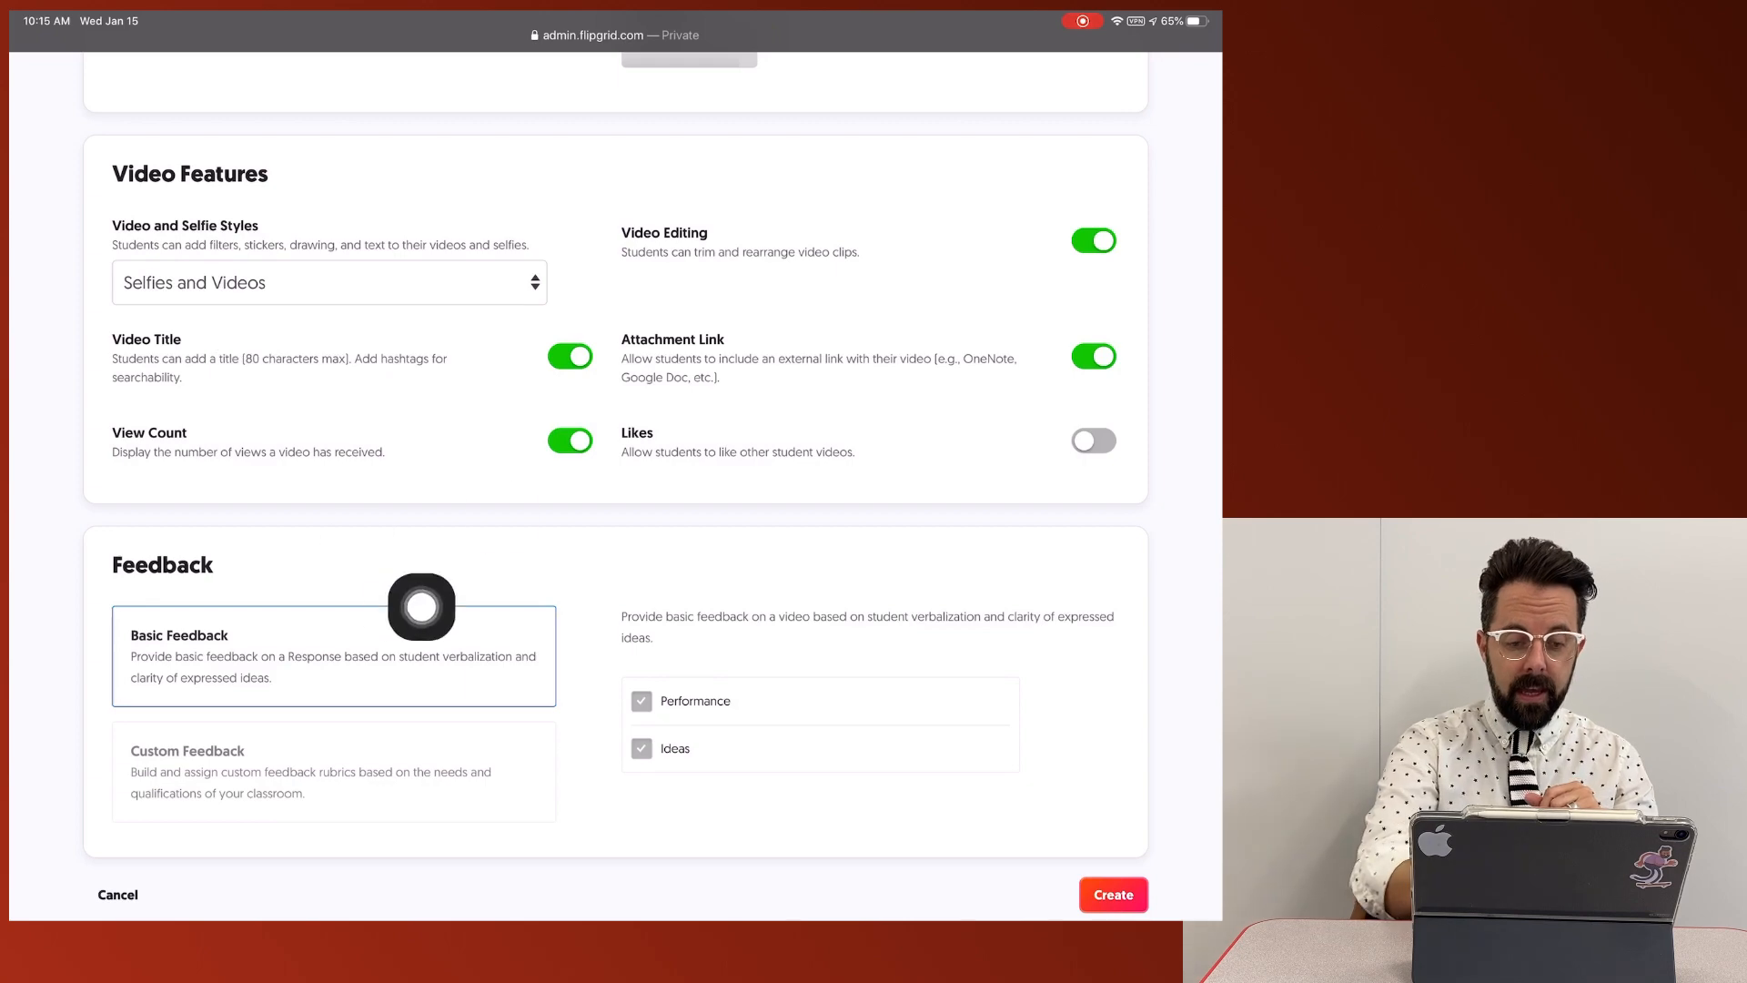
mouse_move(690, 282)
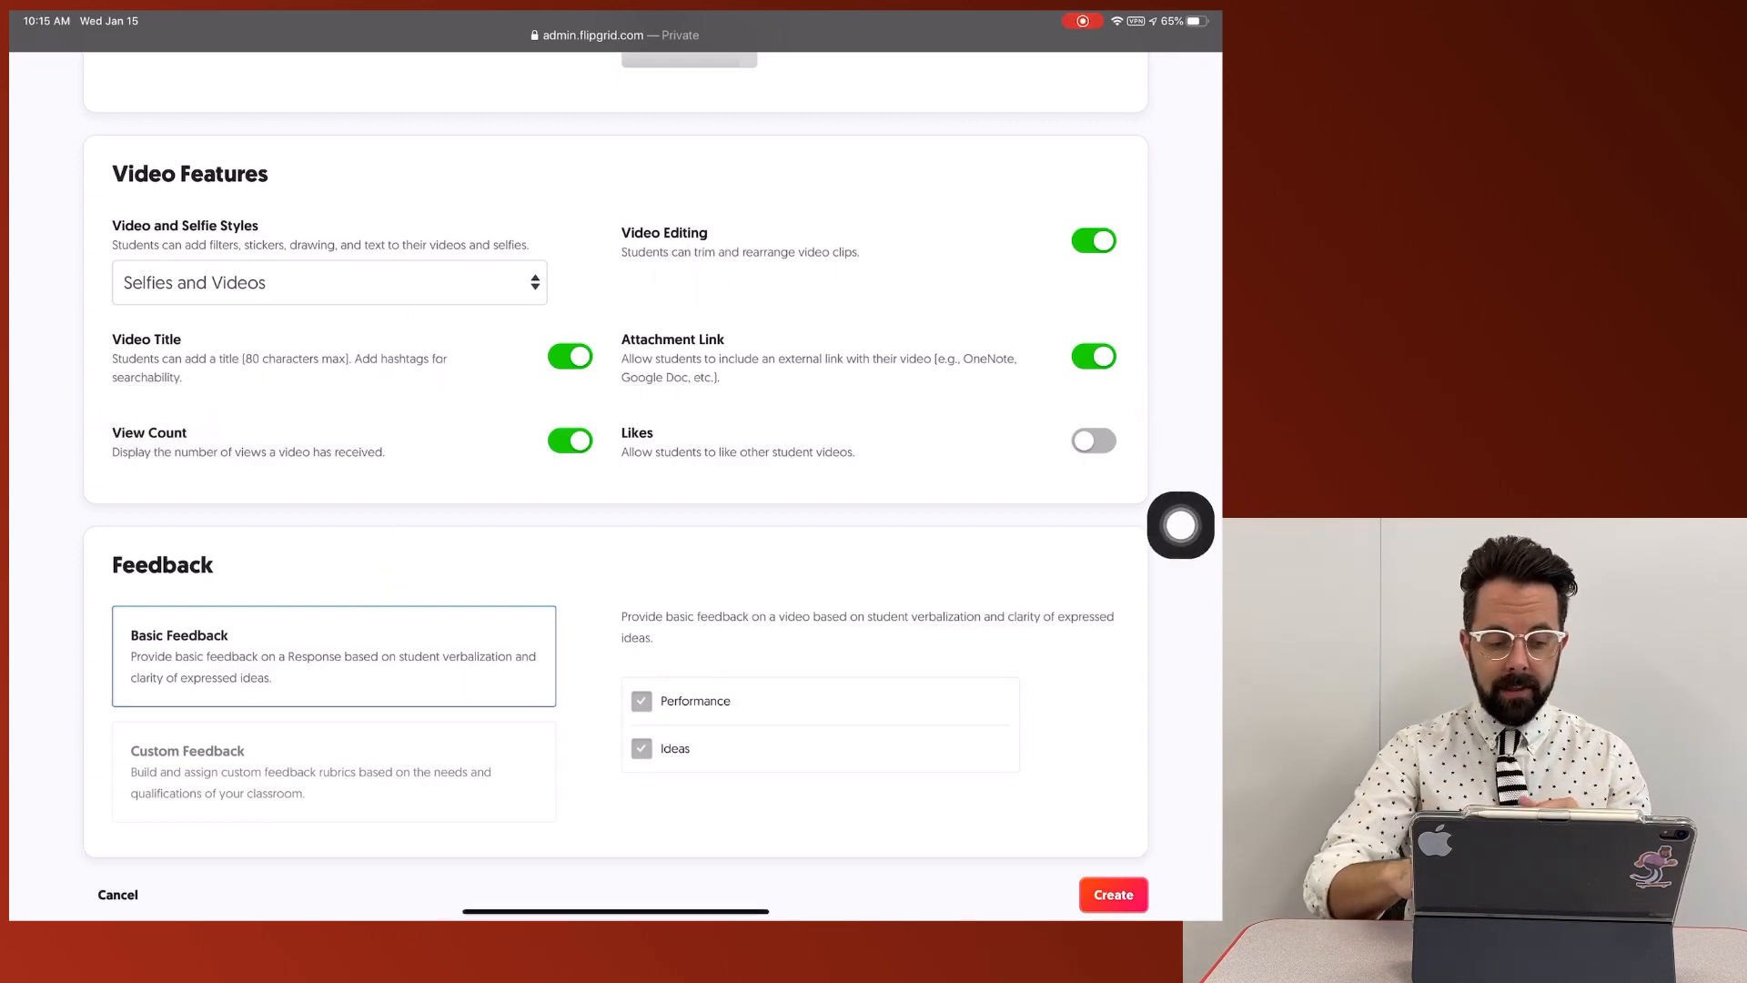
scroll(down, 3)
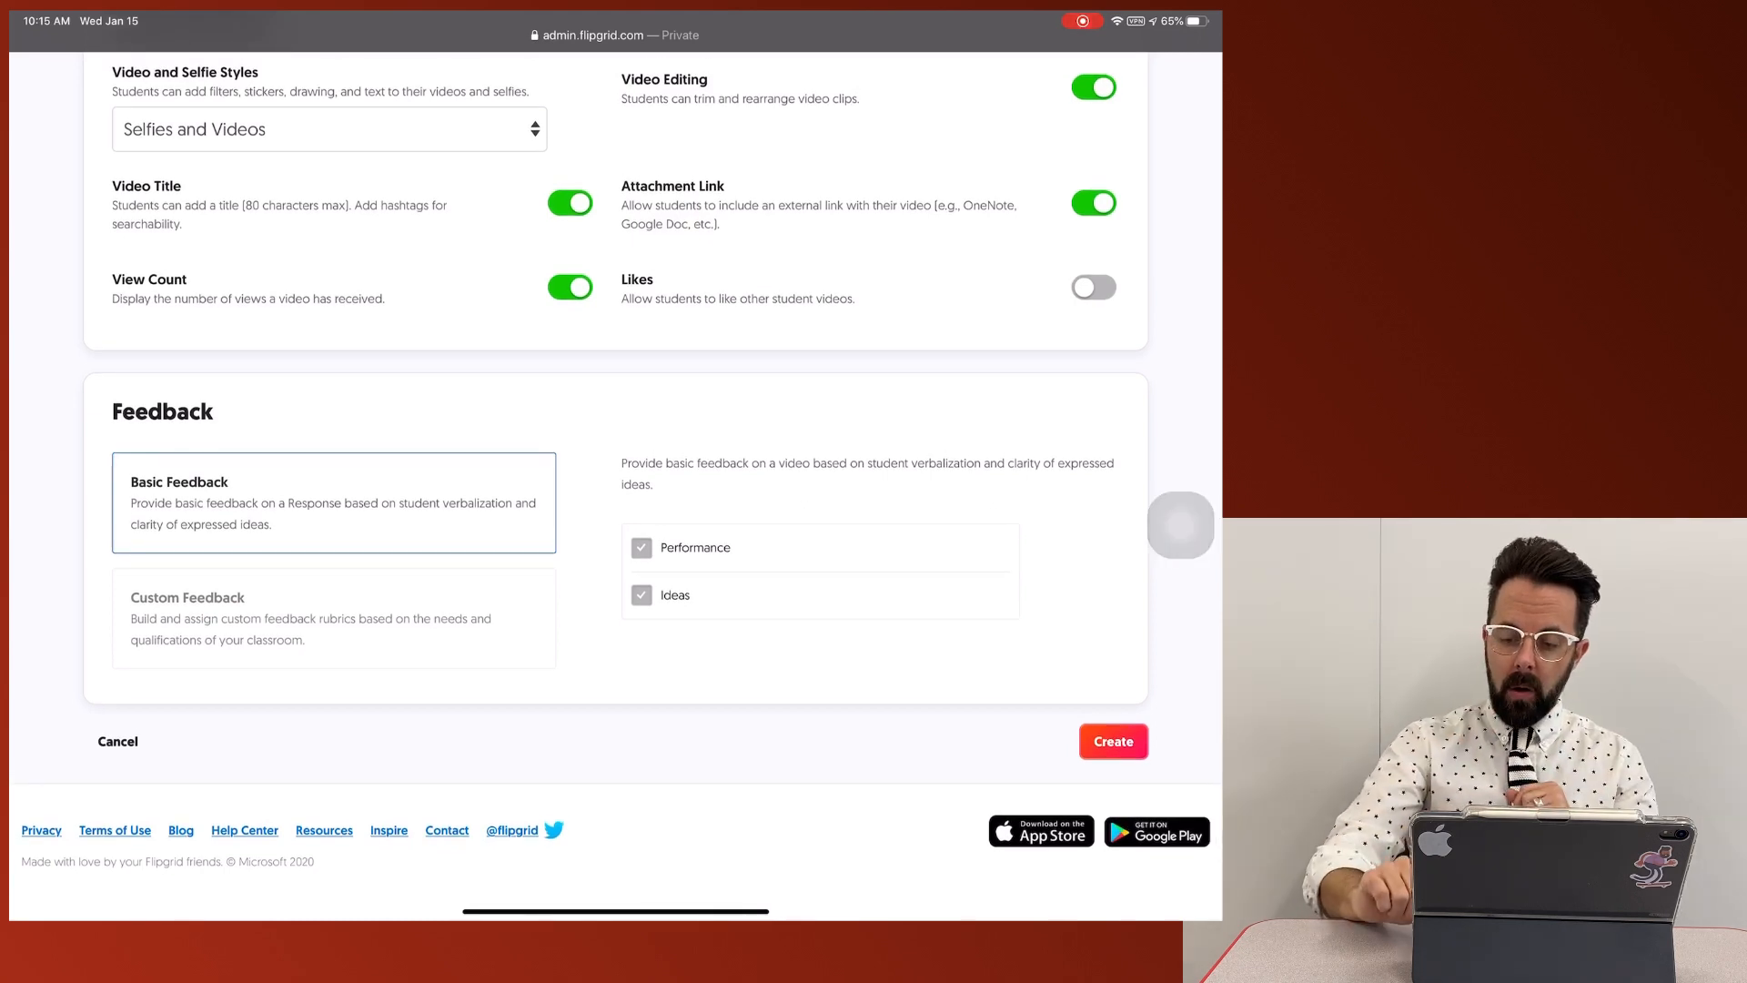
click(1112, 741)
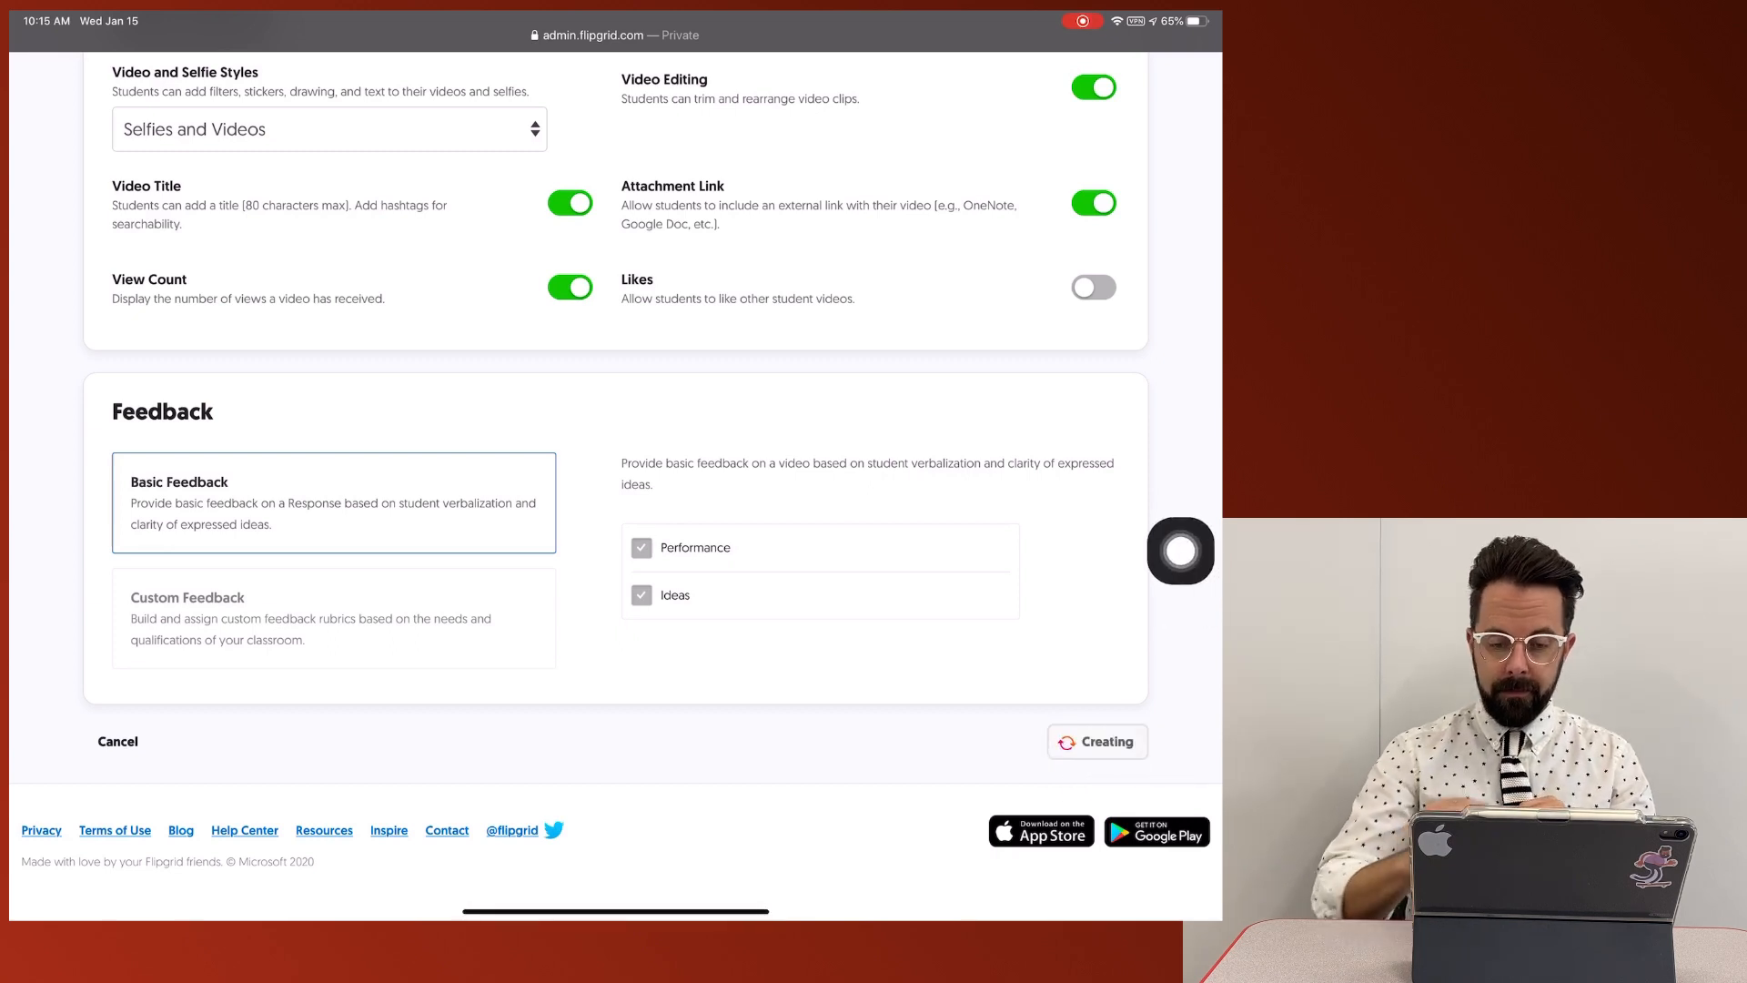
click(1094, 741)
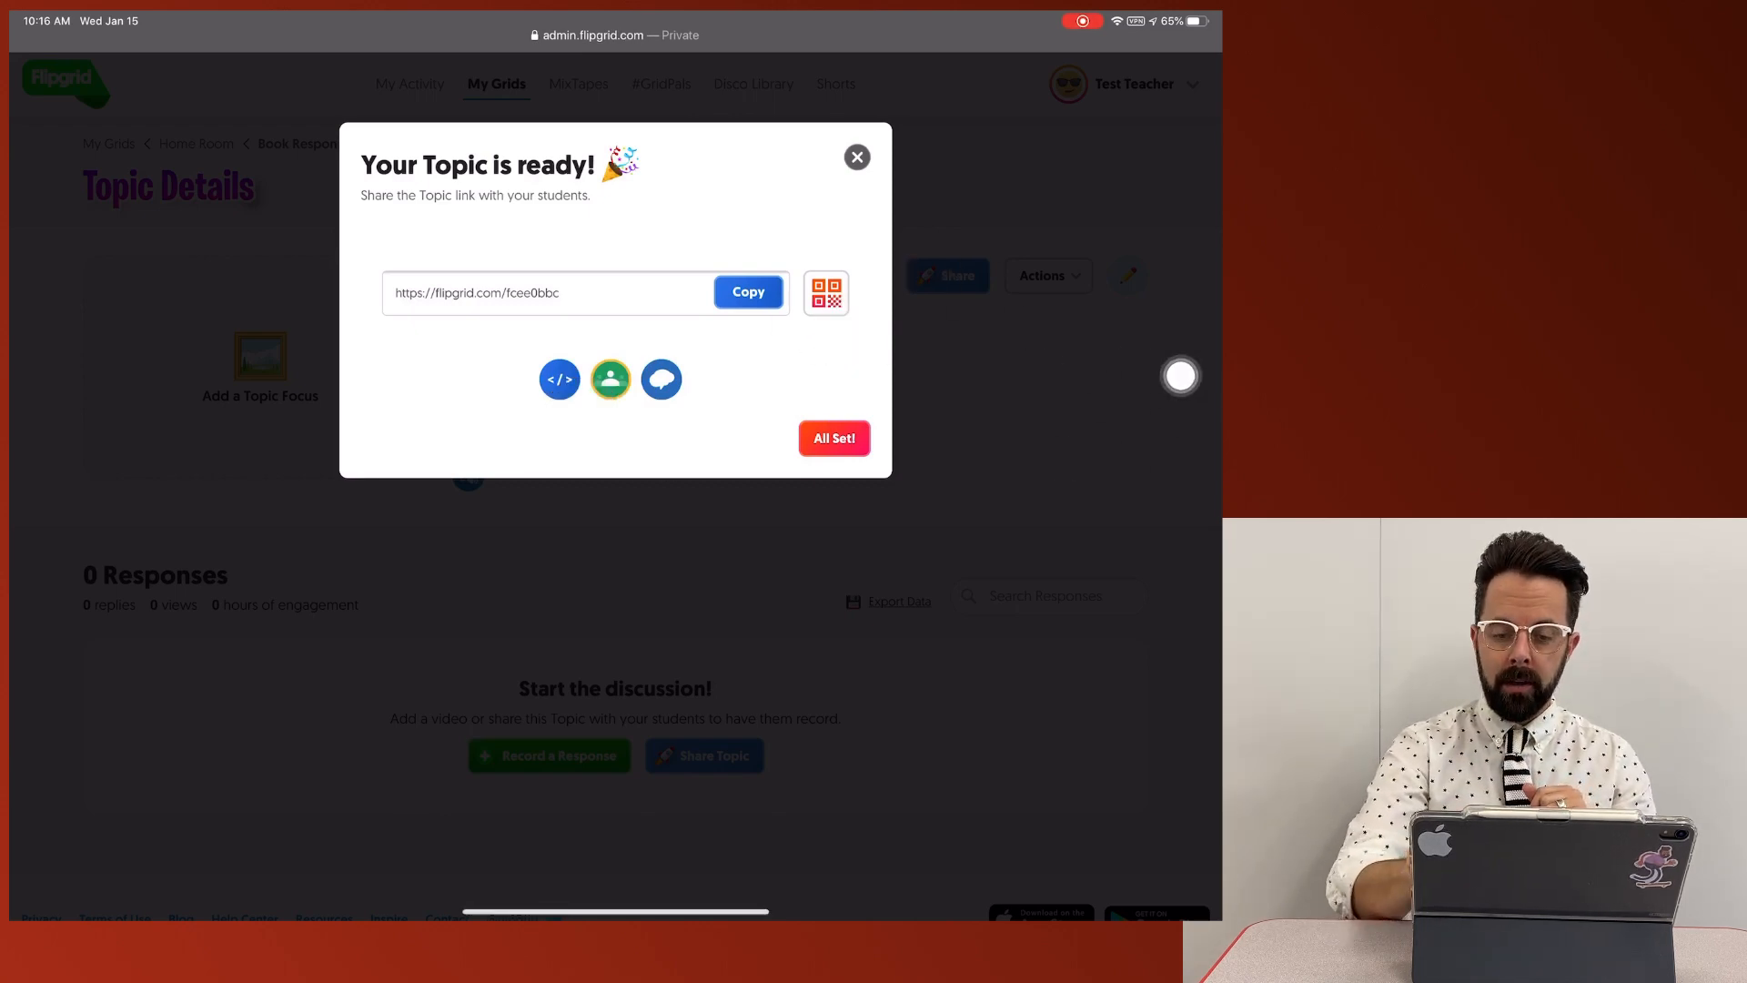
View the topic's QR code, then close the Topic is ready dialog with All Set!
click(825, 292)
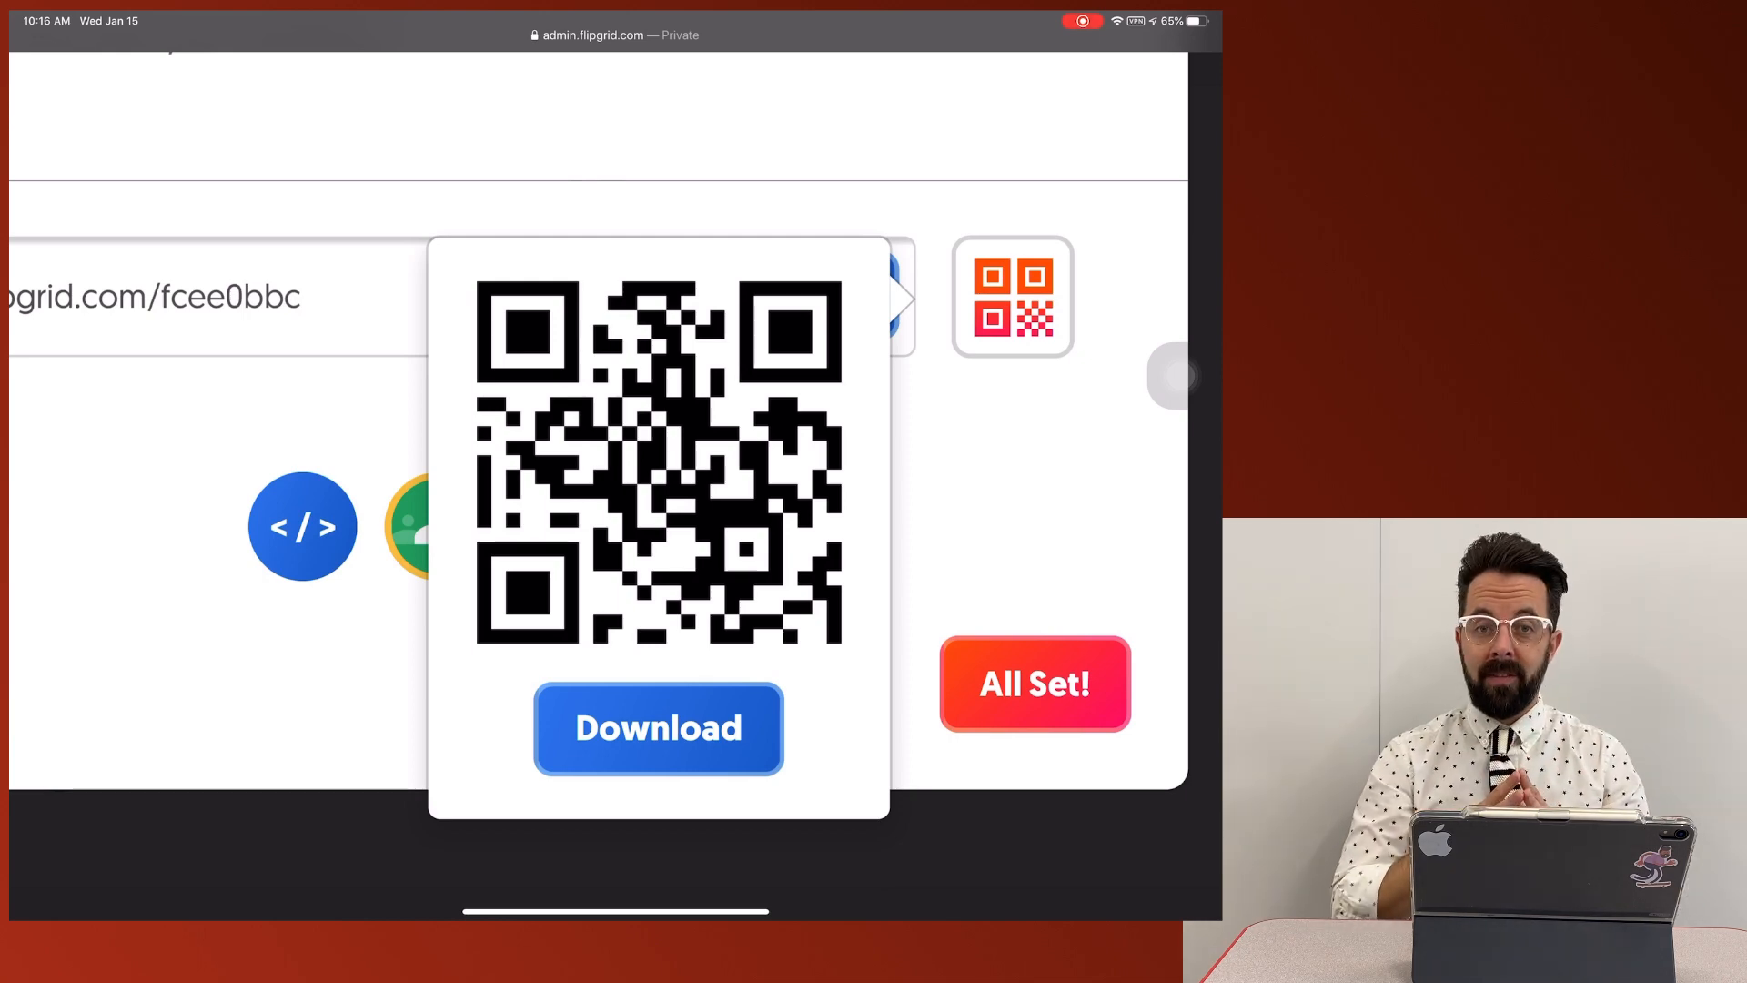
click(1033, 684)
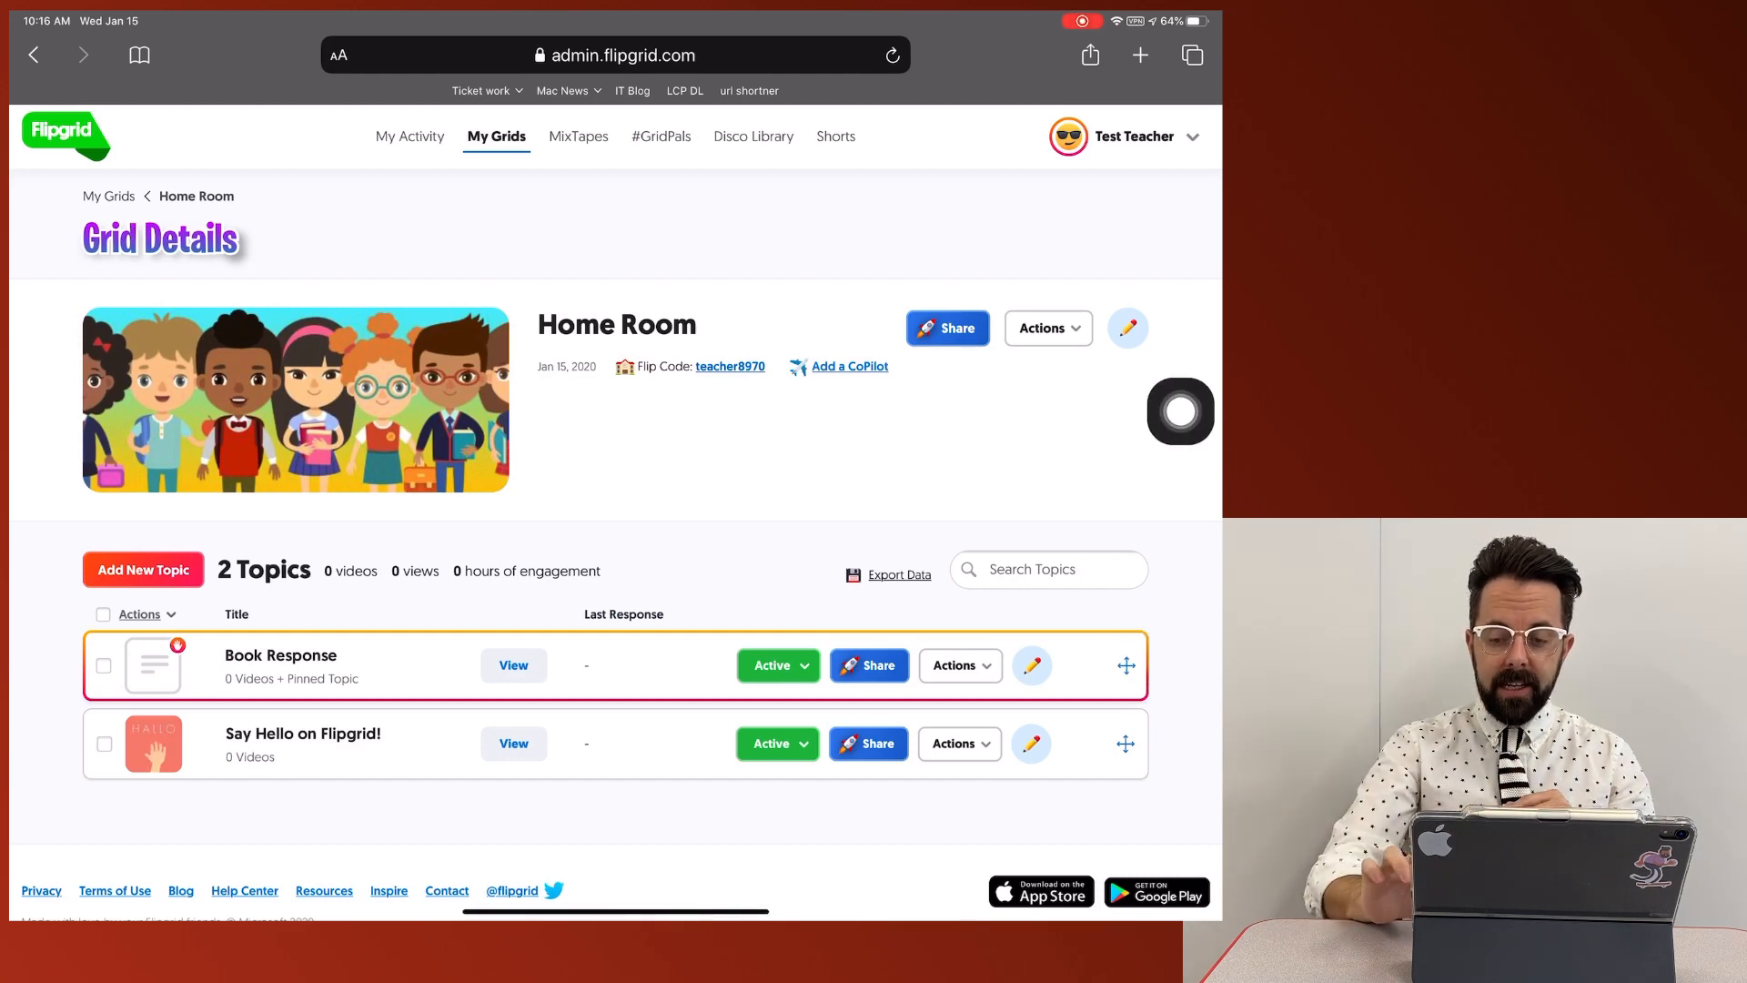
click(1031, 665)
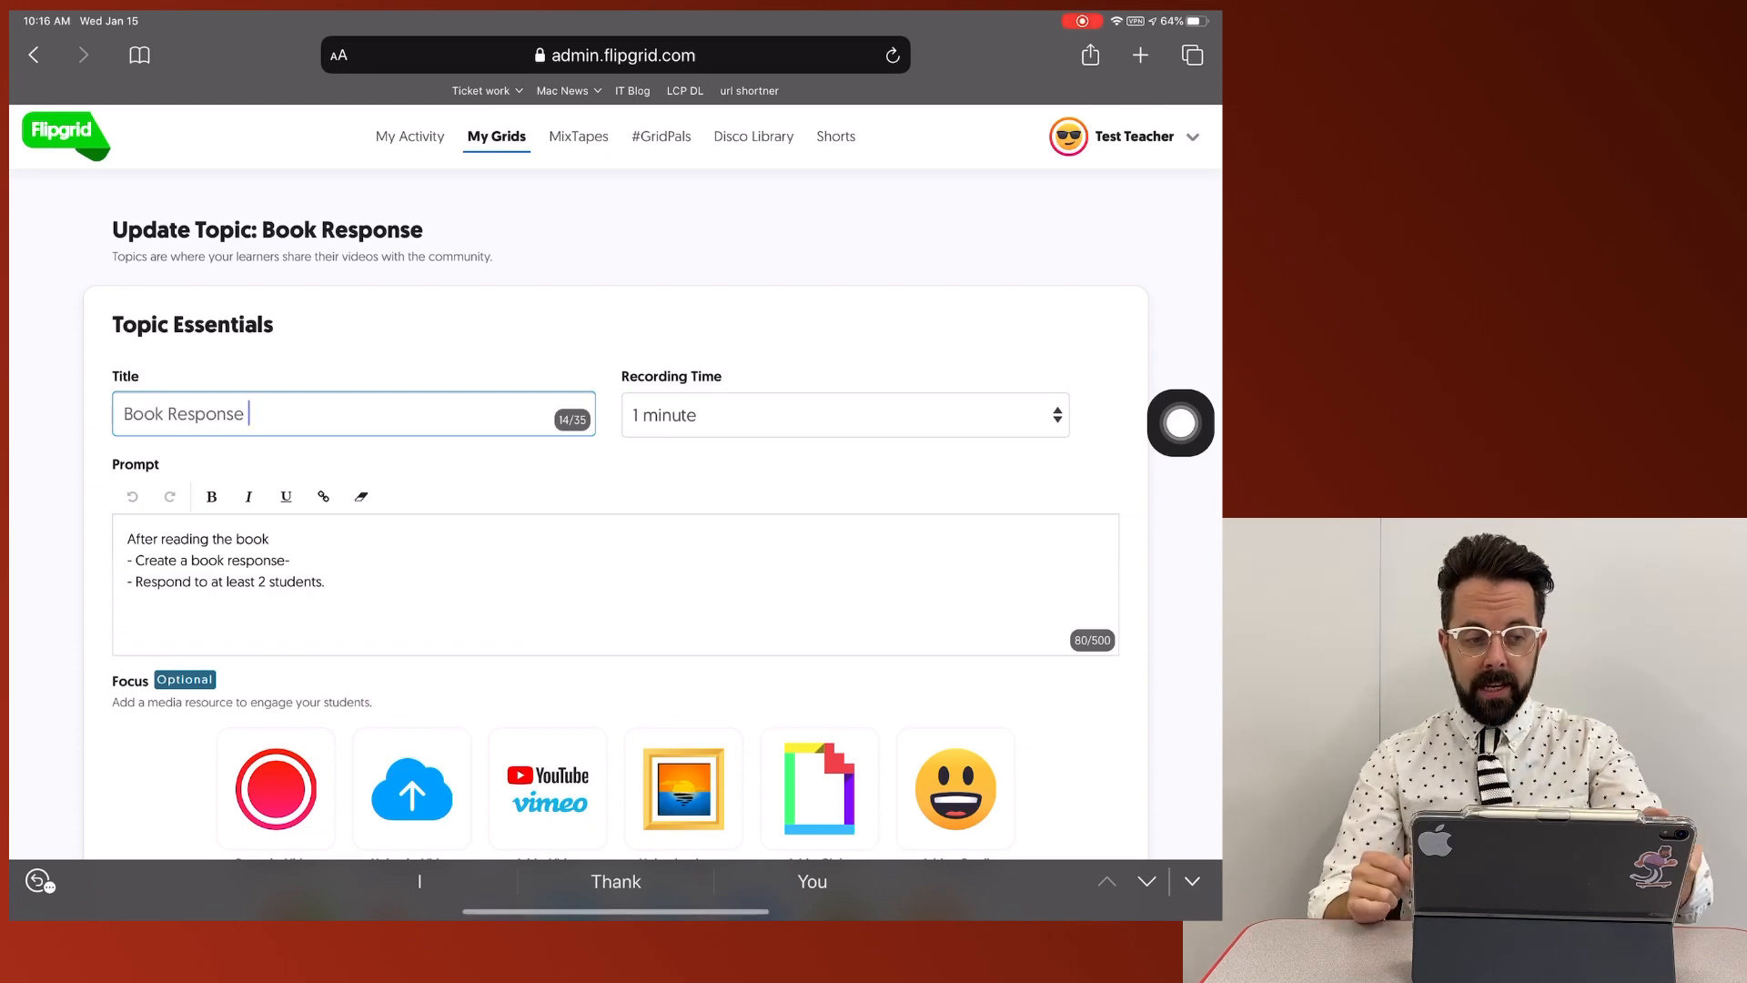
click(33, 54)
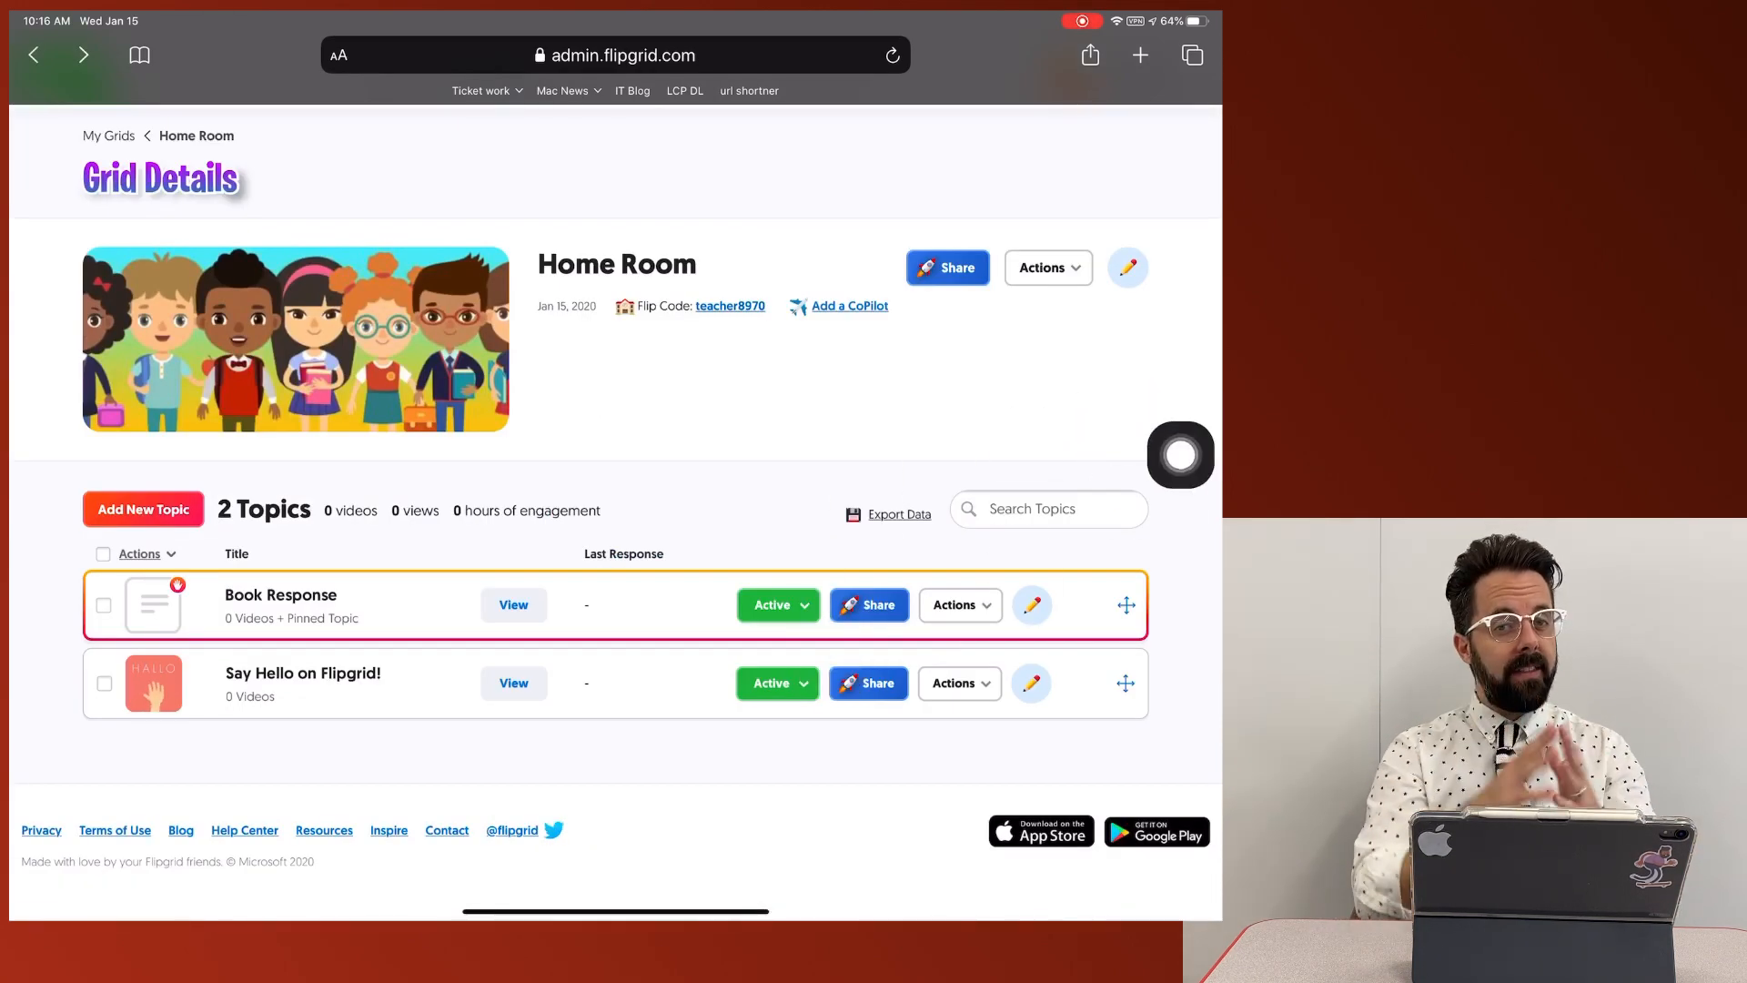
click(868, 604)
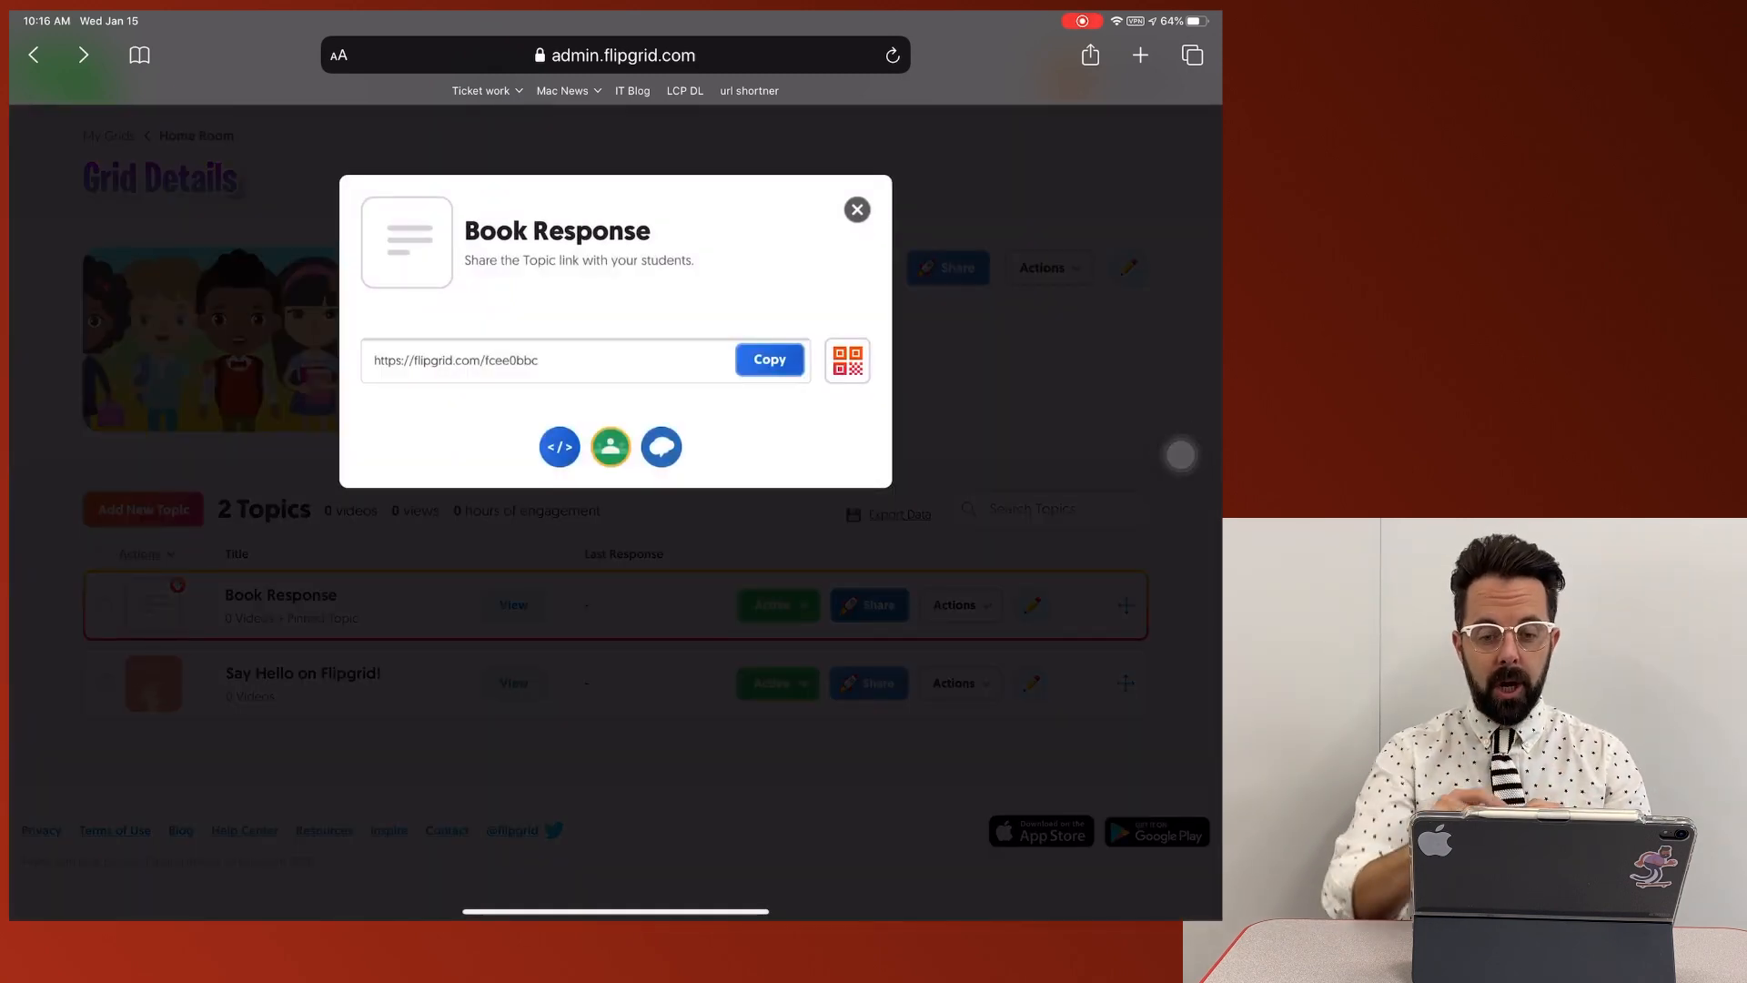
click(857, 209)
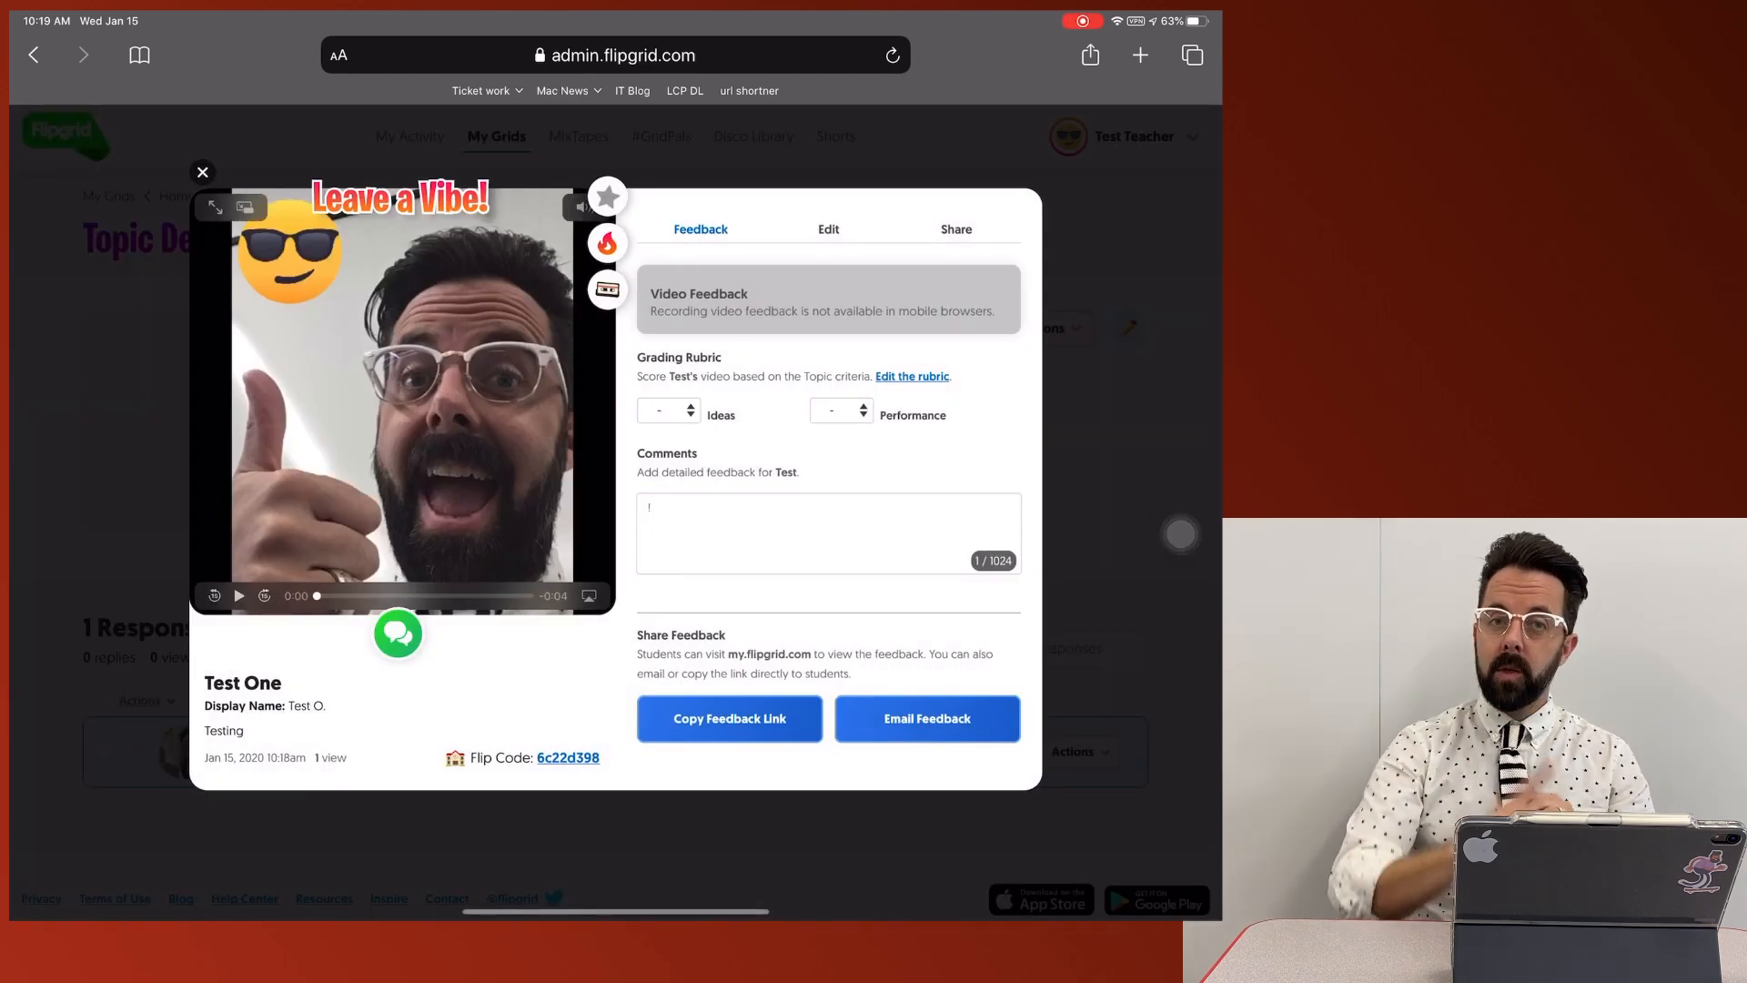
Play Test One's response and switch its status from Hidden to Active
click(238, 595)
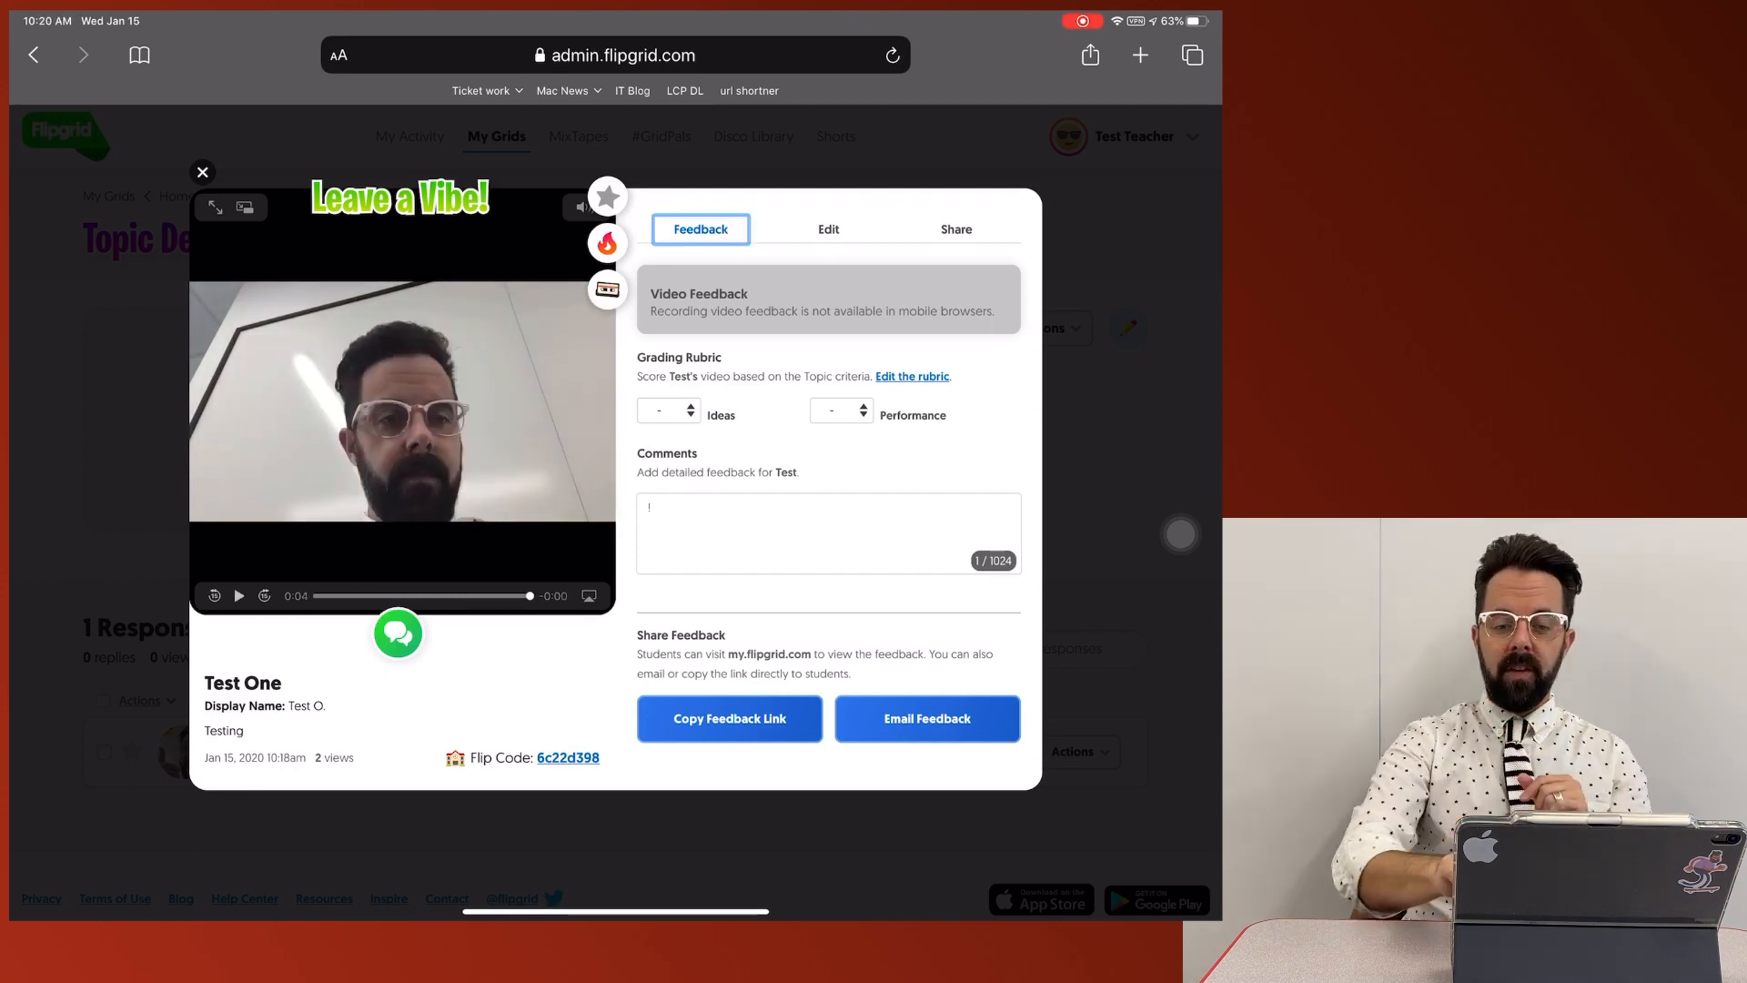
click(827, 228)
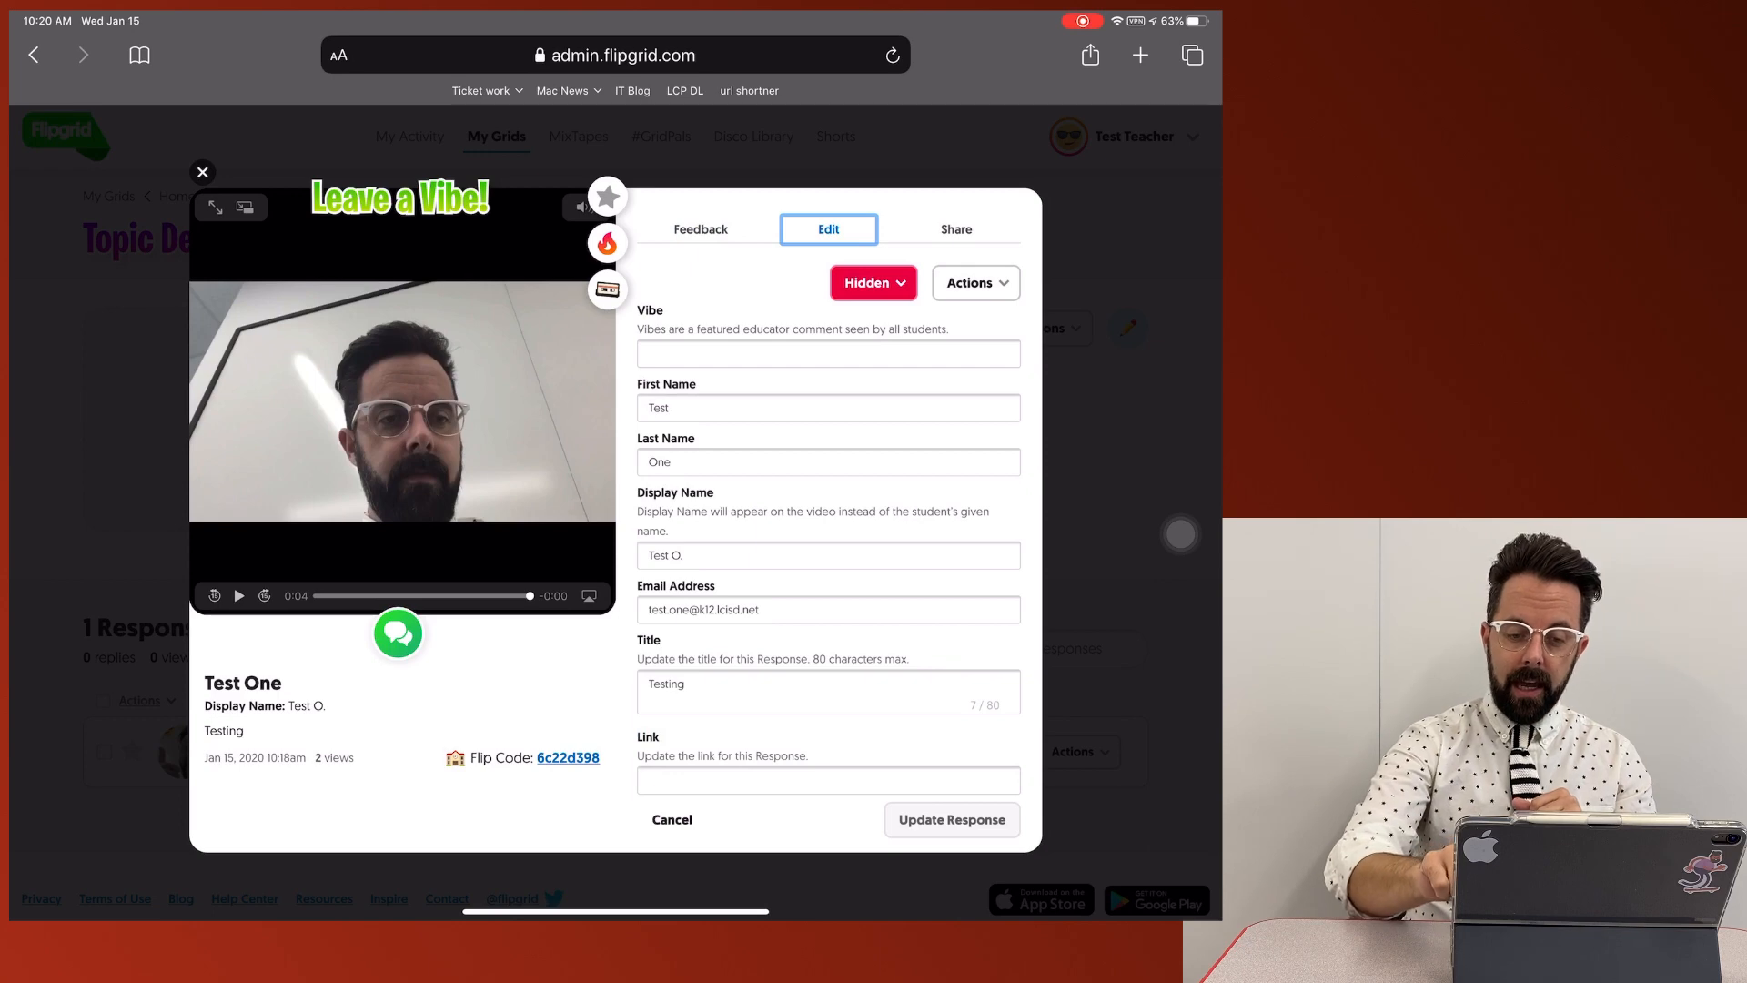
click(872, 282)
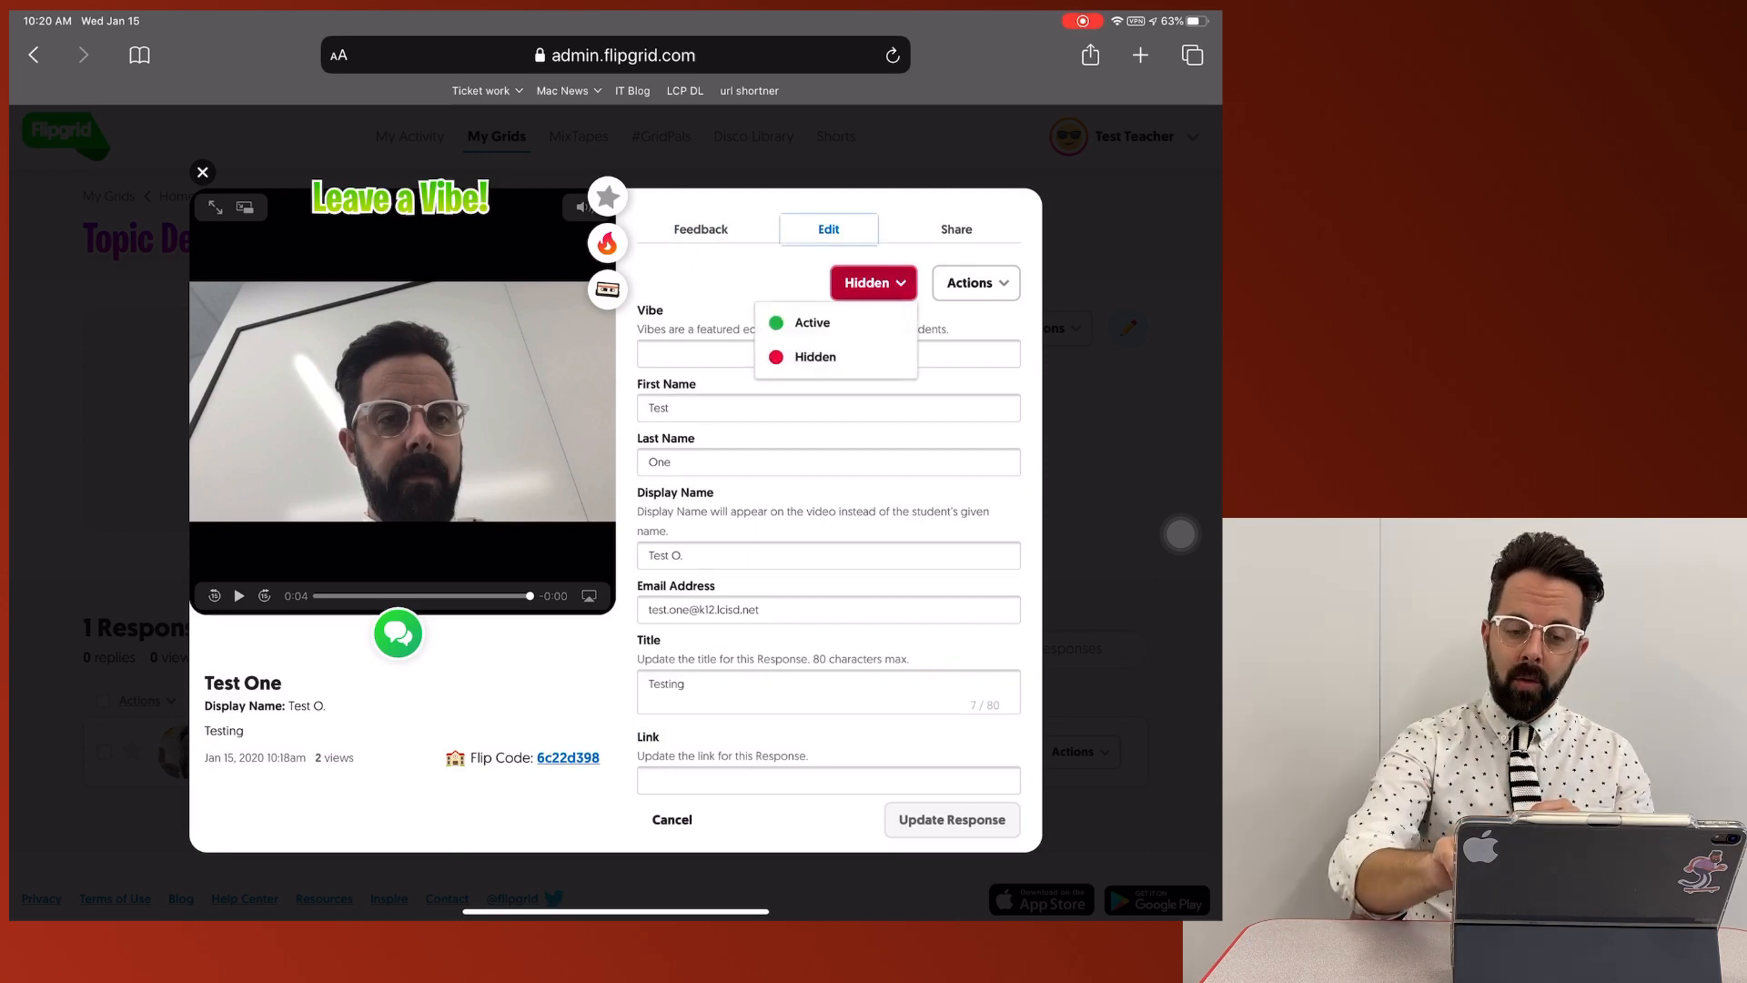
click(814, 322)
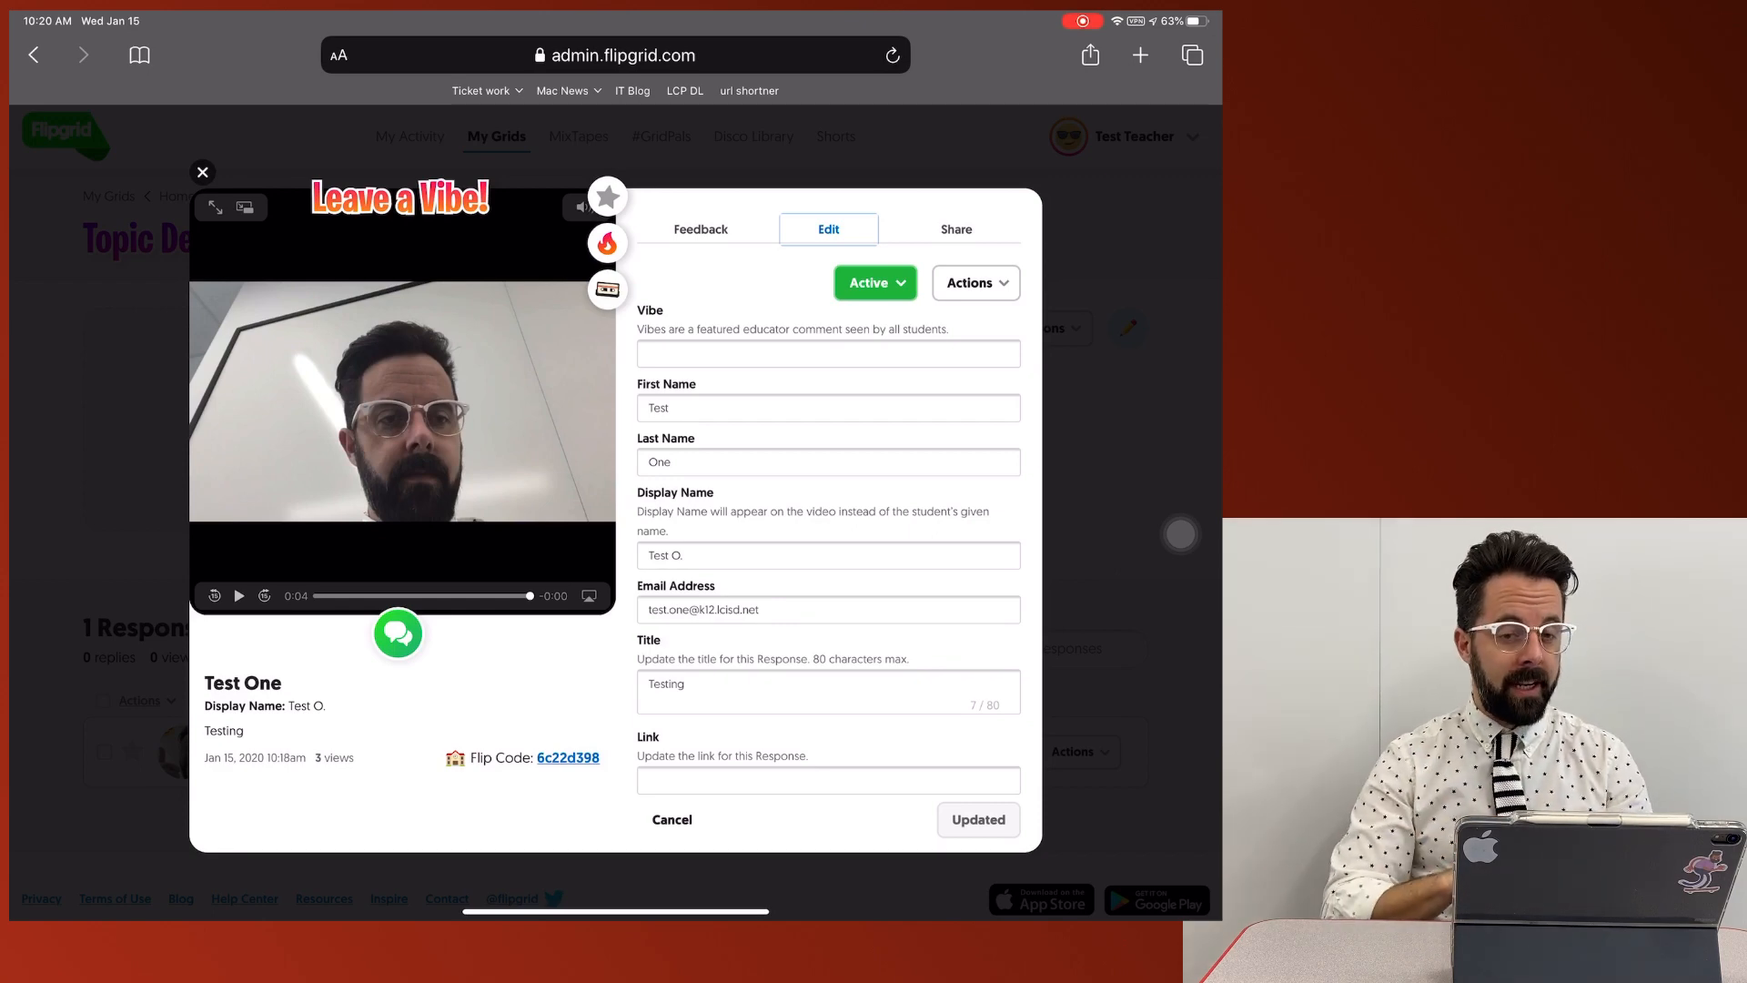
click(700, 228)
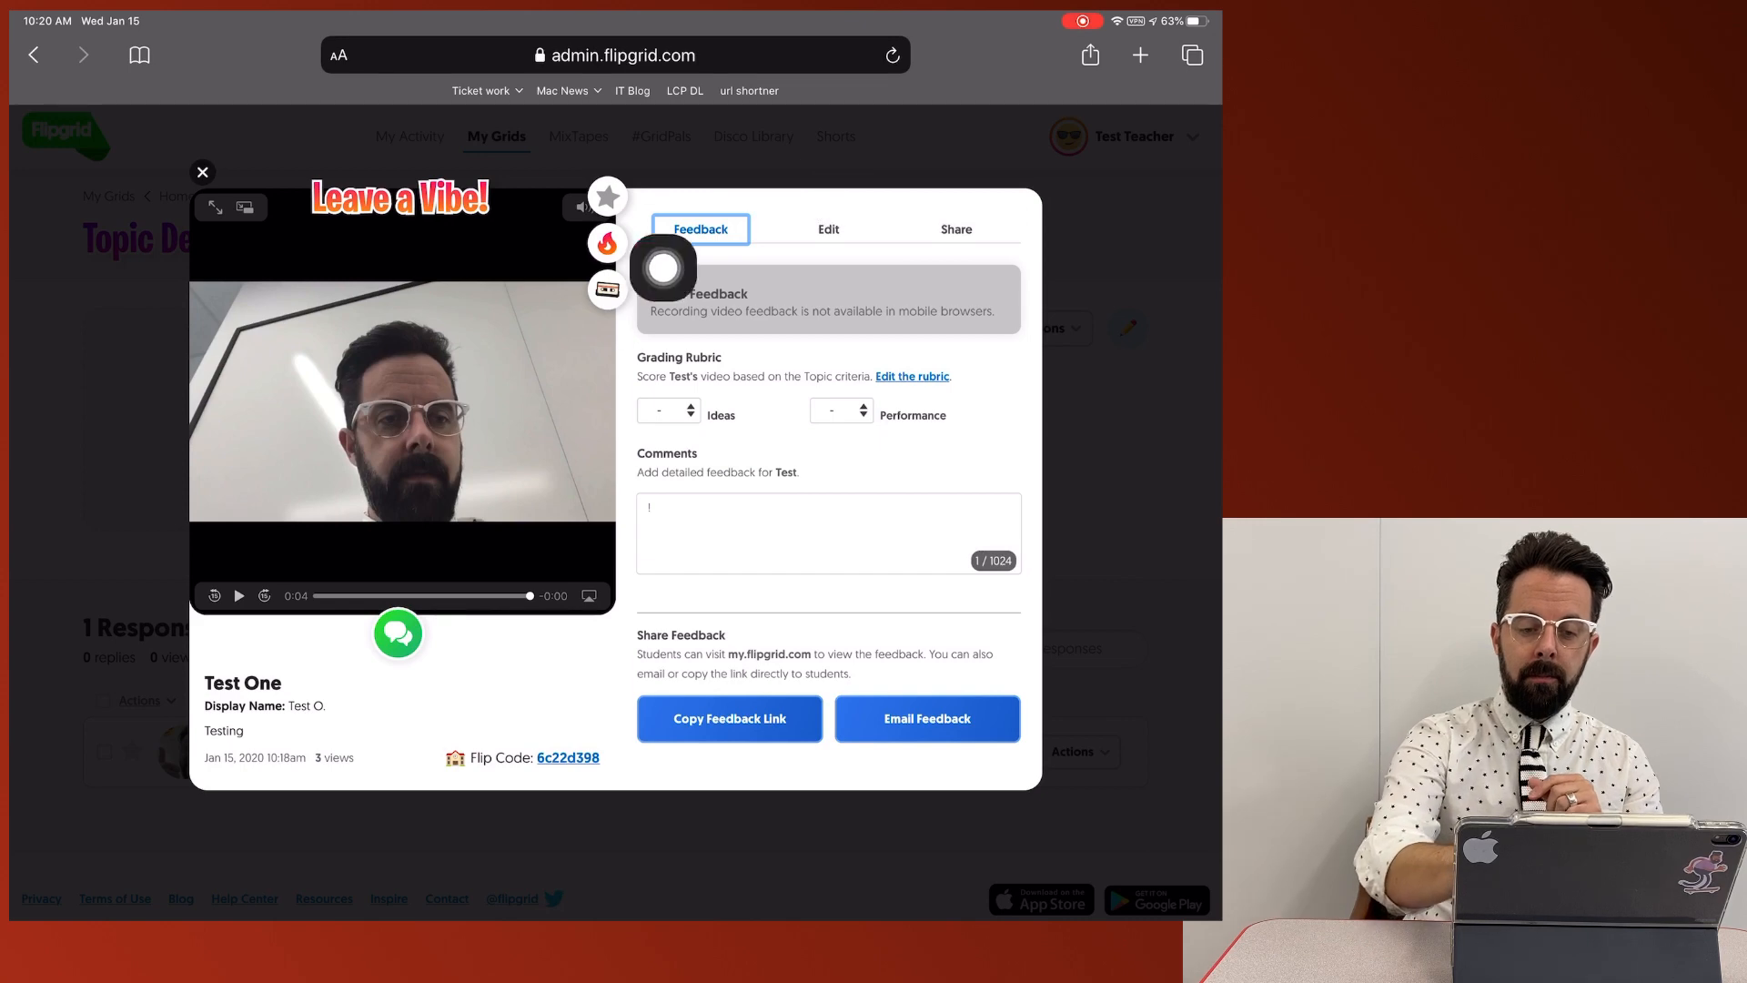
mouse_move(1181, 262)
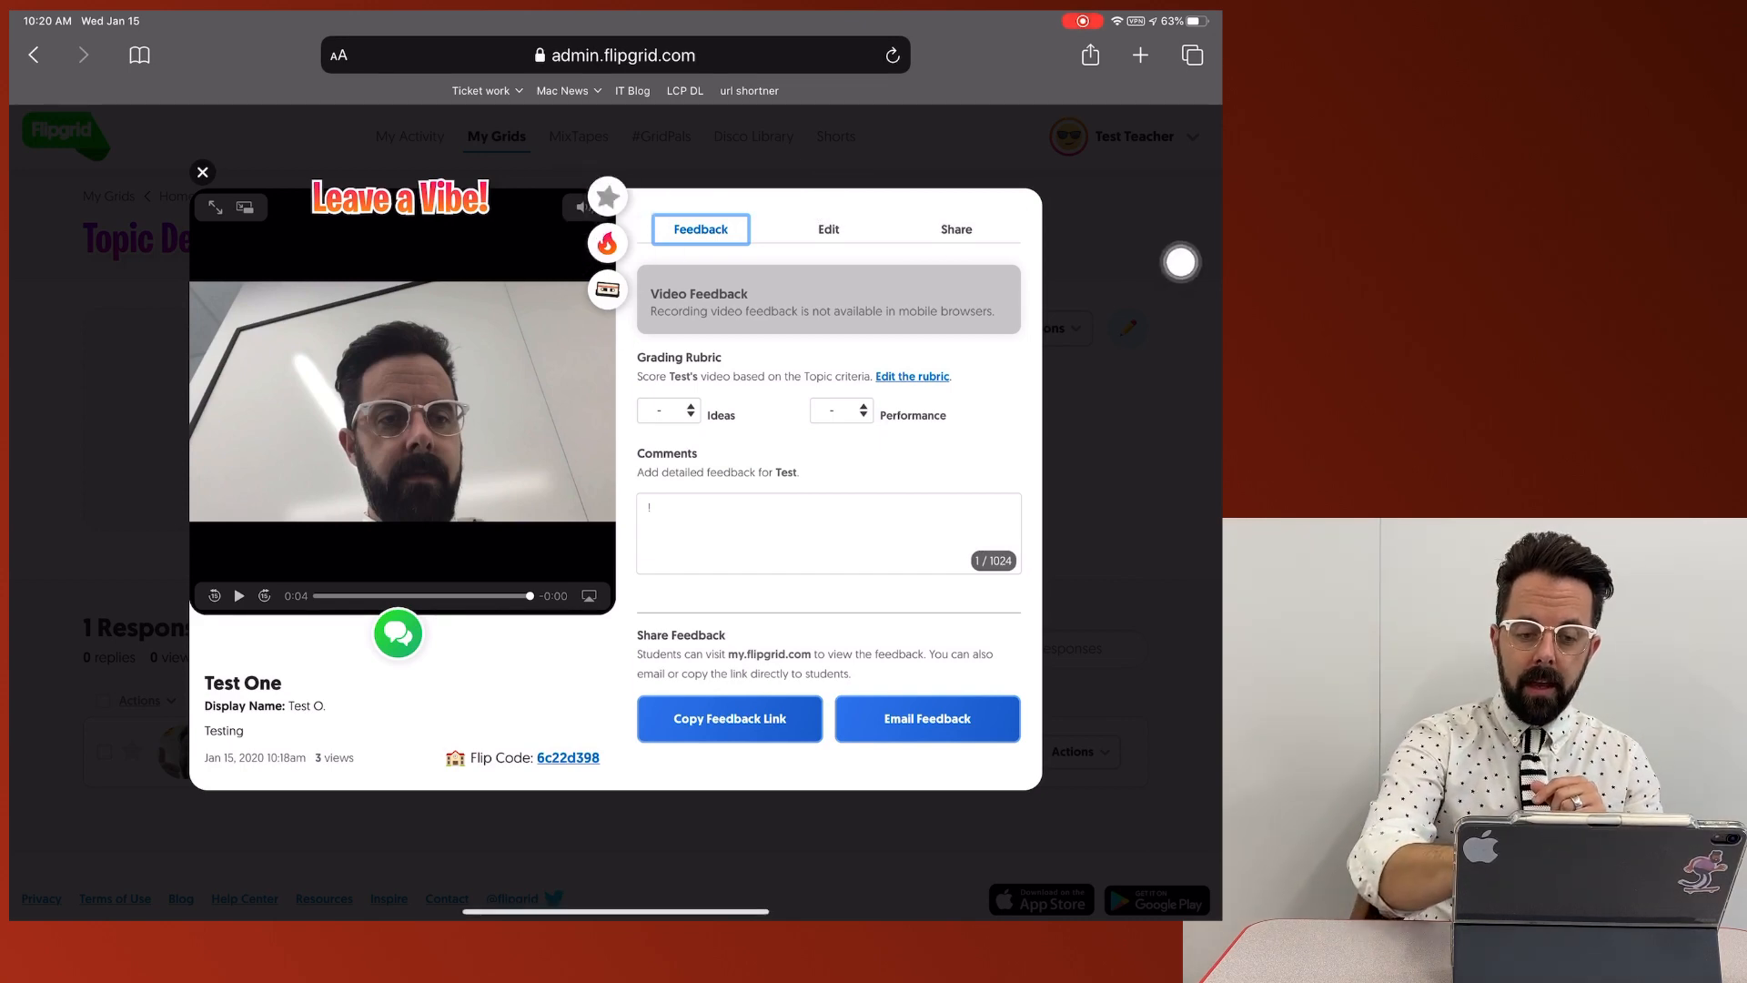
Preview and dismiss the Spark and MixTape options, then type 'Great Job' as a comment
click(607, 243)
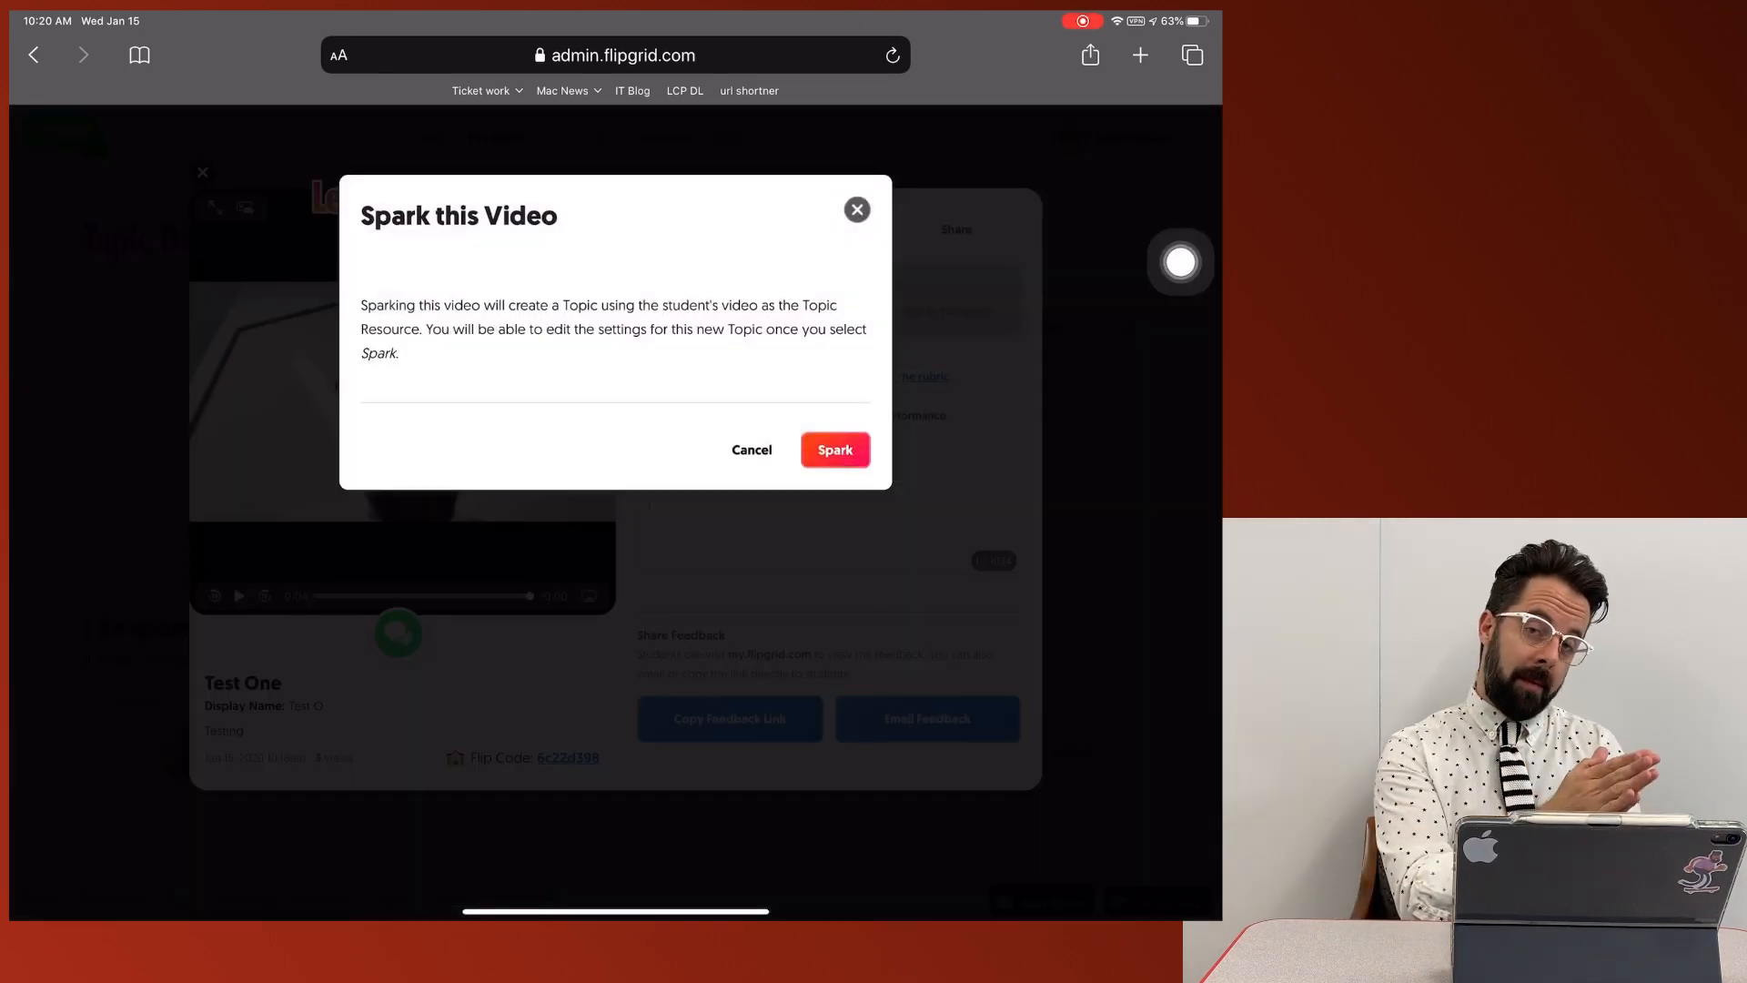
click(750, 449)
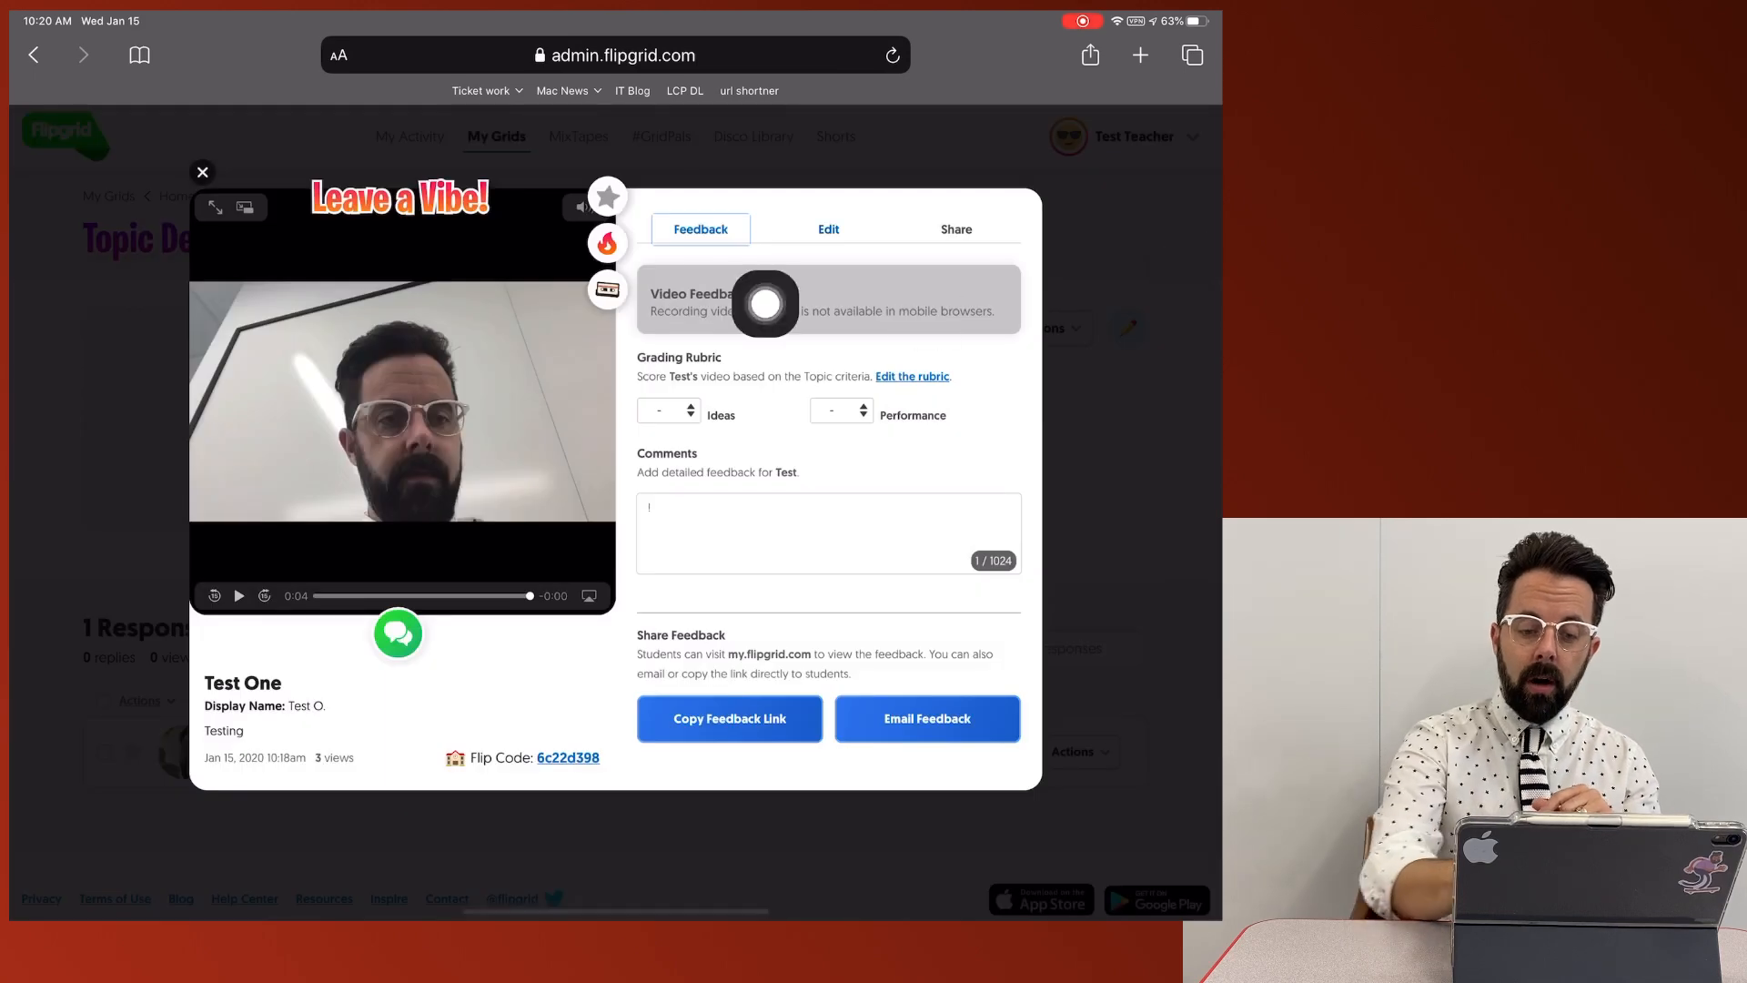
click(607, 290)
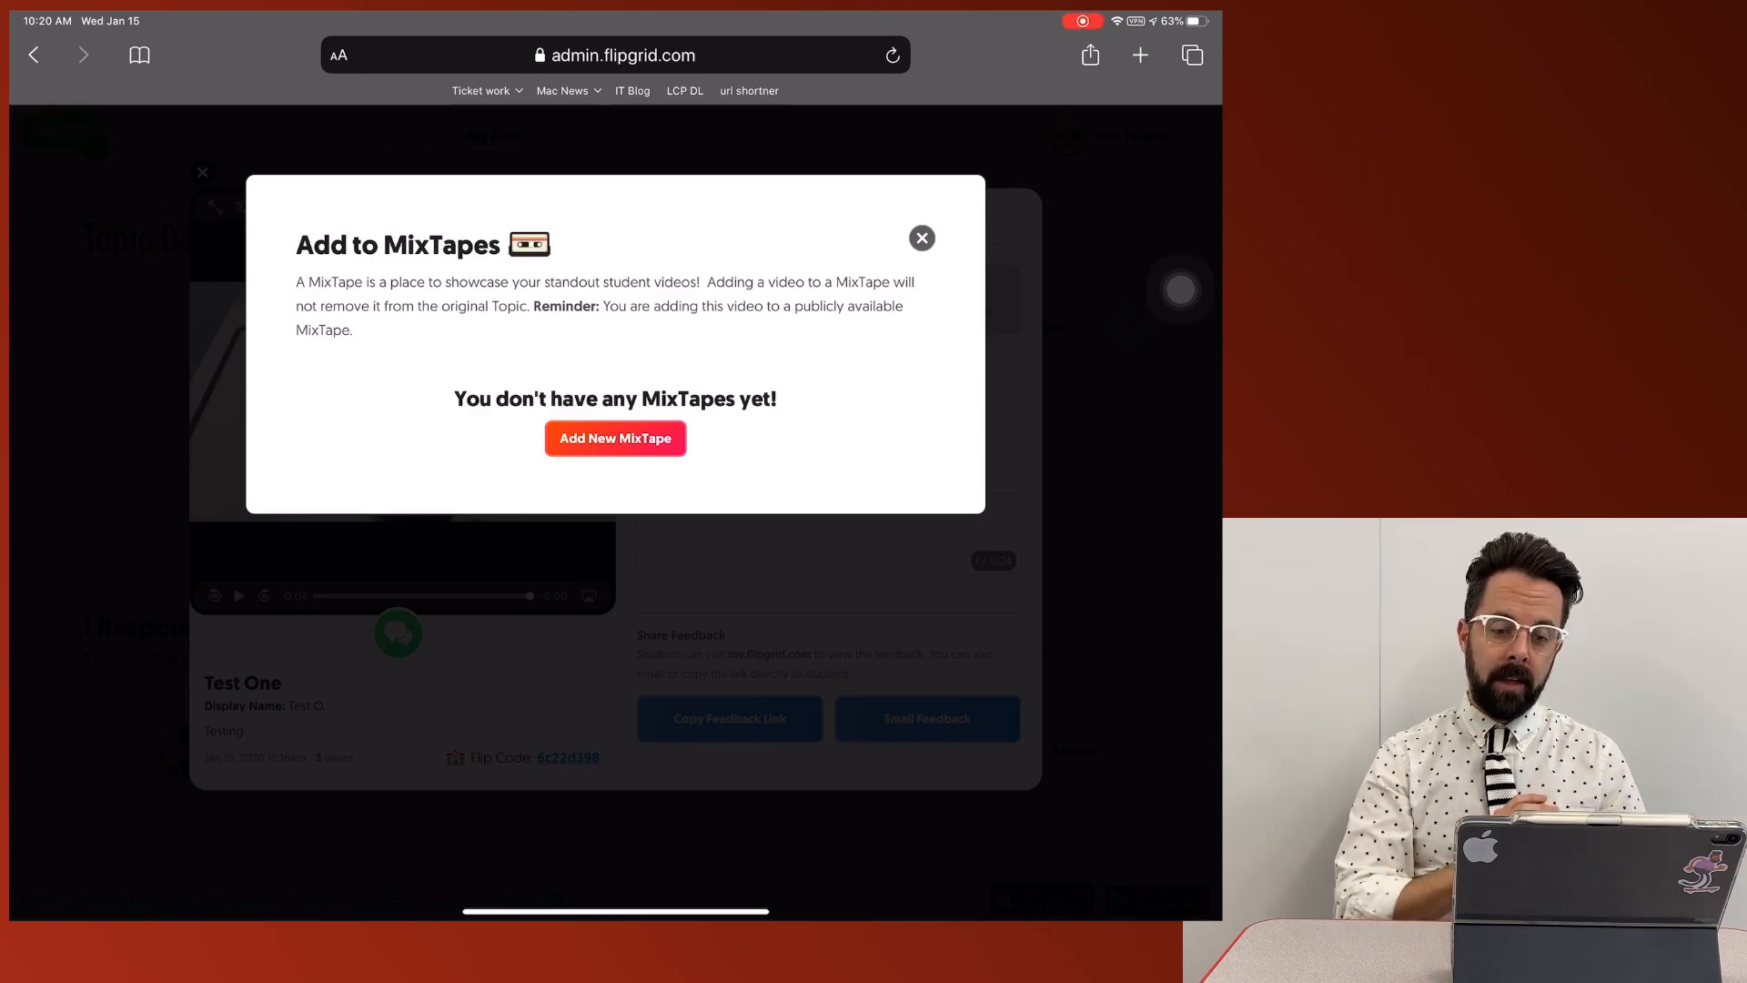
click(922, 237)
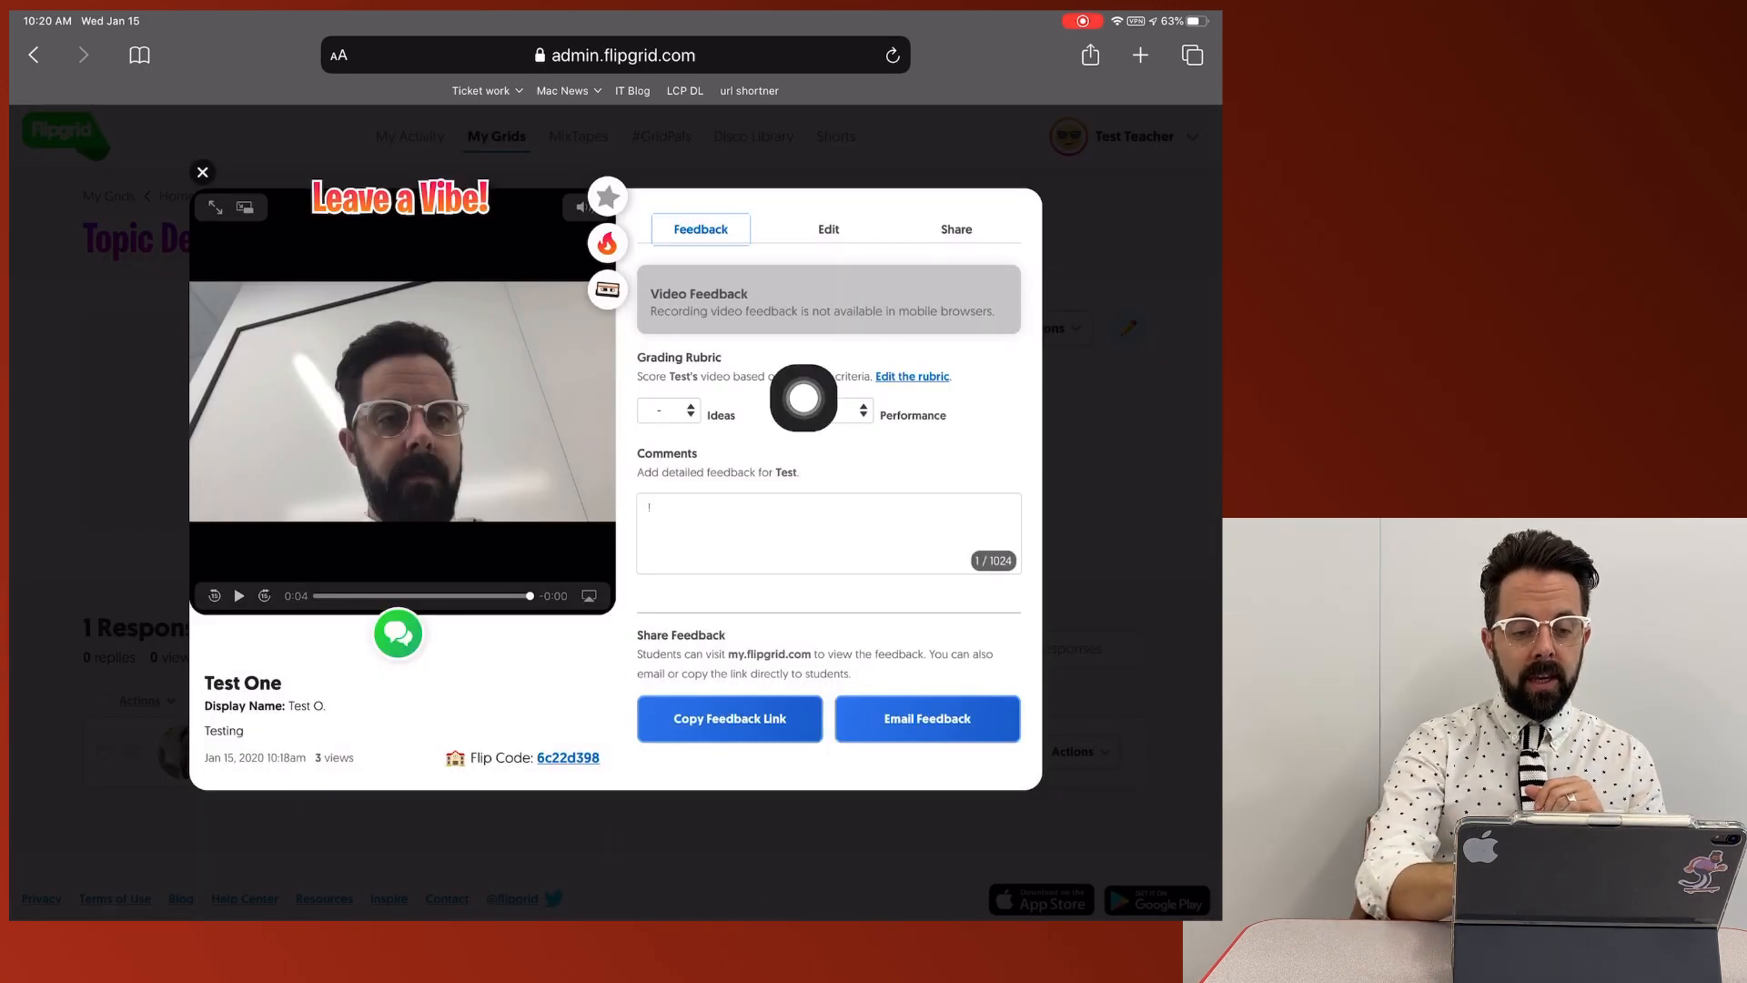
mouse_move(1180, 502)
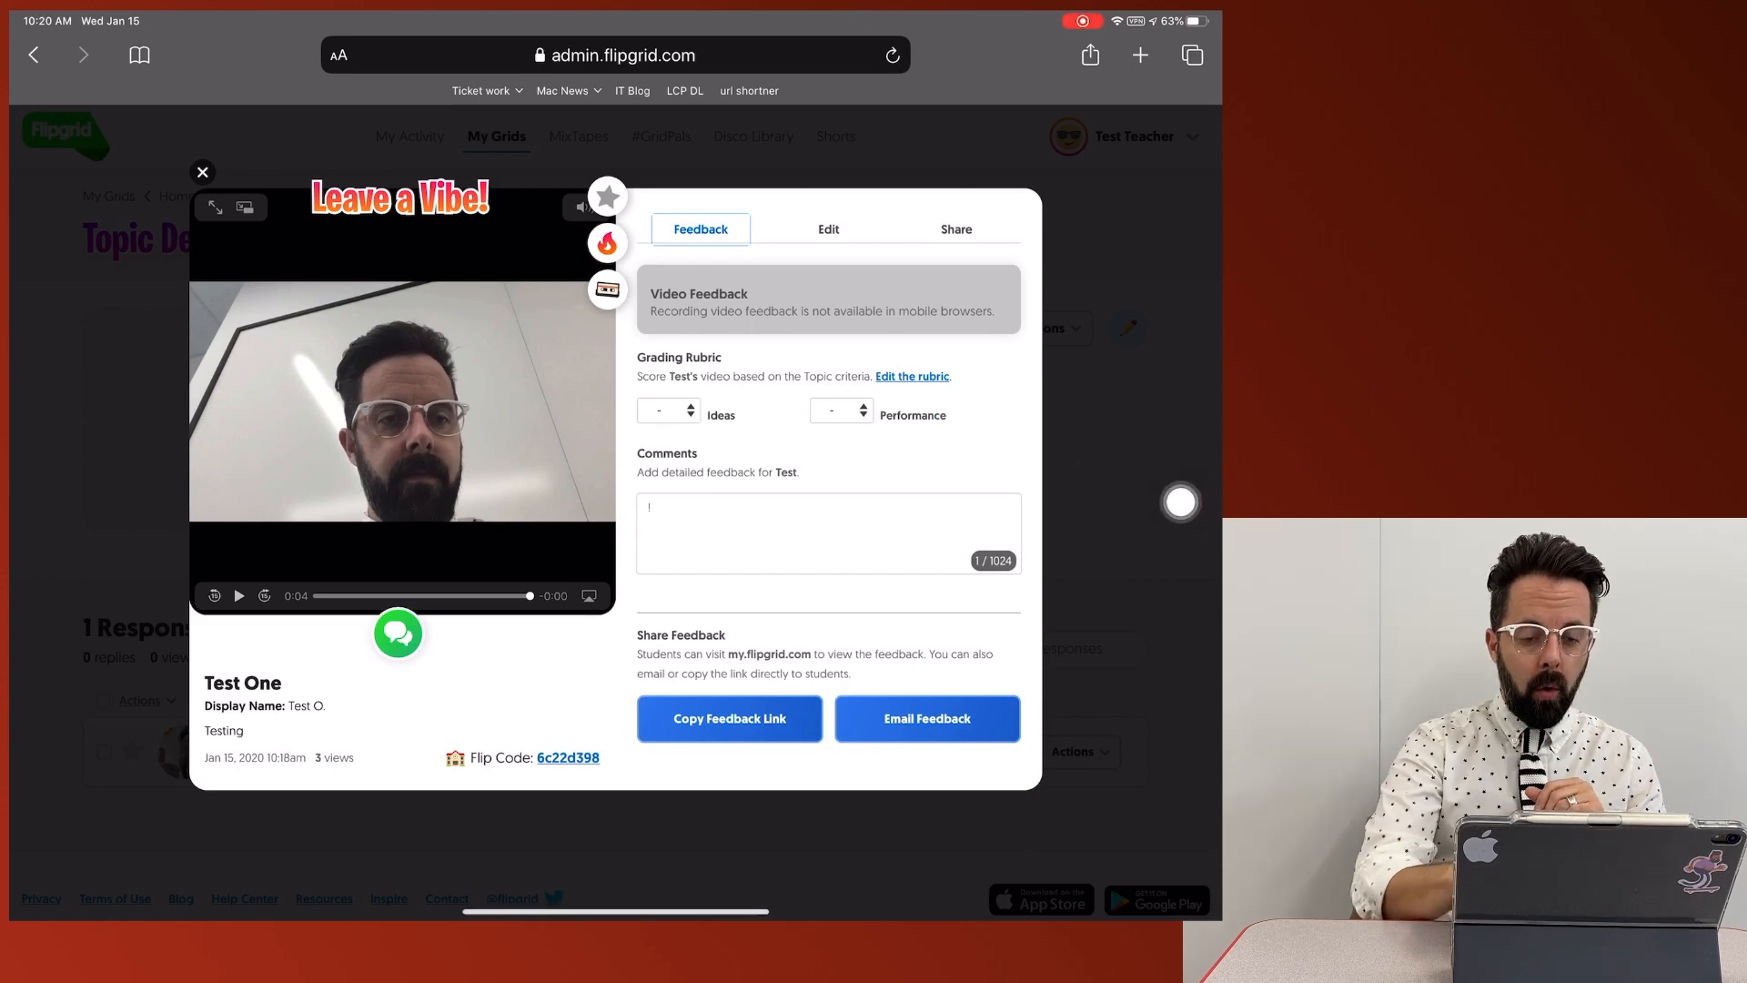
text(Great)
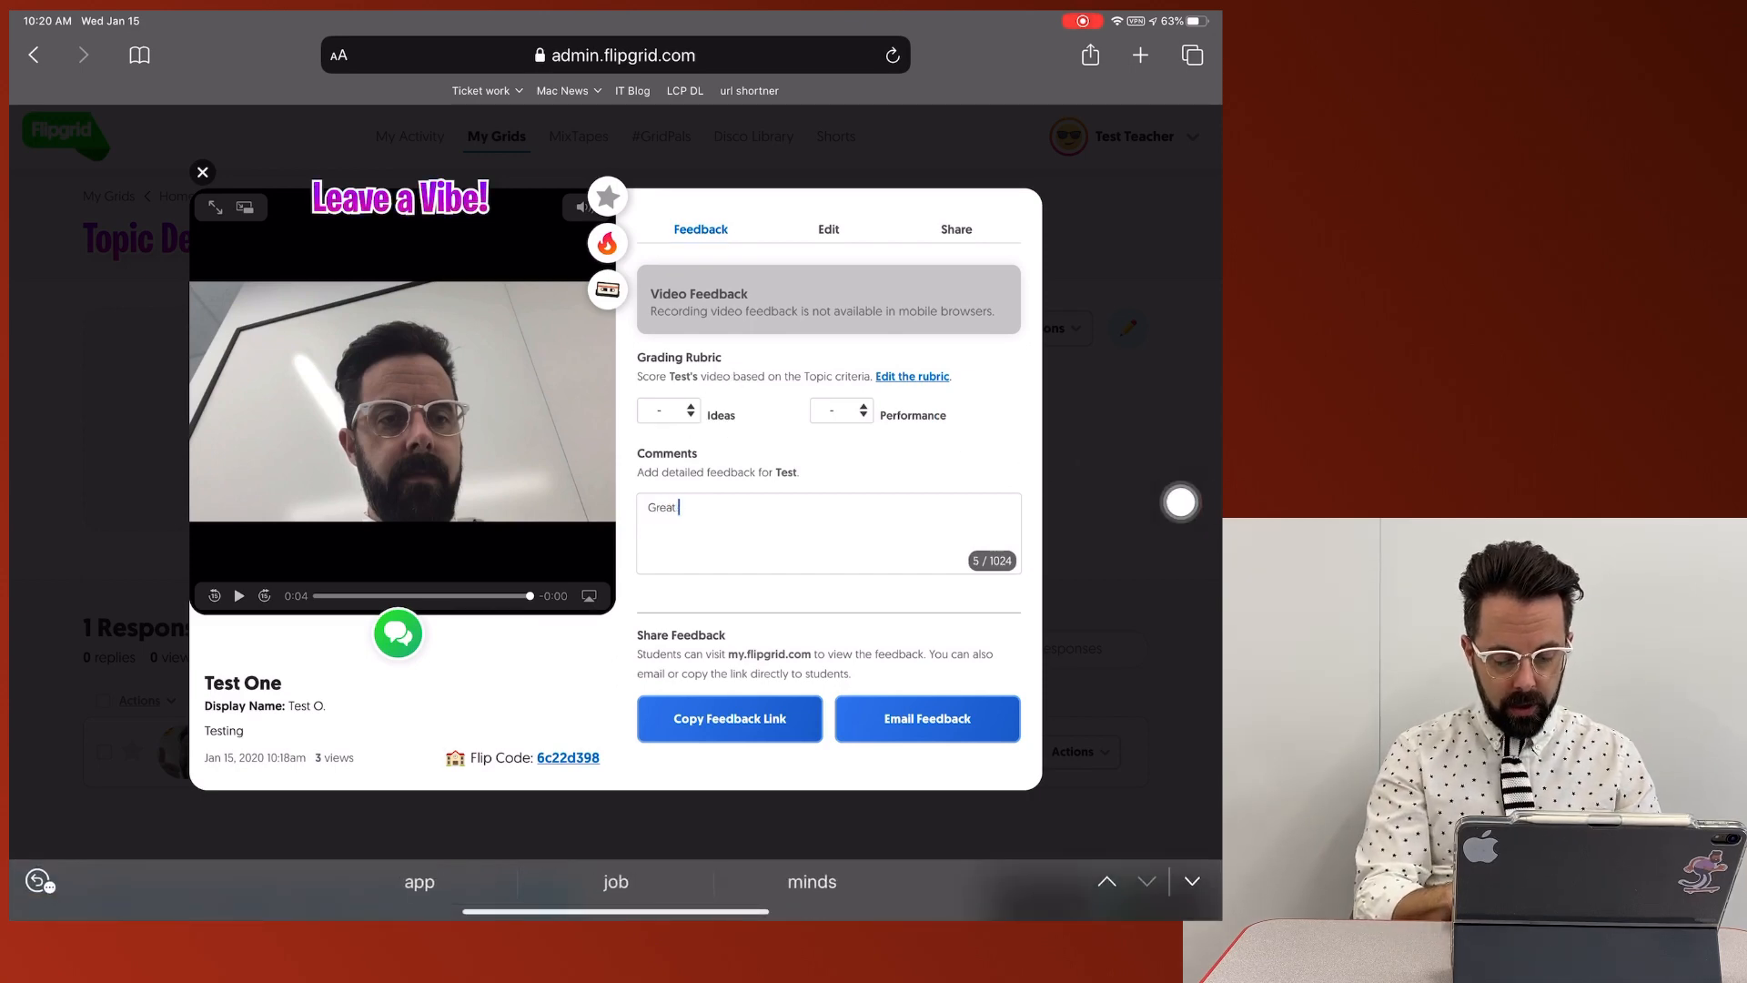
text(Job)
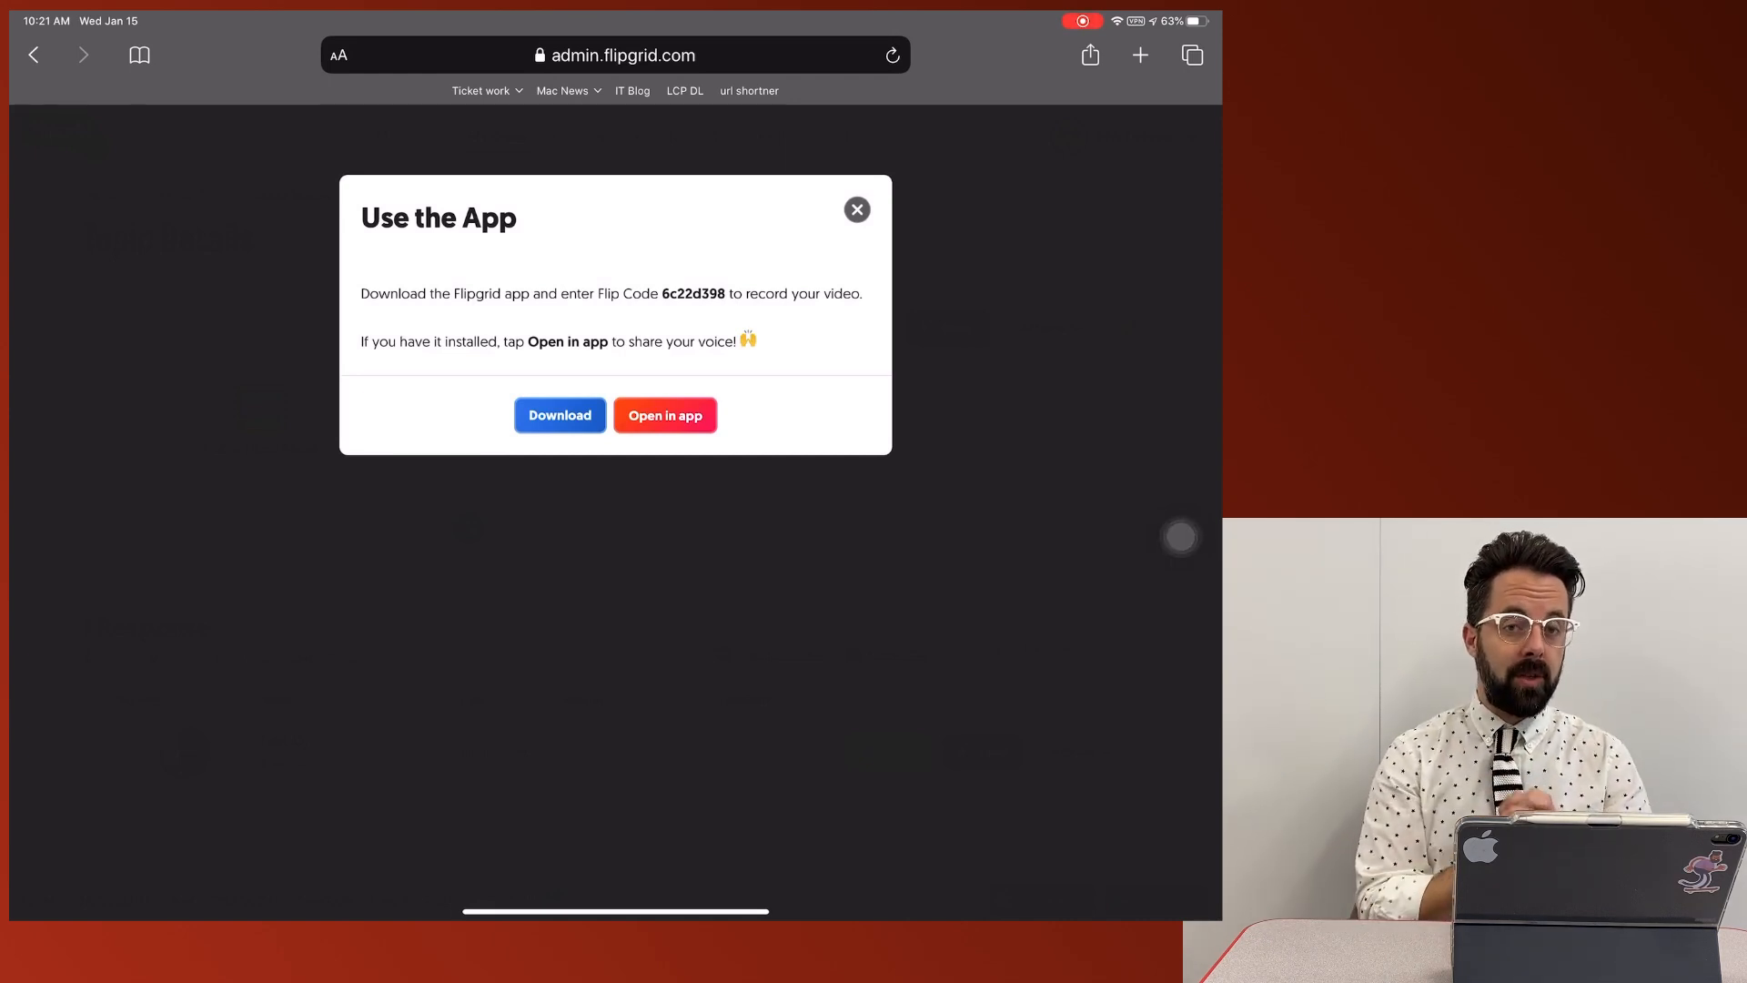
Dismiss the Use the App prompt and open Test One's response Edit details
click(857, 208)
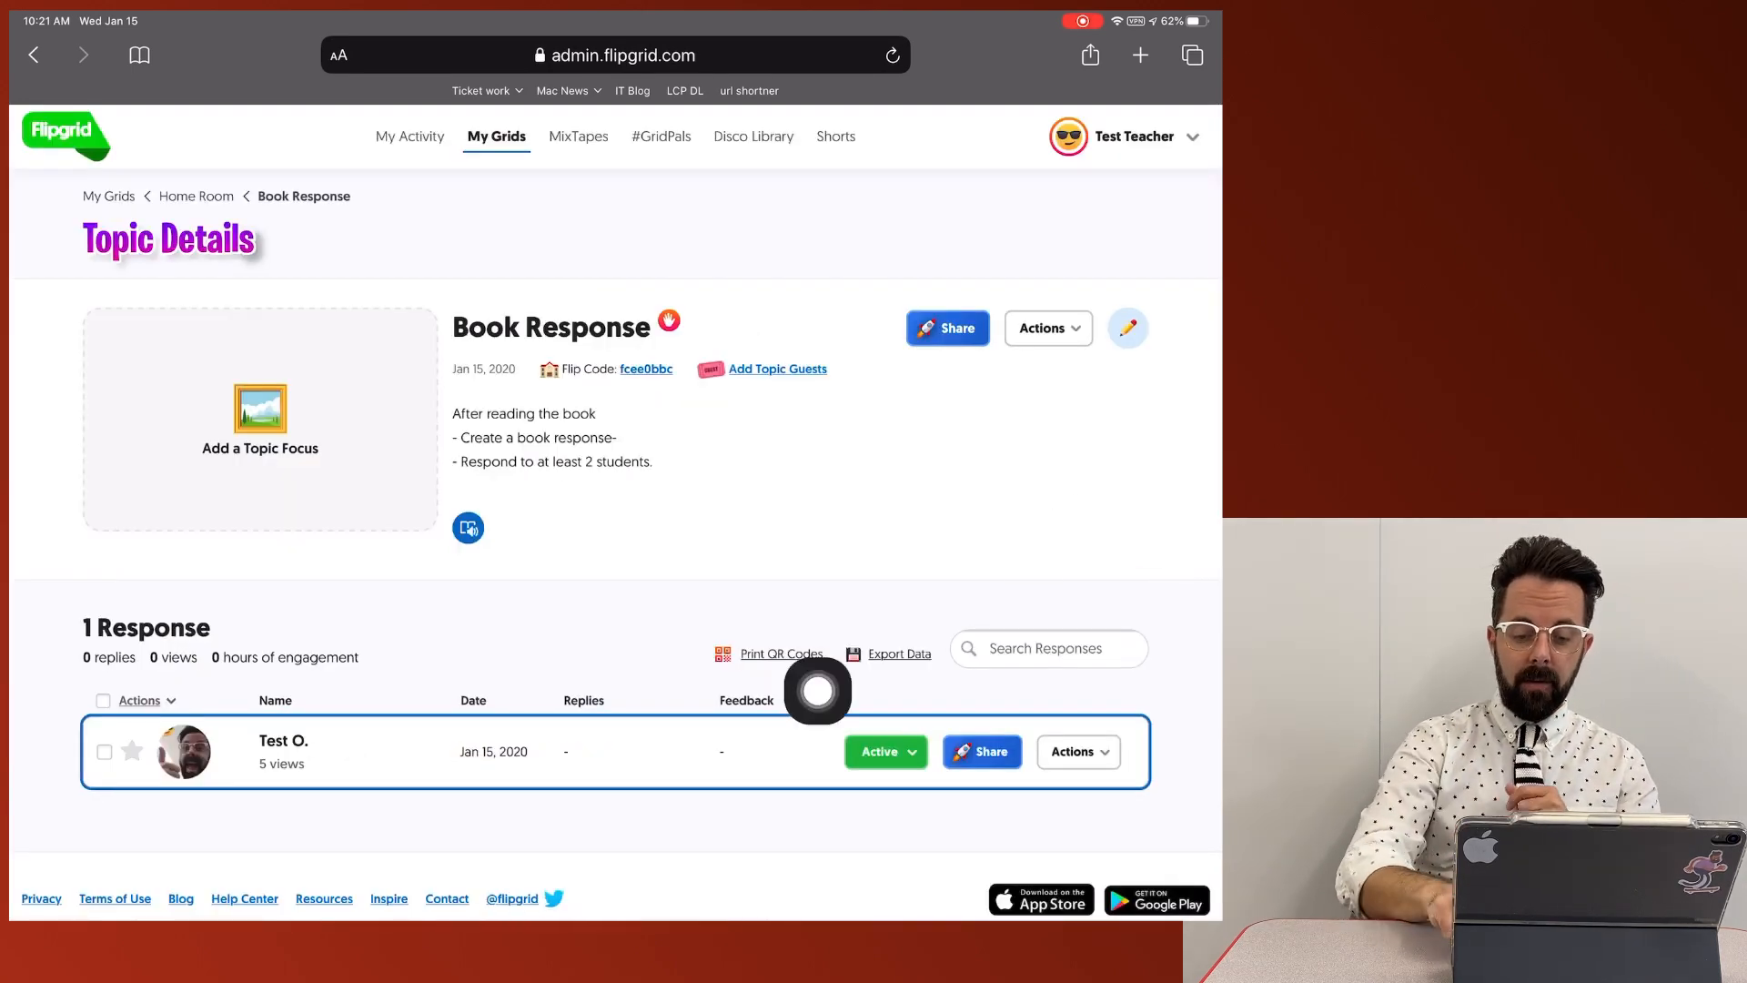
mouse_move(1180, 544)
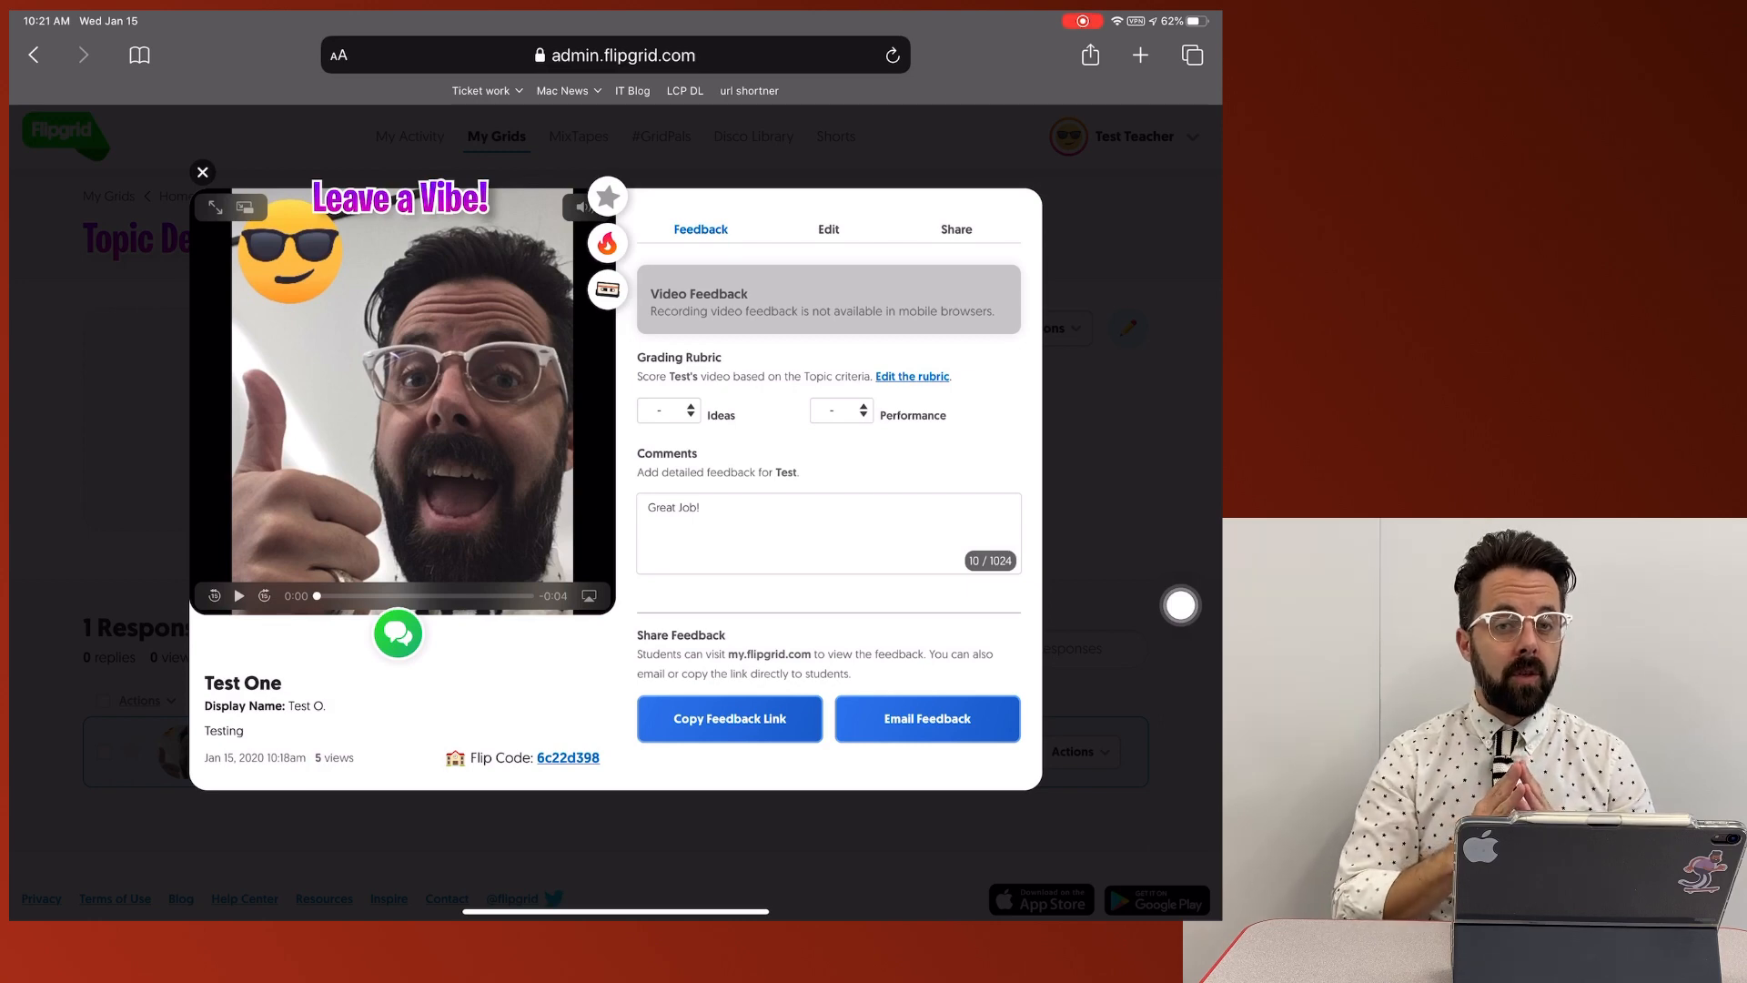
click(828, 228)
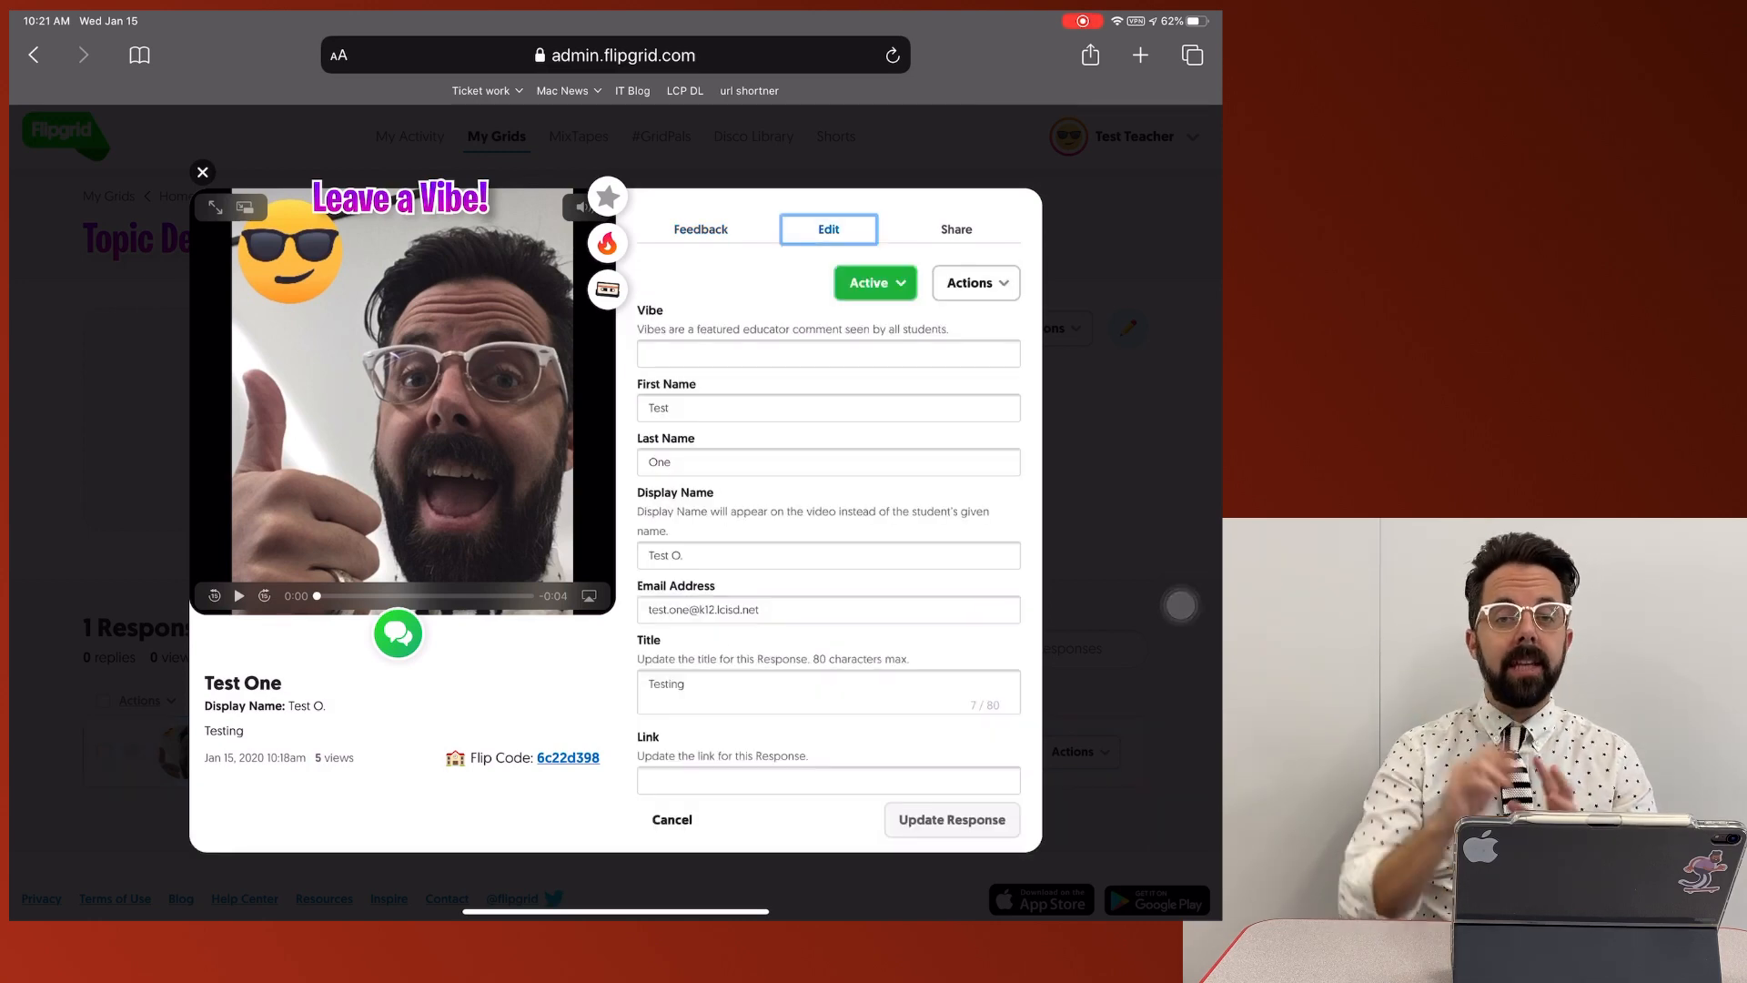